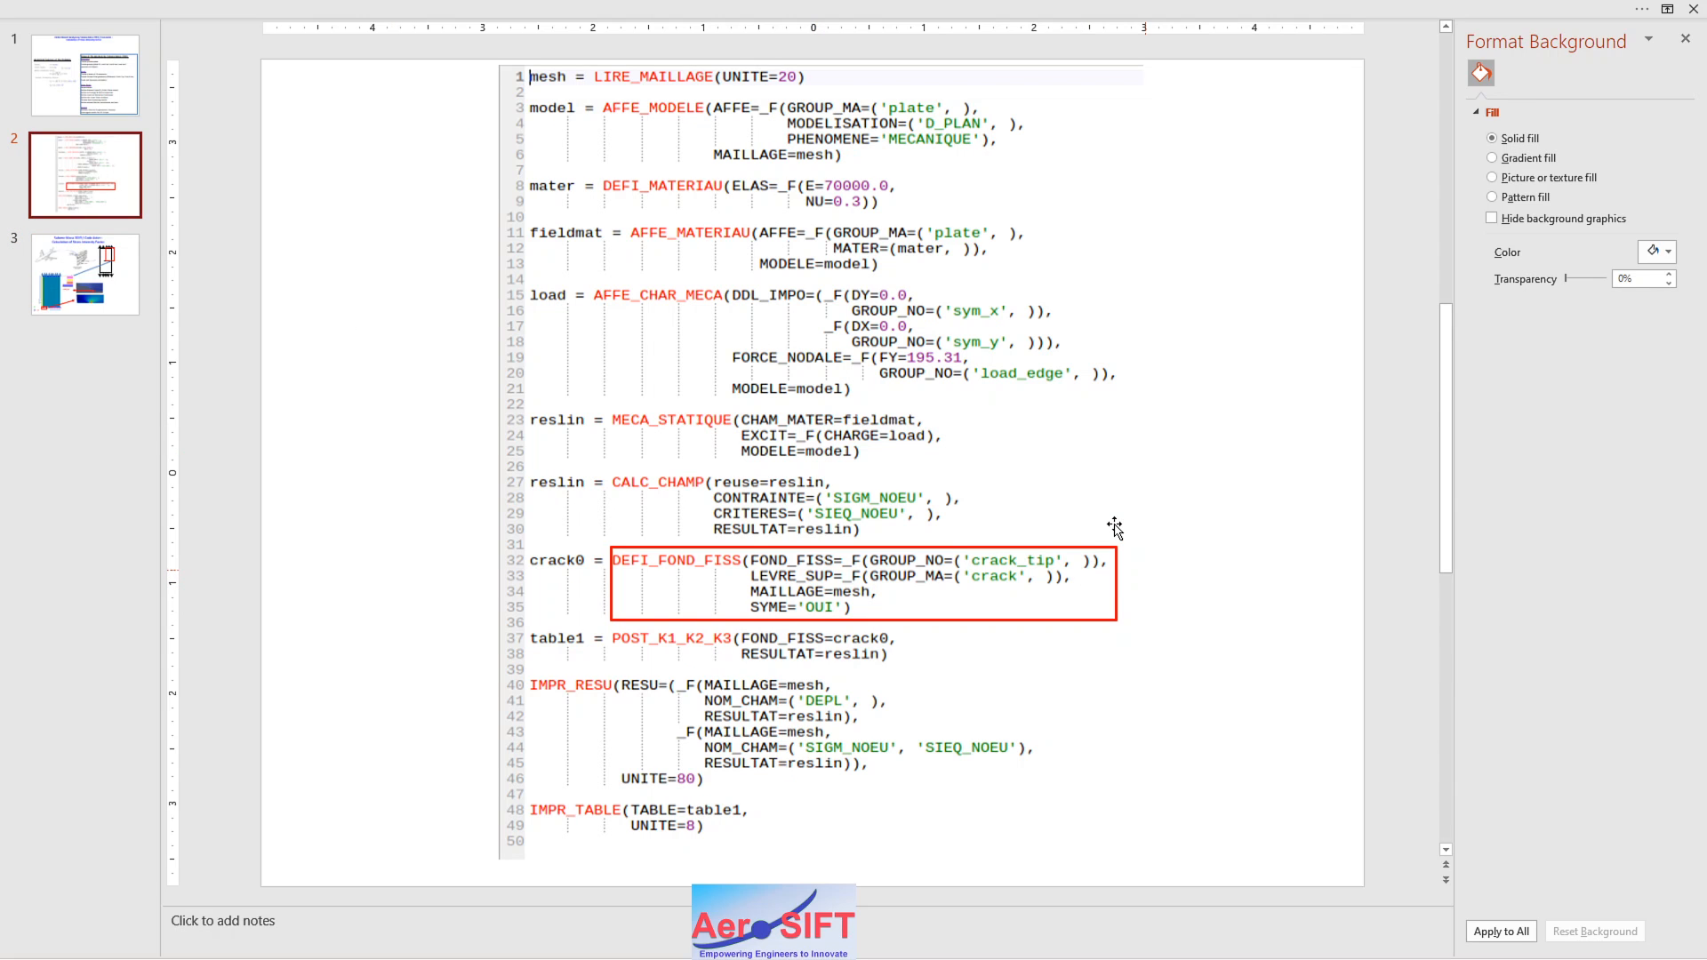
{"action": "mouse_move", "coordinate": [1138, 520]}
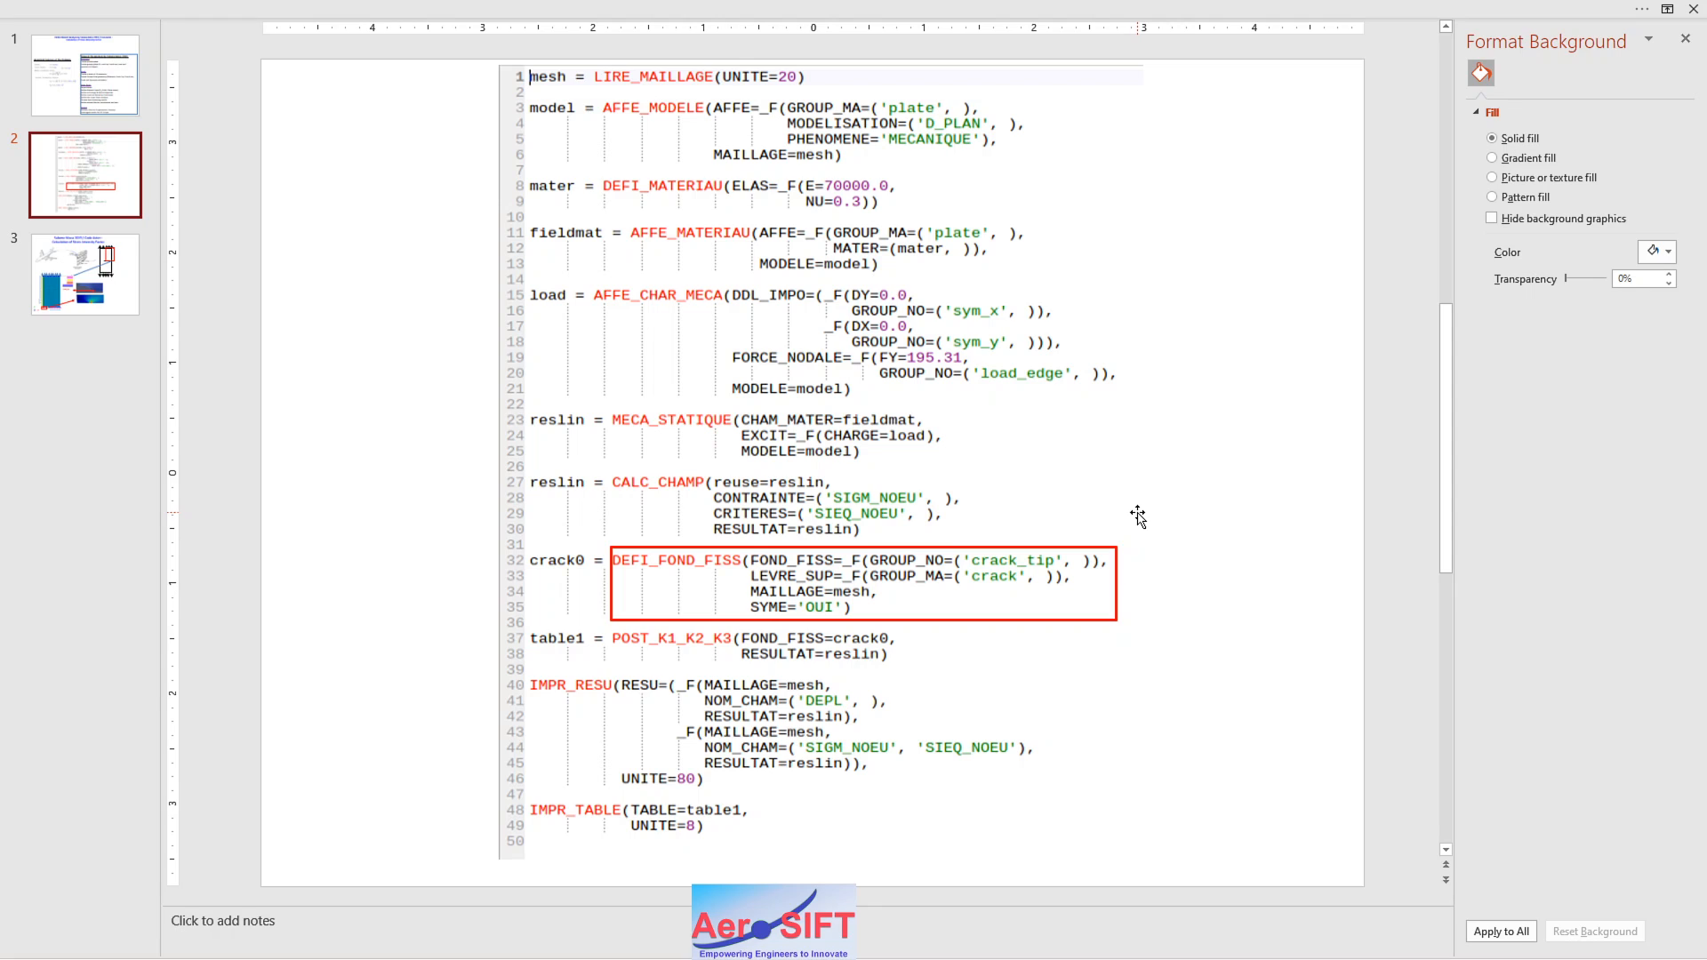
{"action": "mouse_move", "coordinate": [535, 574]}
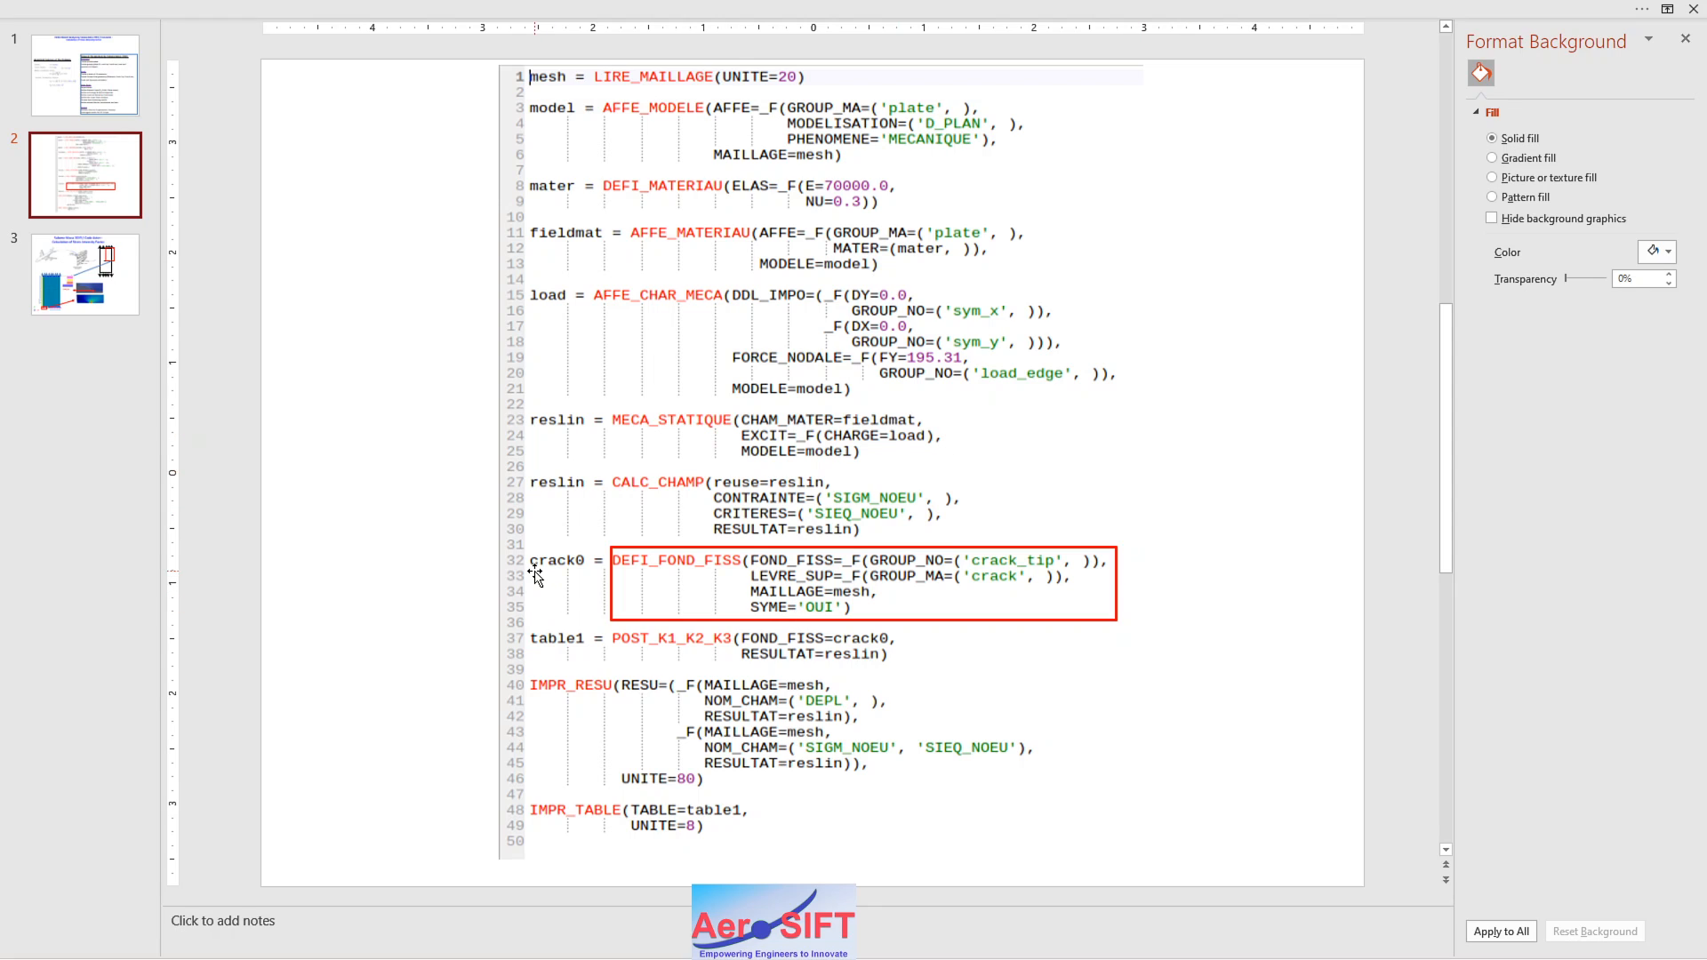
{"action": "mouse_move", "coordinate": [610, 604]}
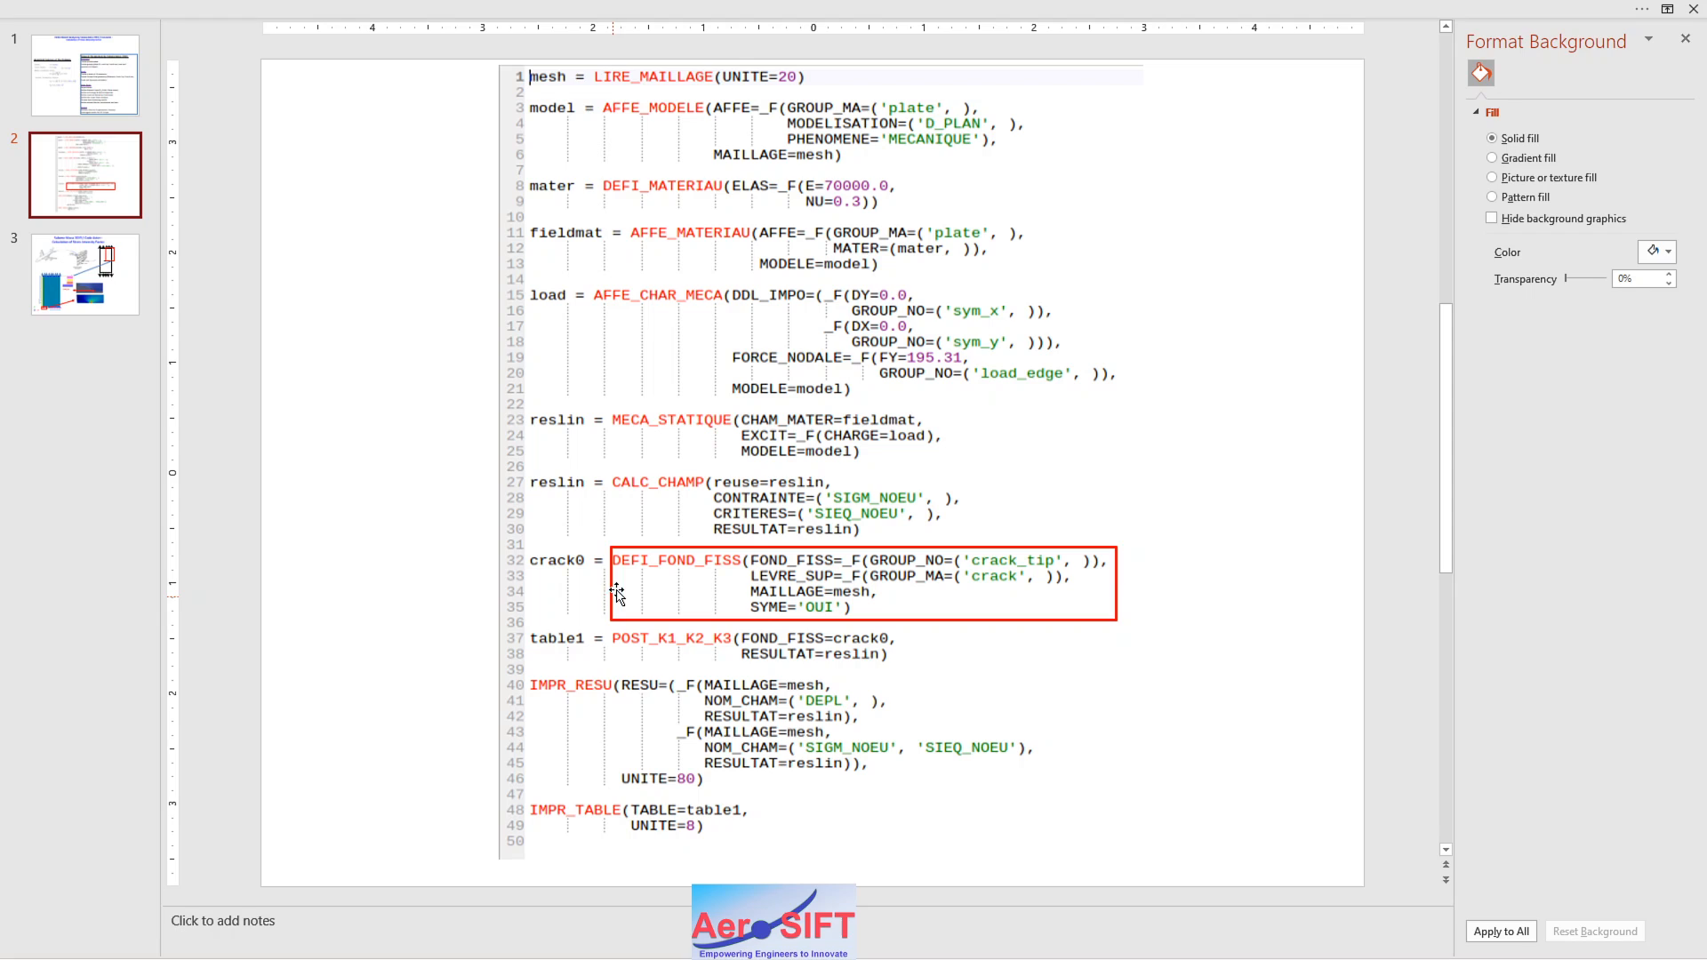
{"action": "mouse_move", "coordinate": [765, 50]}
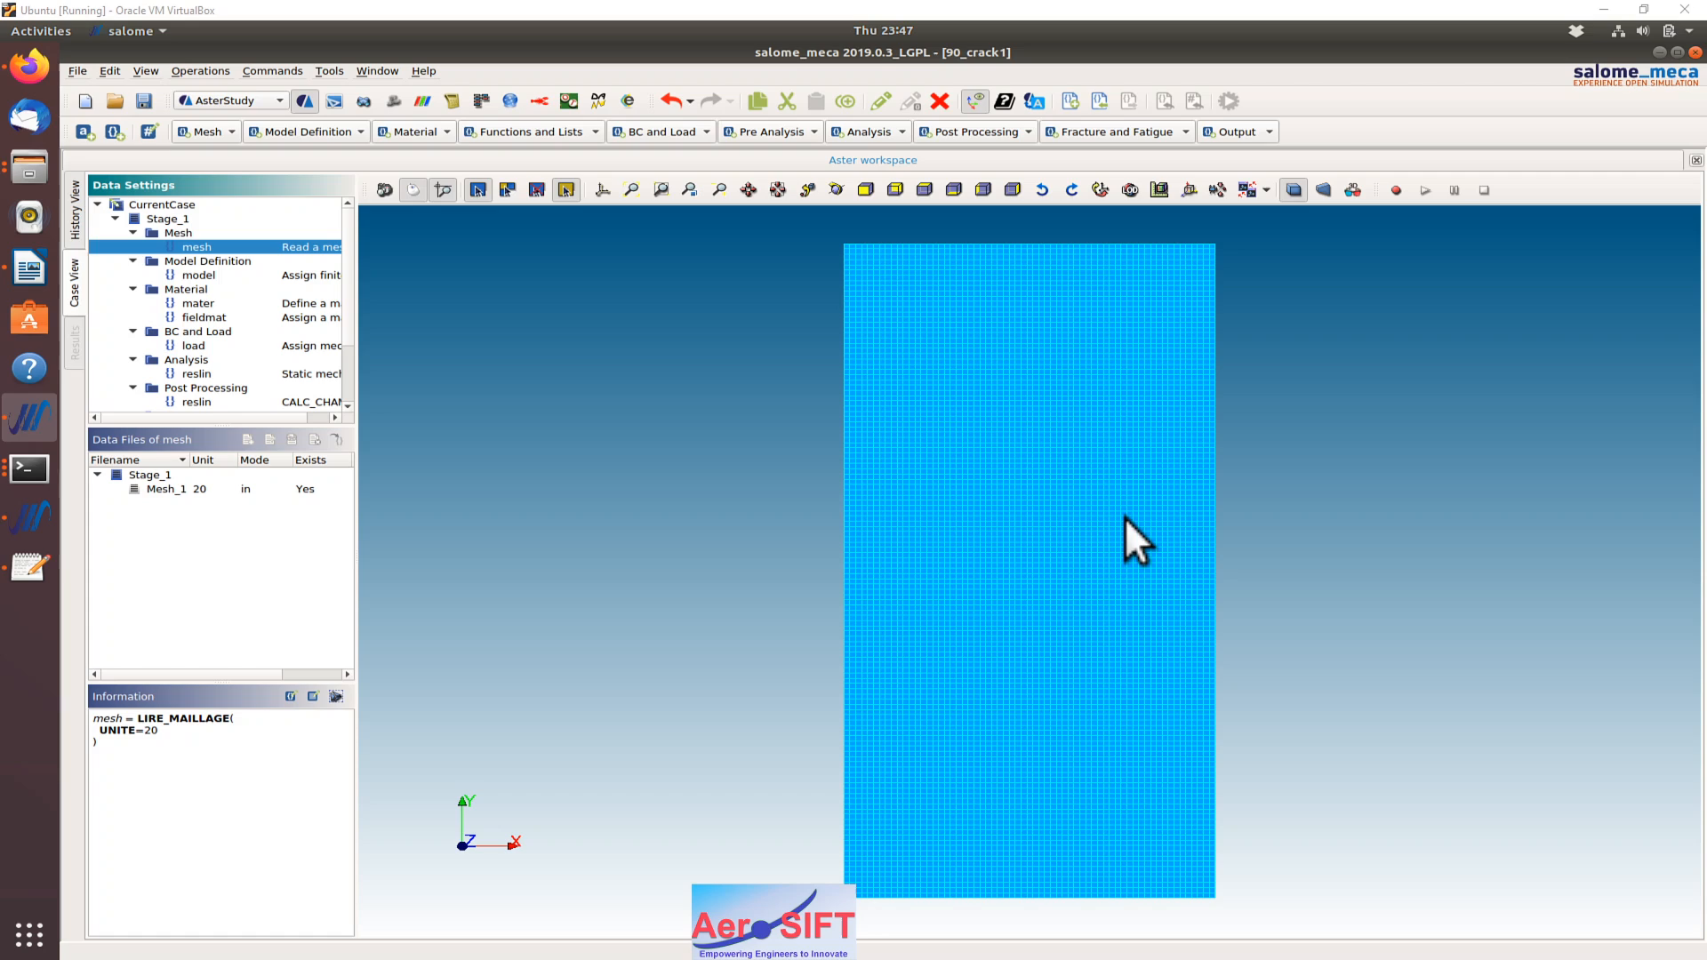
{"action": "mouse_move", "coordinate": [871, 463]}
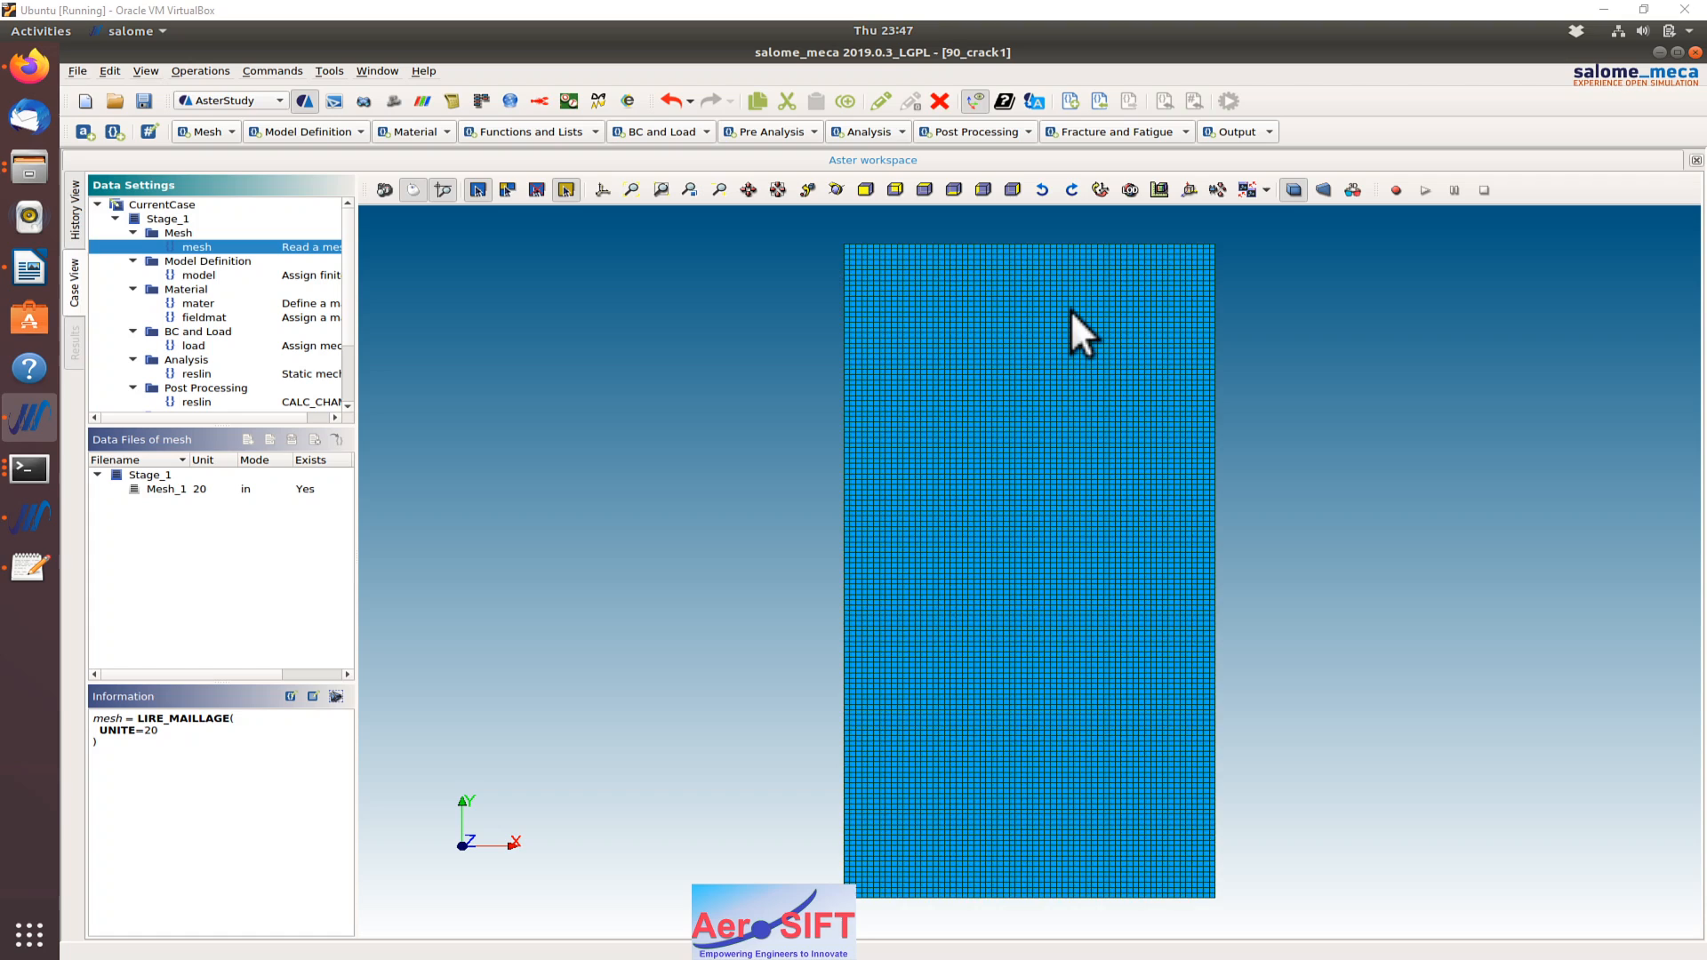
{"action": "mouse_move", "coordinate": [975, 939]}
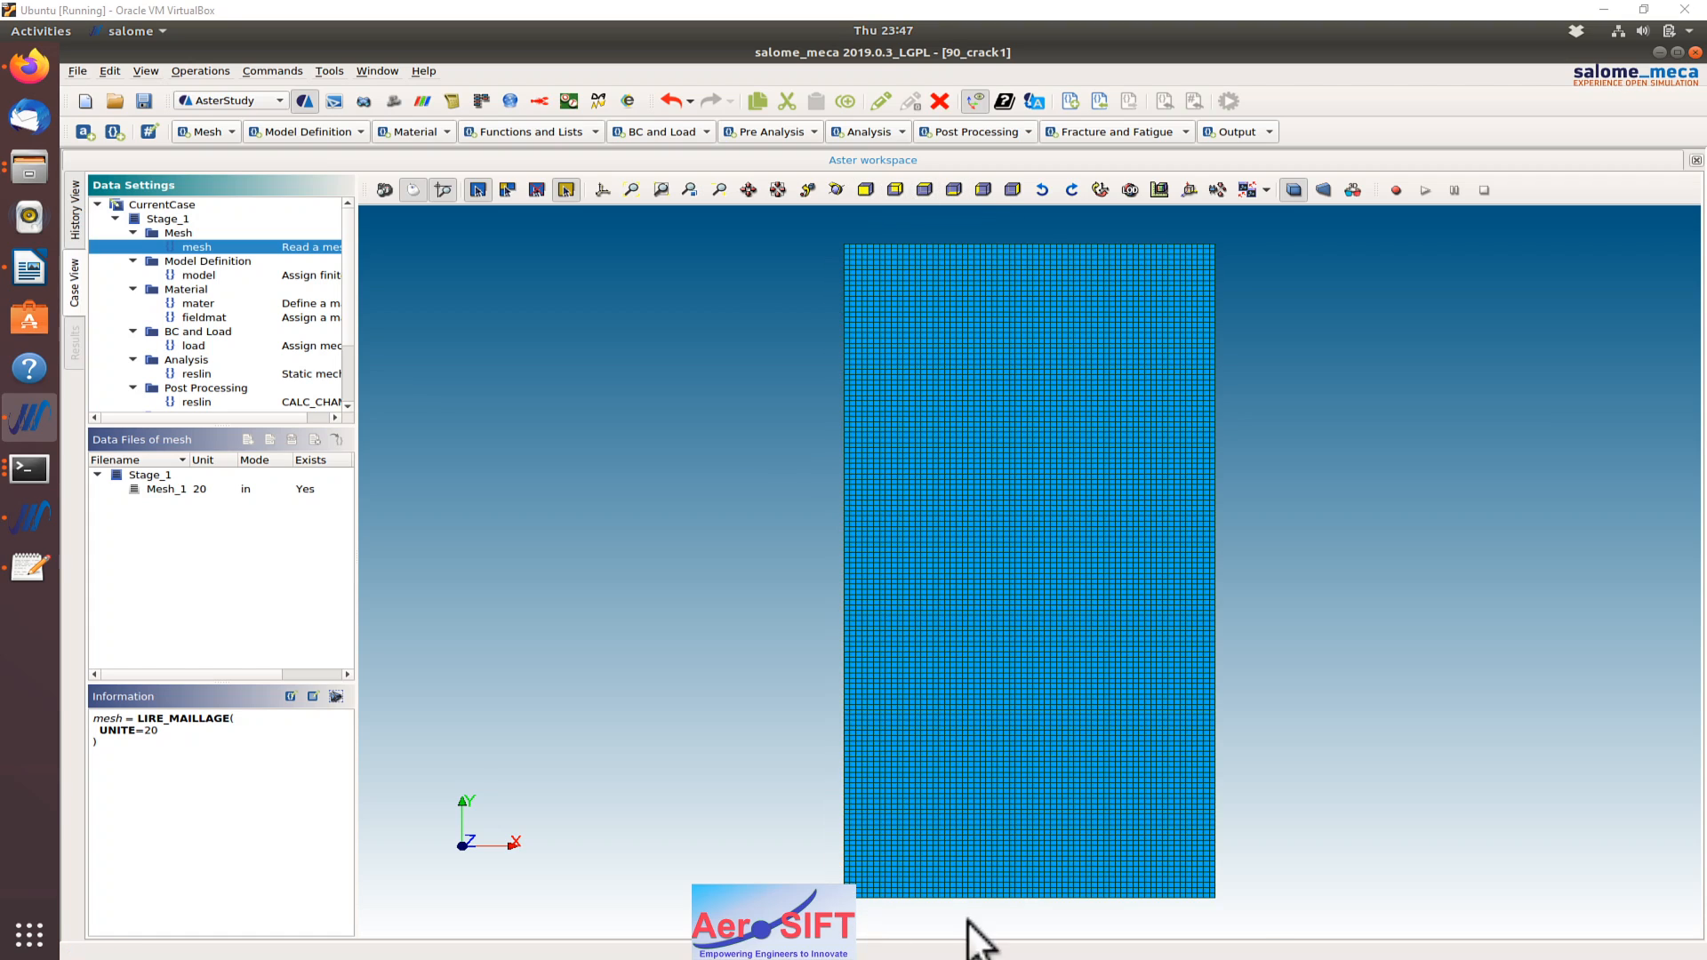
{"action": "mouse_move", "coordinate": [1298, 365]}
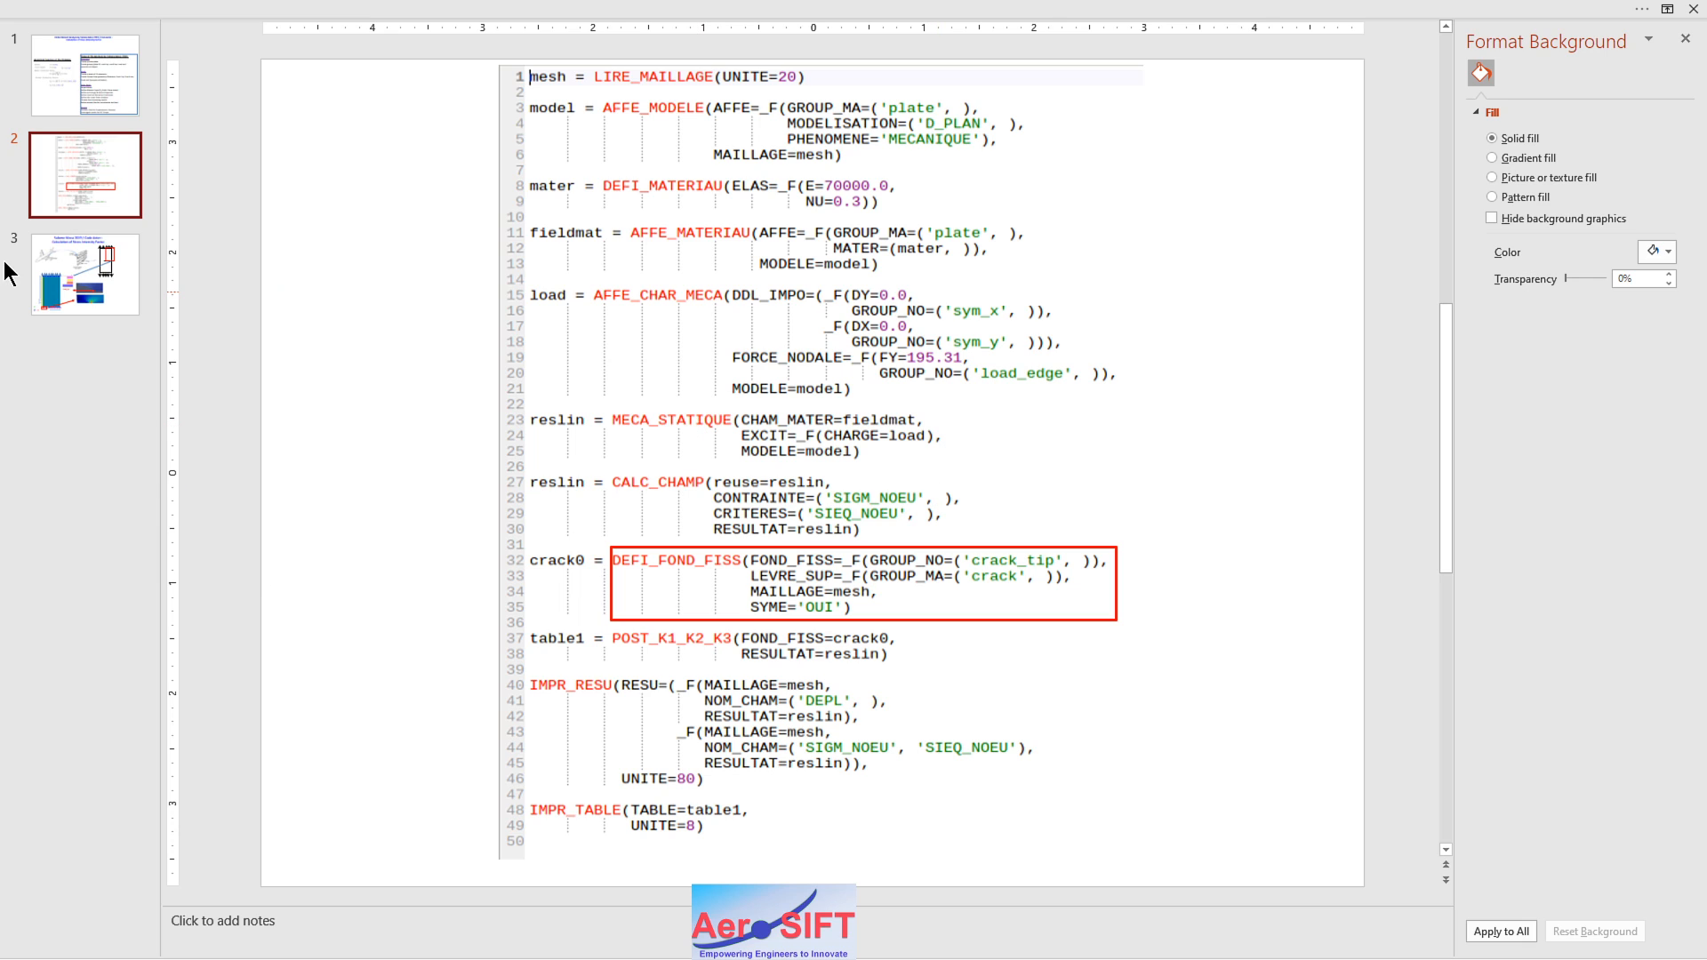
Show PowerPoint slide 2 with the boxed crack-front definition code.
{"action": "left_click", "coordinate": [84, 274]}
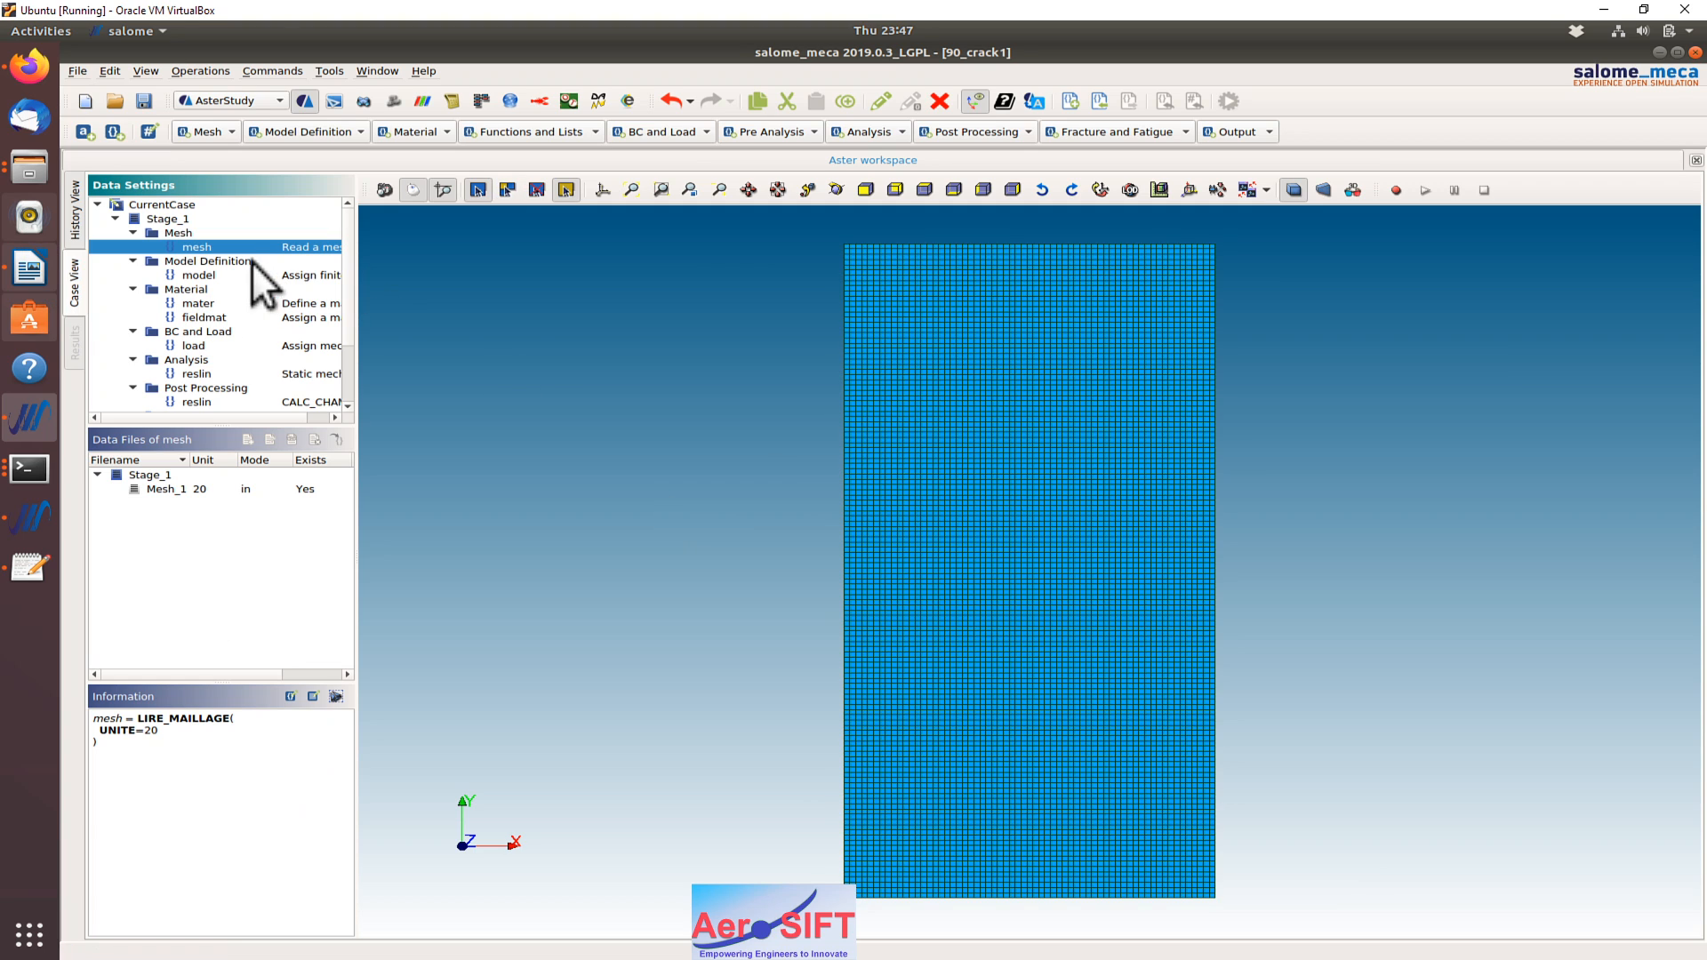
{"action": "mouse_move", "coordinate": [338, 310]}
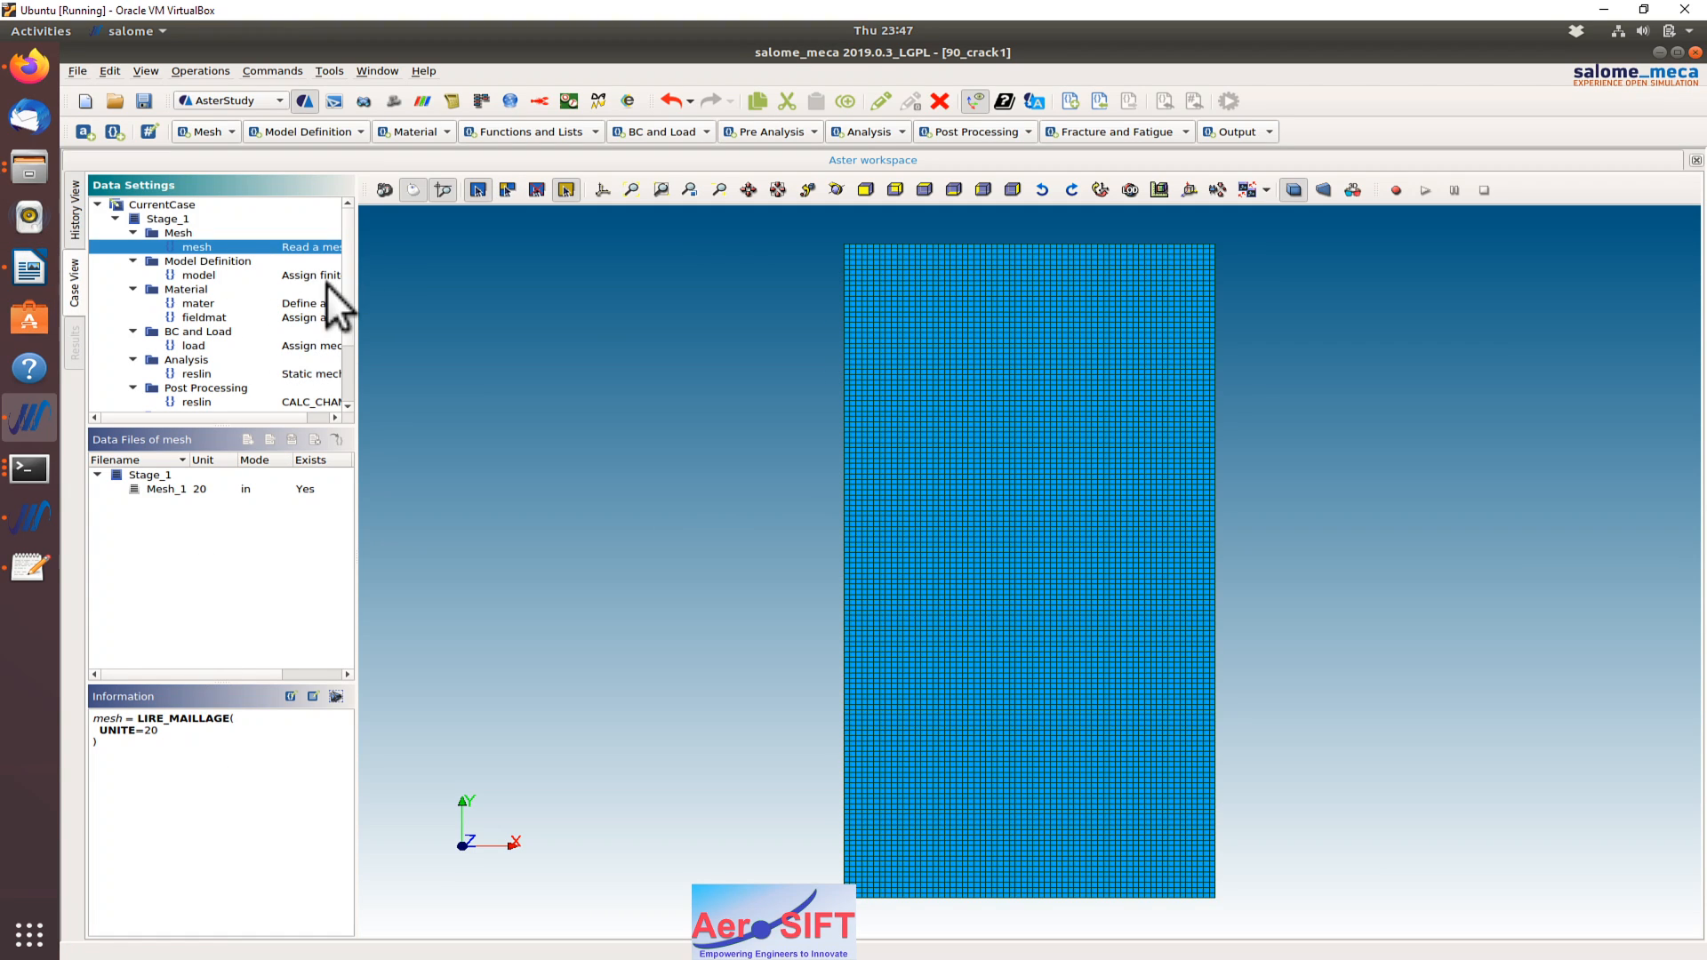
{"action": "mouse_move", "coordinate": [240, 304]}
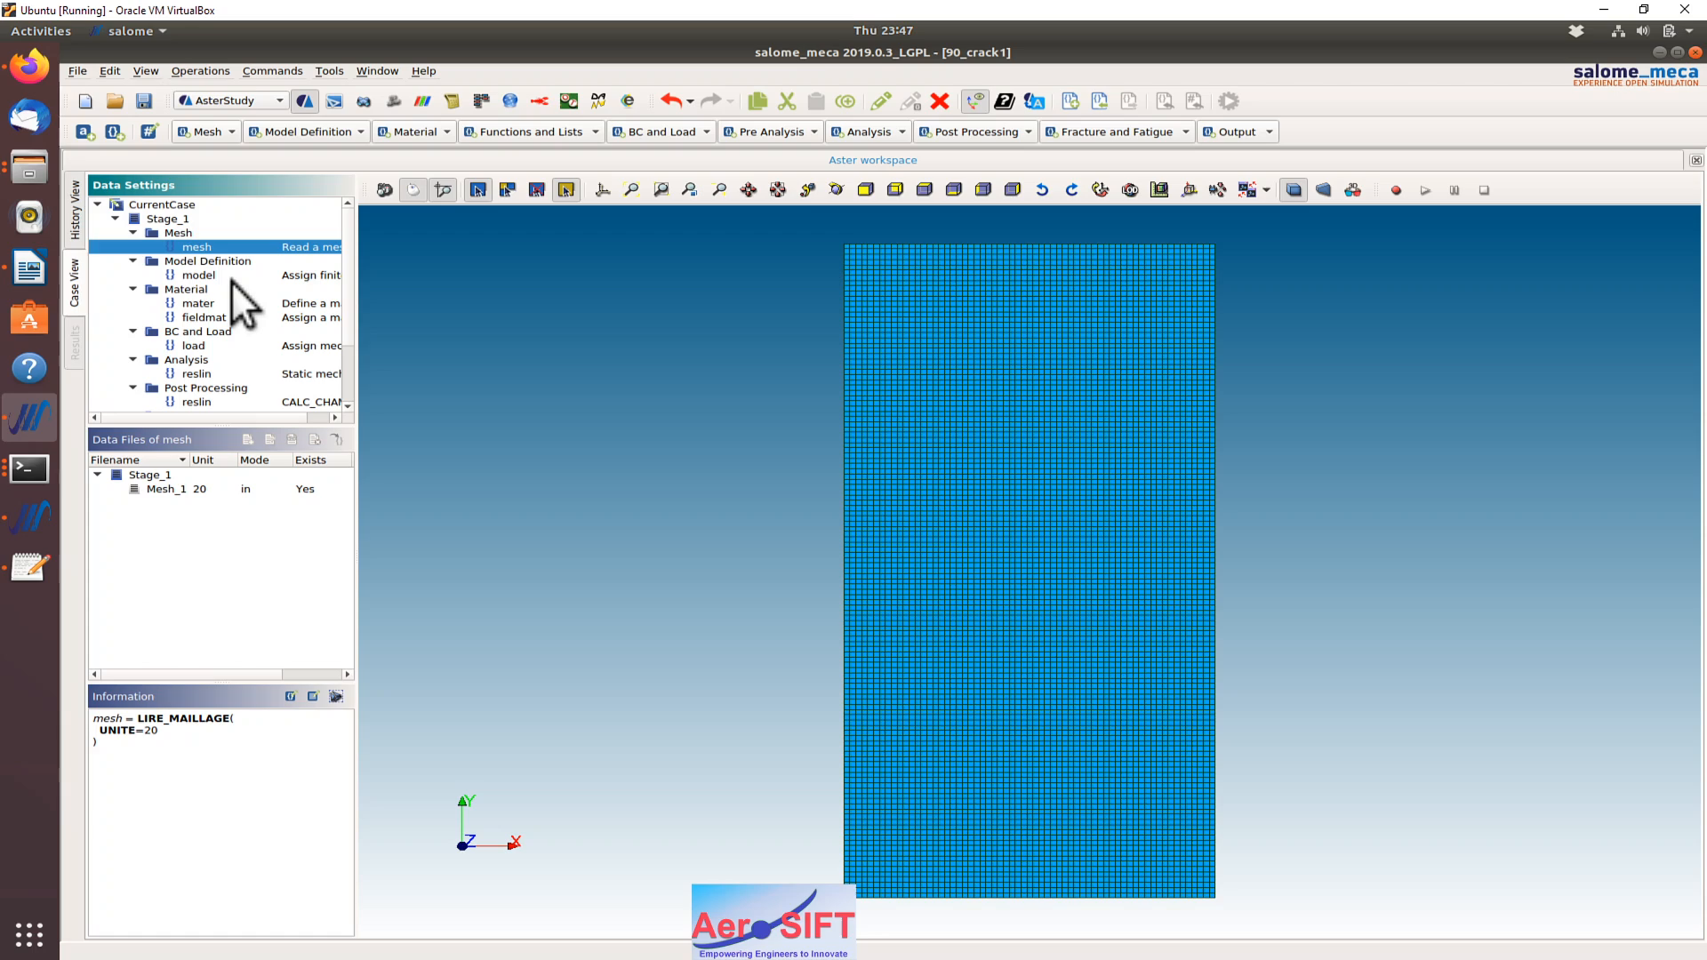
Review model, mater (E=70000, NU=0.3), fieldmat and load (sym_x, sym_y, FY=195.31) definitions.
{"action": "left_click", "coordinate": [198, 273]}
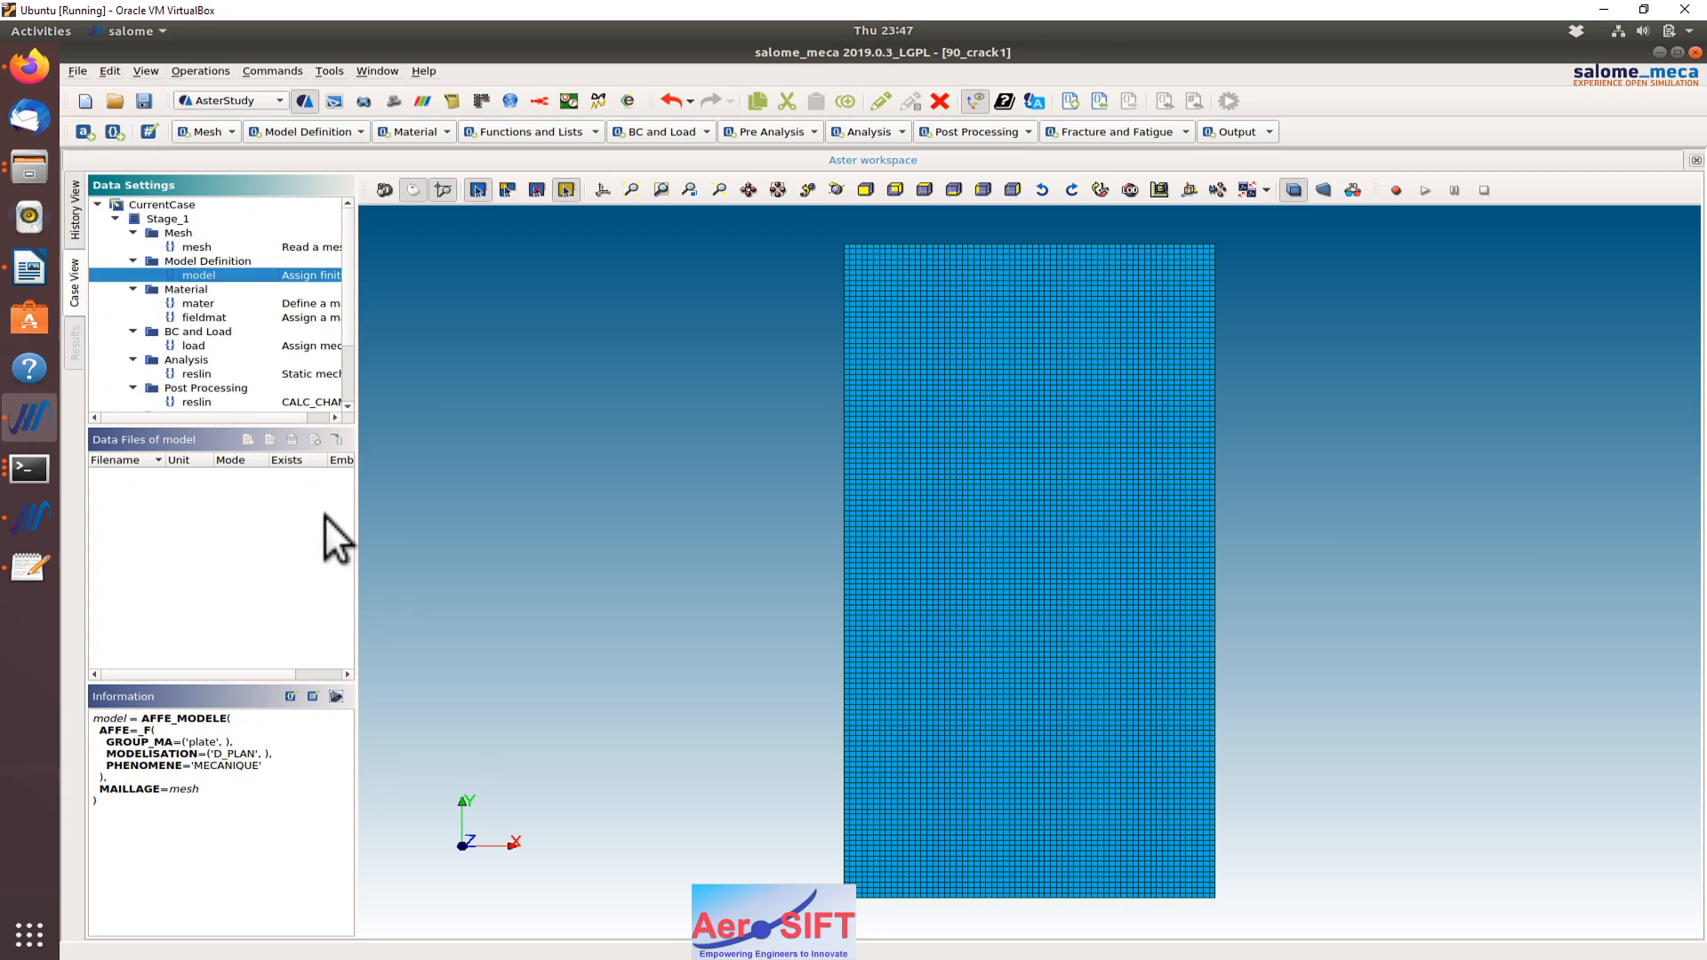
{"action": "mouse_move", "coordinate": [272, 759]}
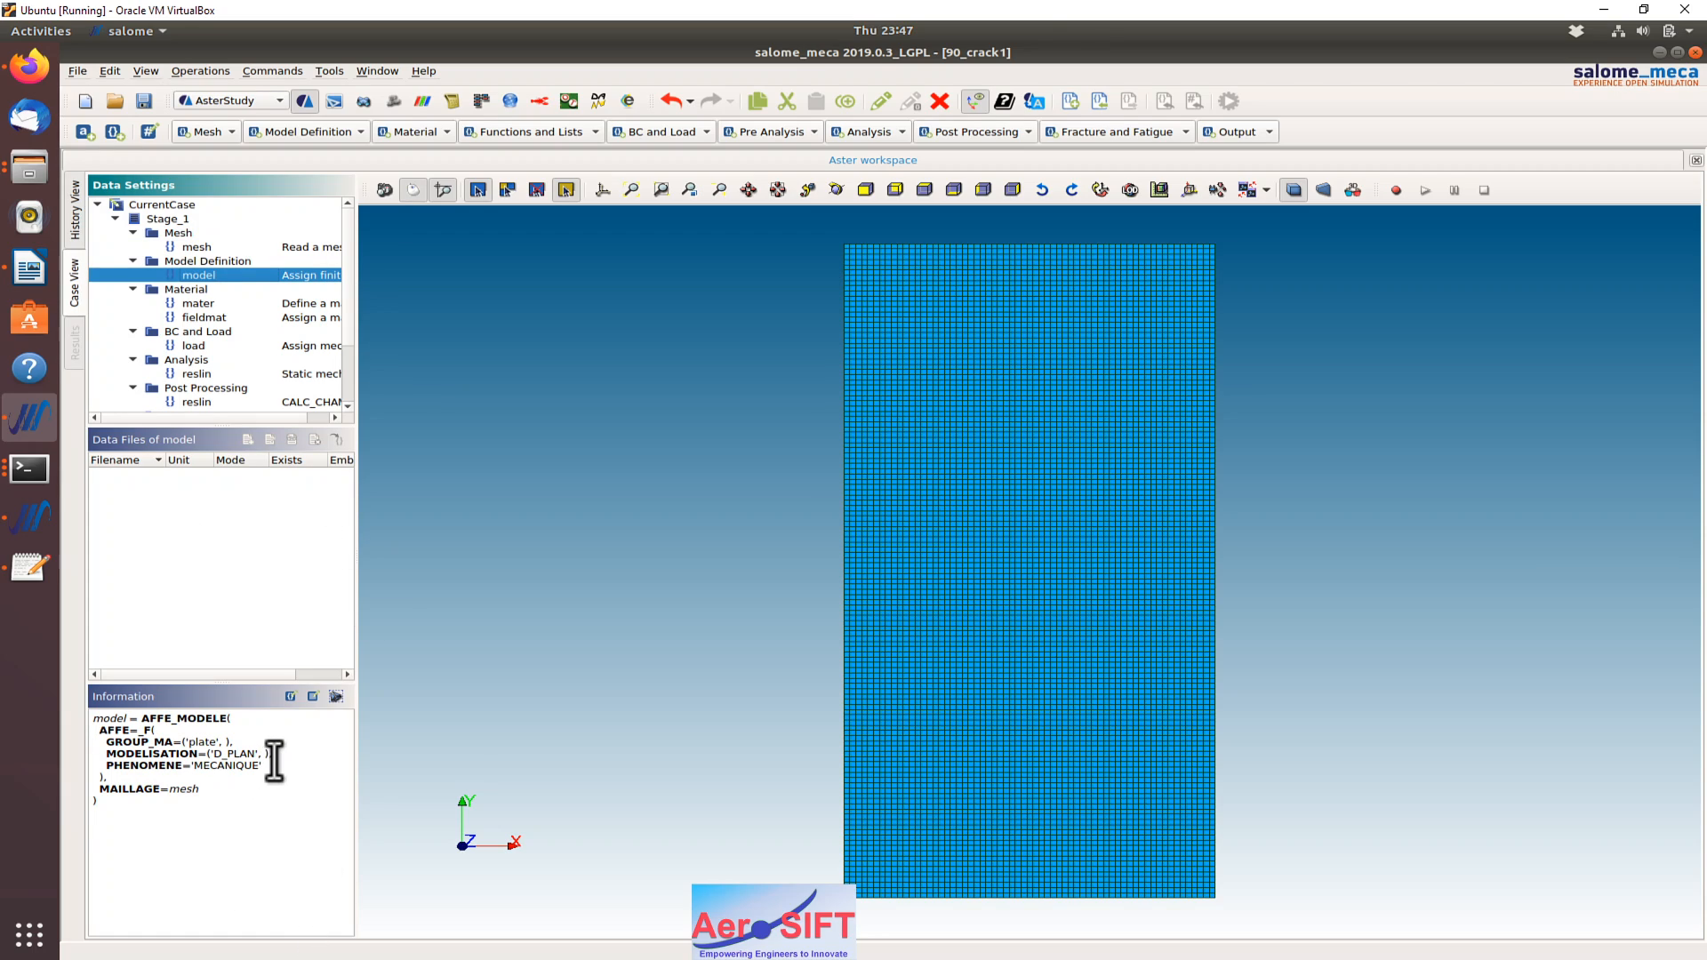
{"action": "double_click", "coordinate": [246, 754]}
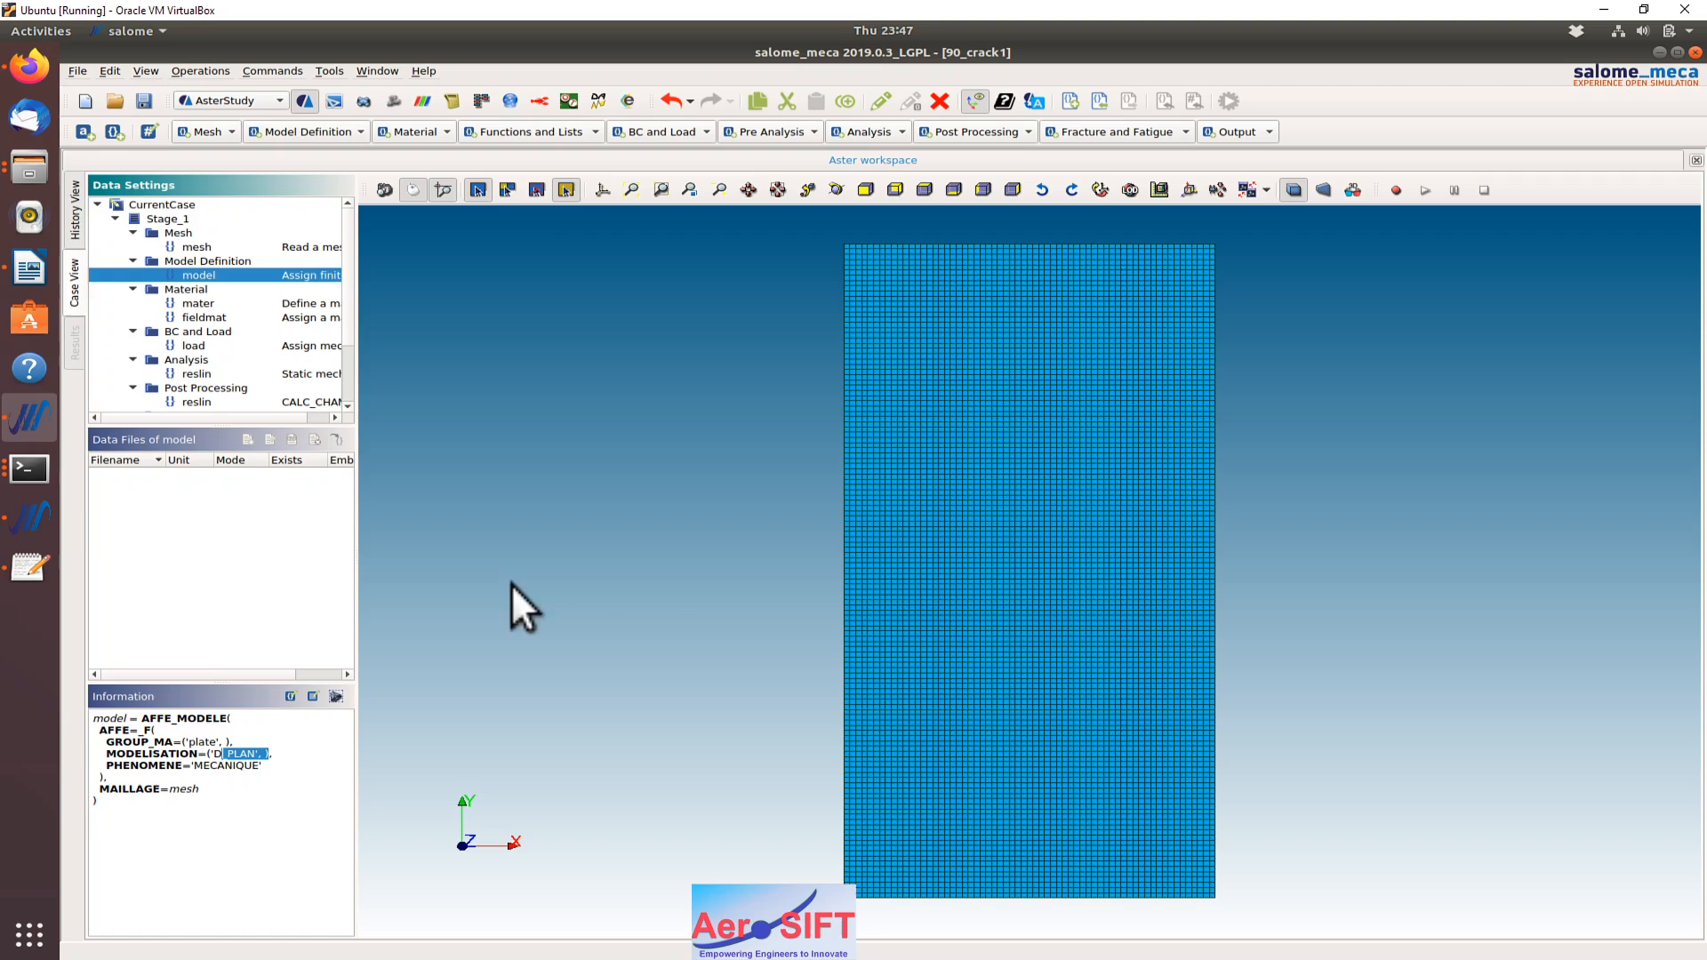
{"action": "mouse_move", "coordinate": [217, 338]}
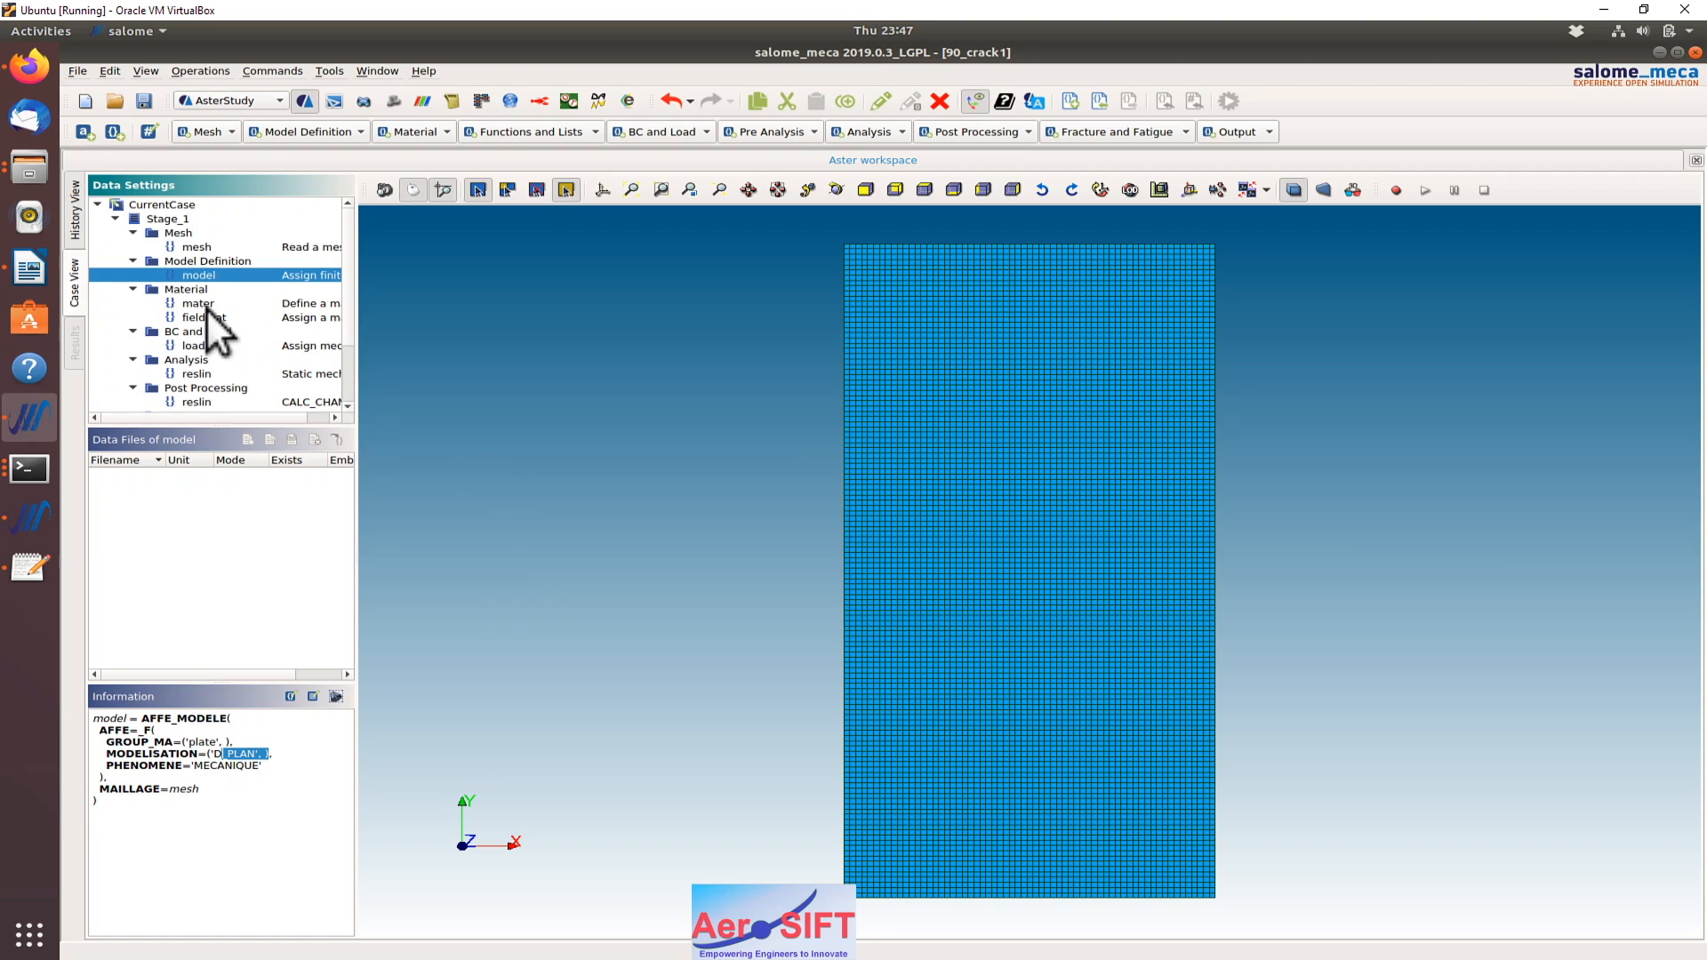
{"action": "left_click", "coordinate": [198, 302]}
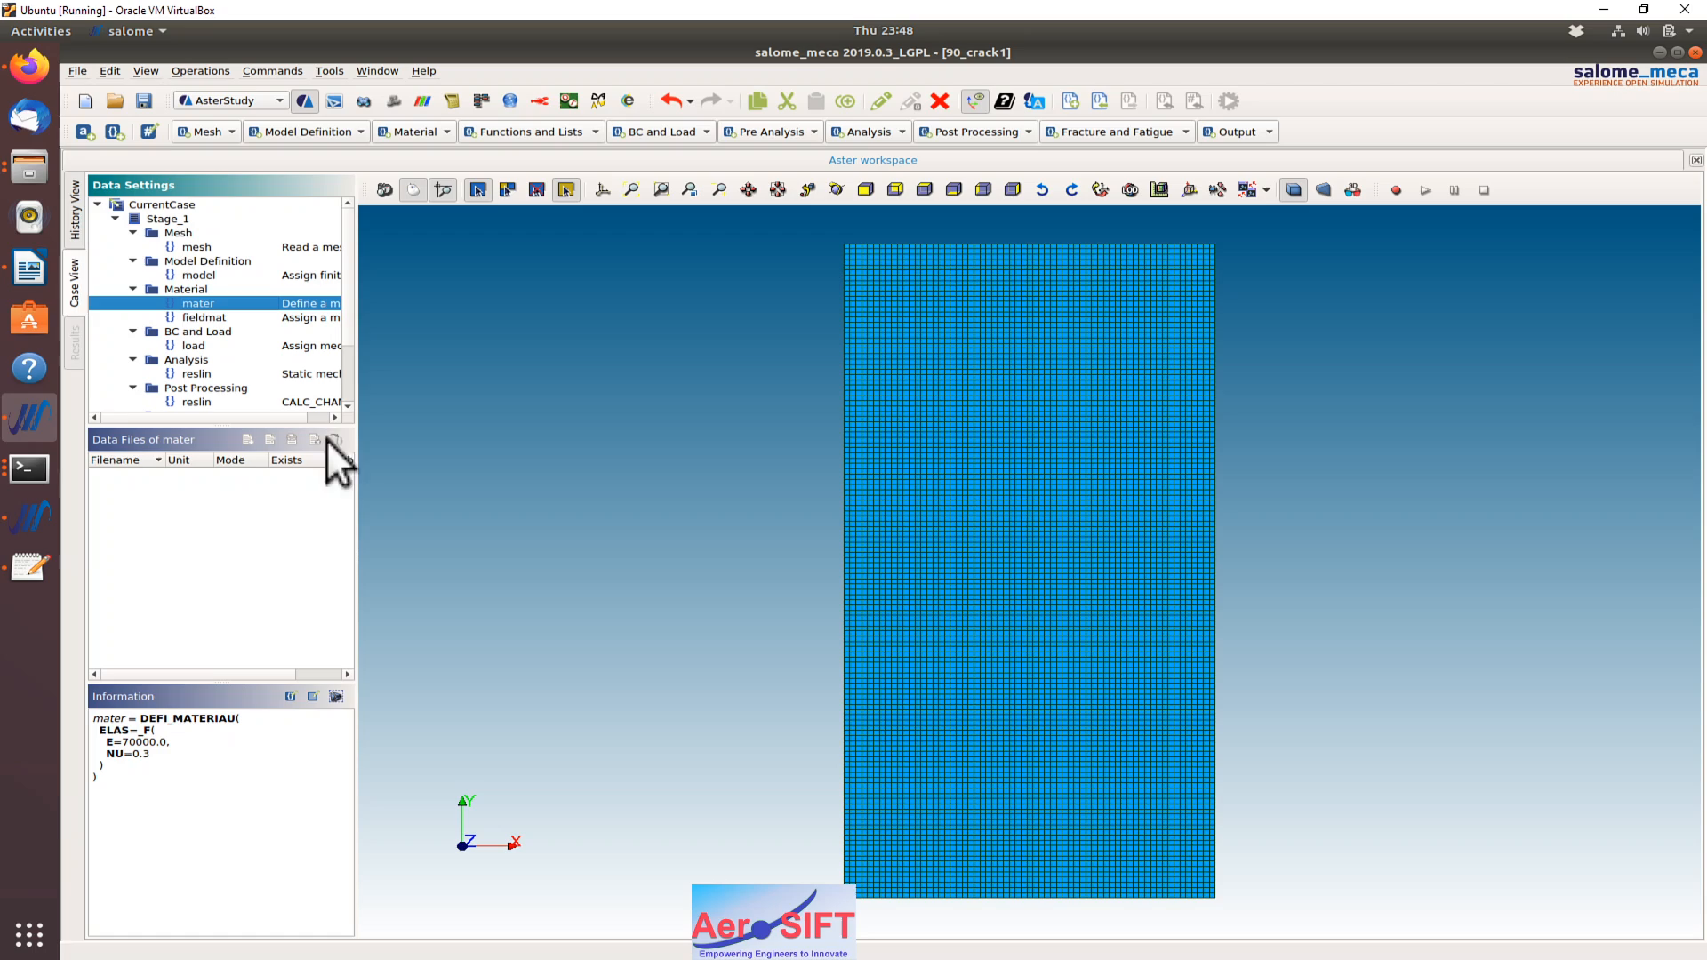
{"action": "left_click", "coordinate": [203, 317]}
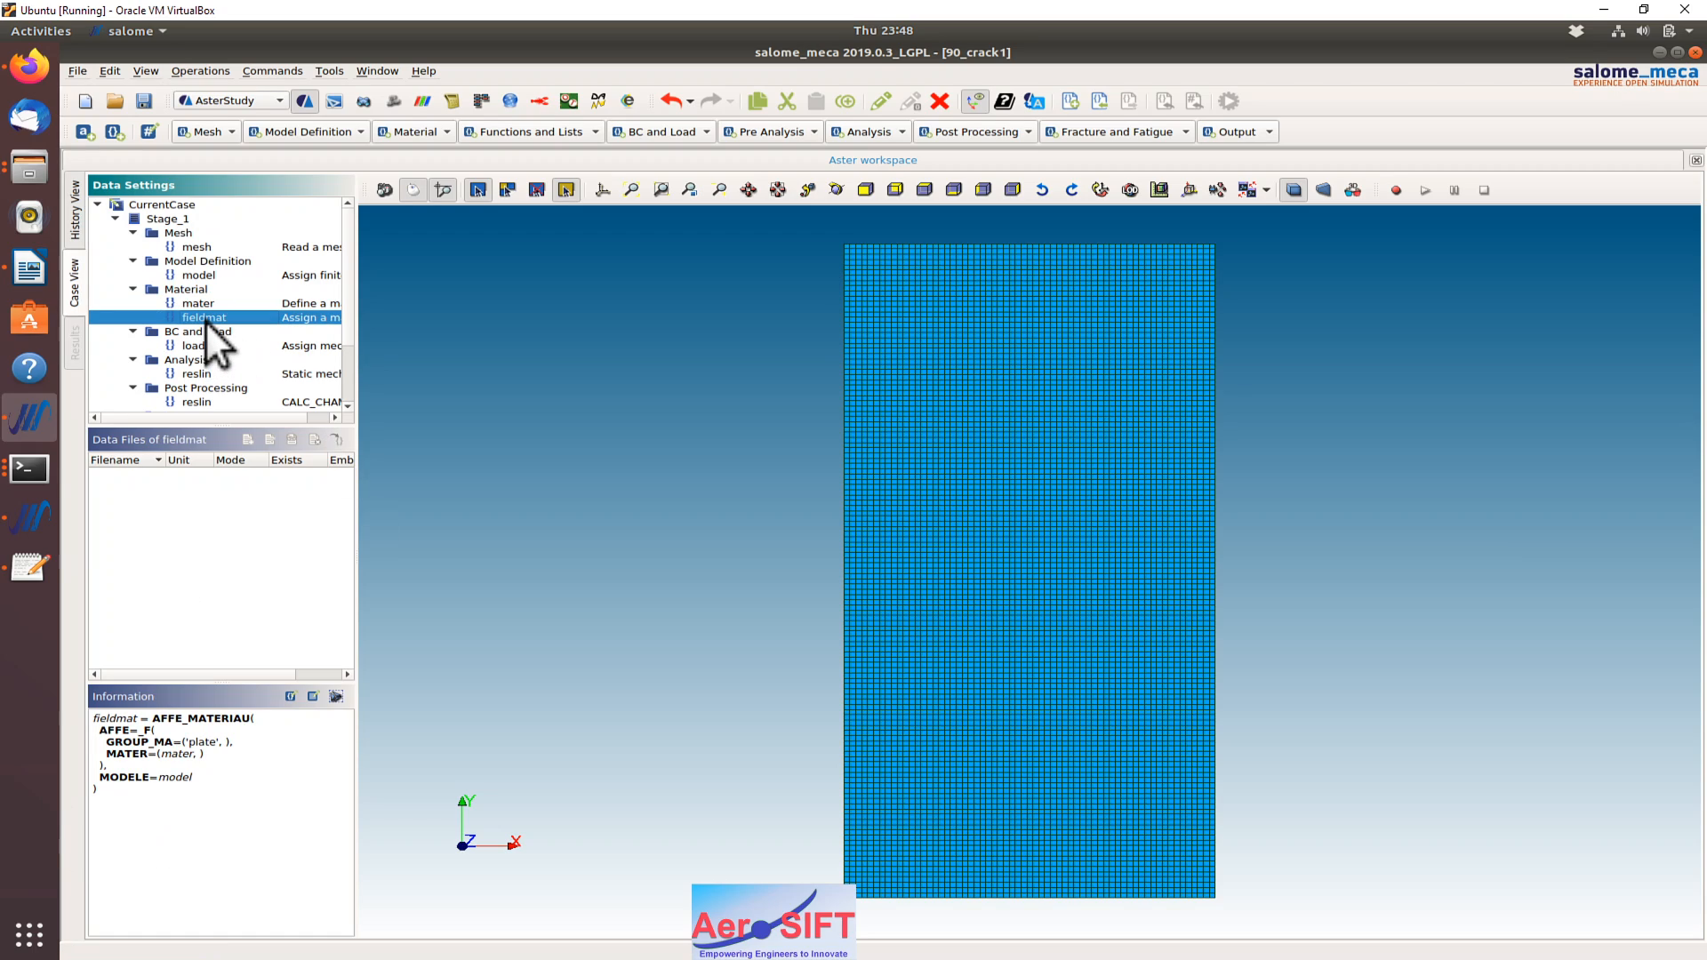
{"action": "mouse_move", "coordinate": [216, 908]}
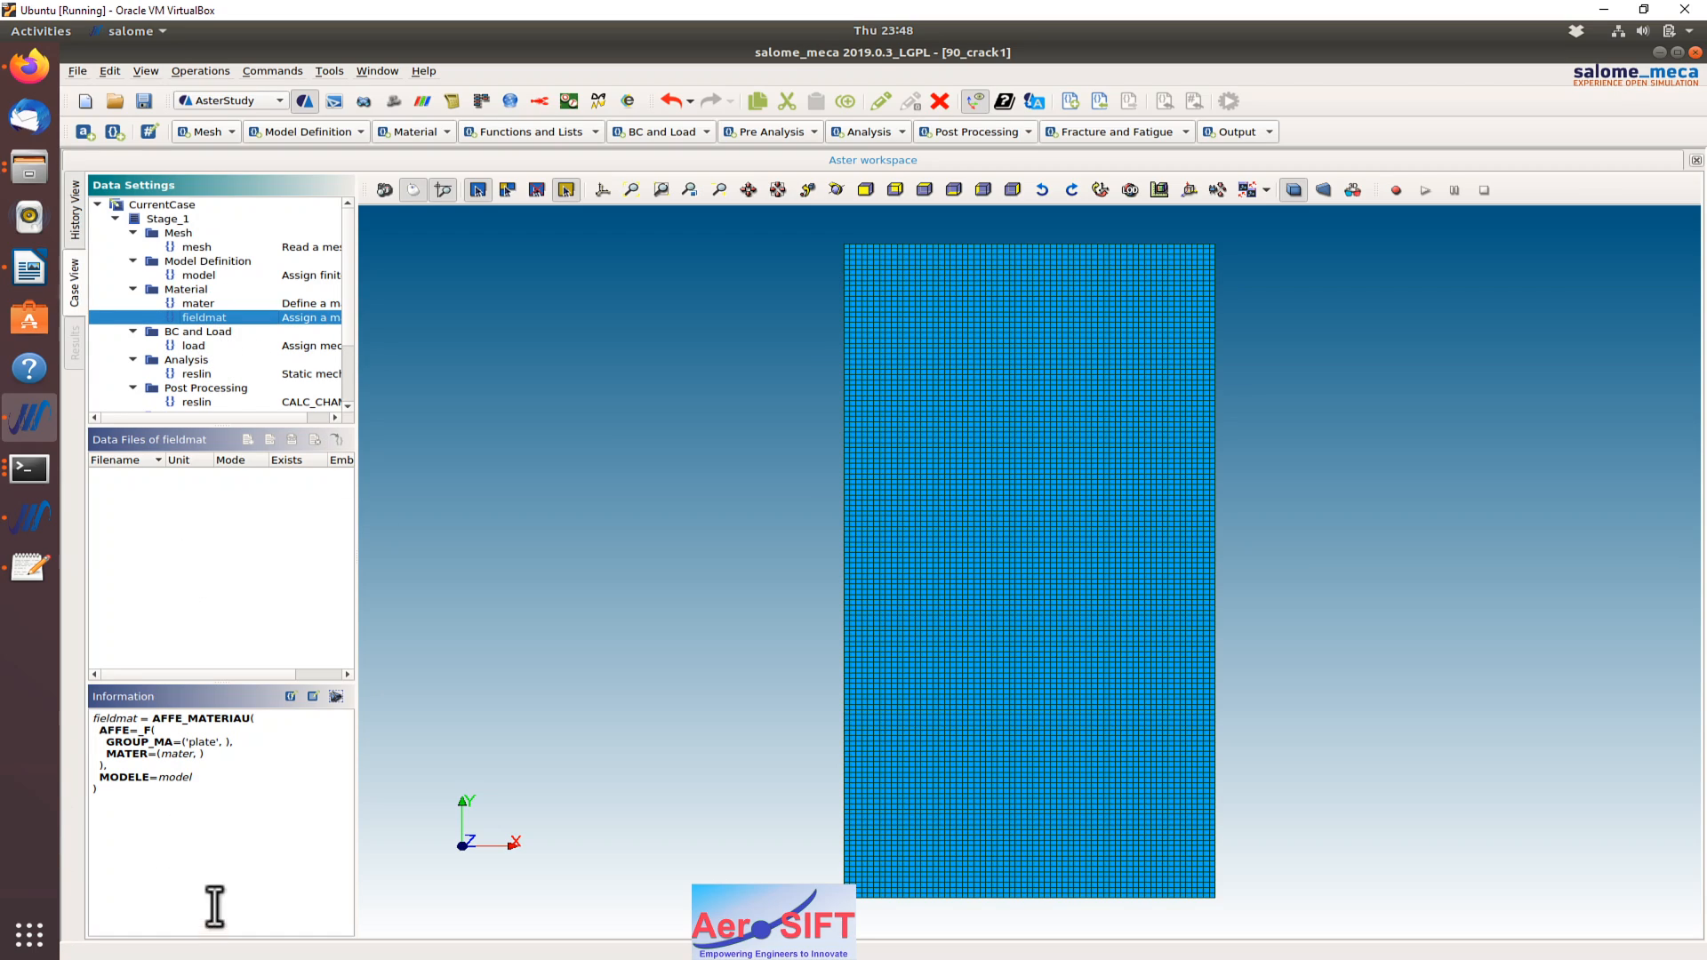
{"action": "mouse_move", "coordinate": [249, 763]}
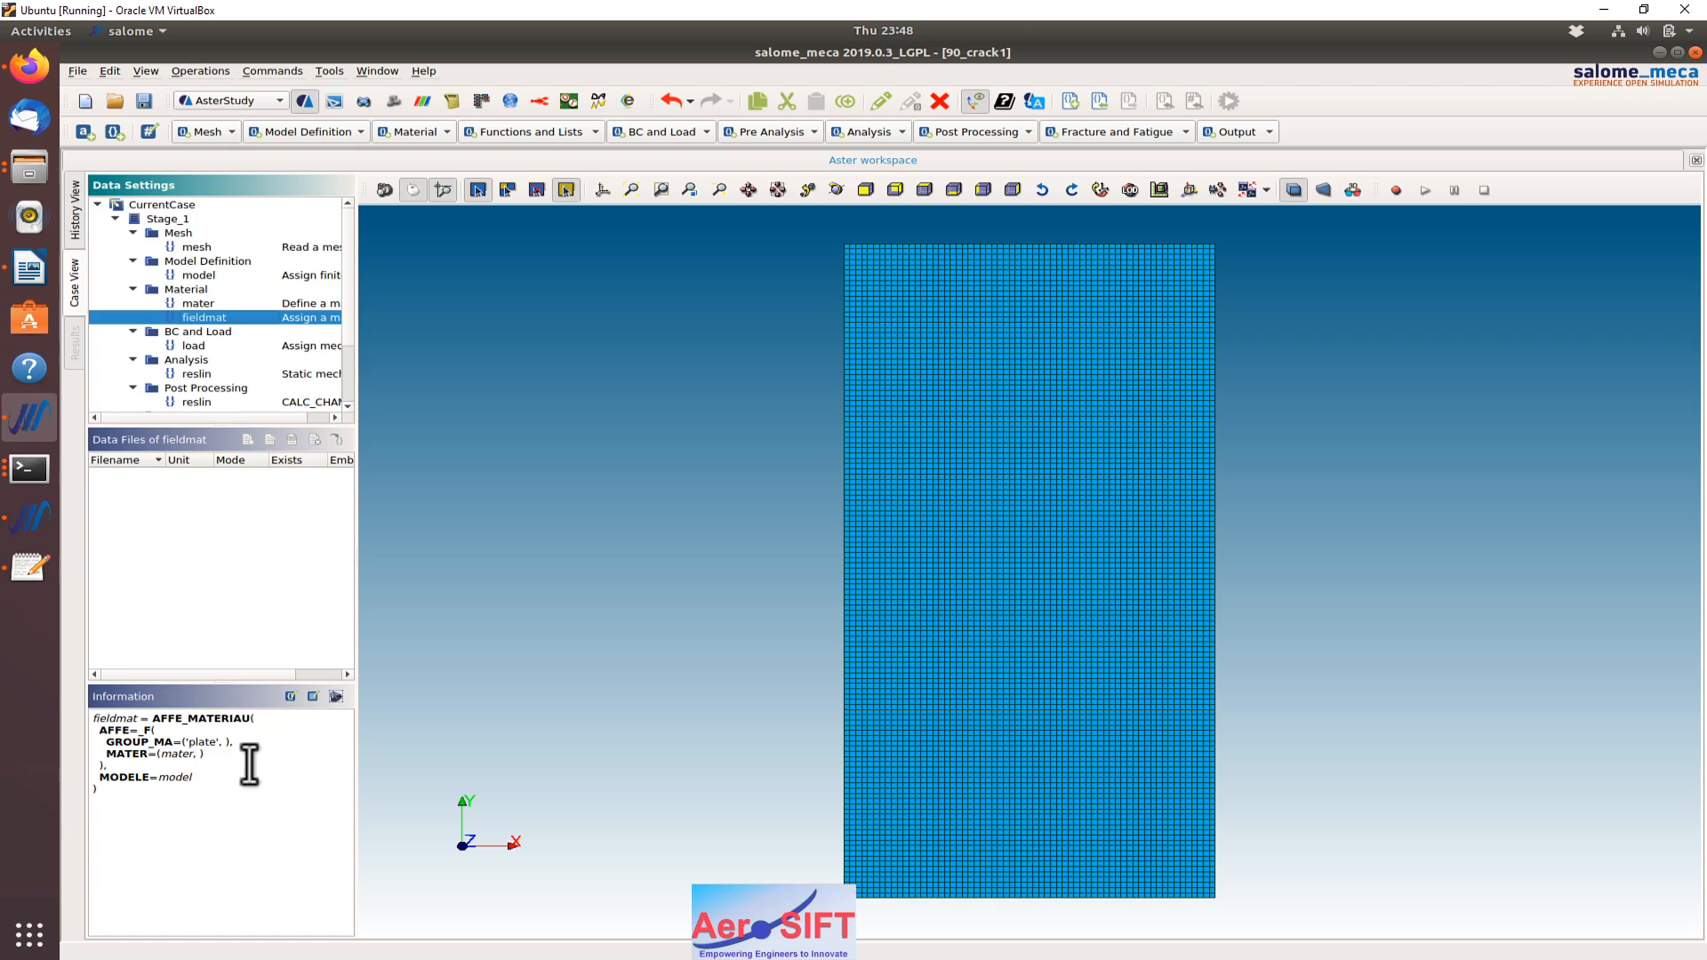
{"action": "mouse_move", "coordinate": [1296, 713]}
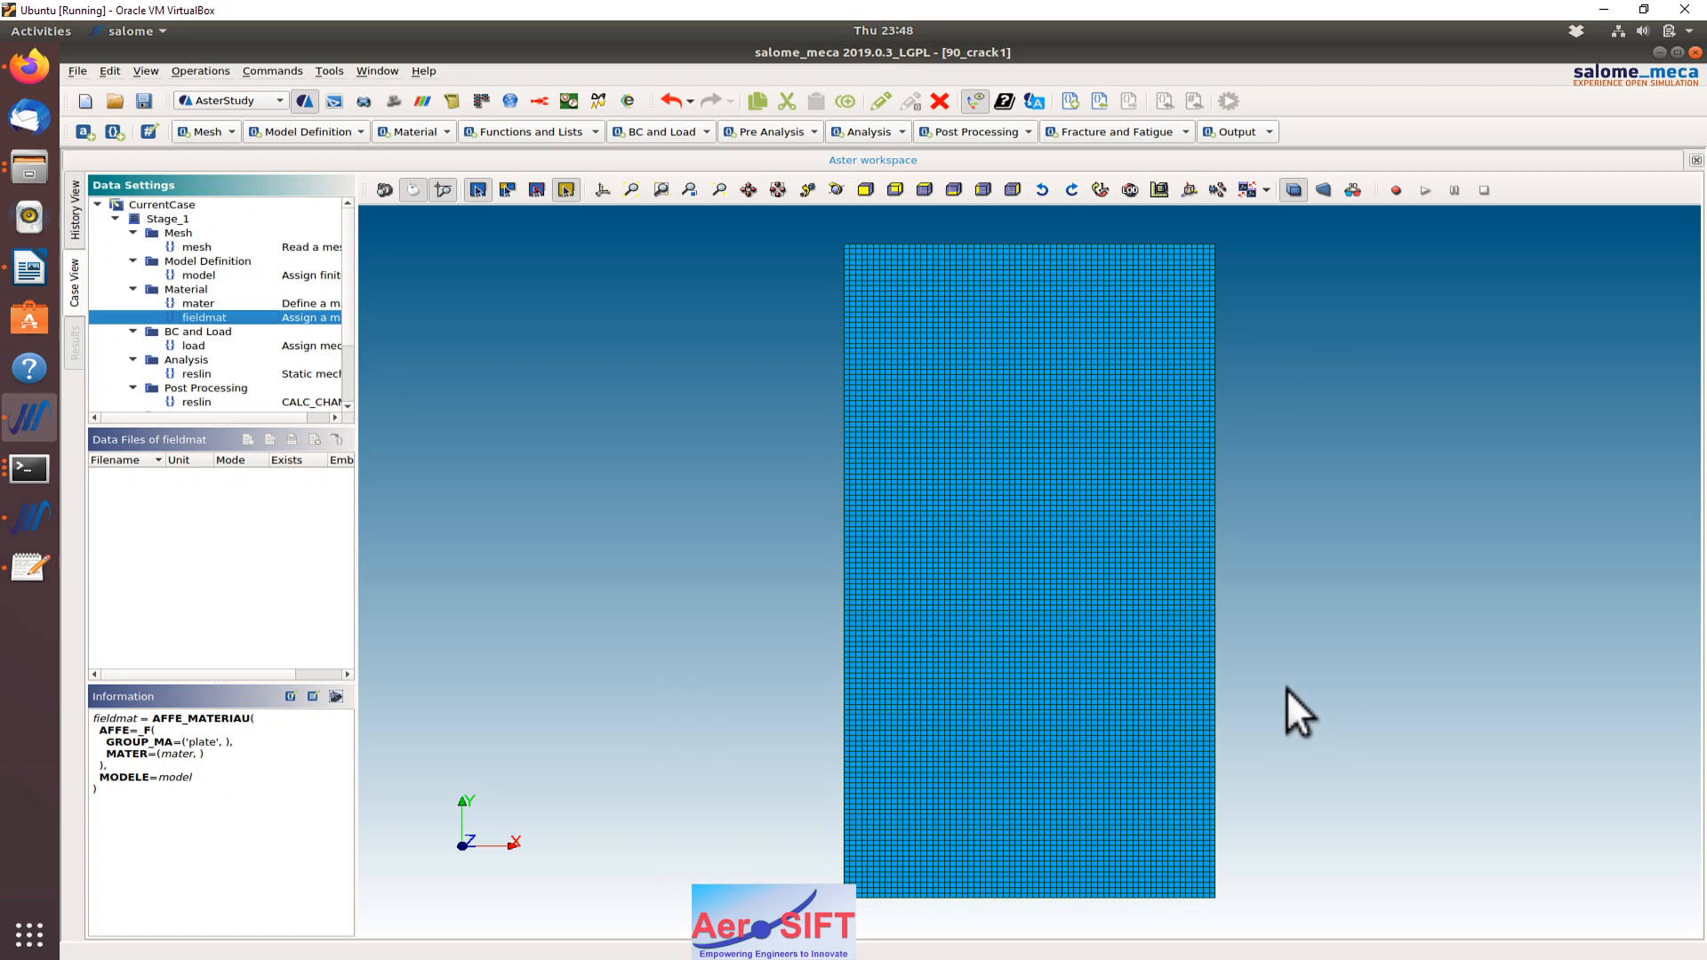
{"action": "left_click", "coordinate": [194, 345]}
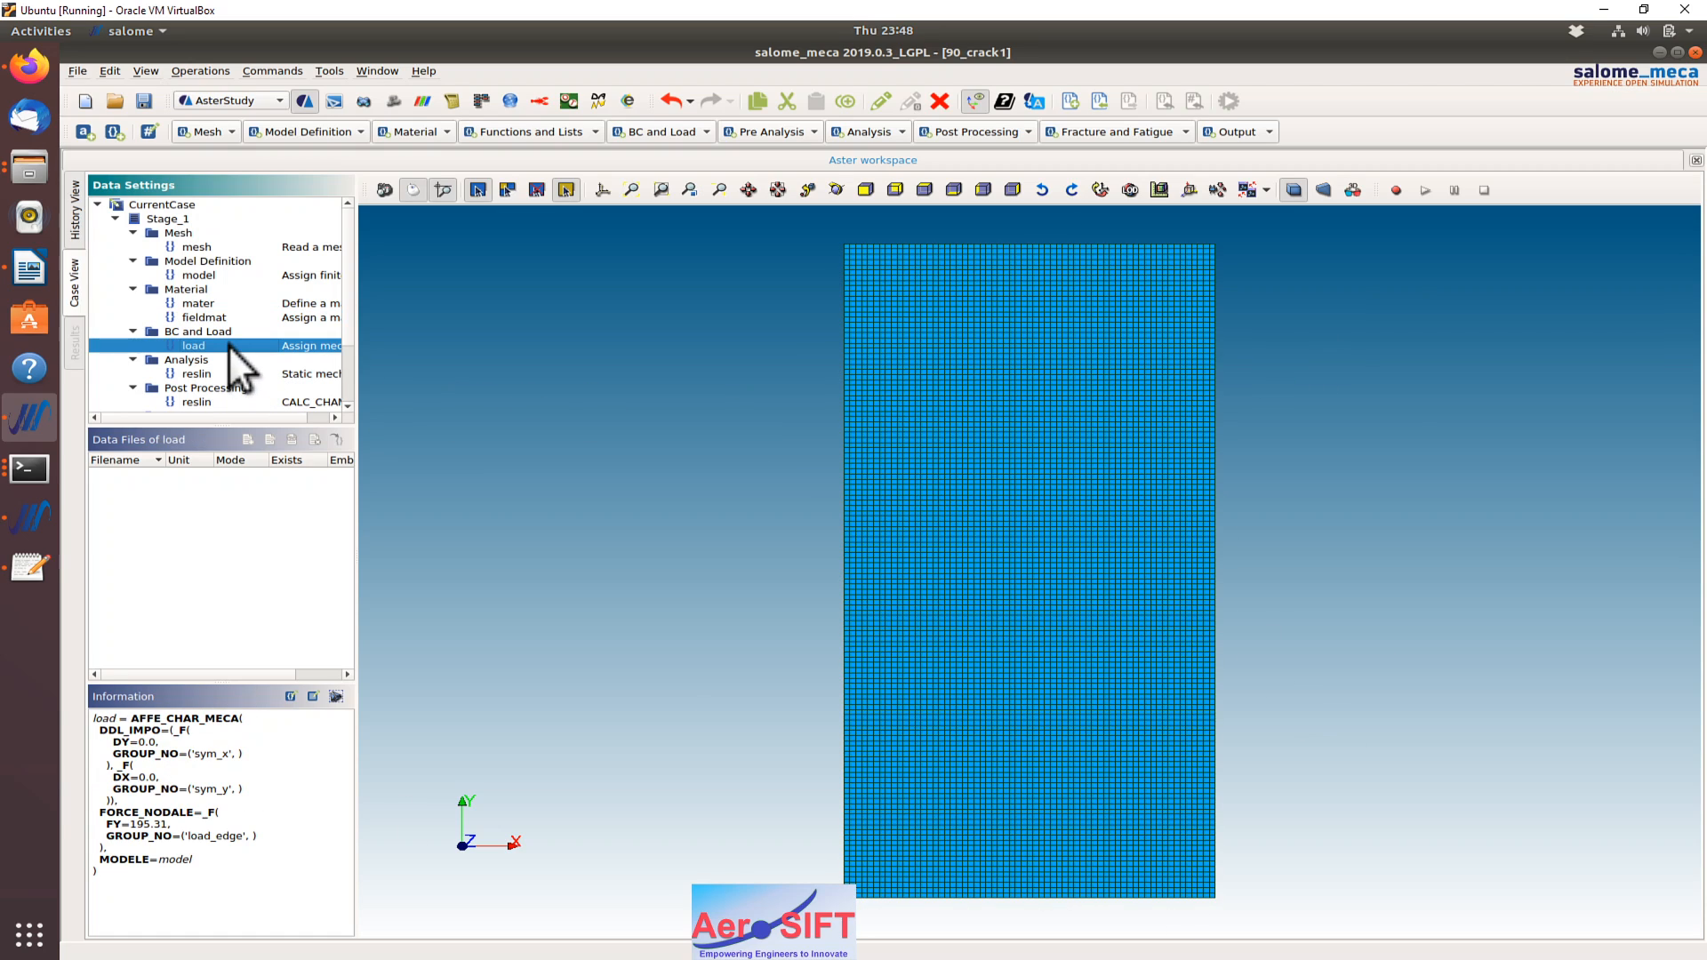
{"action": "mouse_move", "coordinate": [245, 763]}
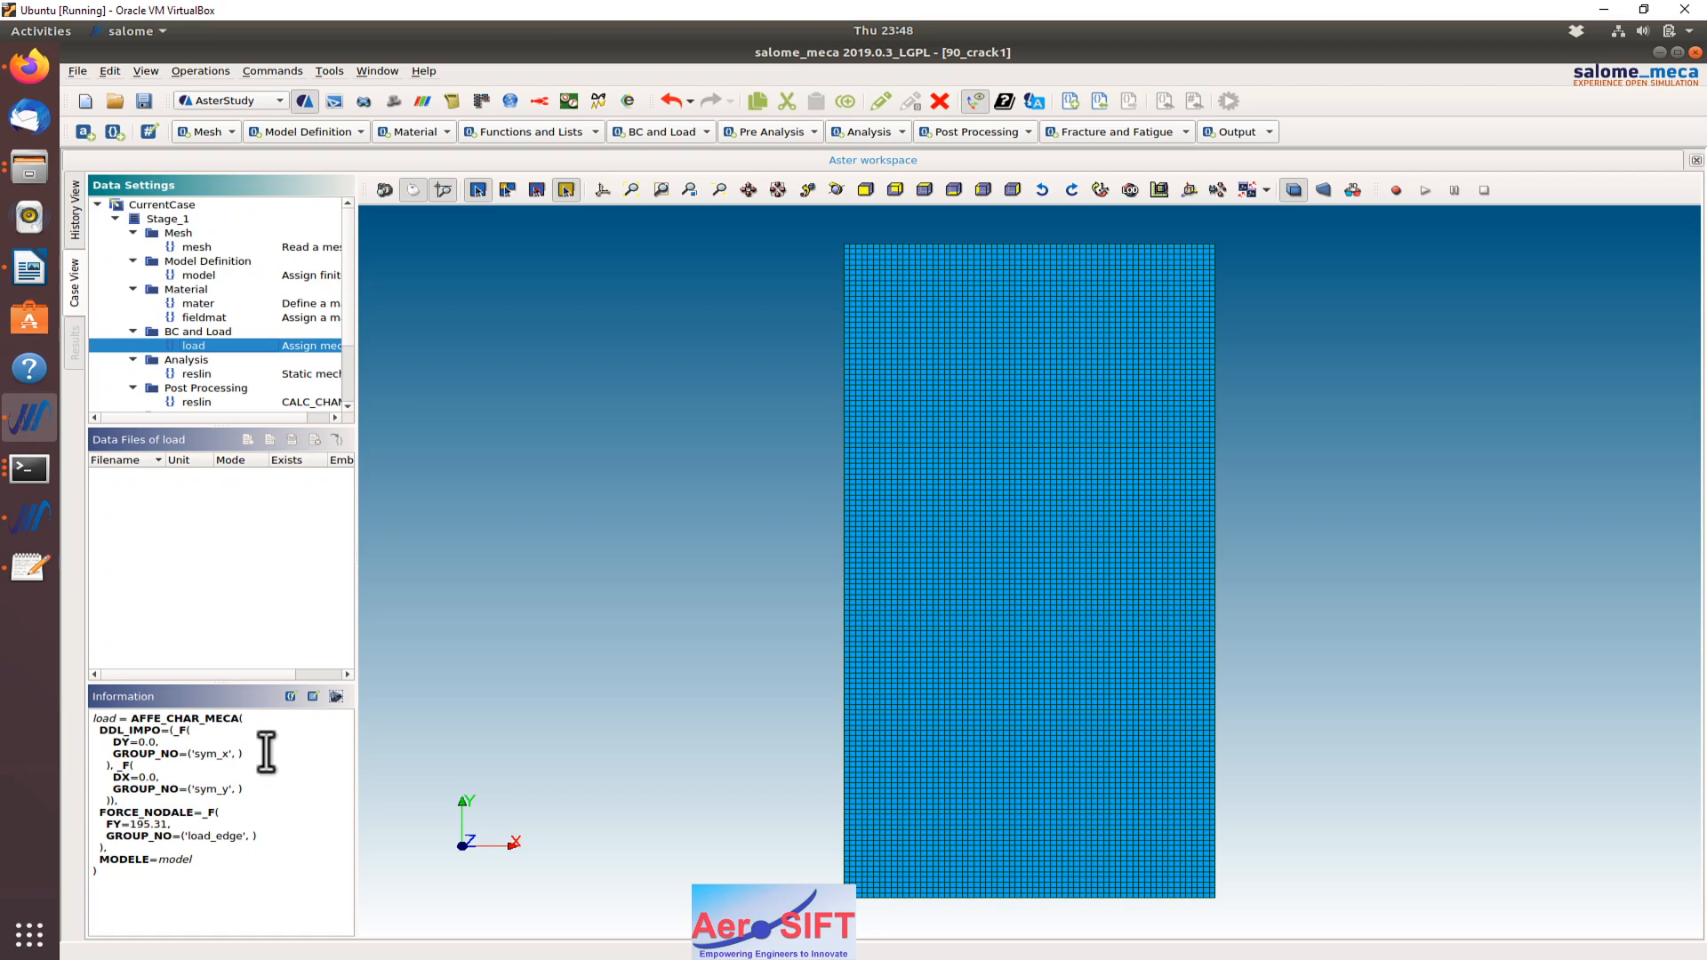
{"action": "mouse_move", "coordinate": [297, 852]}
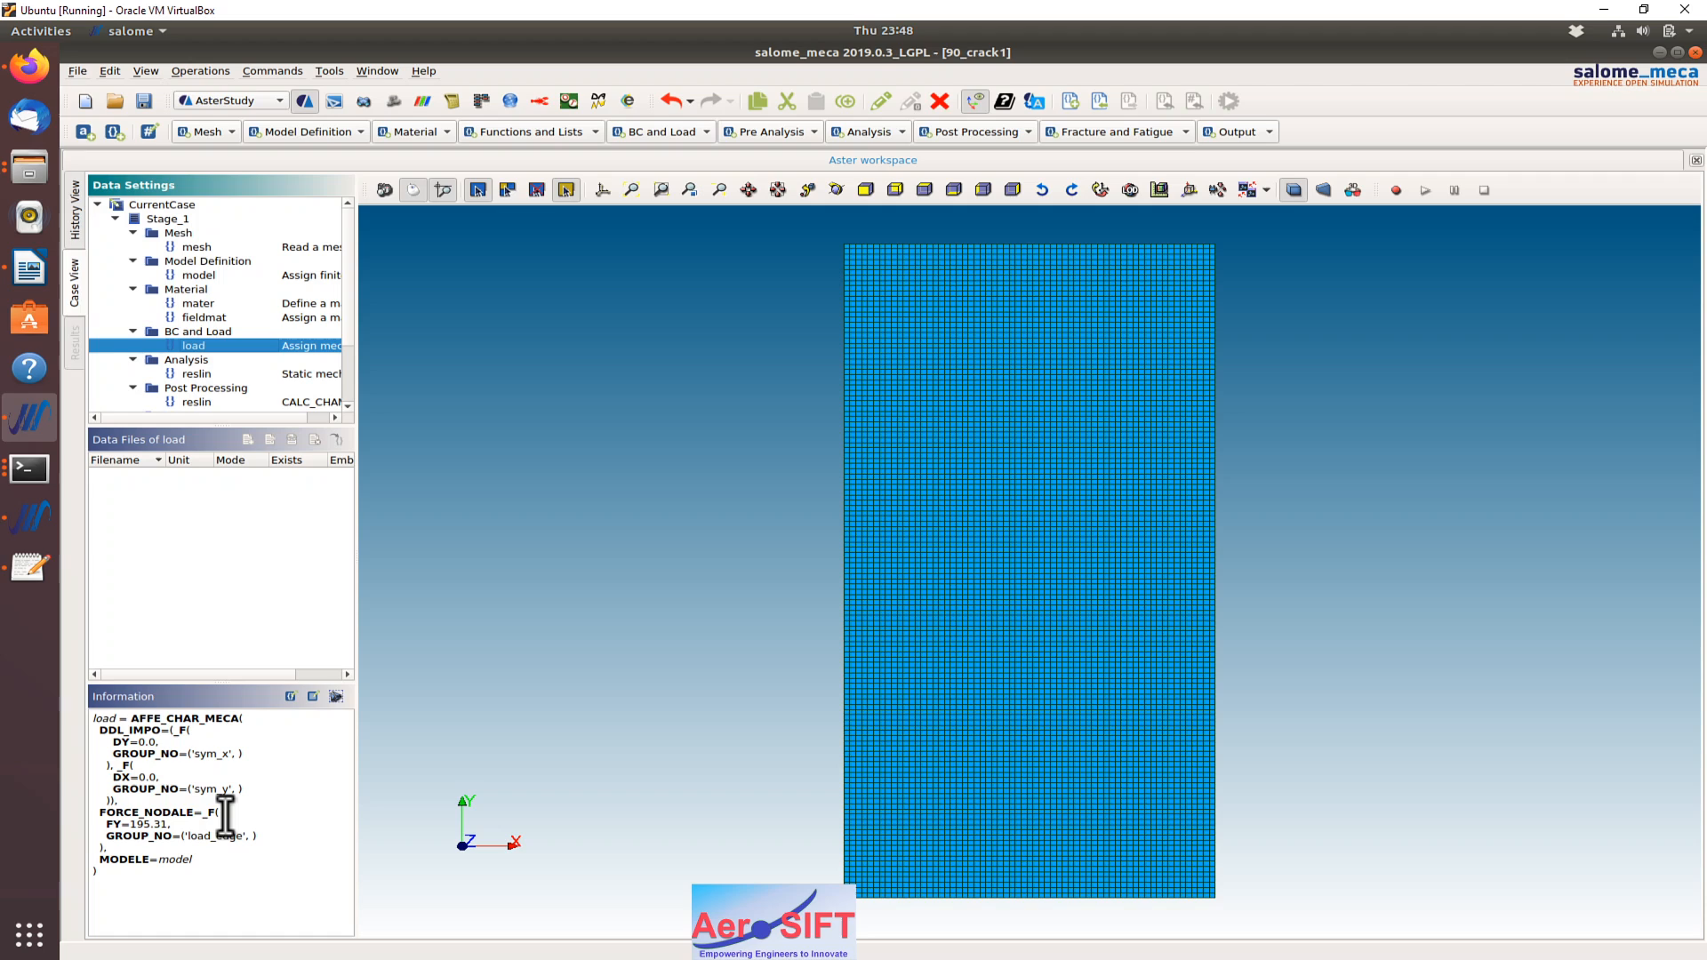
{"action": "mouse_move", "coordinate": [1284, 294]}
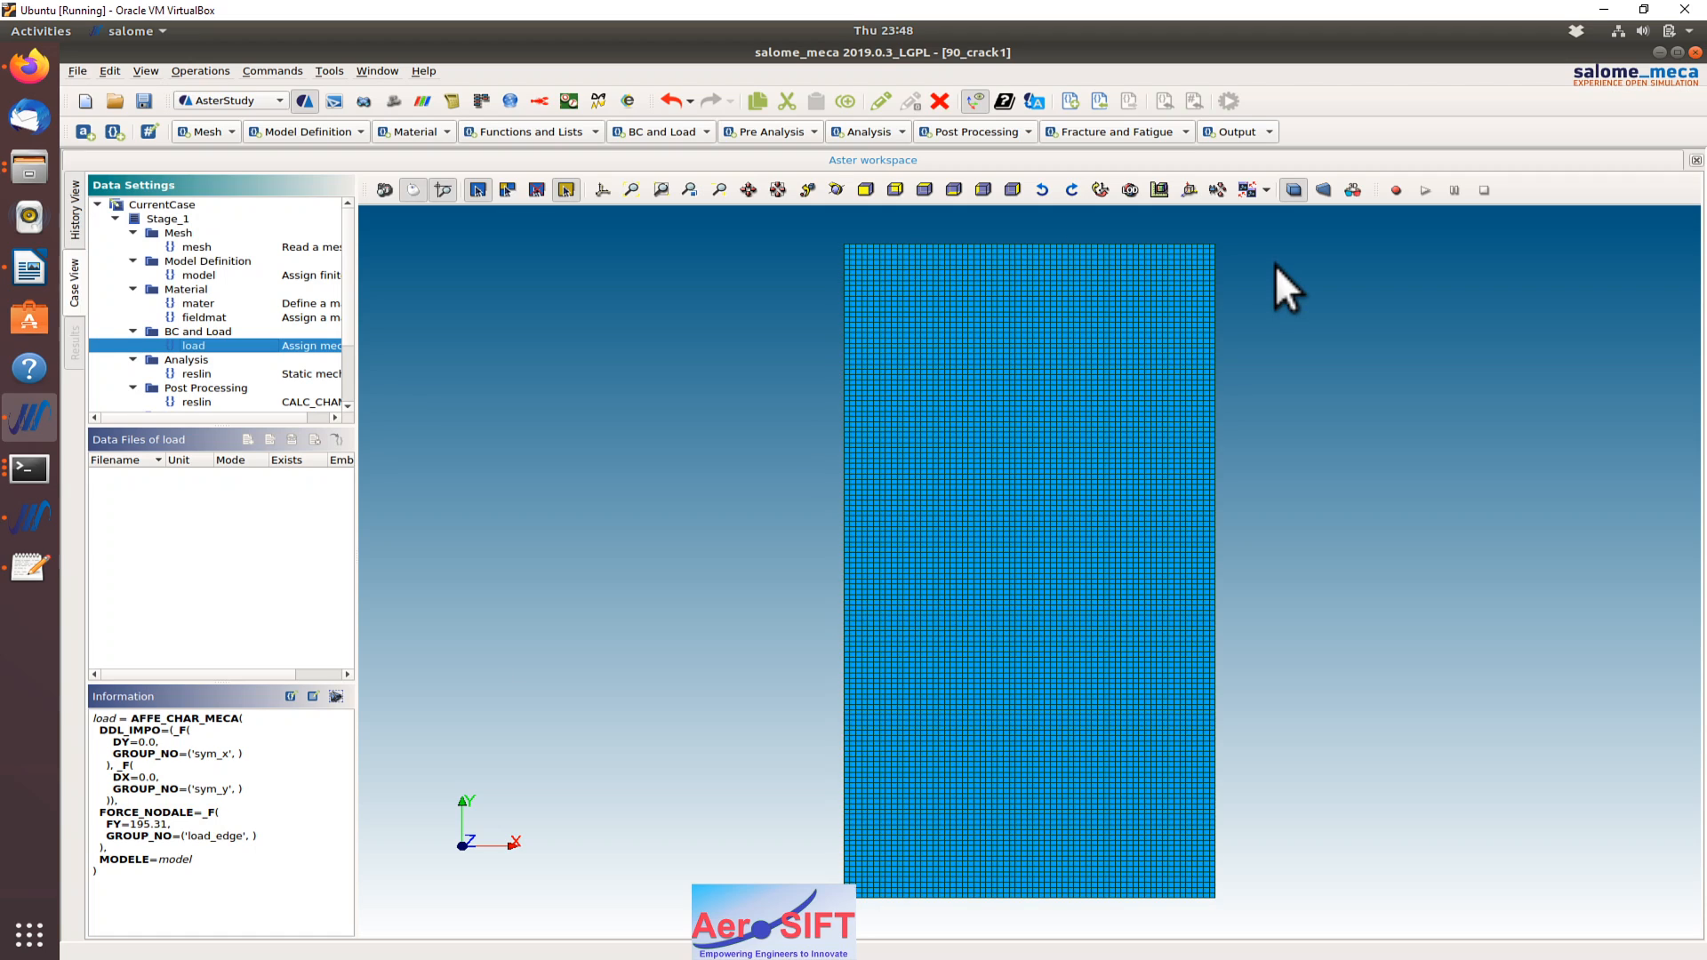
{"action": "mouse_move", "coordinate": [1284, 293]}
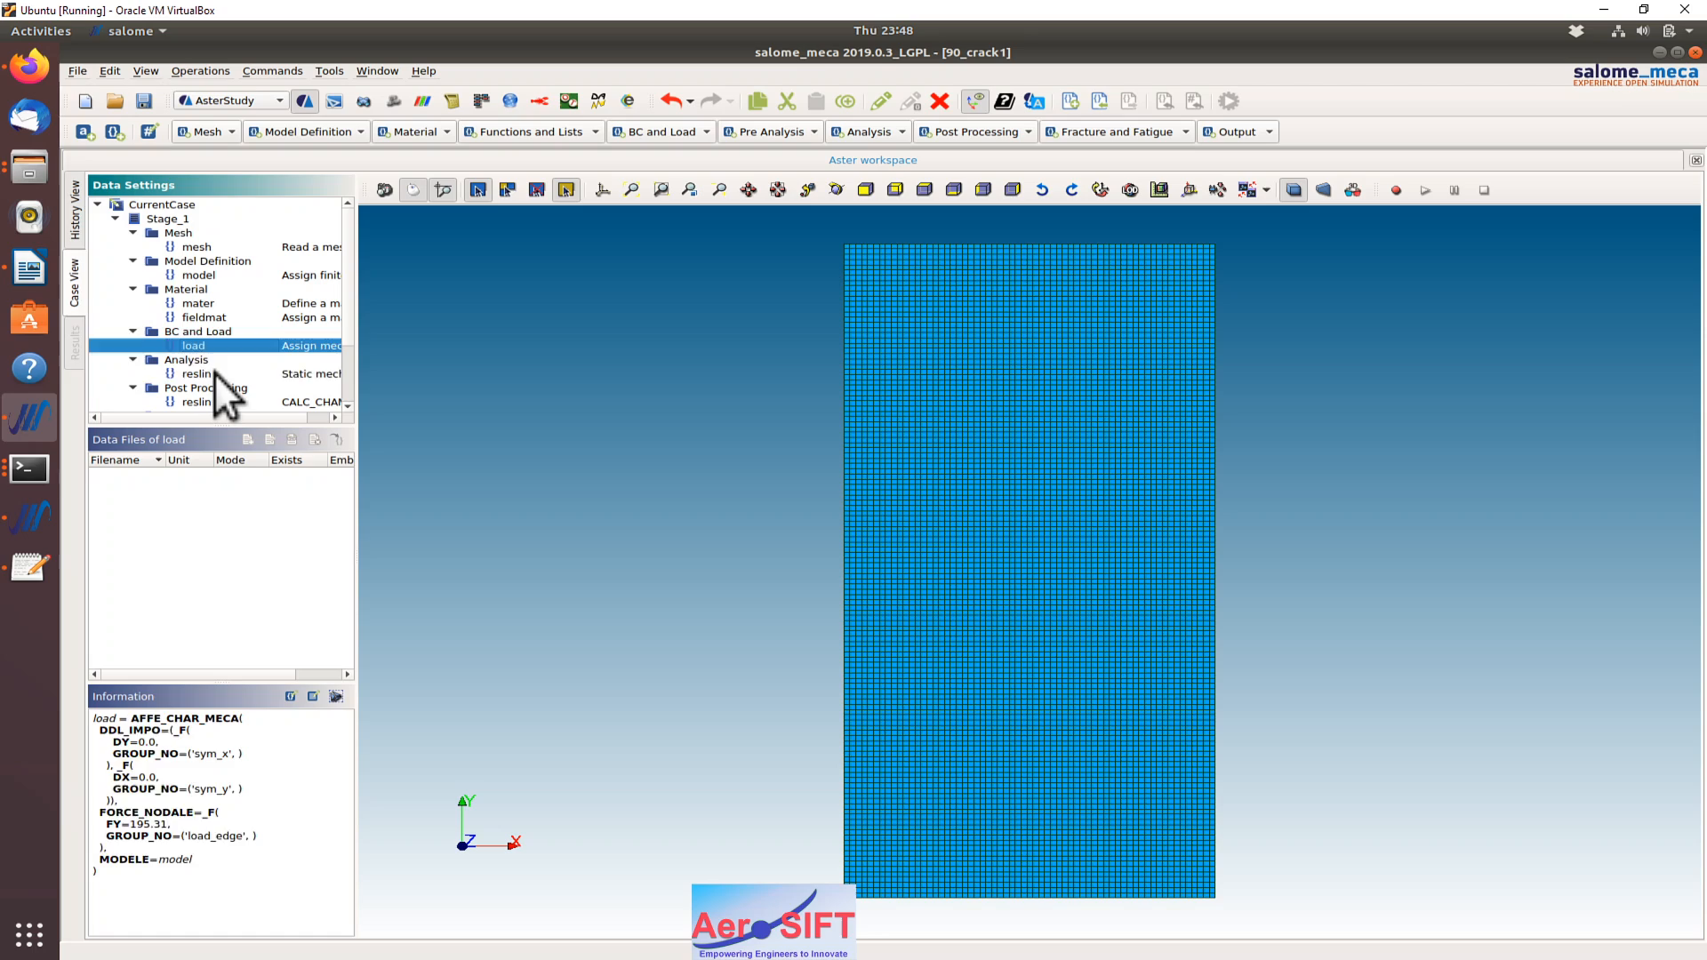
Review the static analysis step, then crack0 with crack_tip front, crack lip and symmetry.
{"action": "left_click", "coordinate": [197, 374]}
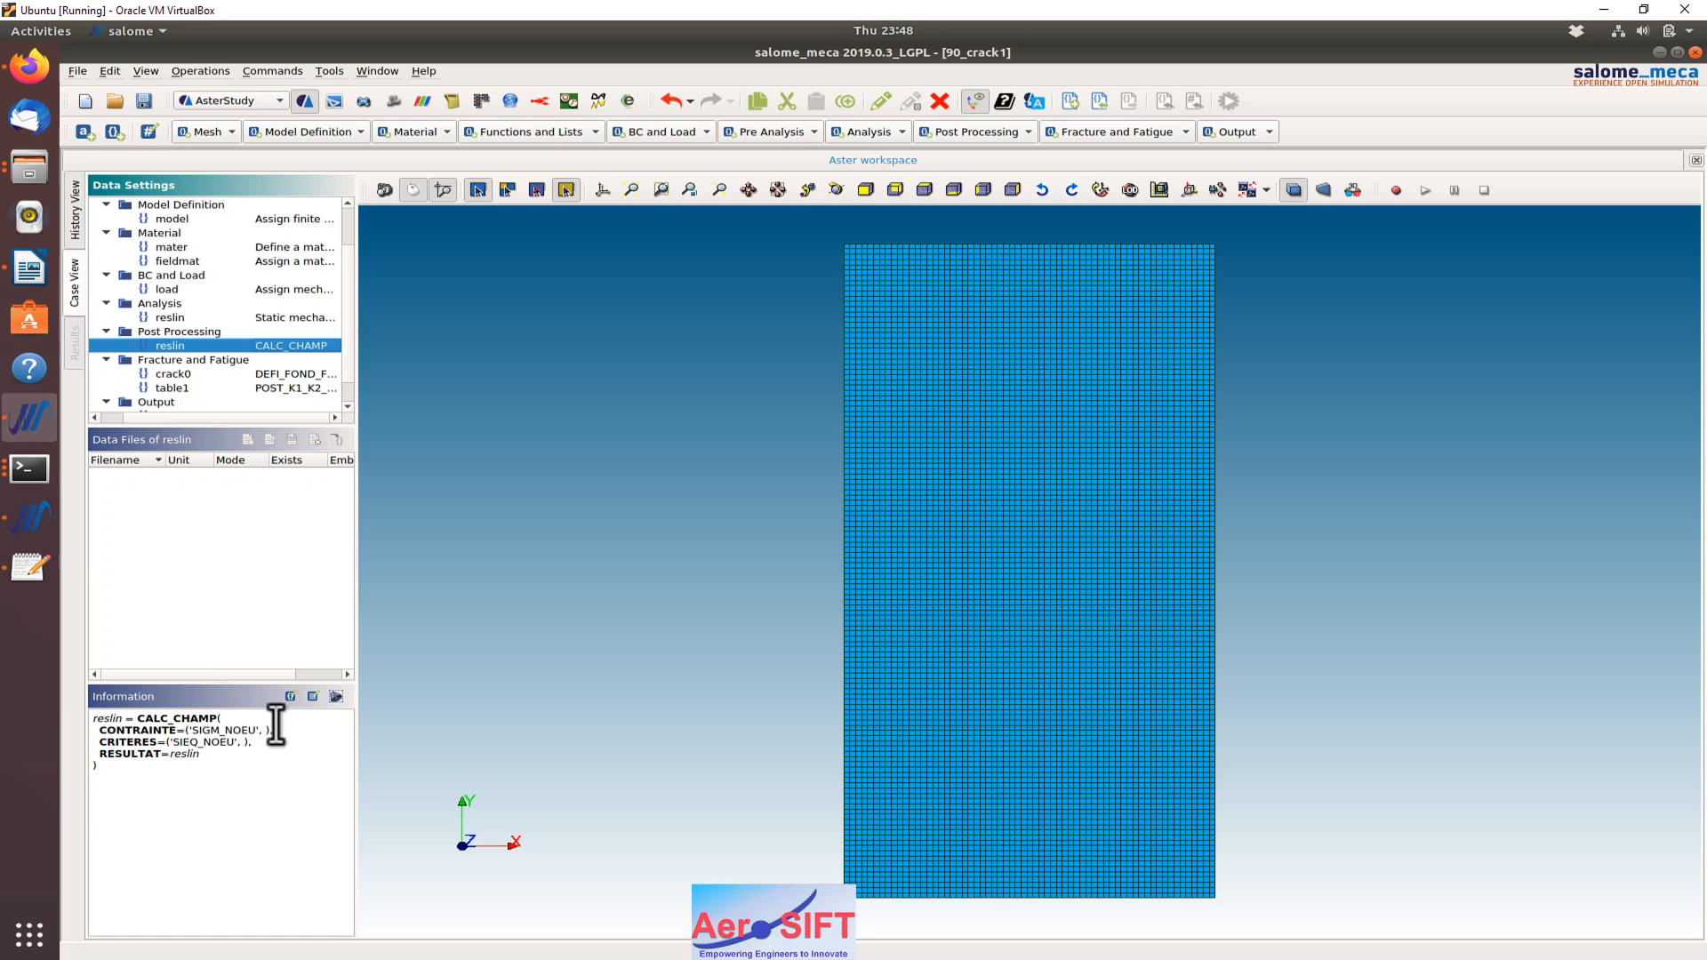
{"action": "mouse_move", "coordinate": [348, 425]}
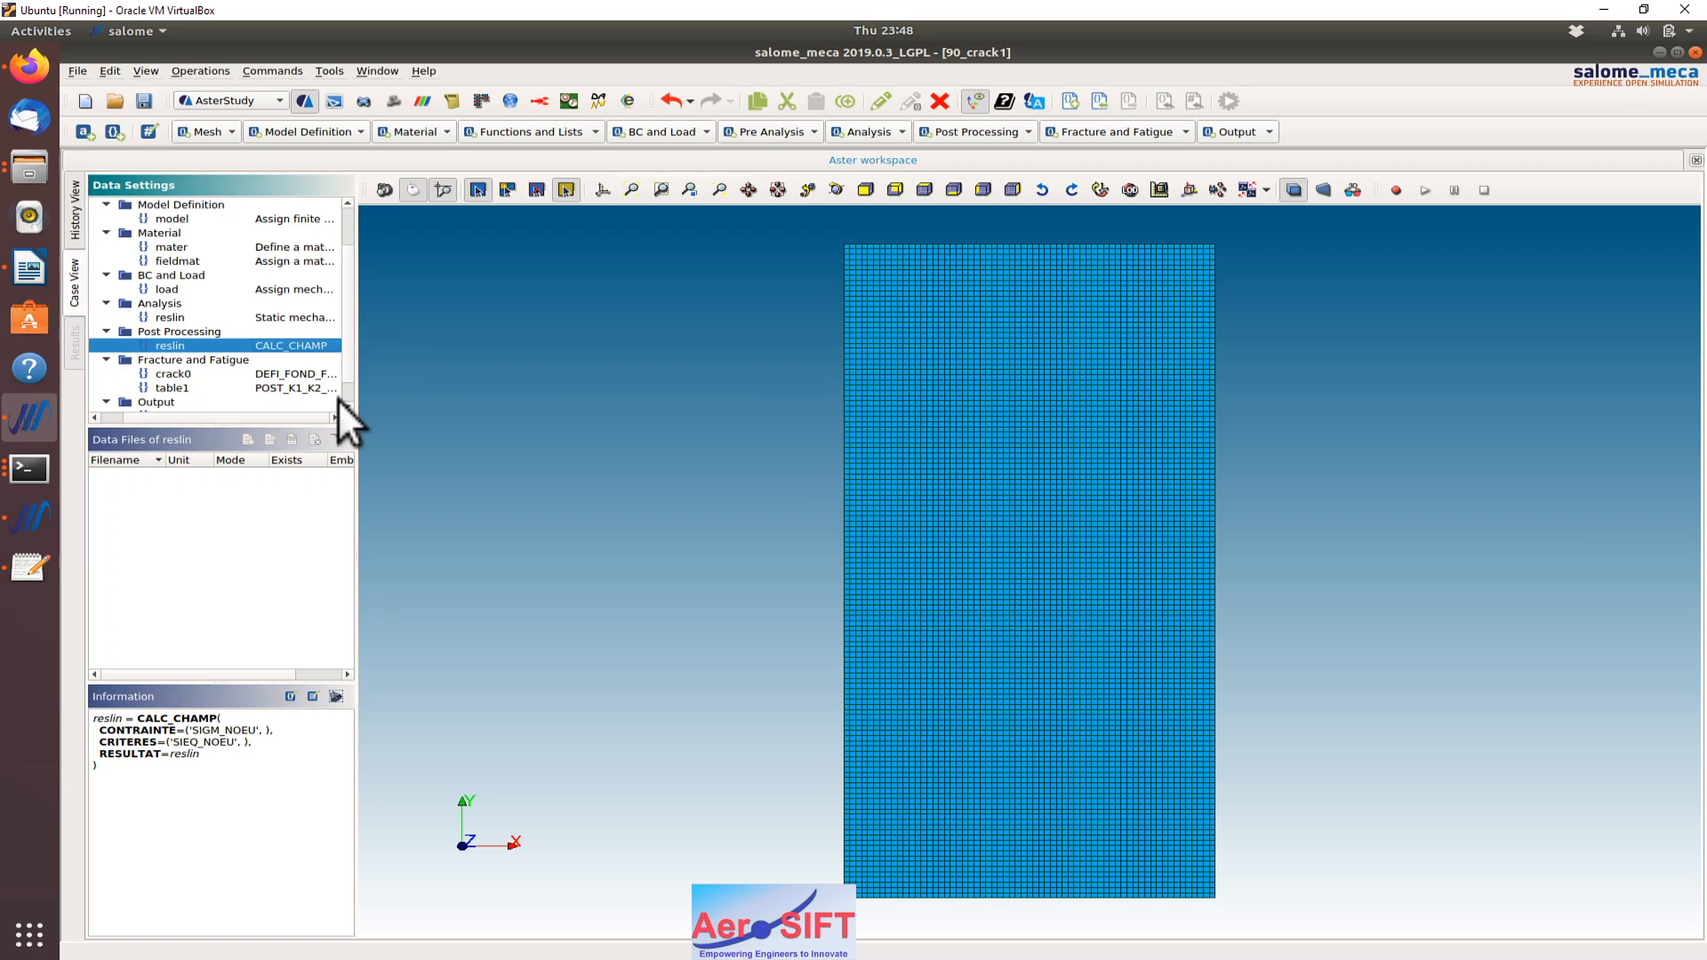
{"action": "mouse_move", "coordinate": [172, 374]}
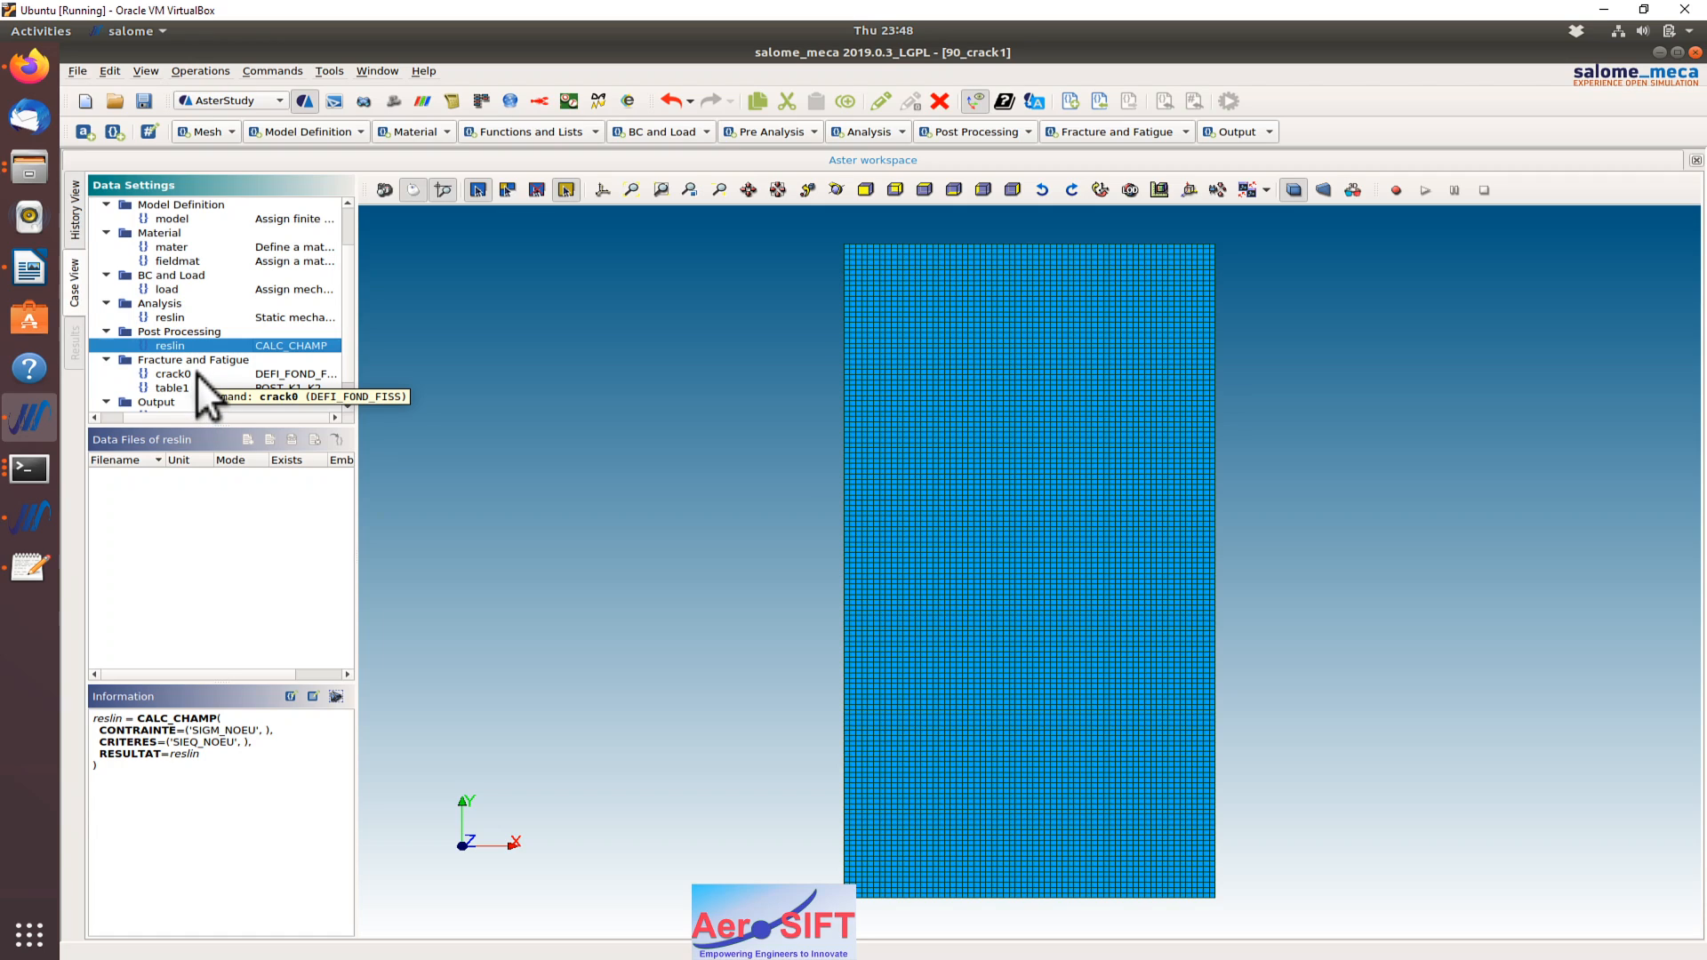
{"action": "left_click", "coordinate": [172, 374]}
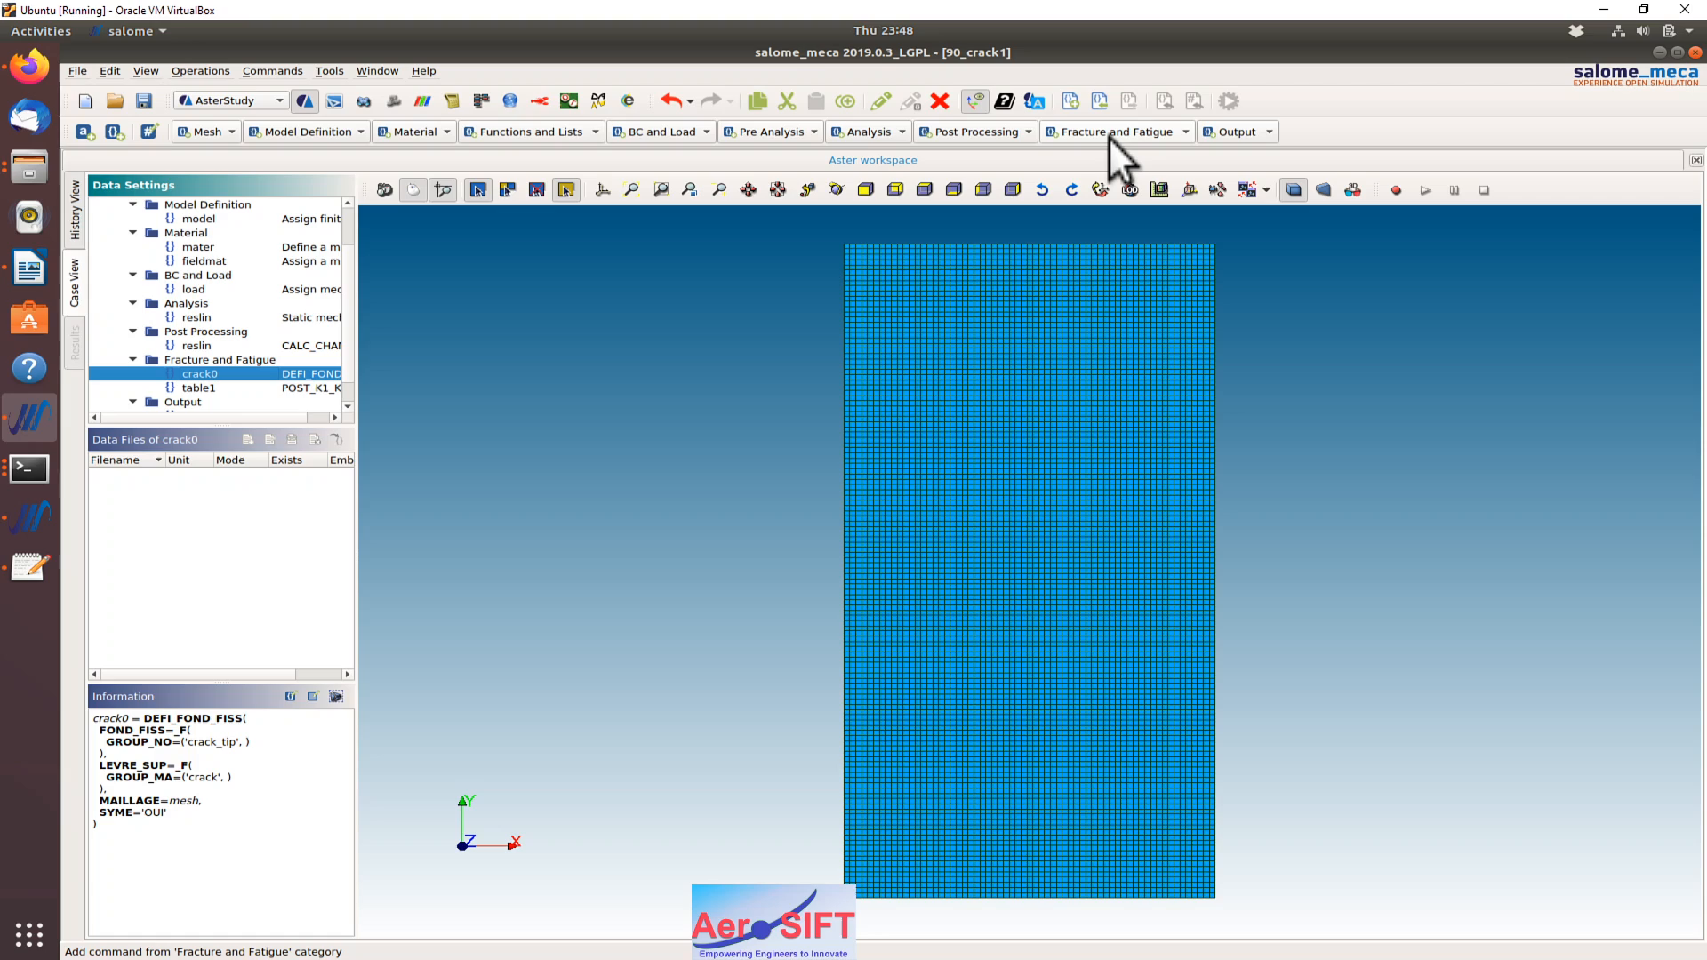
{"action": "left_click", "coordinate": [1109, 130]}
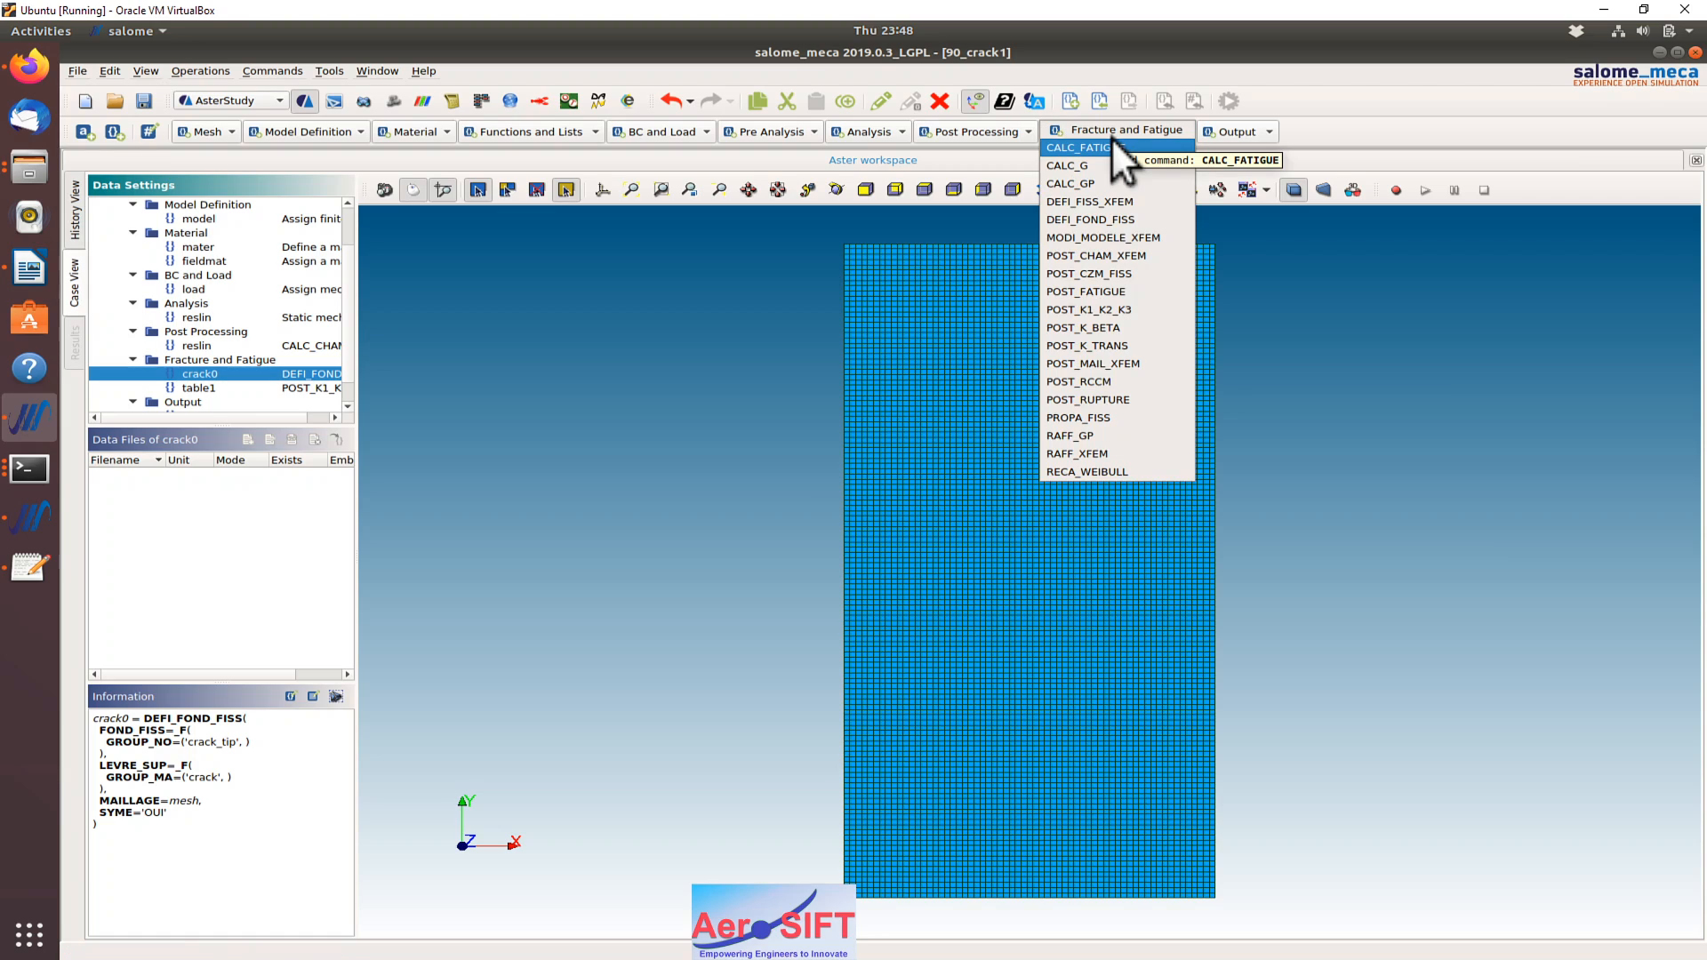
{"action": "mouse_move", "coordinate": [1088, 219]}
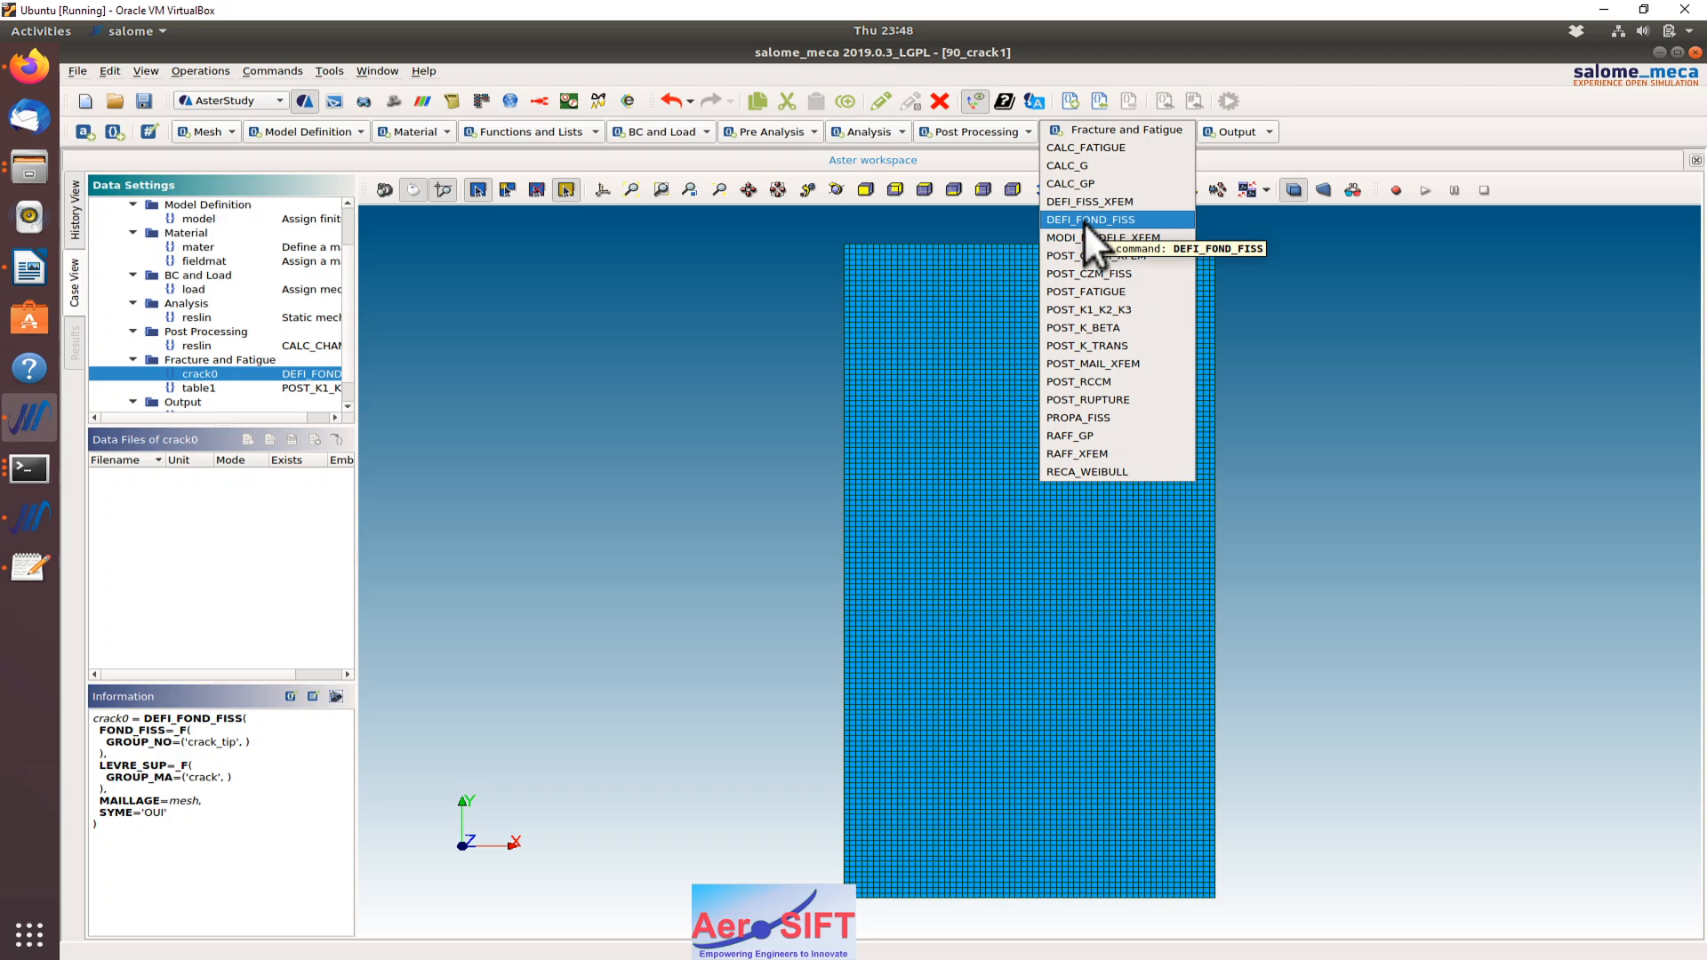
{"action": "left_click", "coordinate": [1089, 218]}
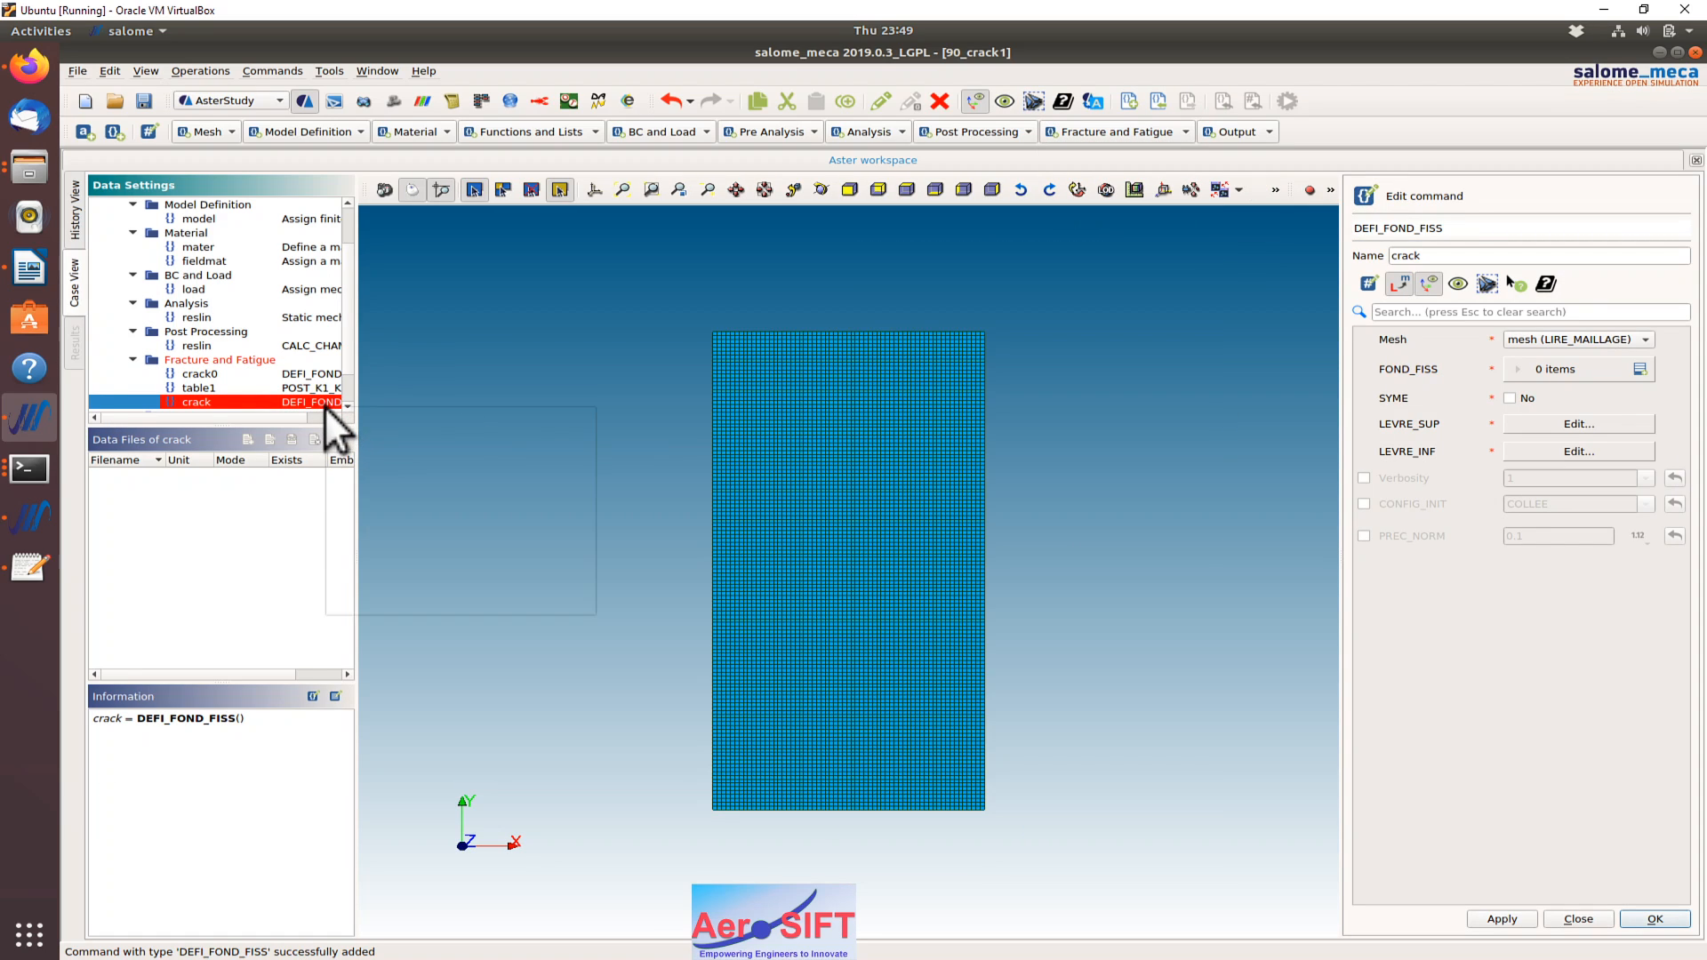
{"action": "left_click", "coordinate": [1654, 920]}
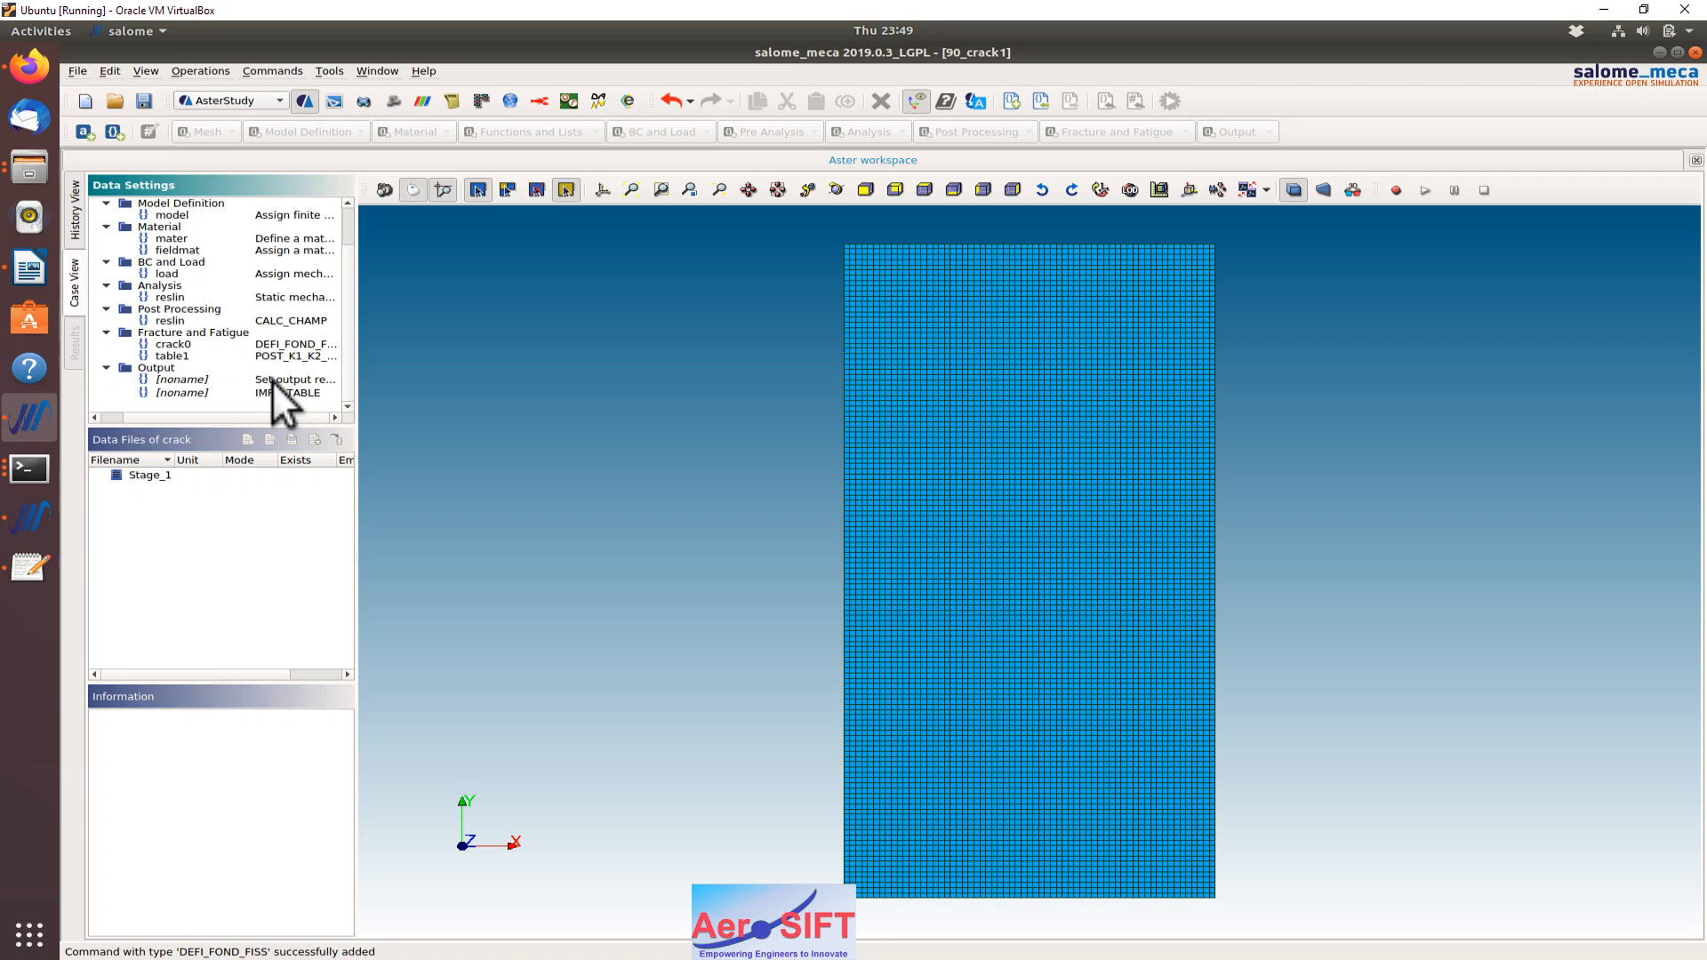
{"action": "right_click", "coordinate": [171, 344]}
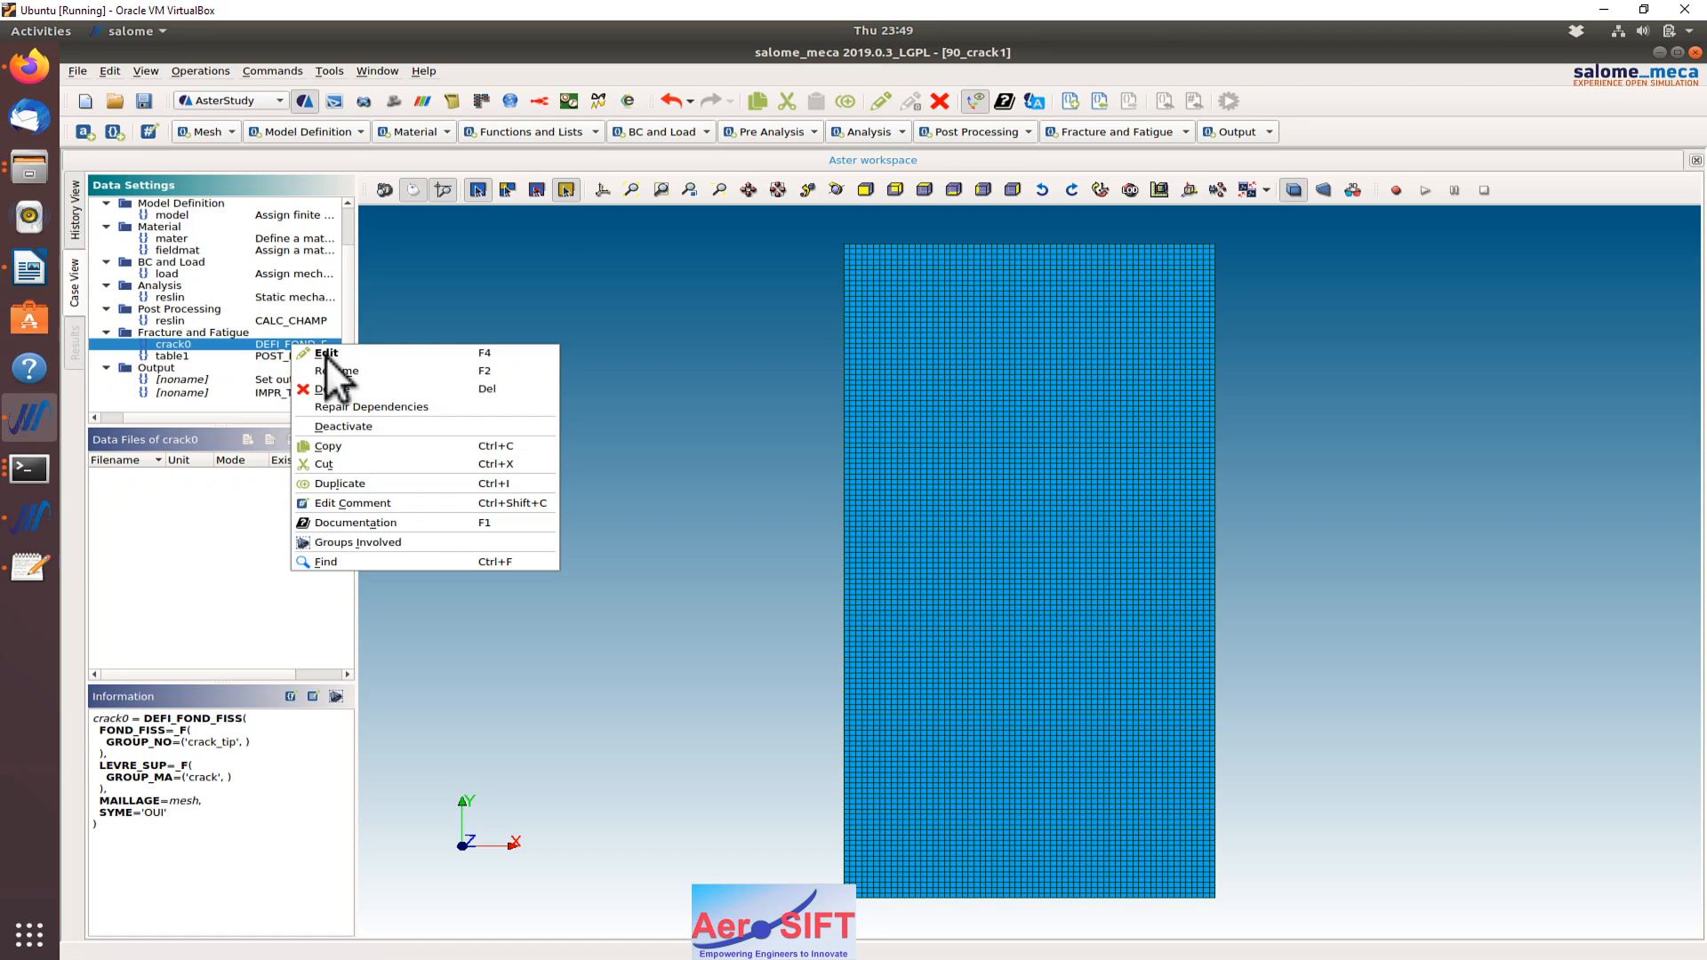
{"action": "left_click", "coordinate": [325, 352]}
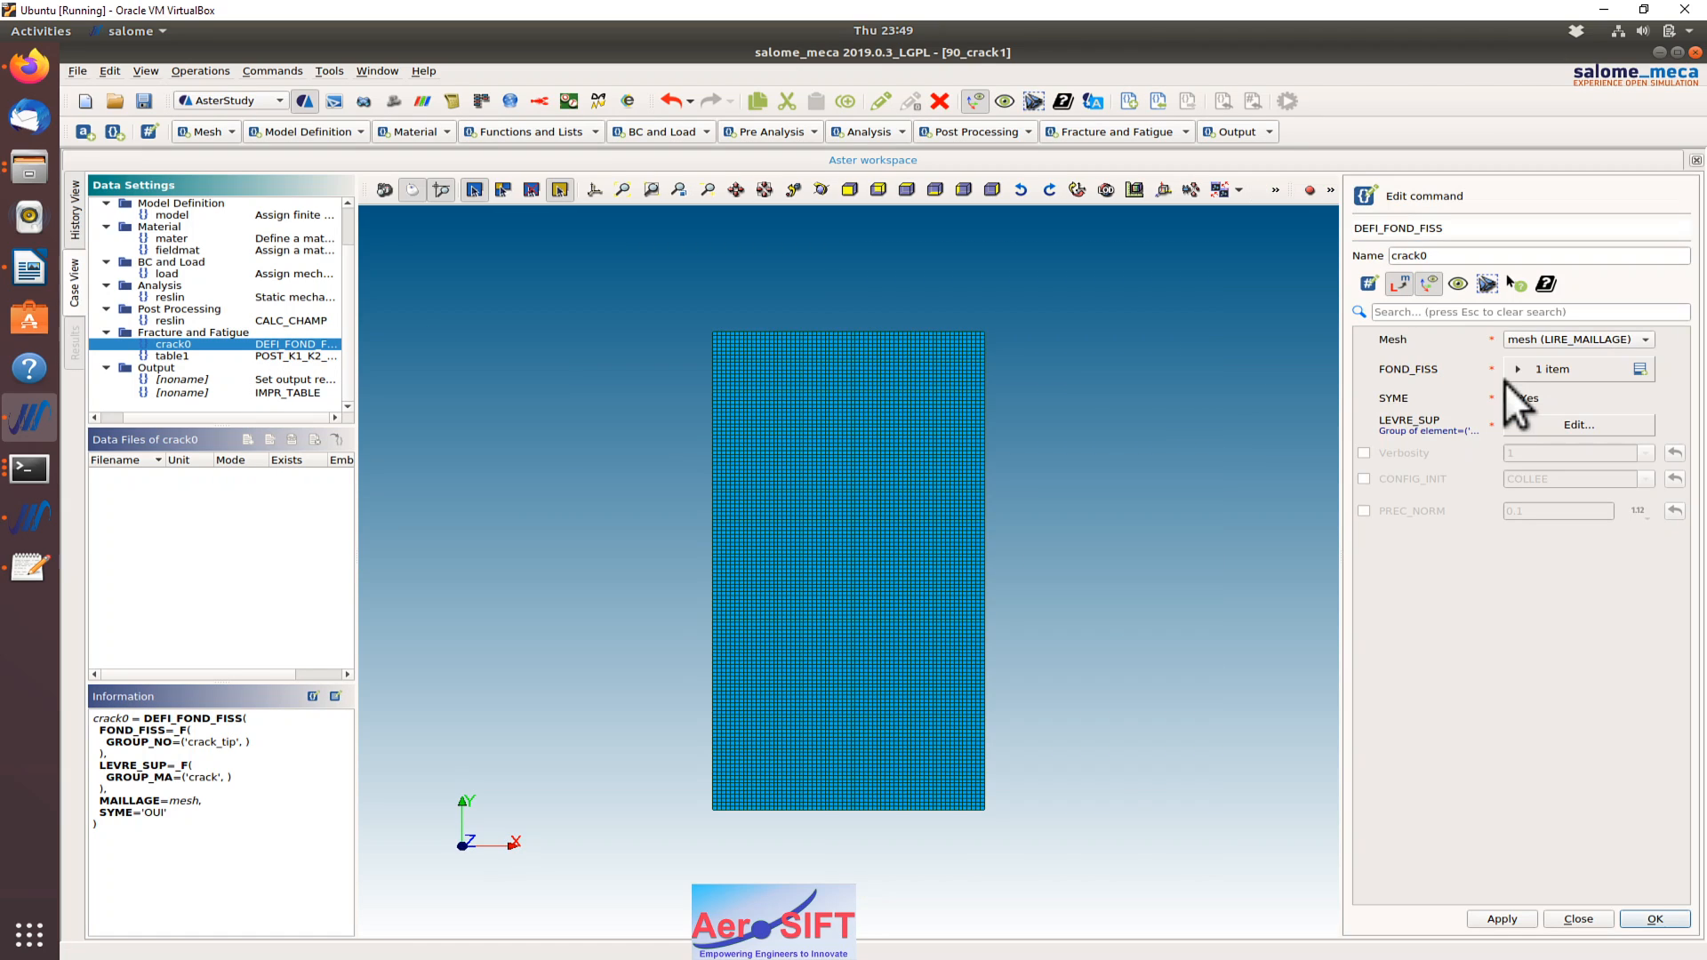
{"action": "left_click", "coordinate": [1510, 397]}
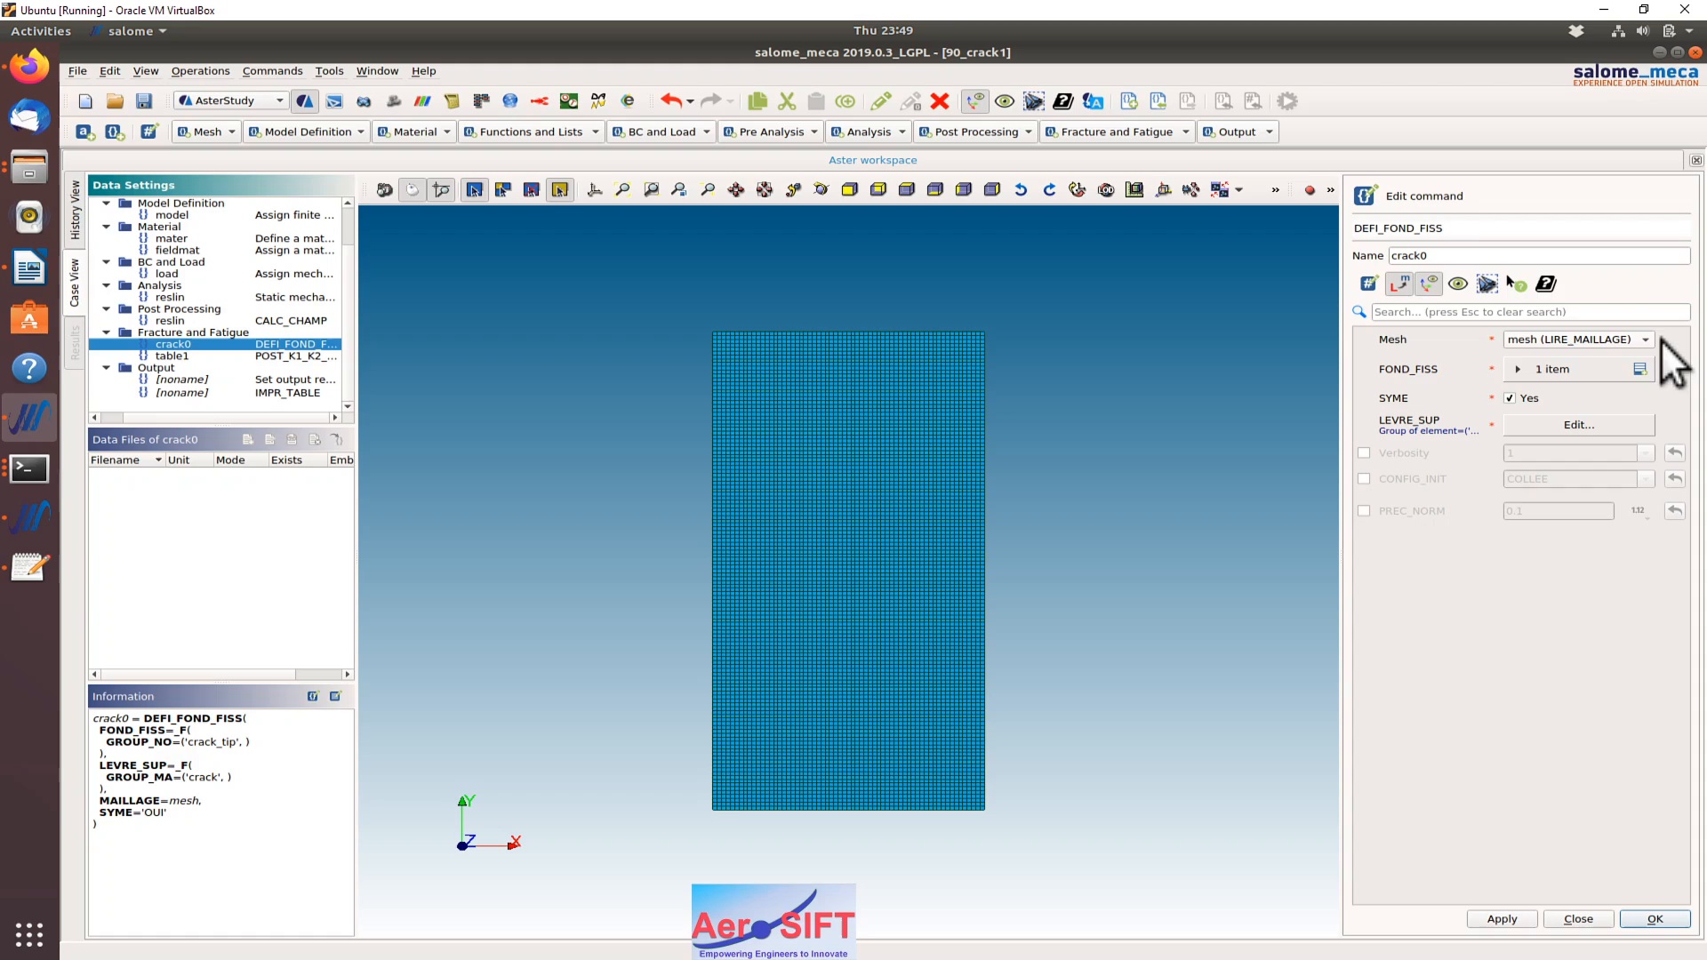
{"action": "left_click", "coordinate": [1517, 368]}
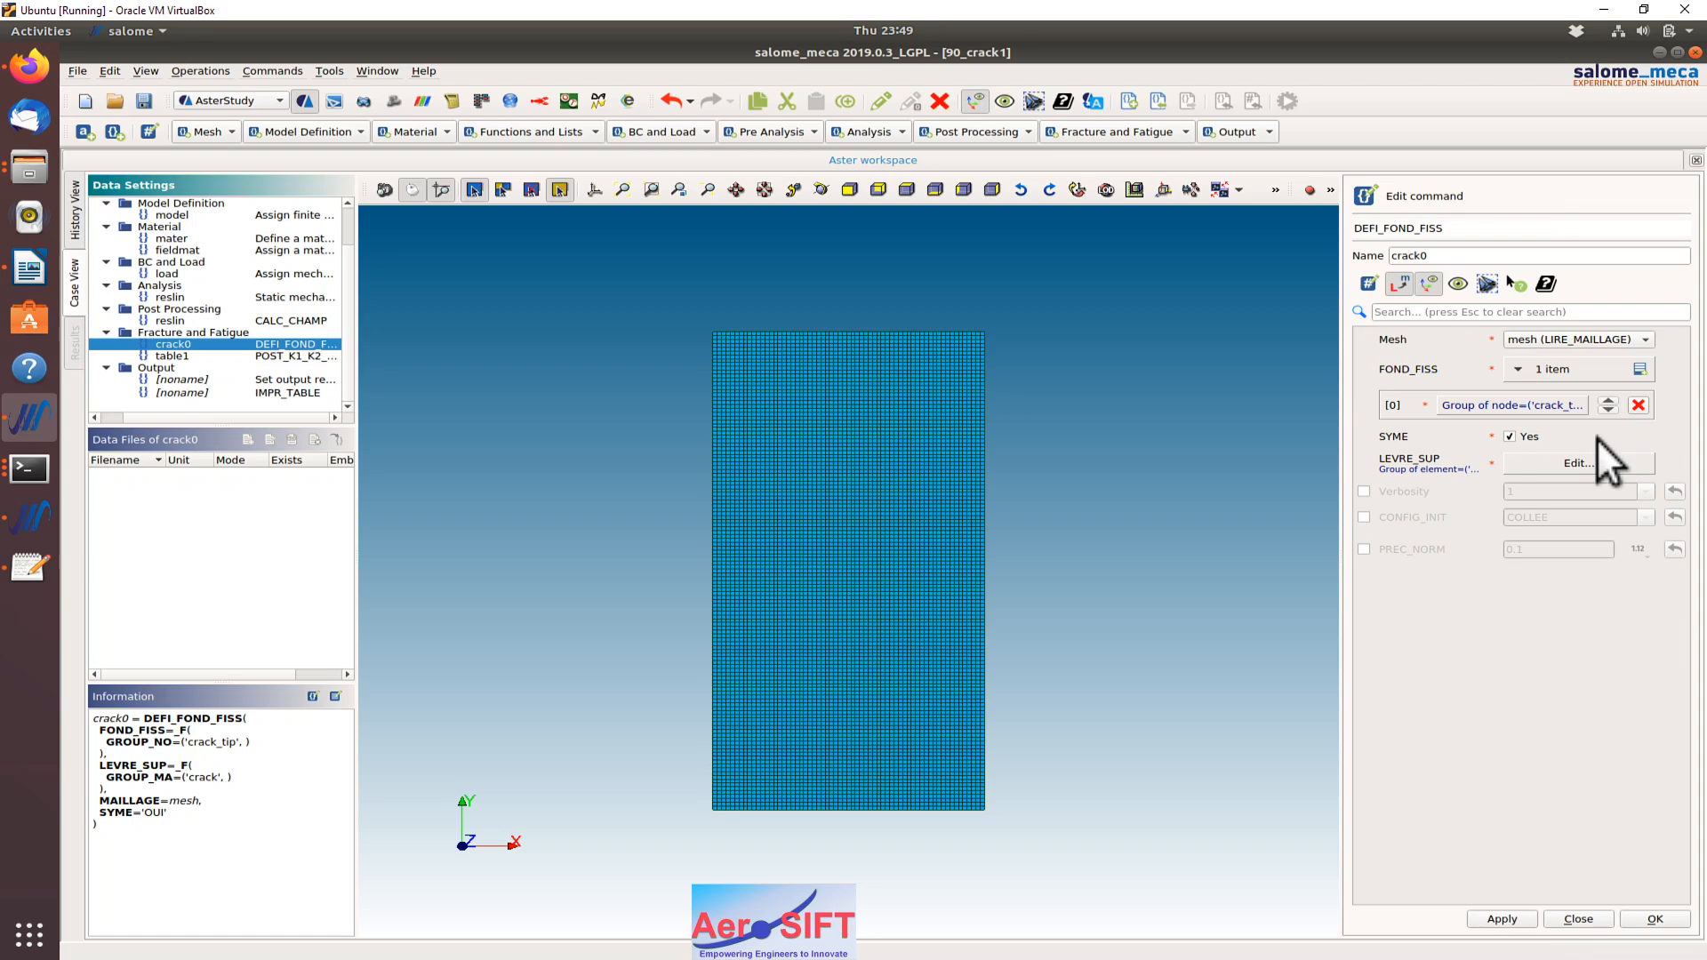
{"action": "mouse_move", "coordinate": [725, 775]}
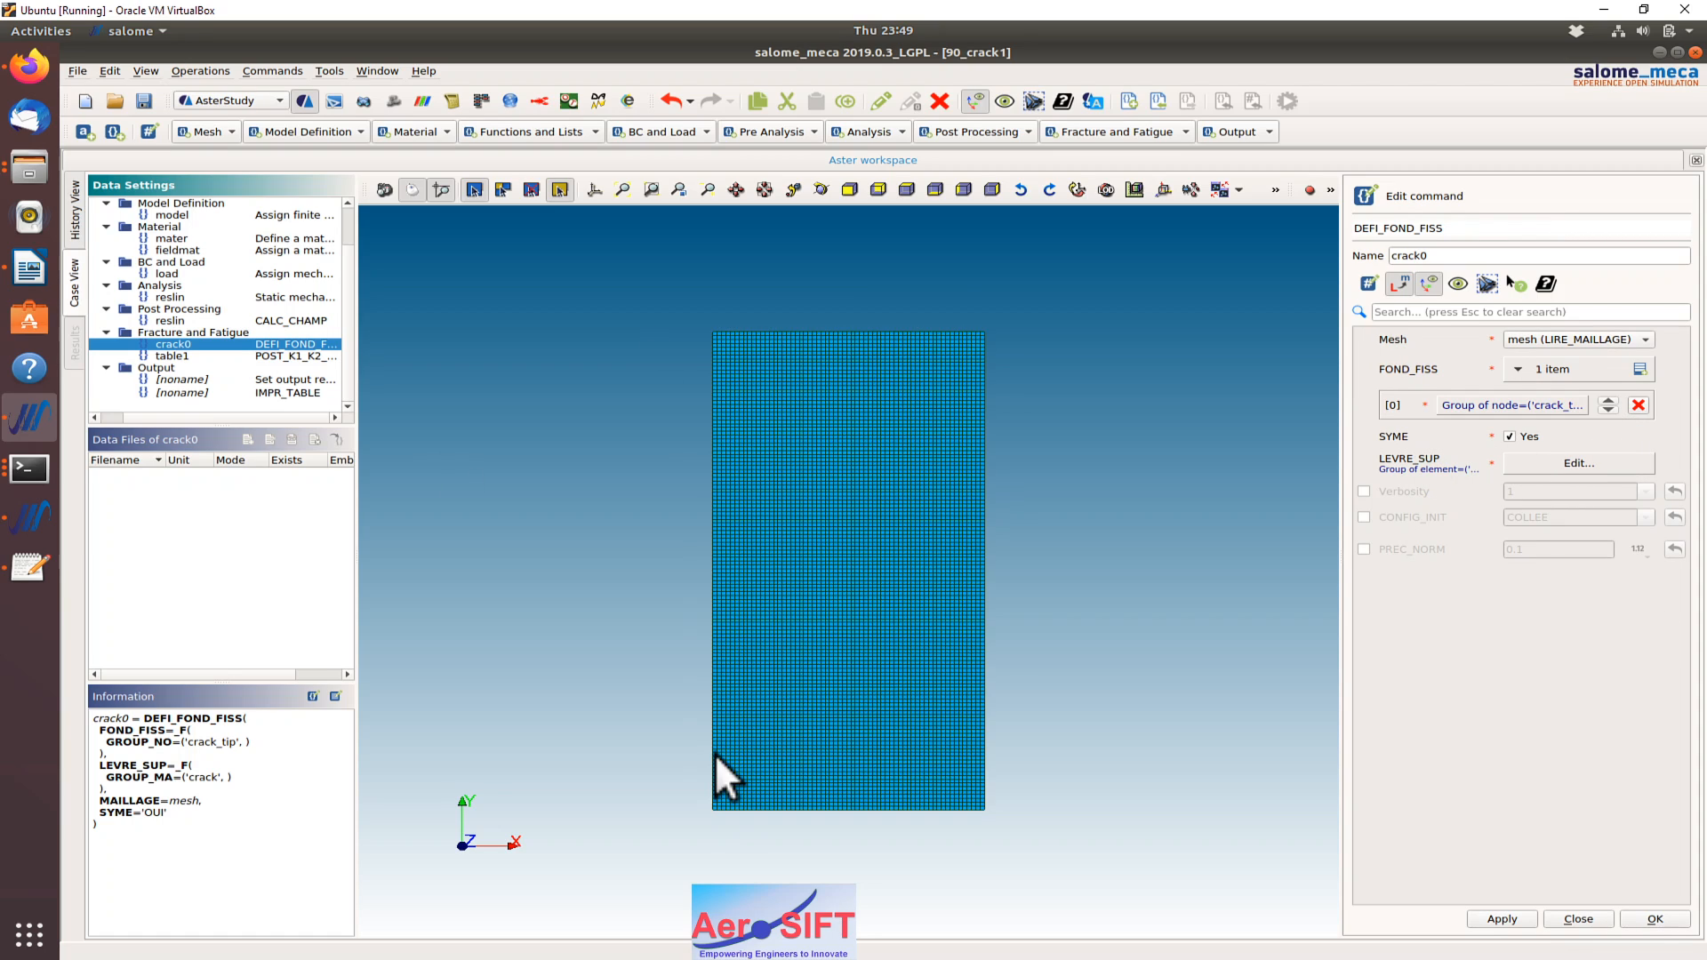
{"action": "mouse_move", "coordinate": [1524, 462]}
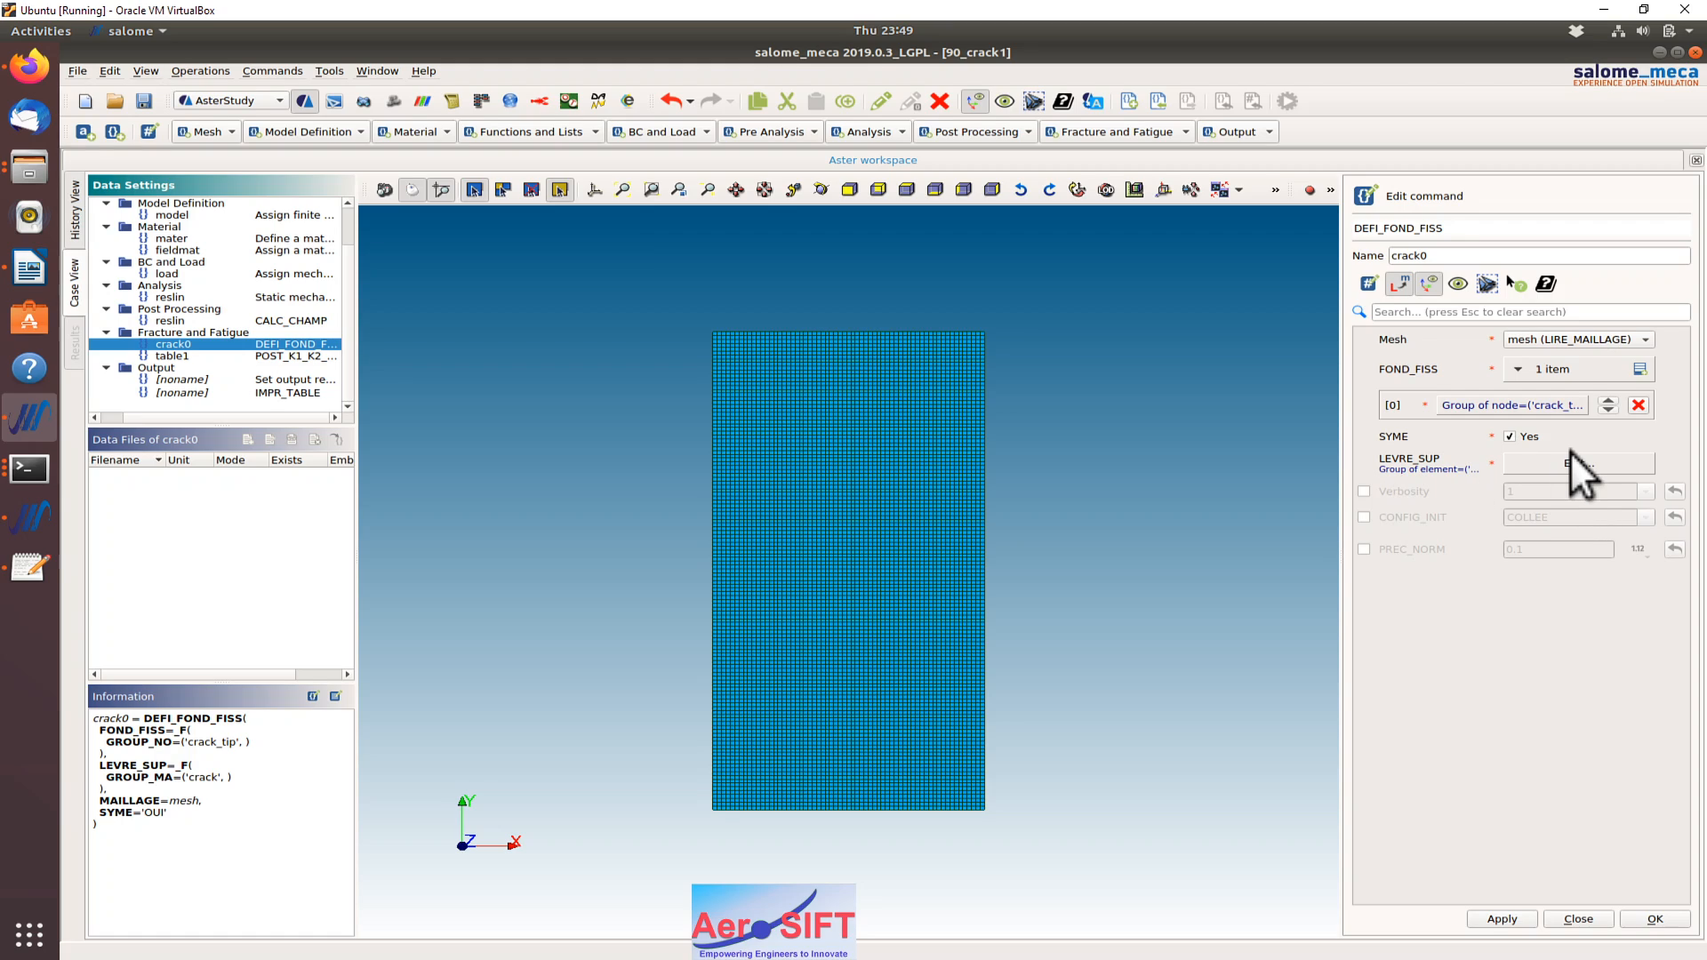
{"action": "left_click", "coordinate": [1577, 463]}
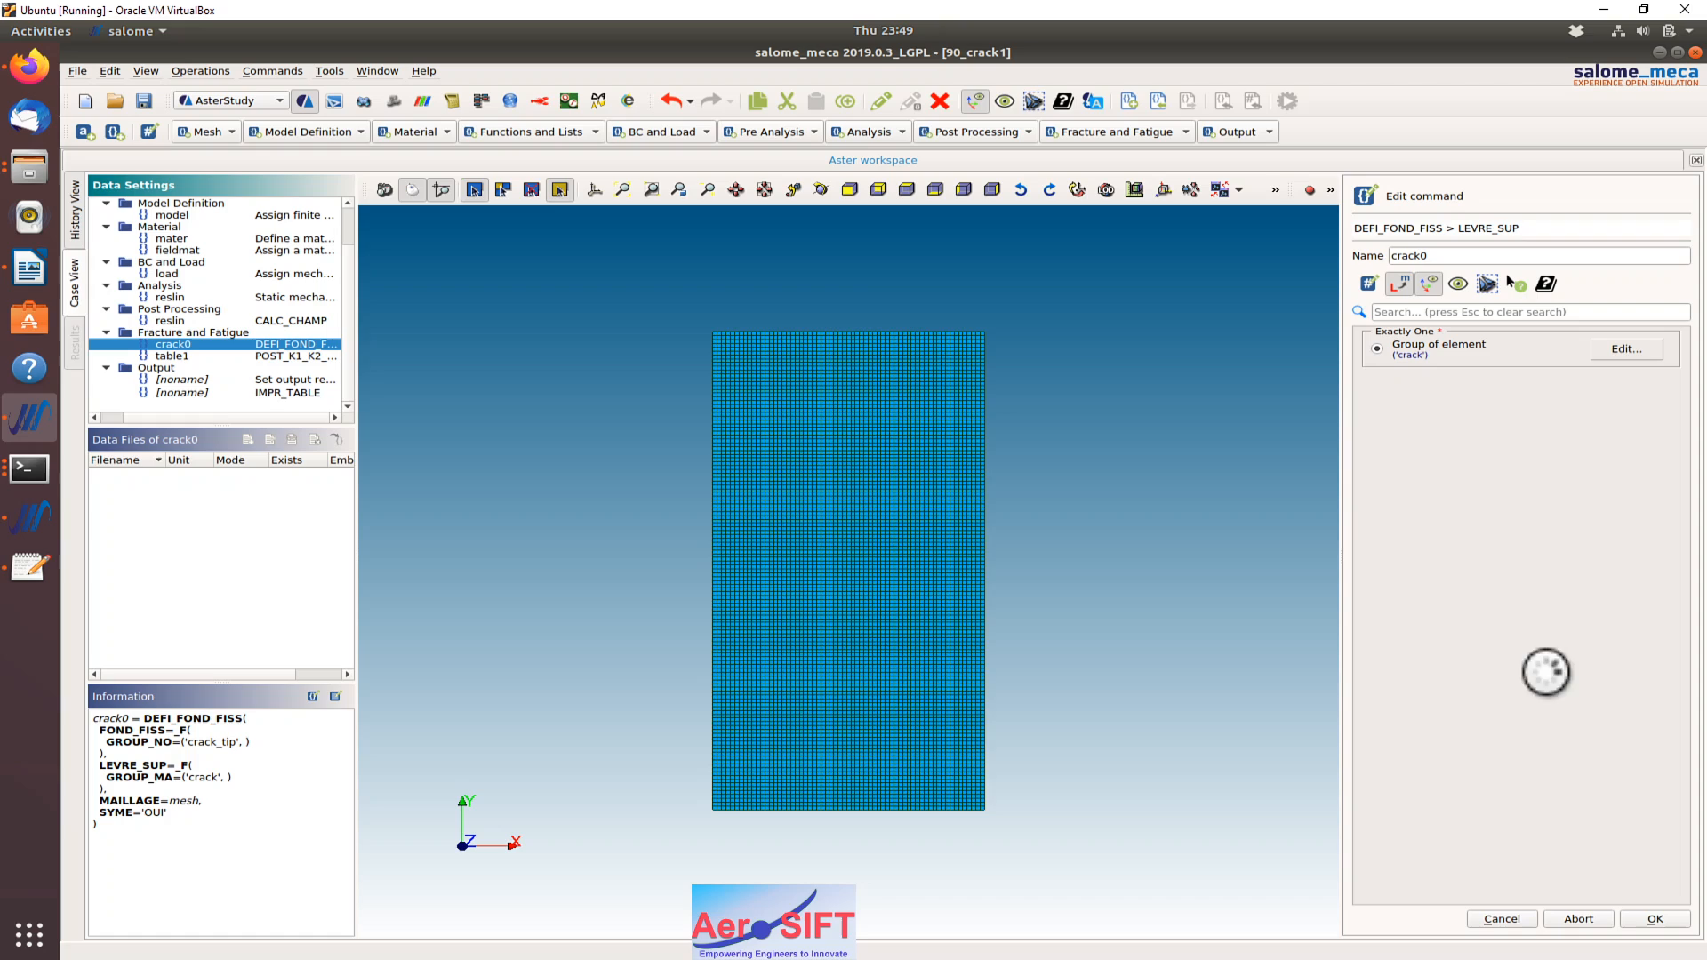
{"action": "left_click", "coordinate": [1624, 349]}
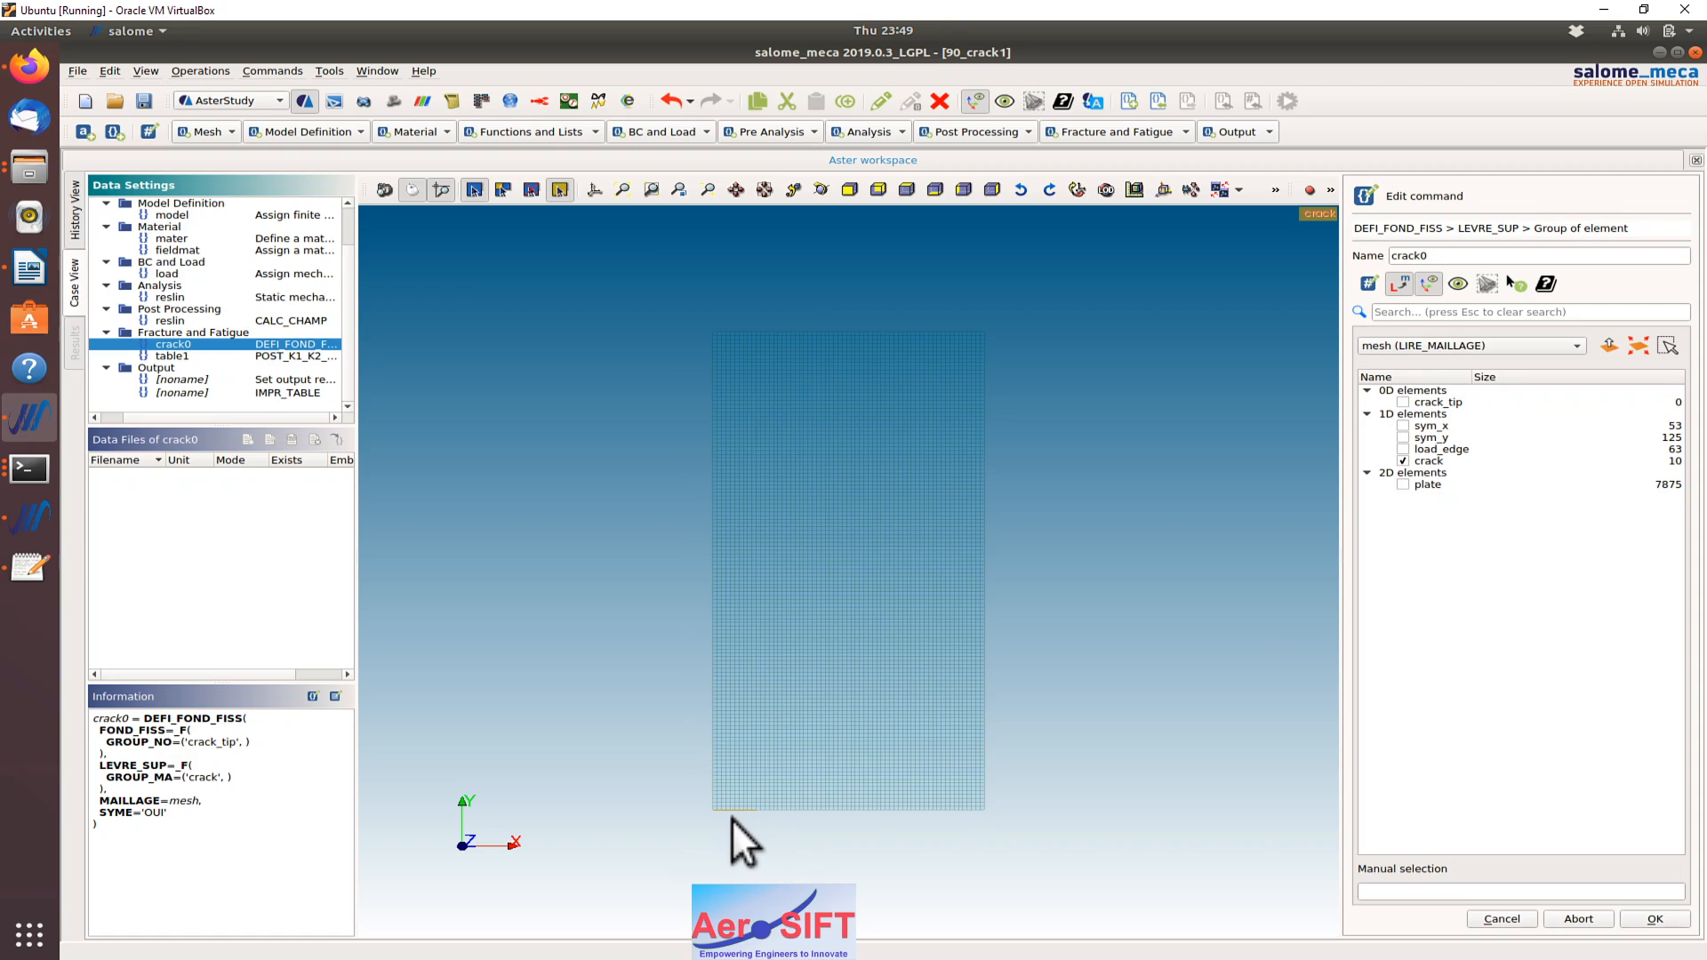
{"action": "mouse_move", "coordinate": [1513, 953]}
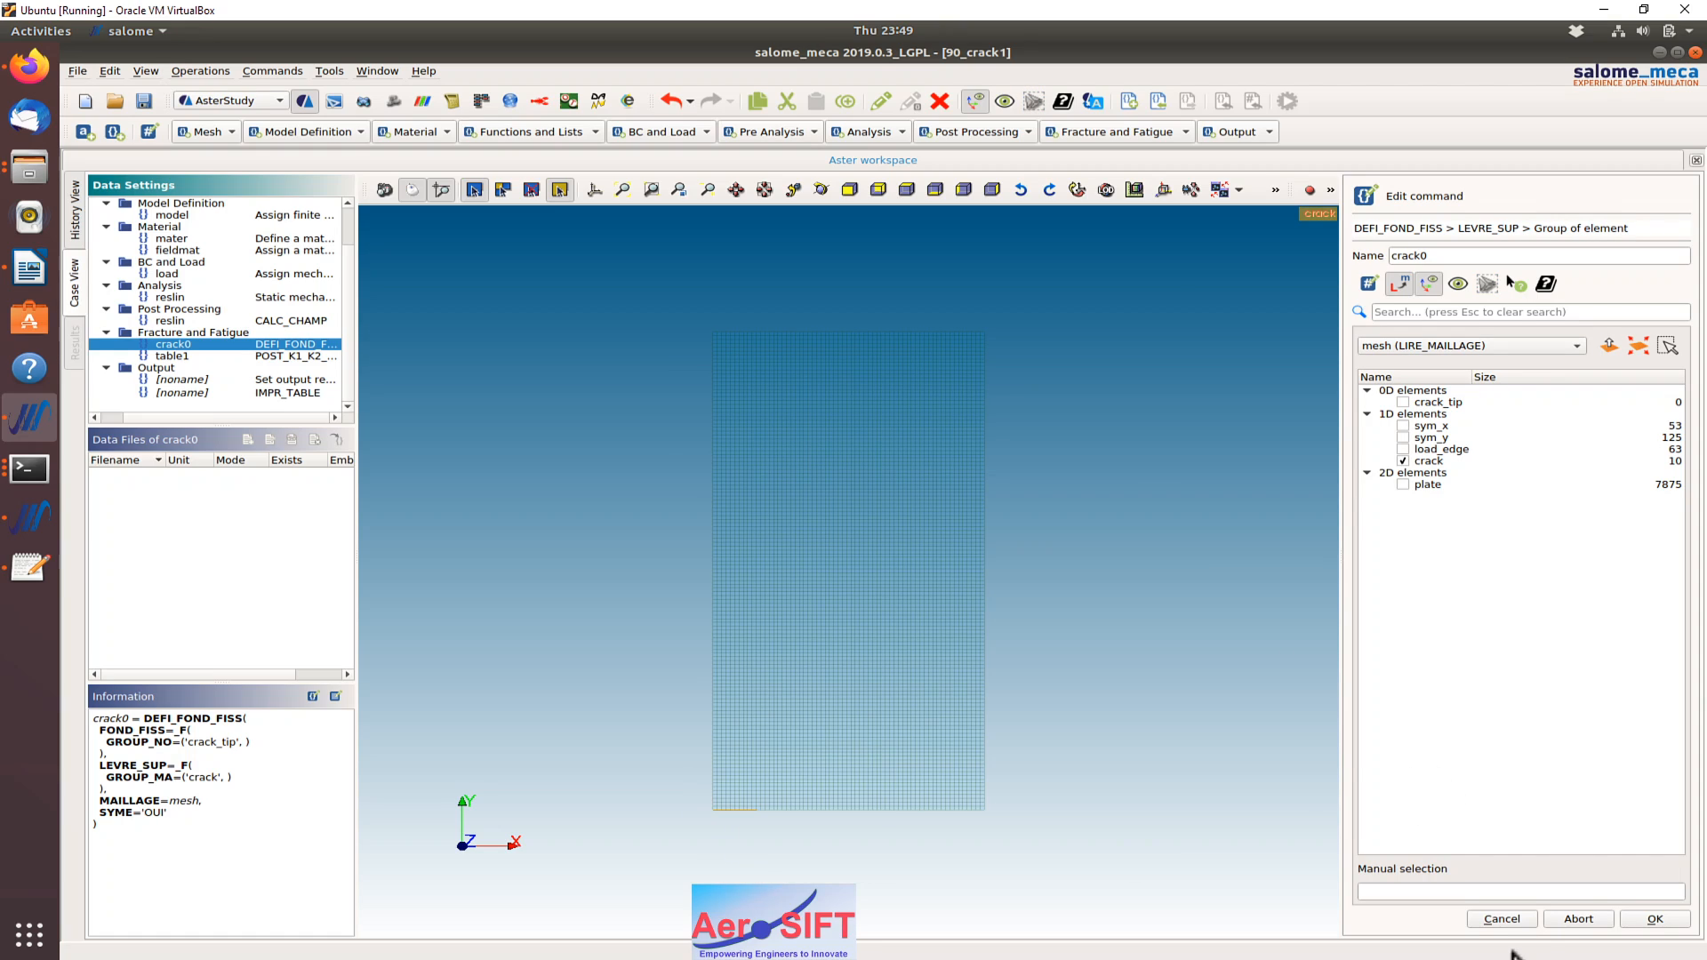
{"action": "left_click", "coordinate": [1655, 918]}
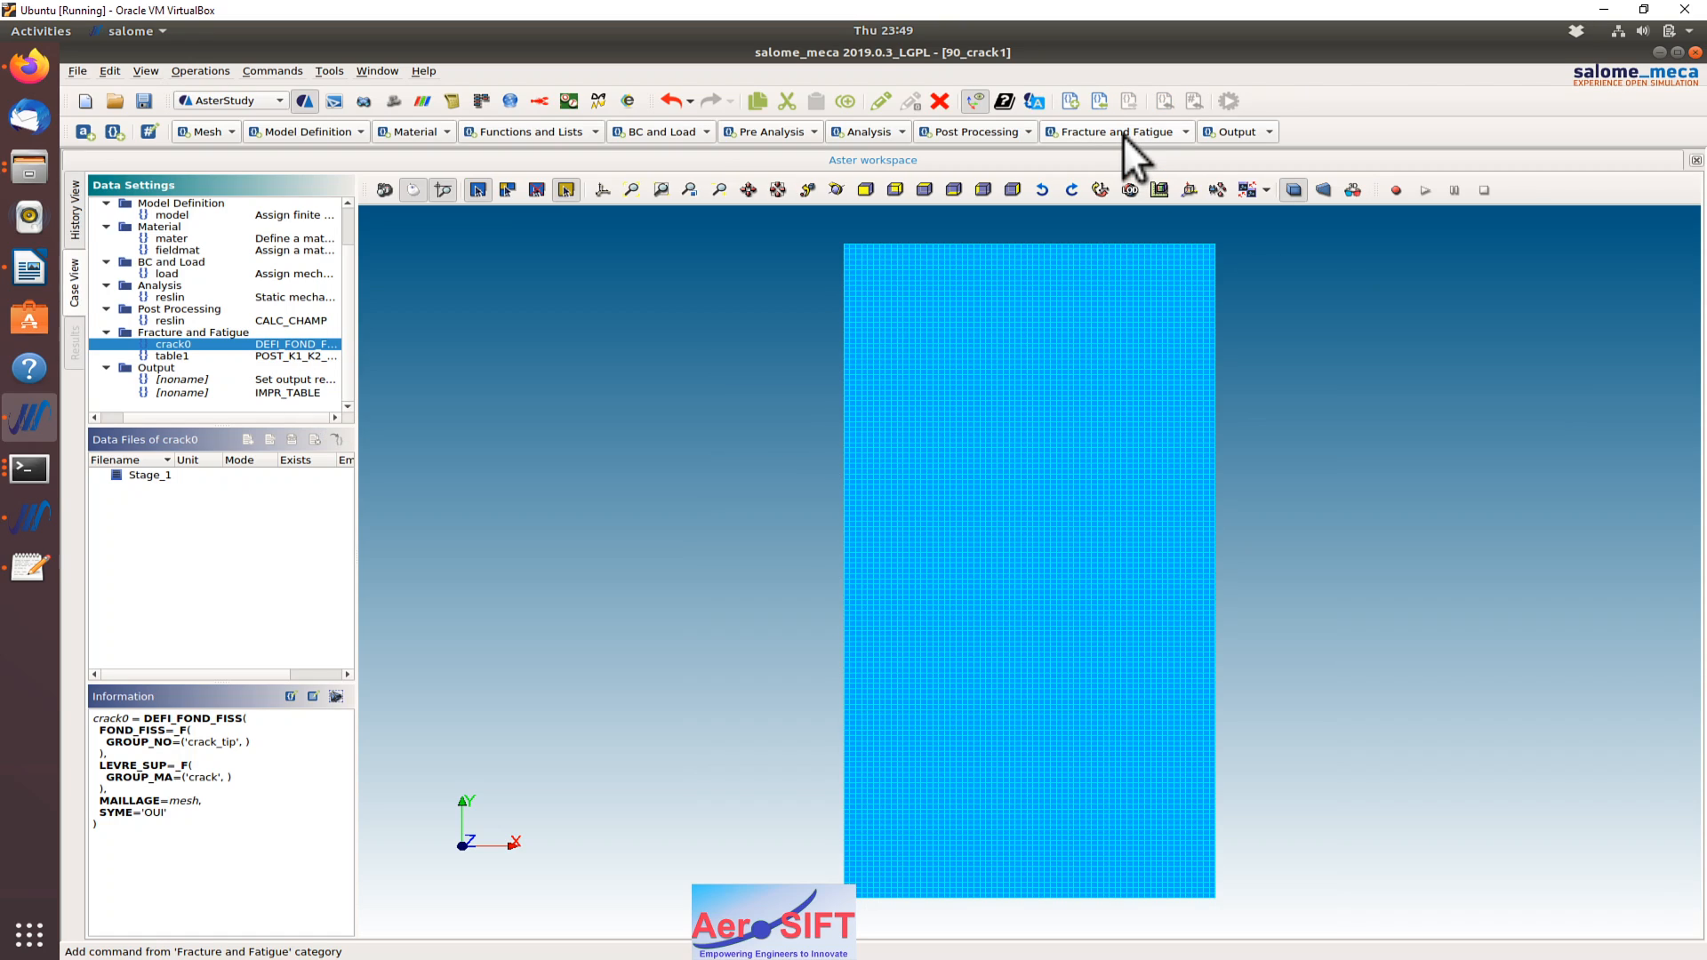
Review table1 POST_K1_K2_K3 on crack0 and reslin, keeping its settings, then the IMPR_TABLE command.
{"action": "left_click", "coordinate": [1114, 130]}
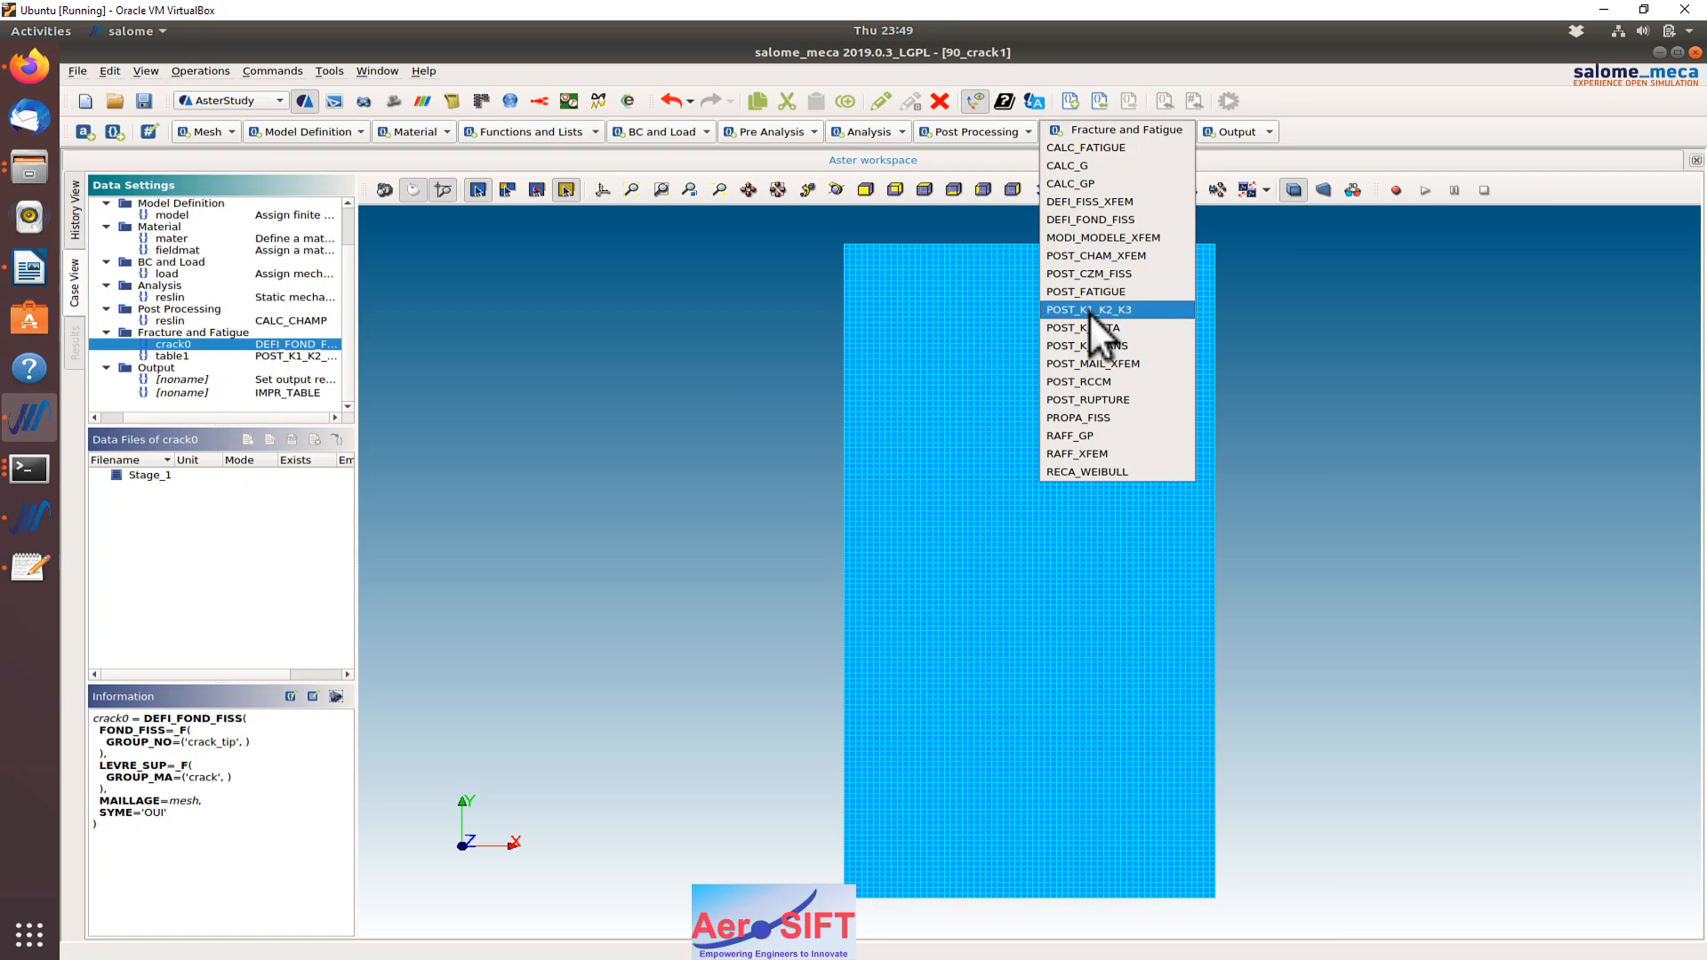
{"action": "mouse_move", "coordinate": [1087, 309]}
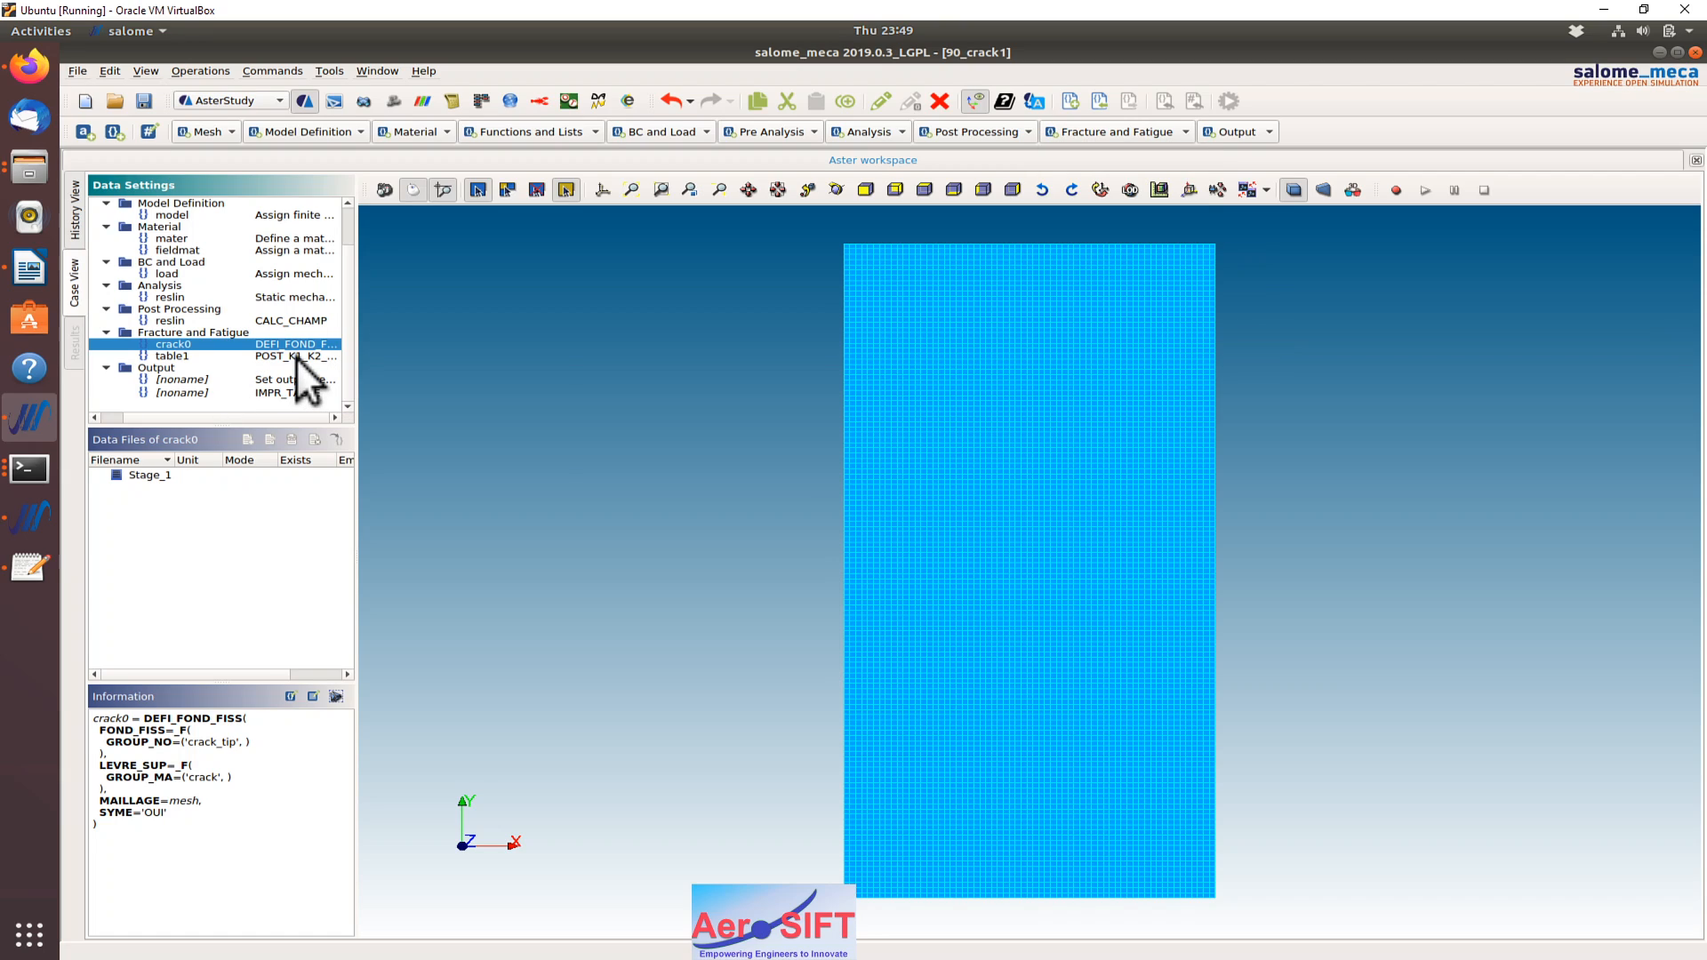
{"action": "left_click", "coordinate": [171, 356]}
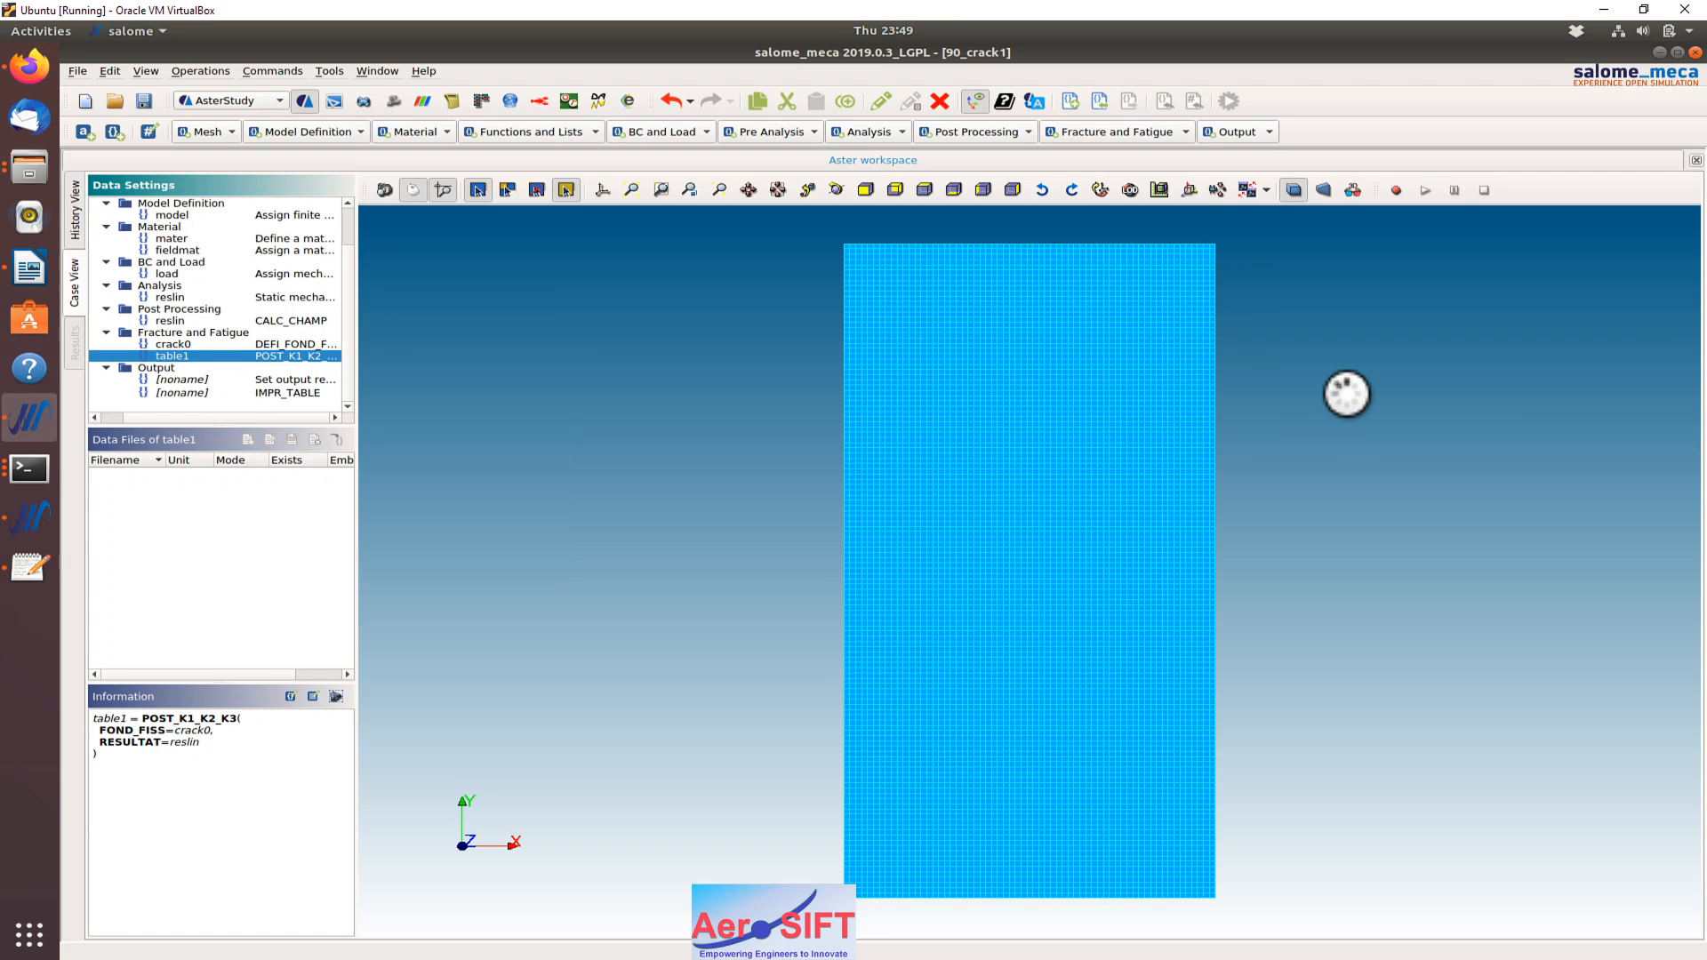
{"action": "double_click", "coordinate": [171, 356]}
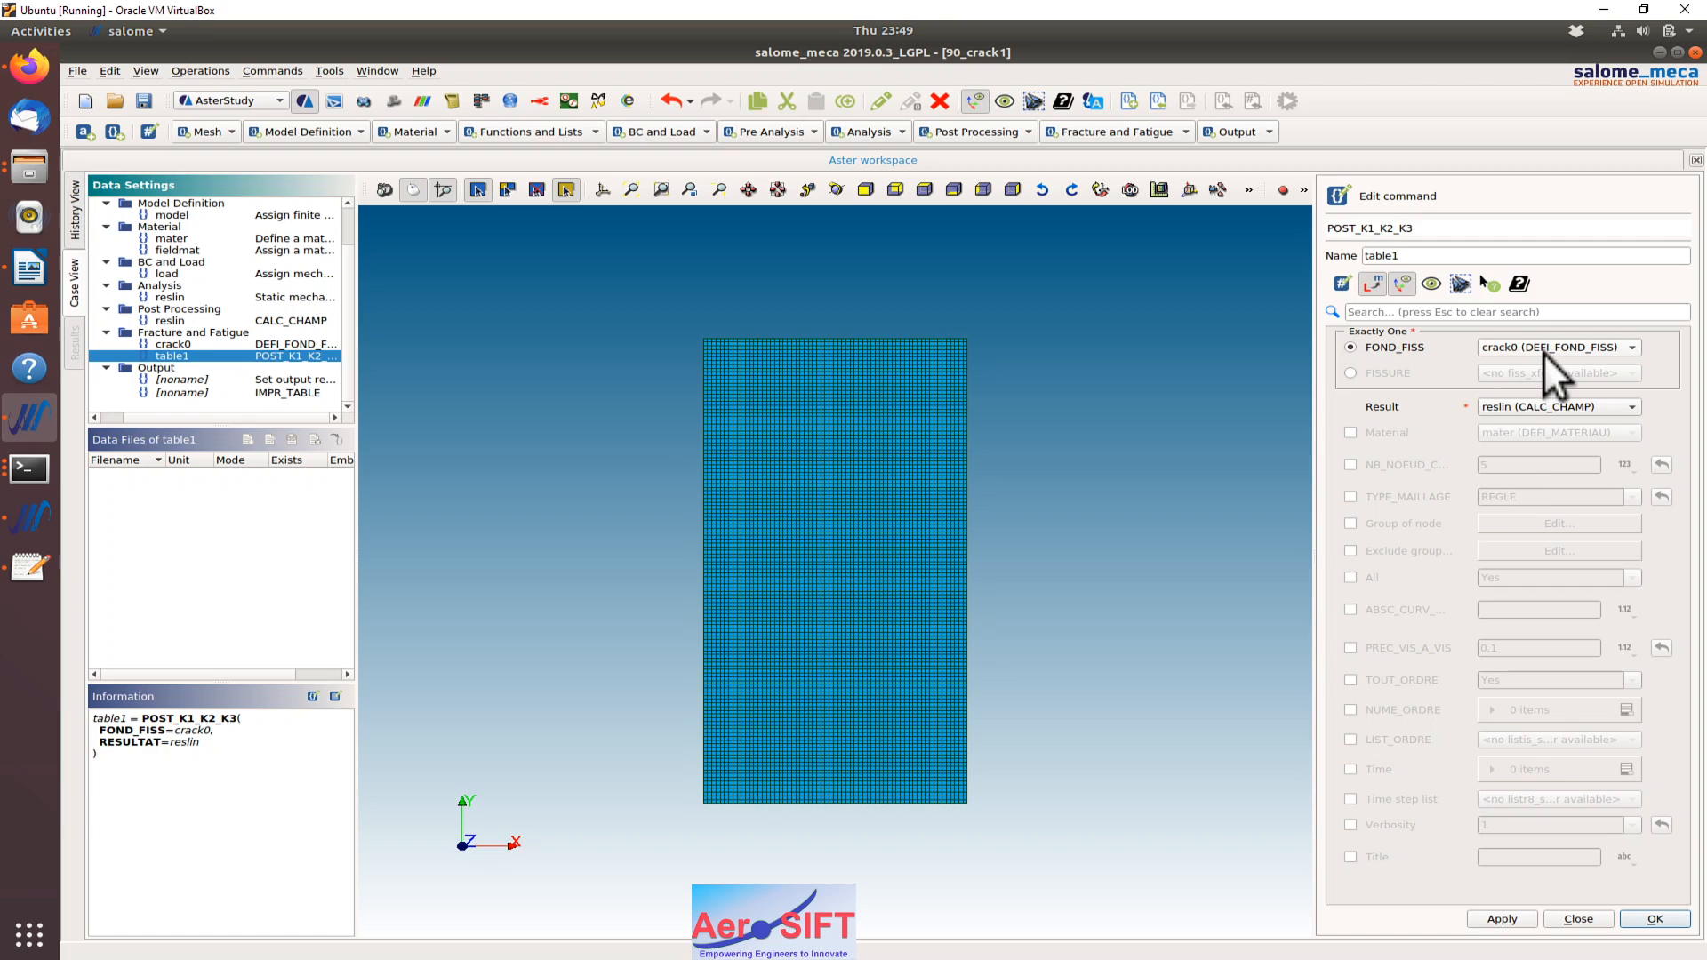
{"action": "mouse_move", "coordinate": [1535, 436]}
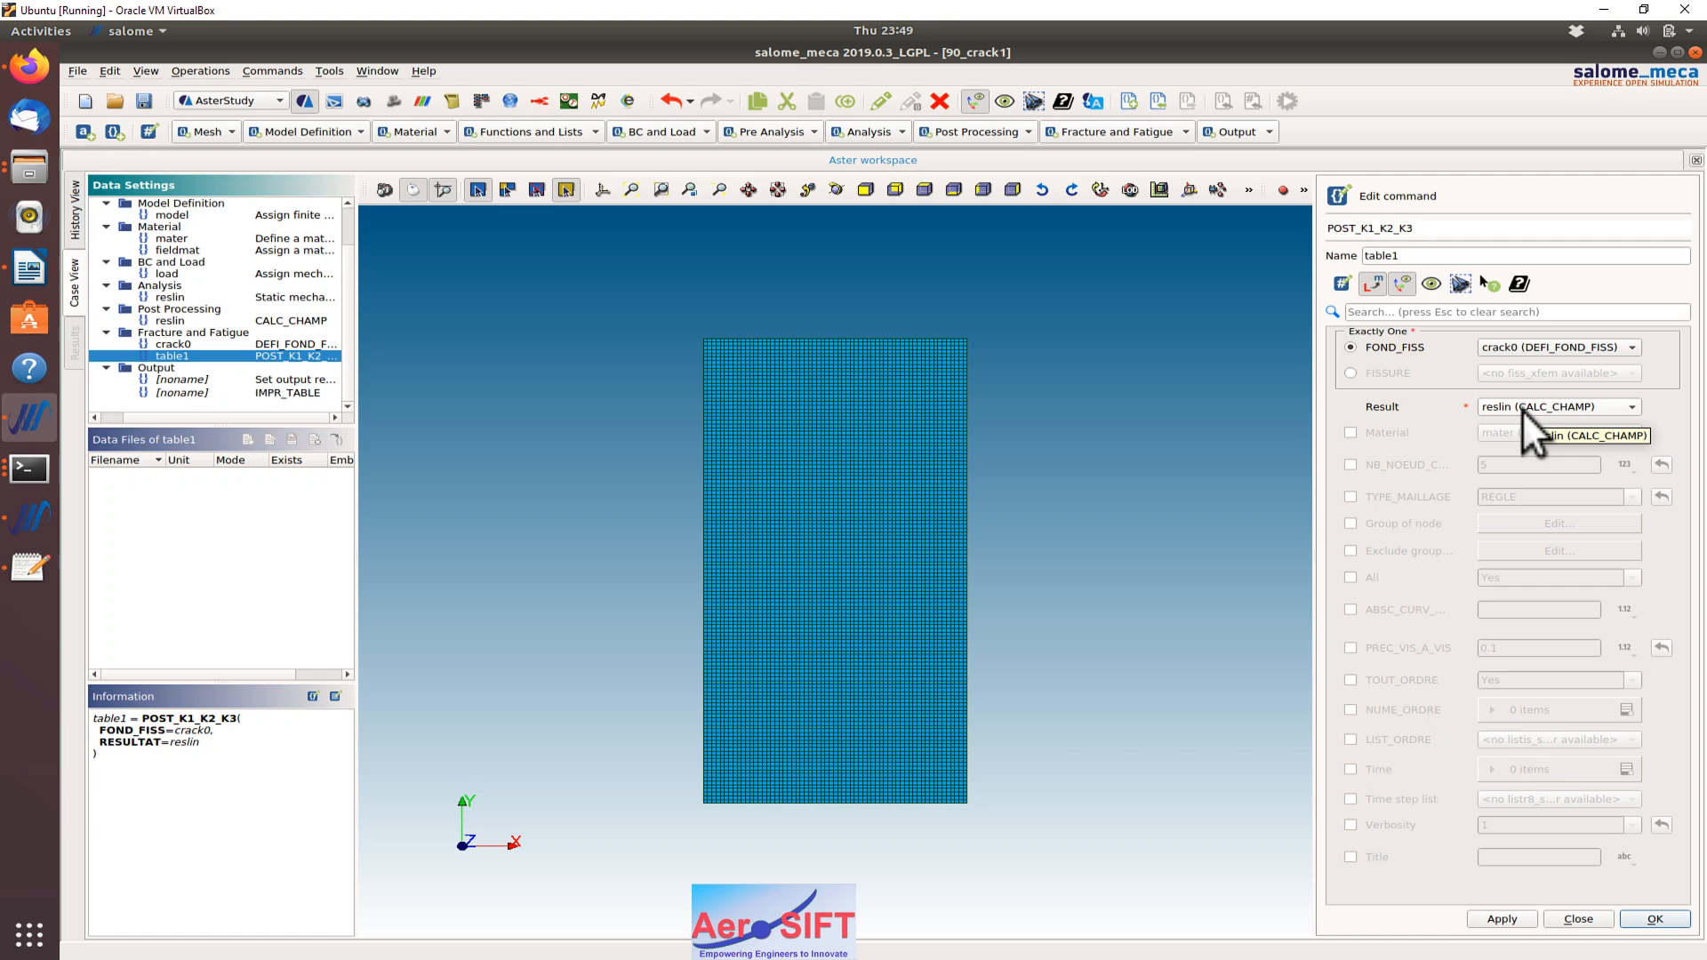
{"action": "mouse_move", "coordinate": [1540, 446]}
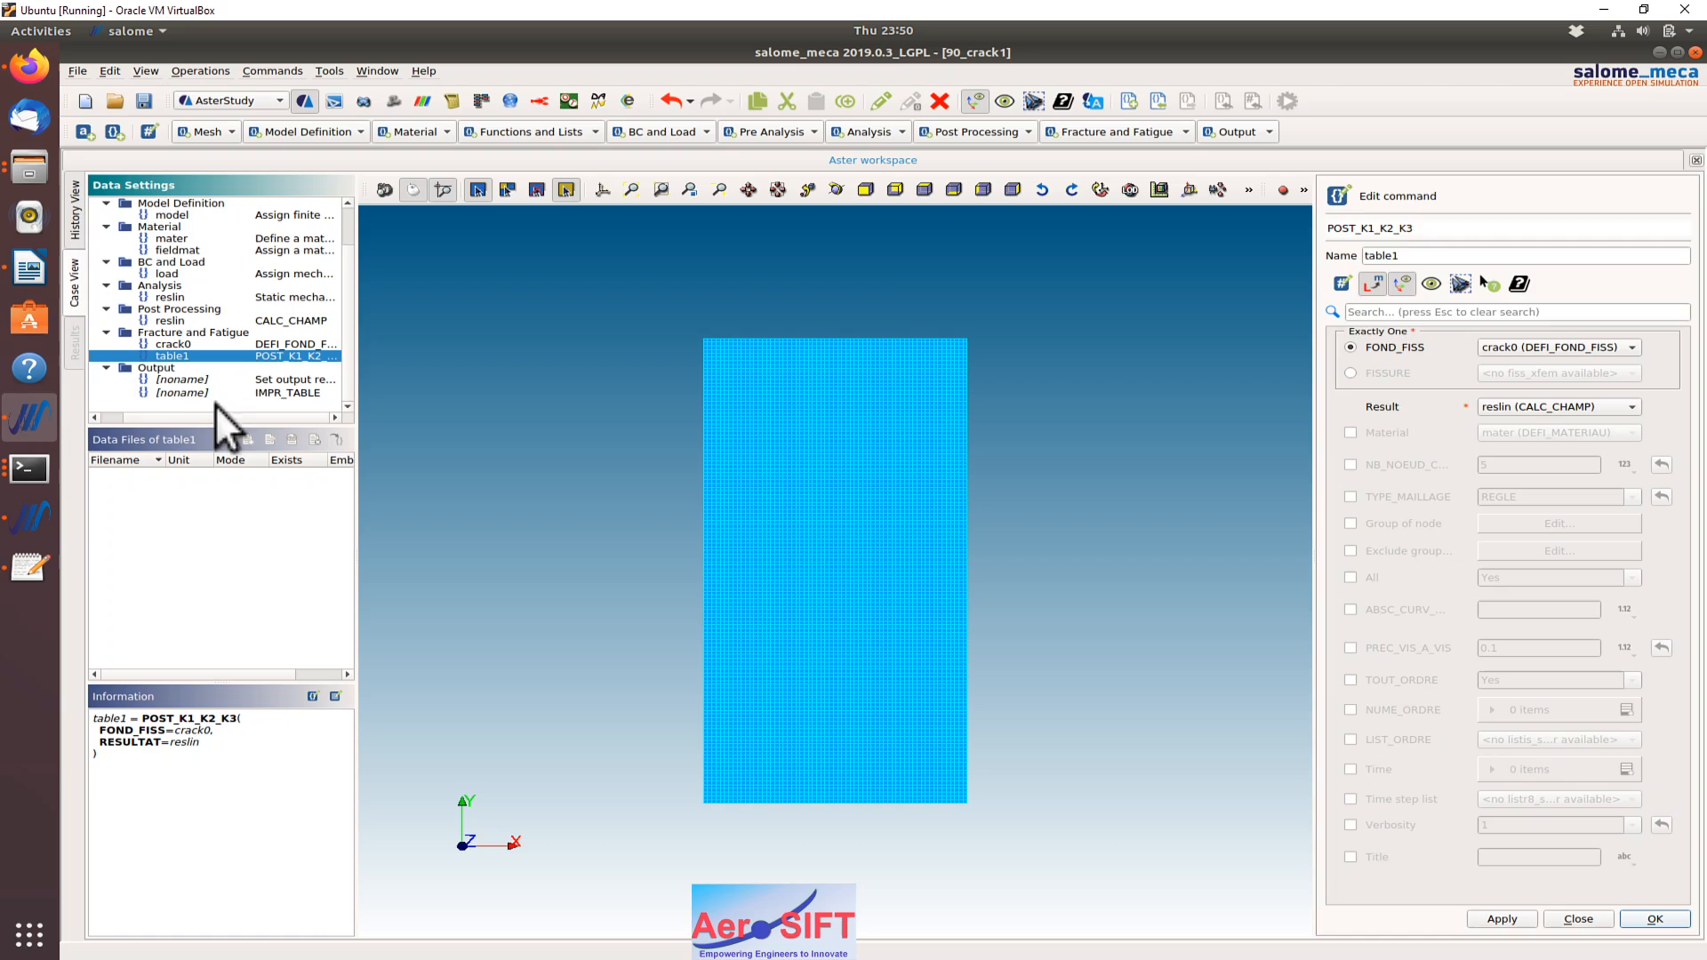
{"action": "left_click", "coordinate": [1654, 918]}
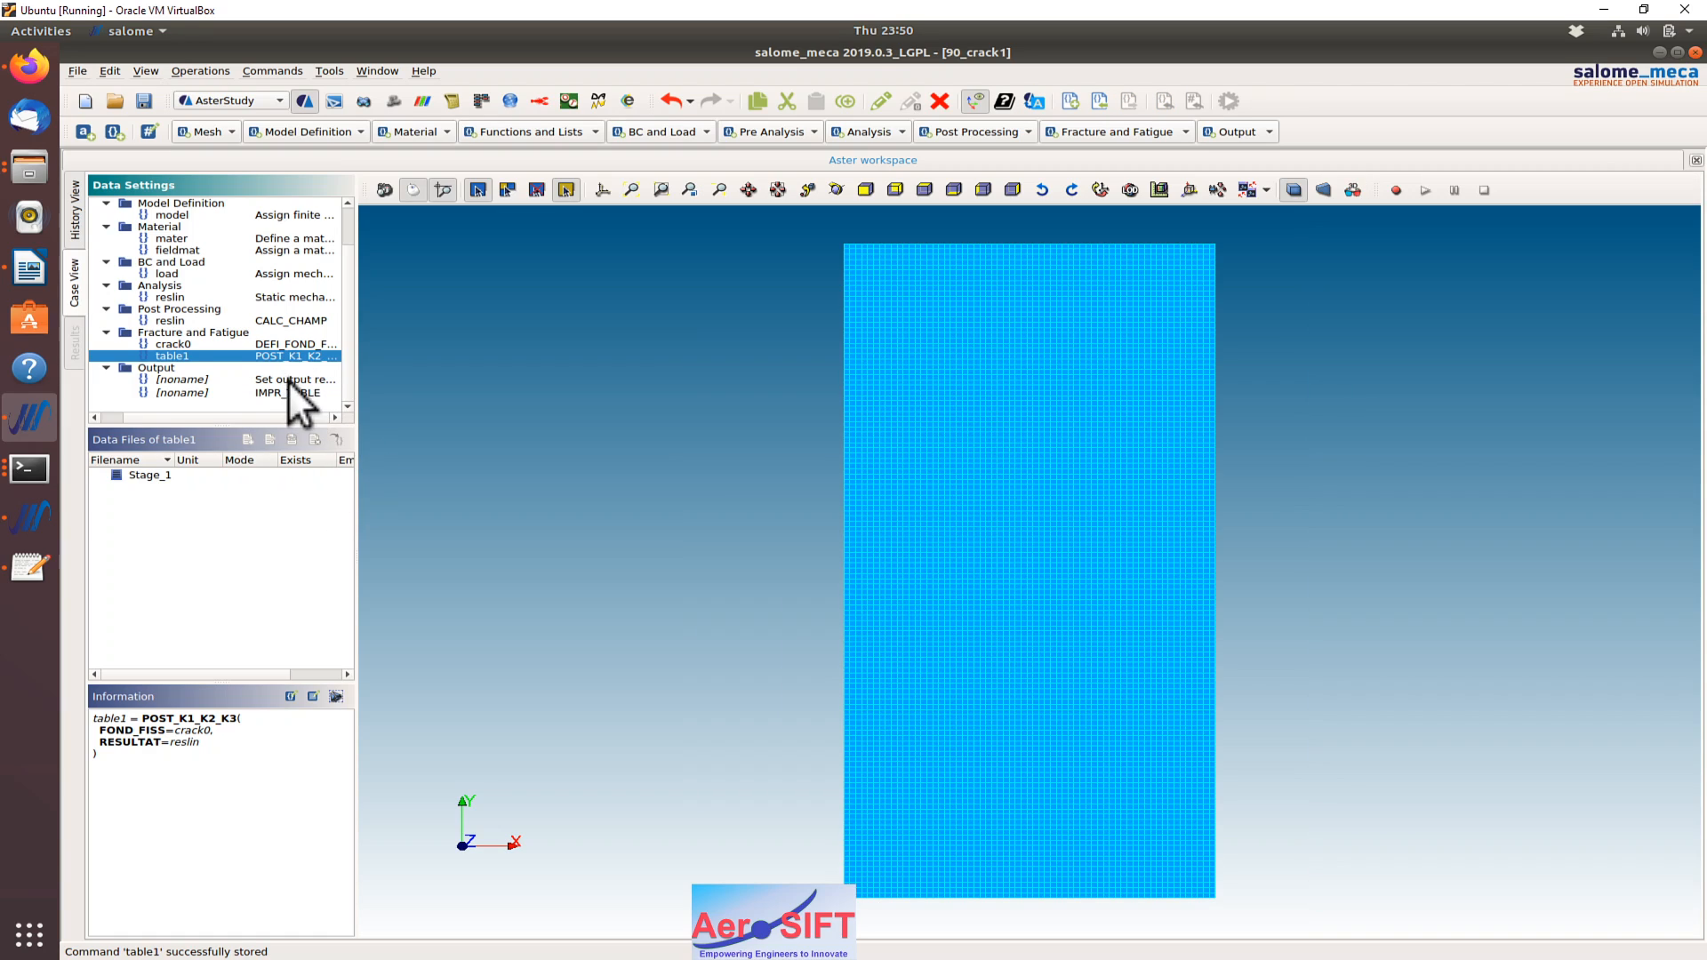
{"action": "mouse_move", "coordinate": [292, 414]}
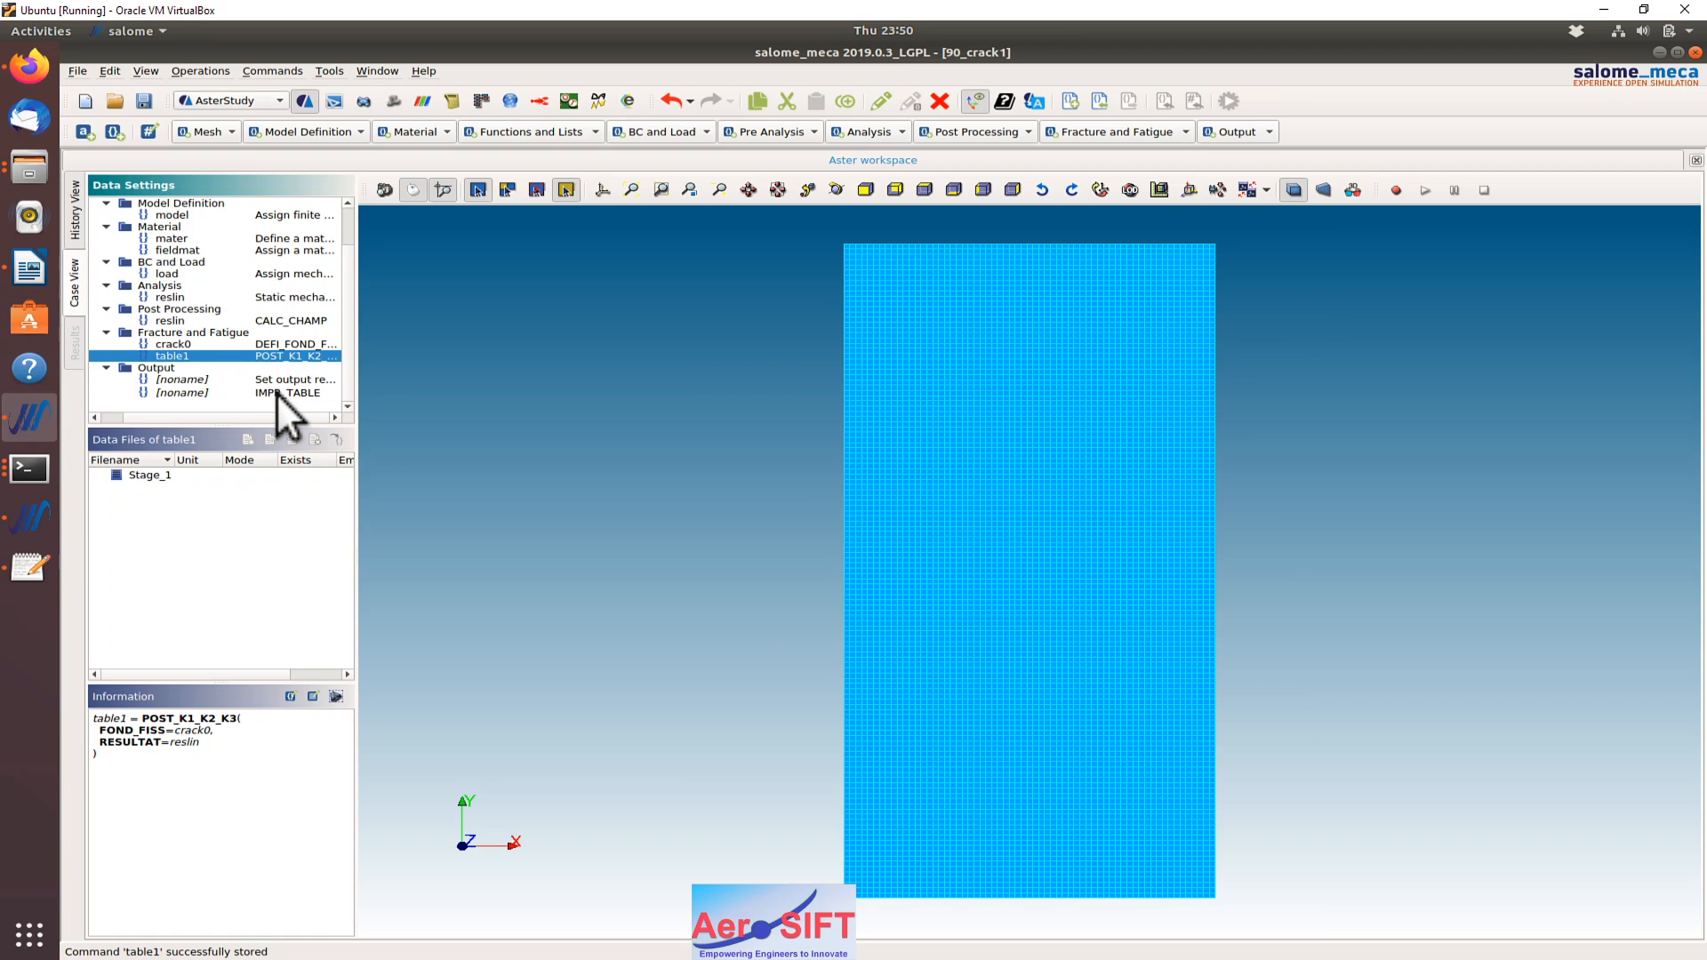
{"action": "left_click", "coordinate": [181, 391]}
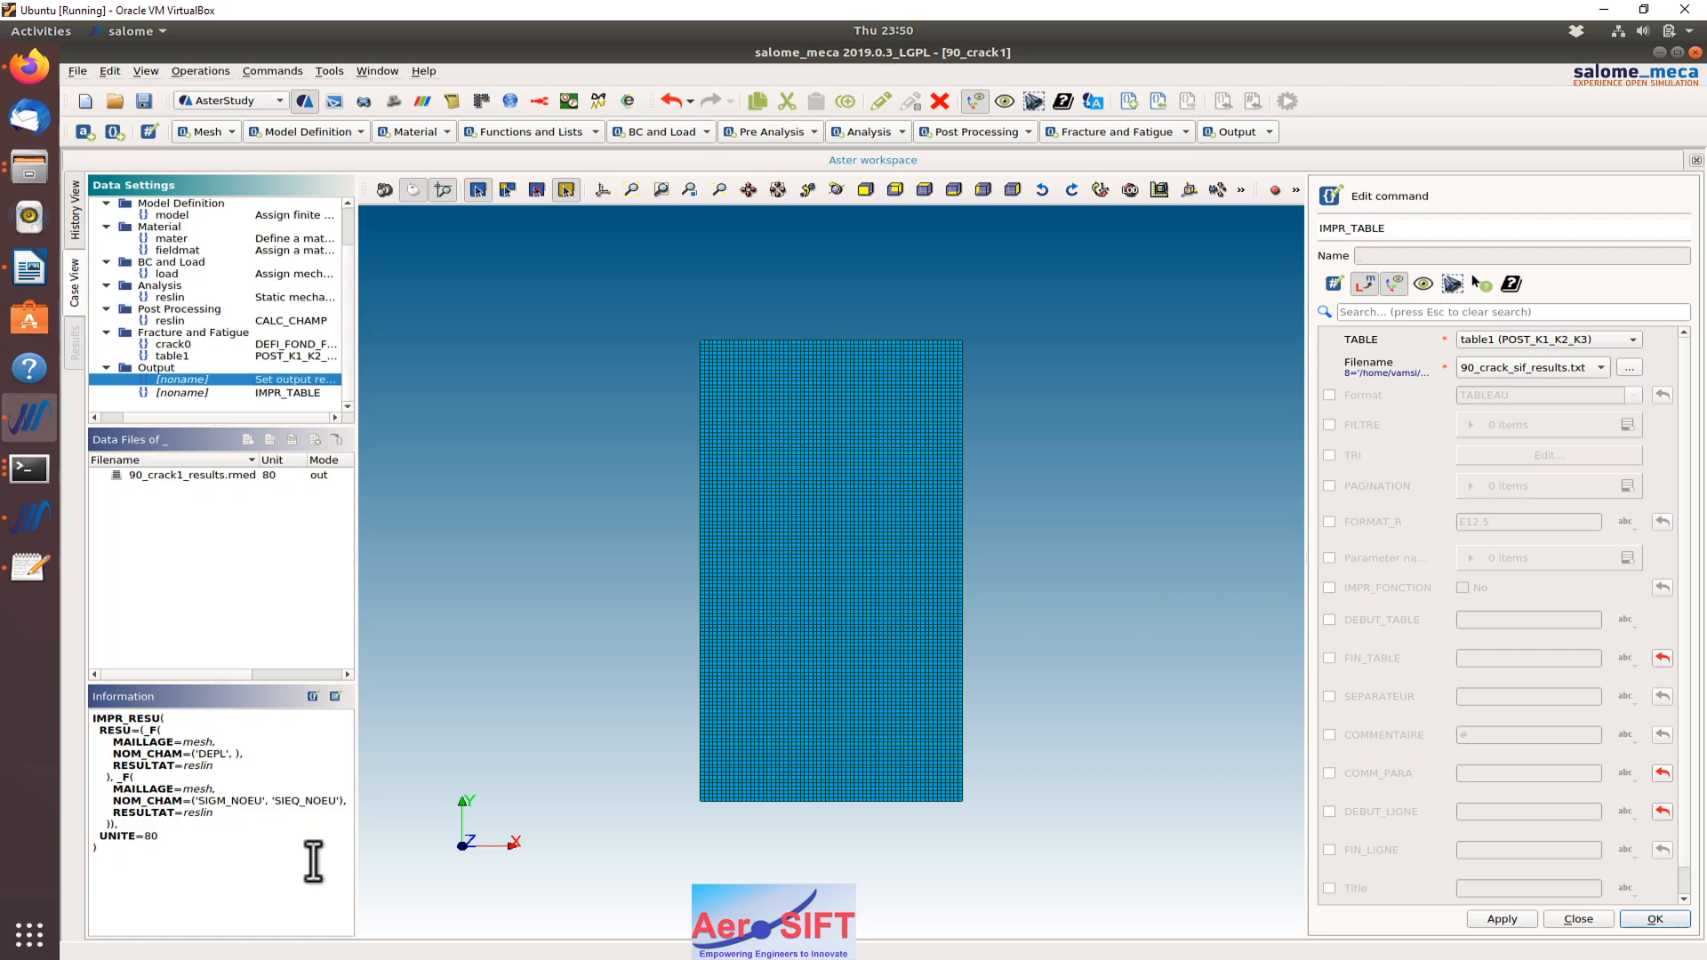
{"action": "mouse_move", "coordinate": [225, 818]}
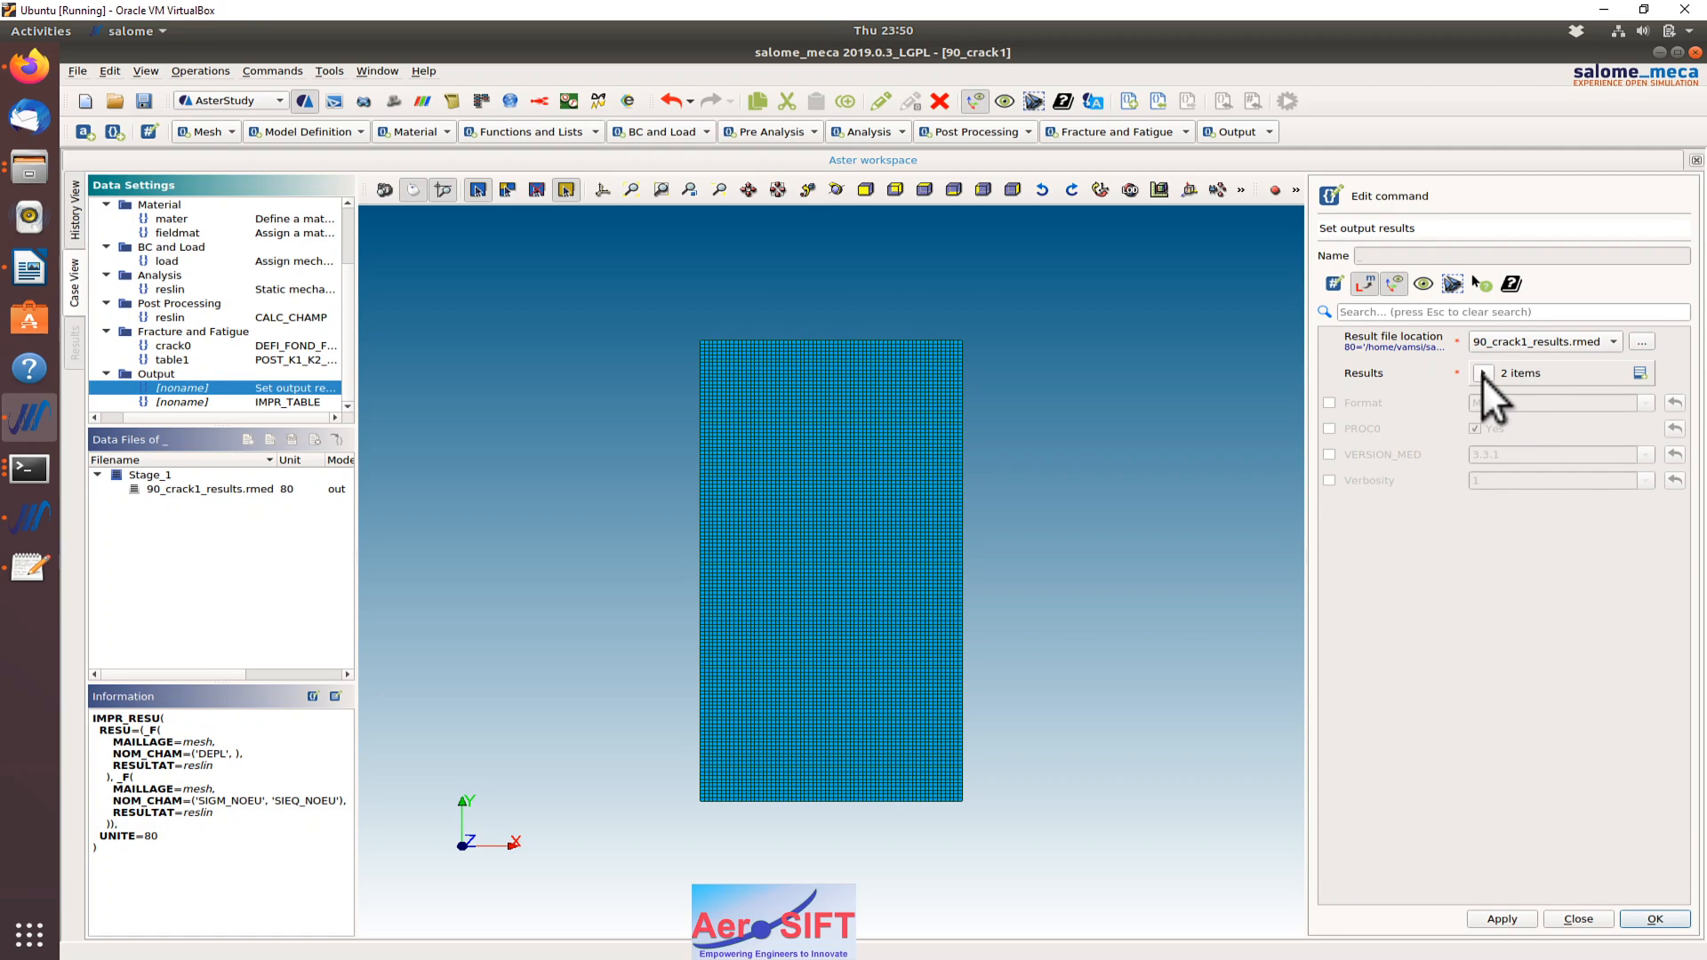
Expand the IMPR_RESU results list showing displacement and nodal stresses in 90_crack1_results.rmed.
{"action": "left_click", "coordinate": [1481, 371]}
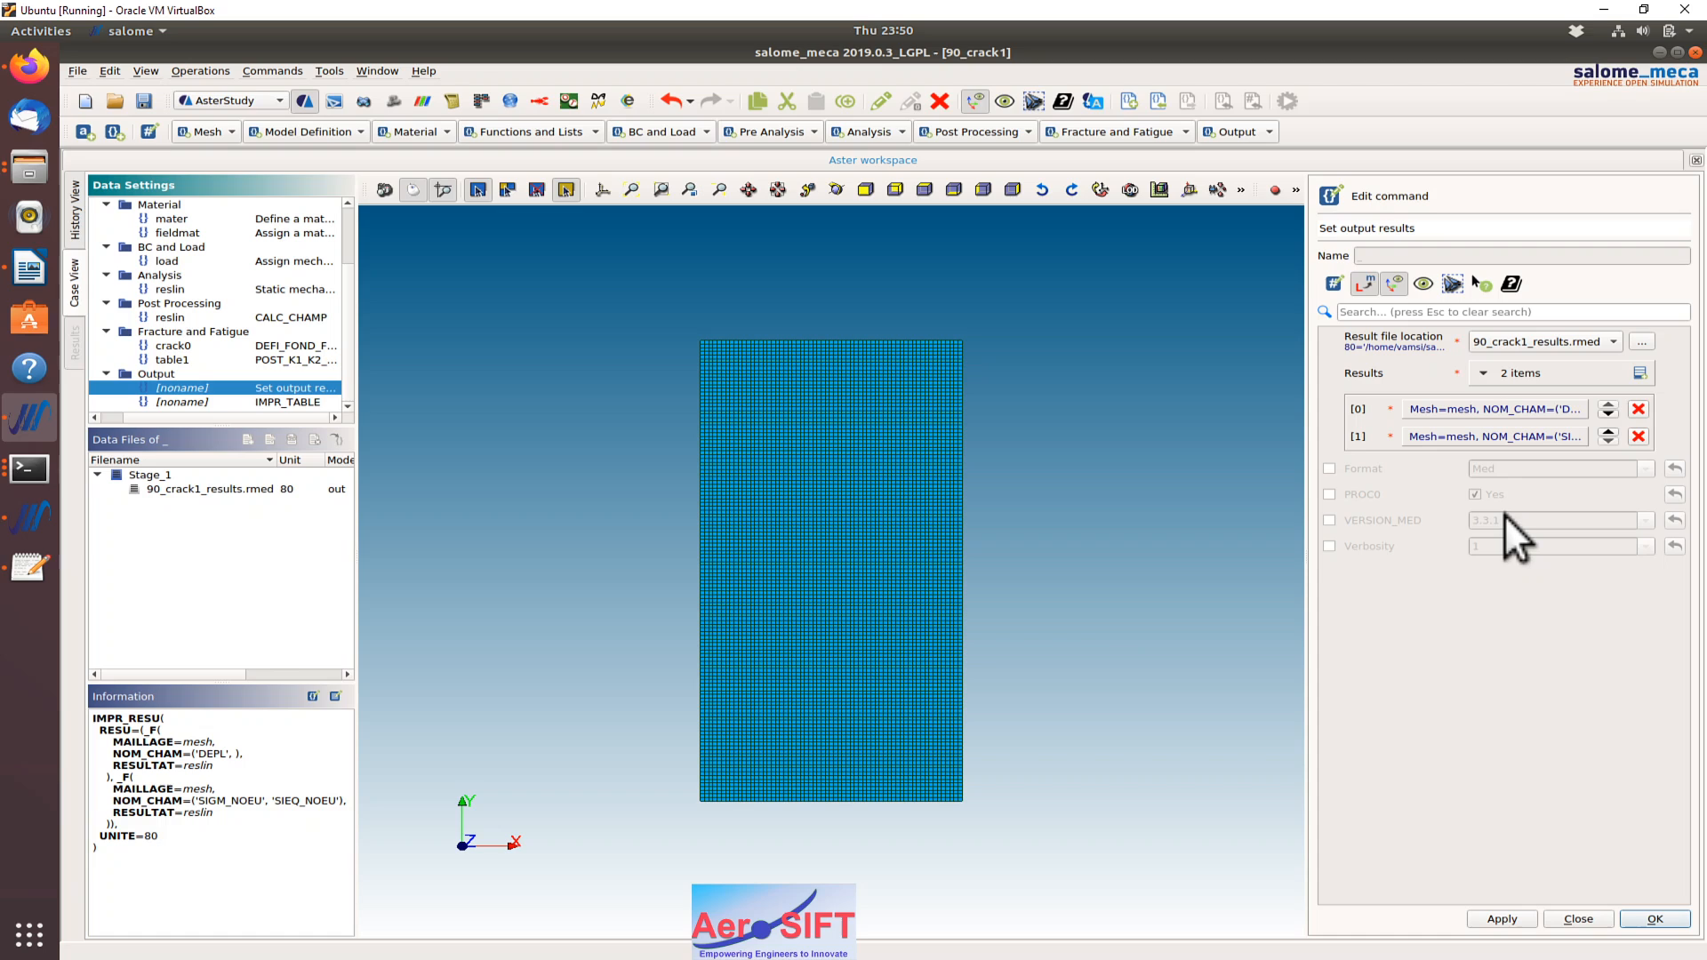
{"action": "mouse_move", "coordinate": [484, 727]}
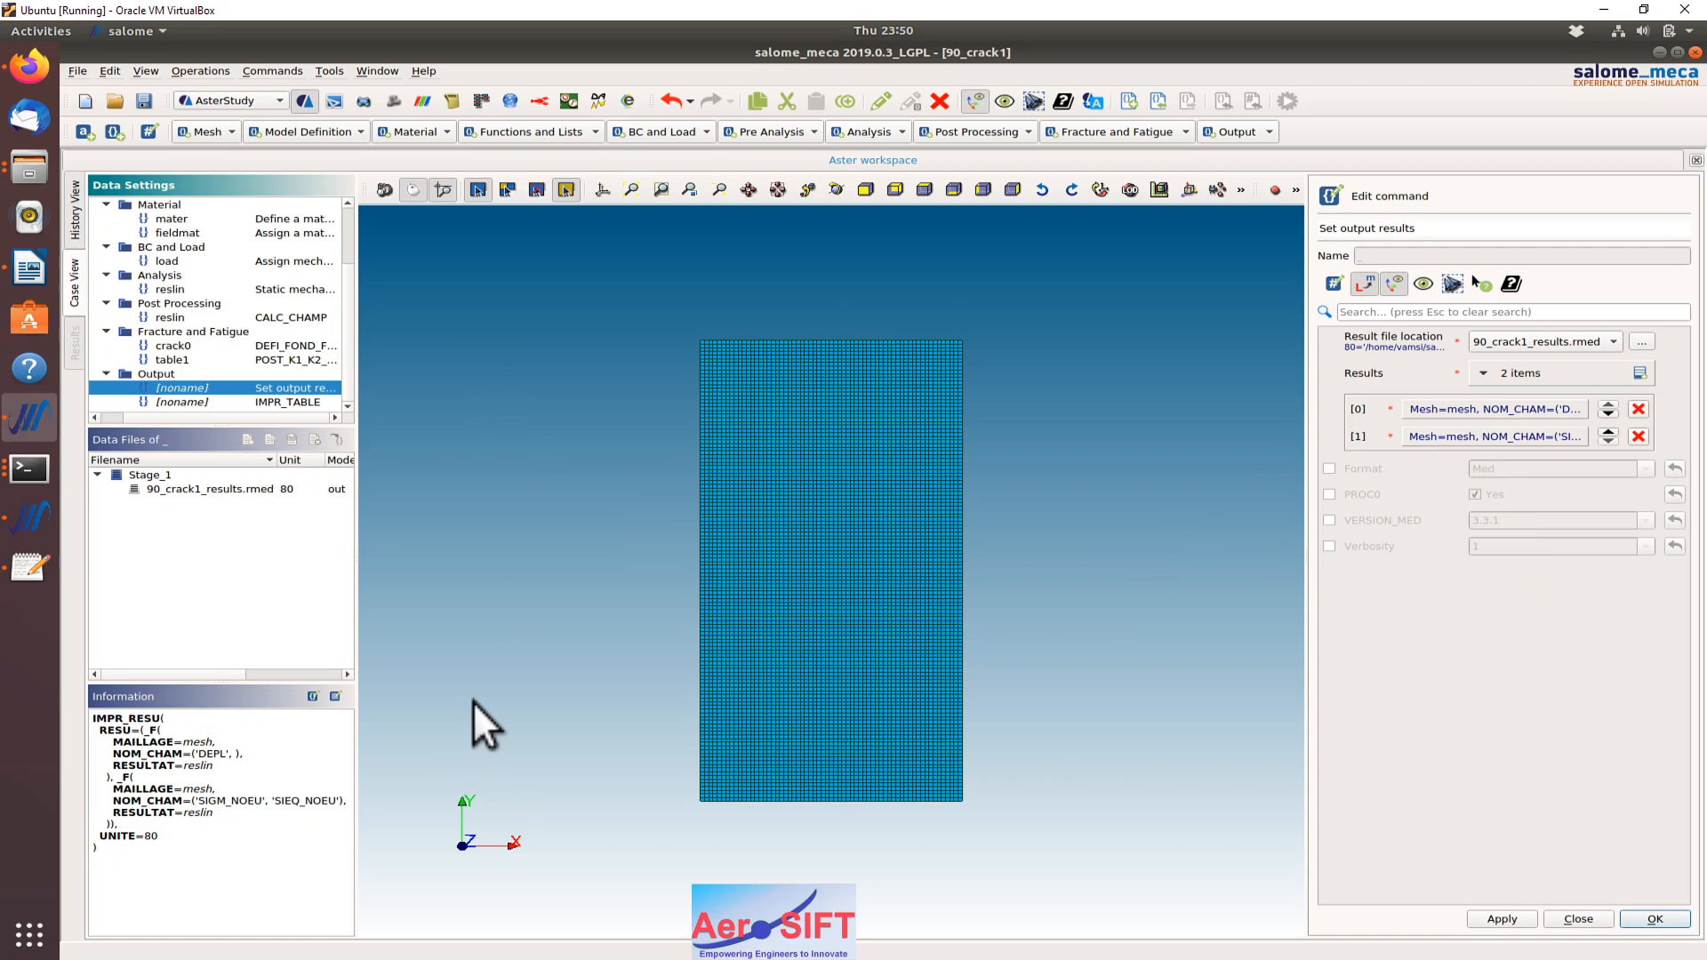
{"action": "mouse_move", "coordinate": [830, 425]}
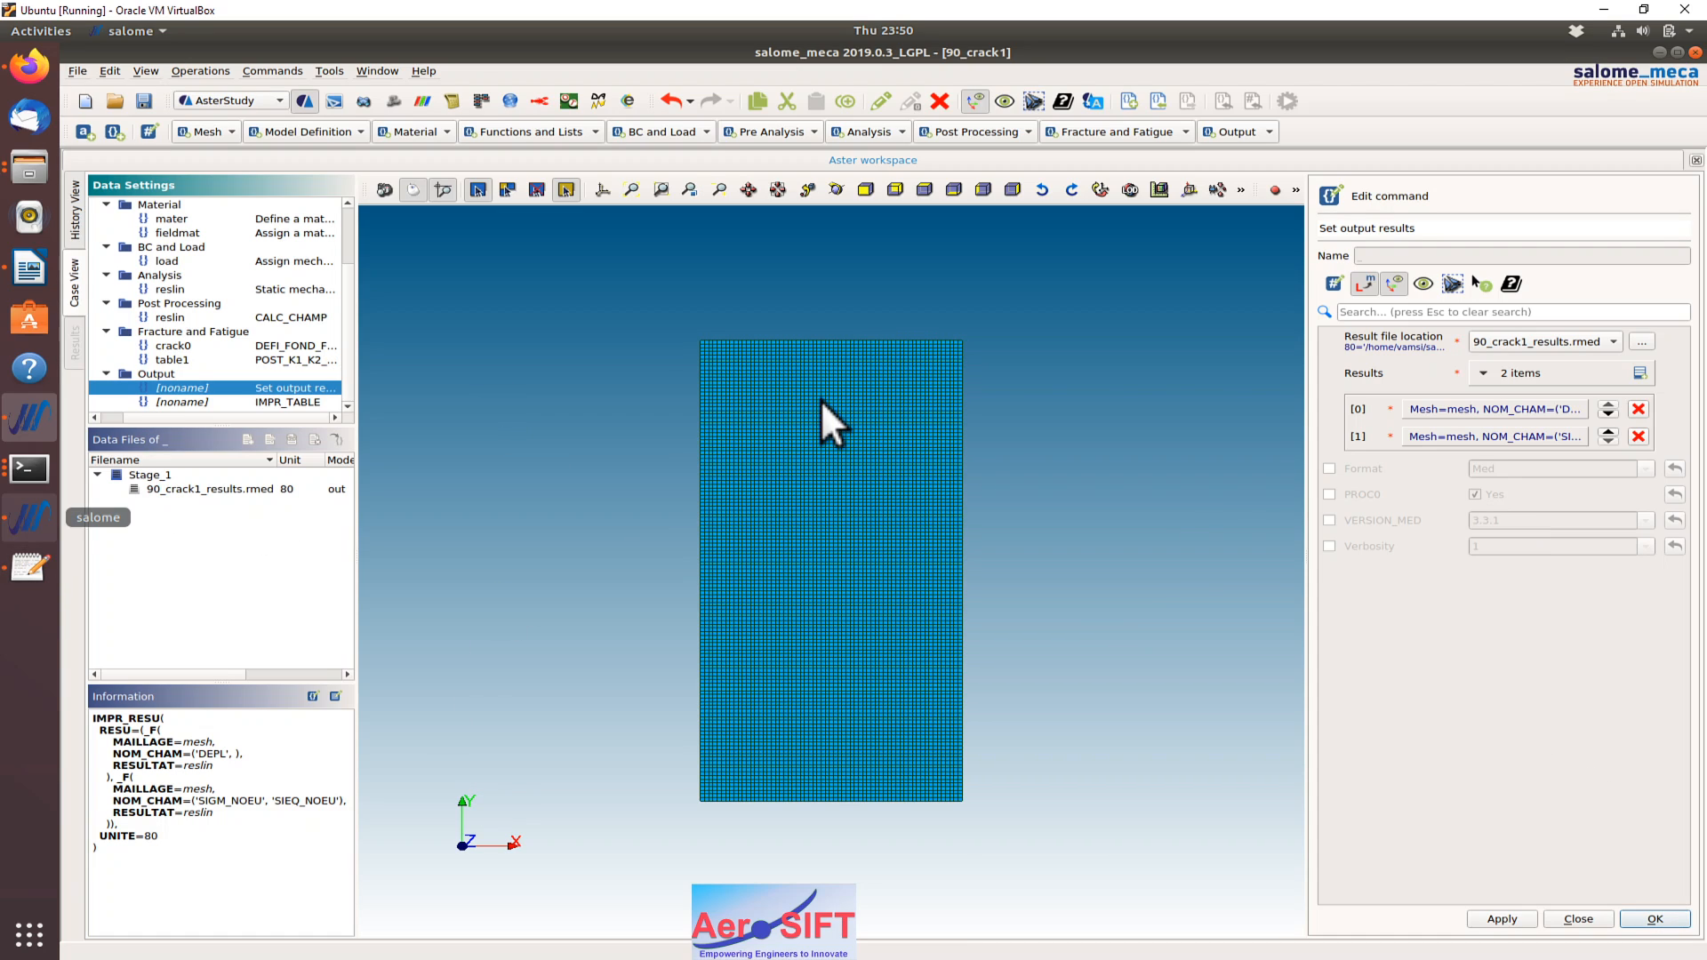
{"action": "mouse_move", "coordinate": [468, 553]}
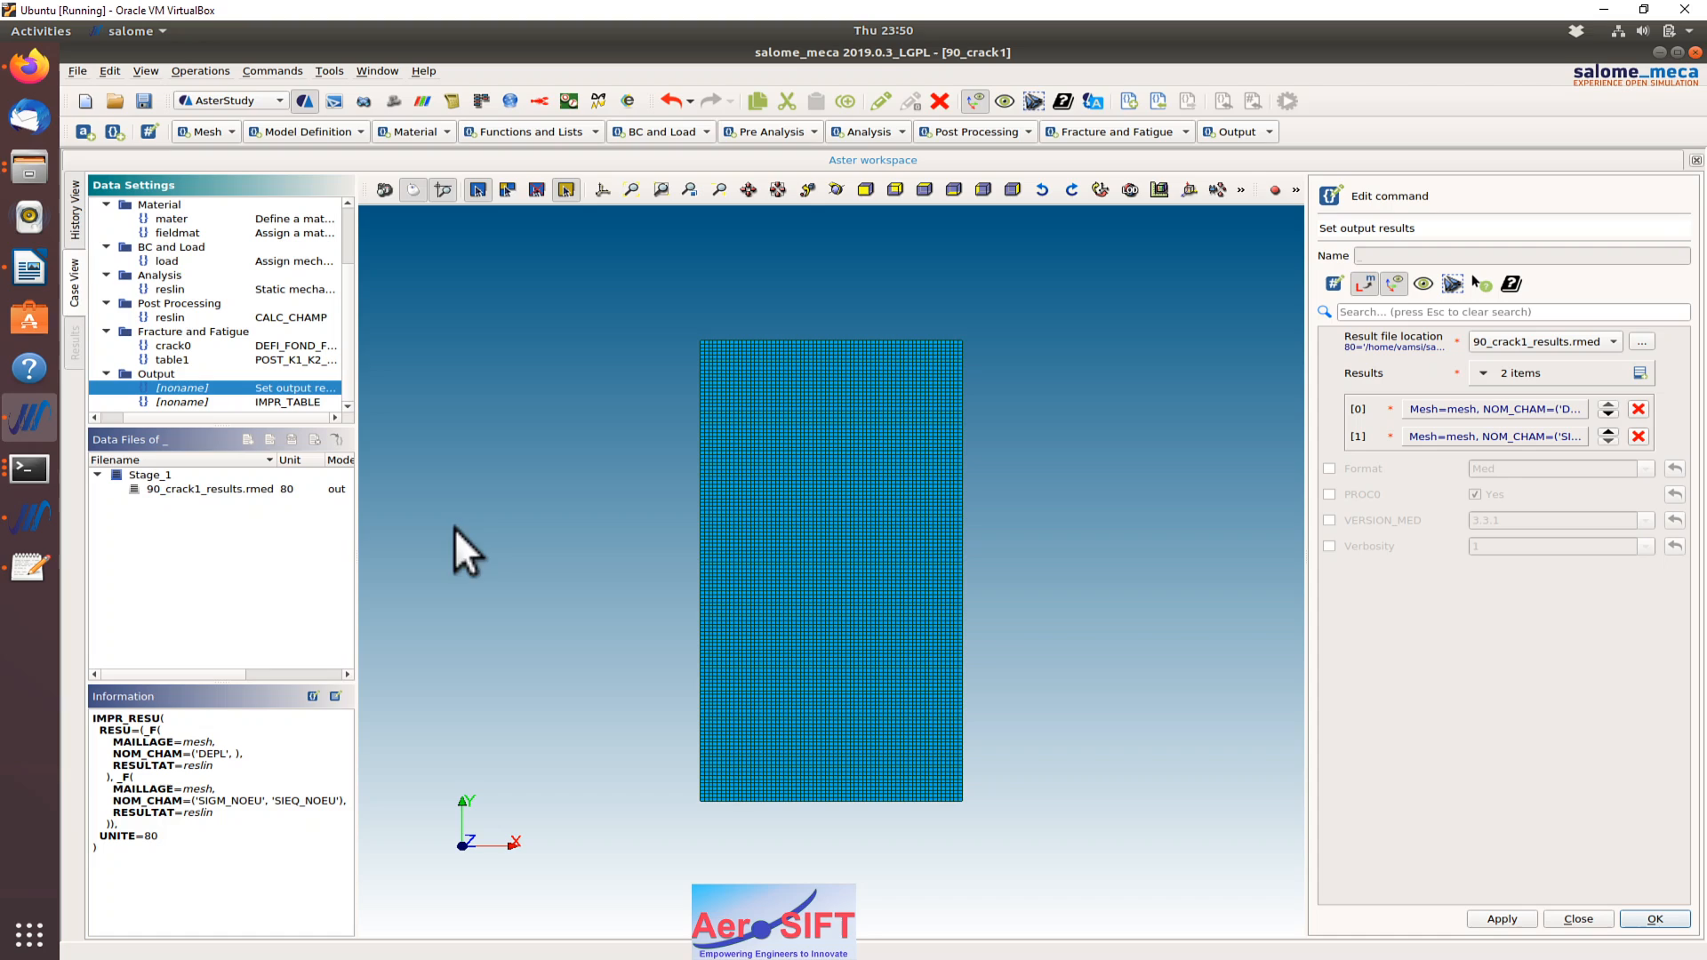
{"action": "mouse_move", "coordinate": [30, 167]}
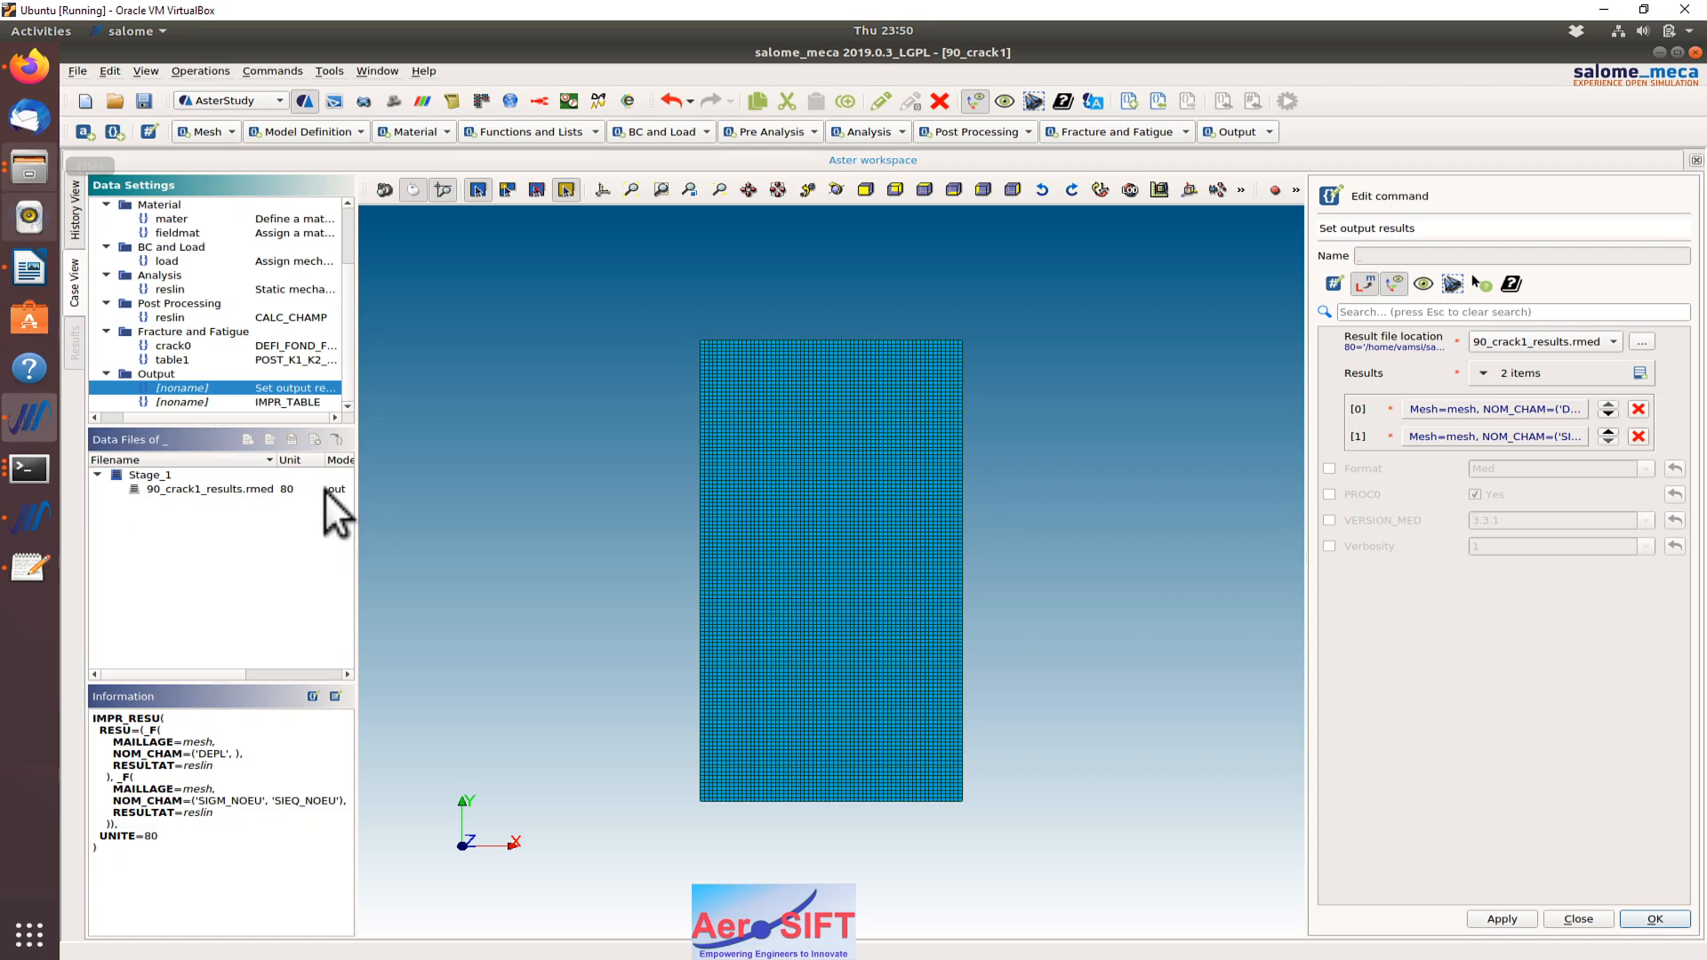
{"action": "mouse_move", "coordinate": [267, 386]}
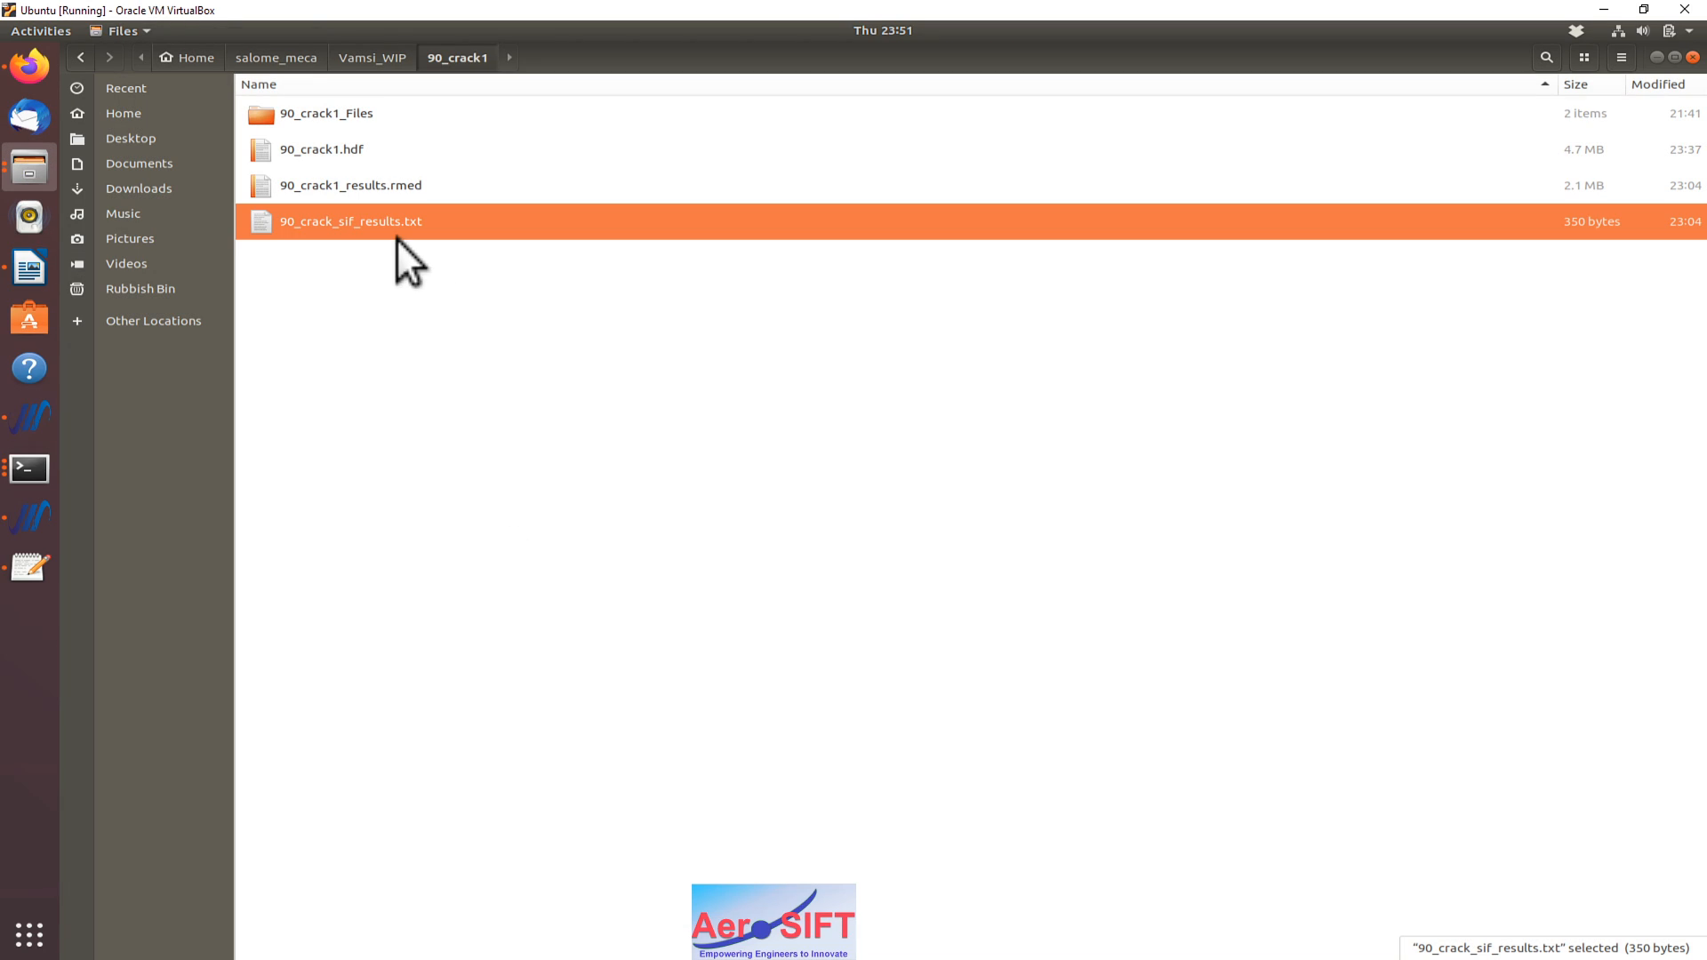
Open 90_crack_sif_results.txt and highlight the computed K1 value 7.49614E+02.
{"action": "double_click", "coordinate": [351, 220]}
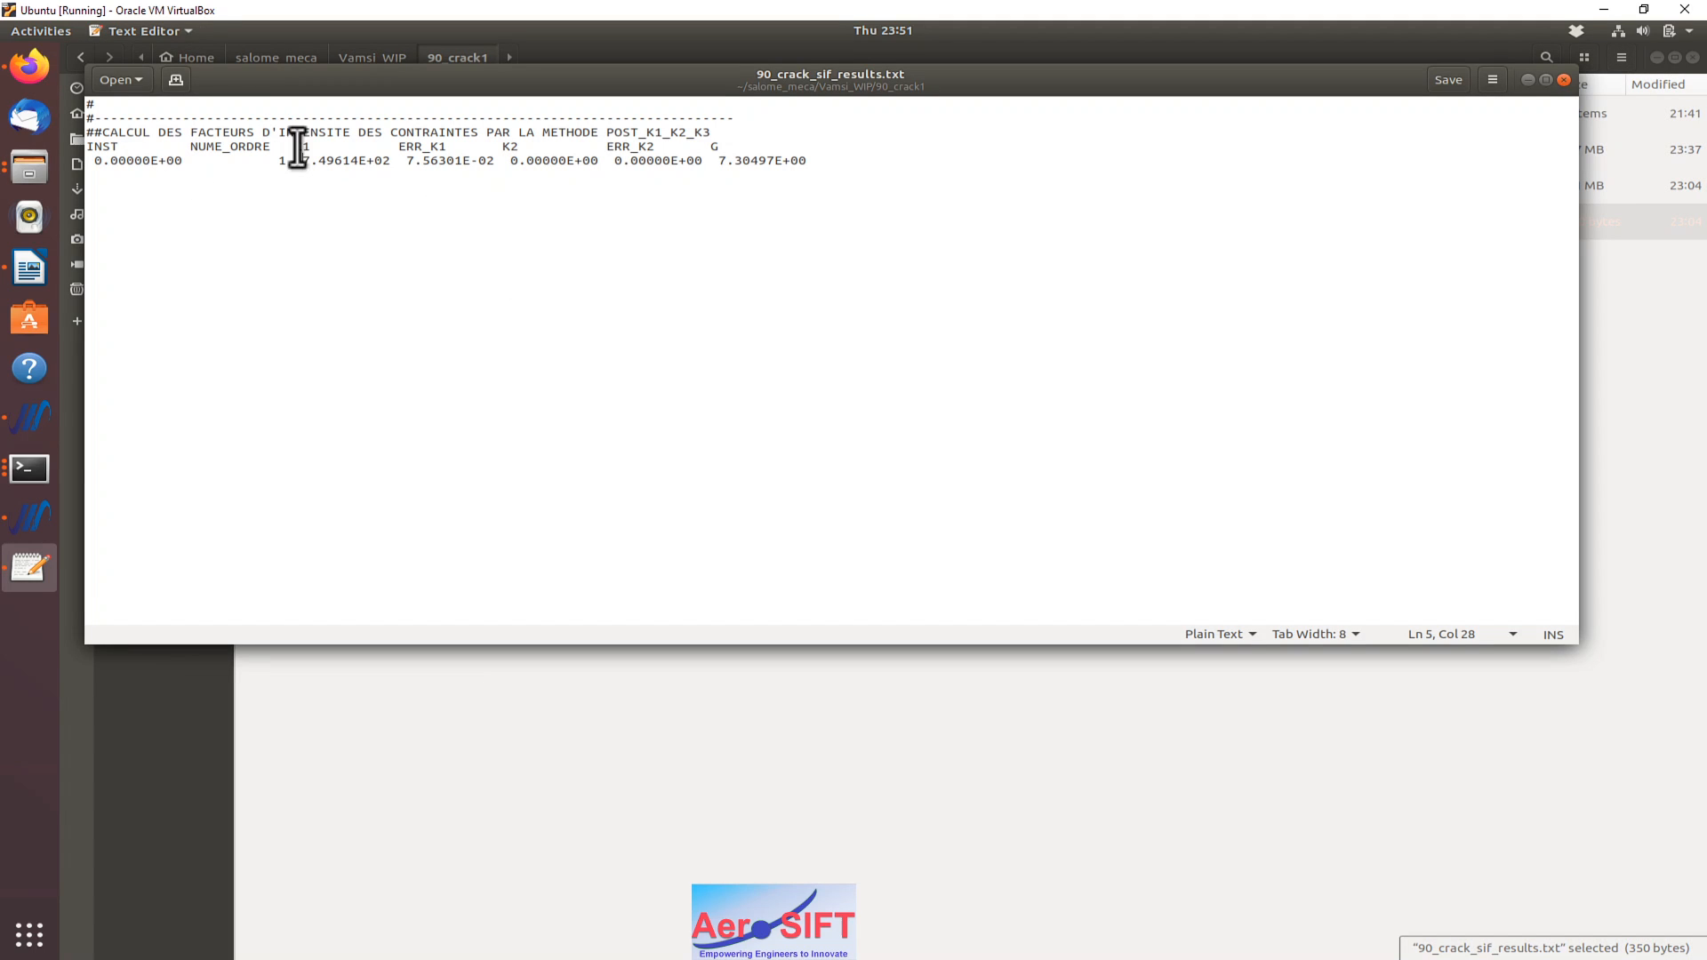
{"action": "mouse_move", "coordinate": [759, 160]}
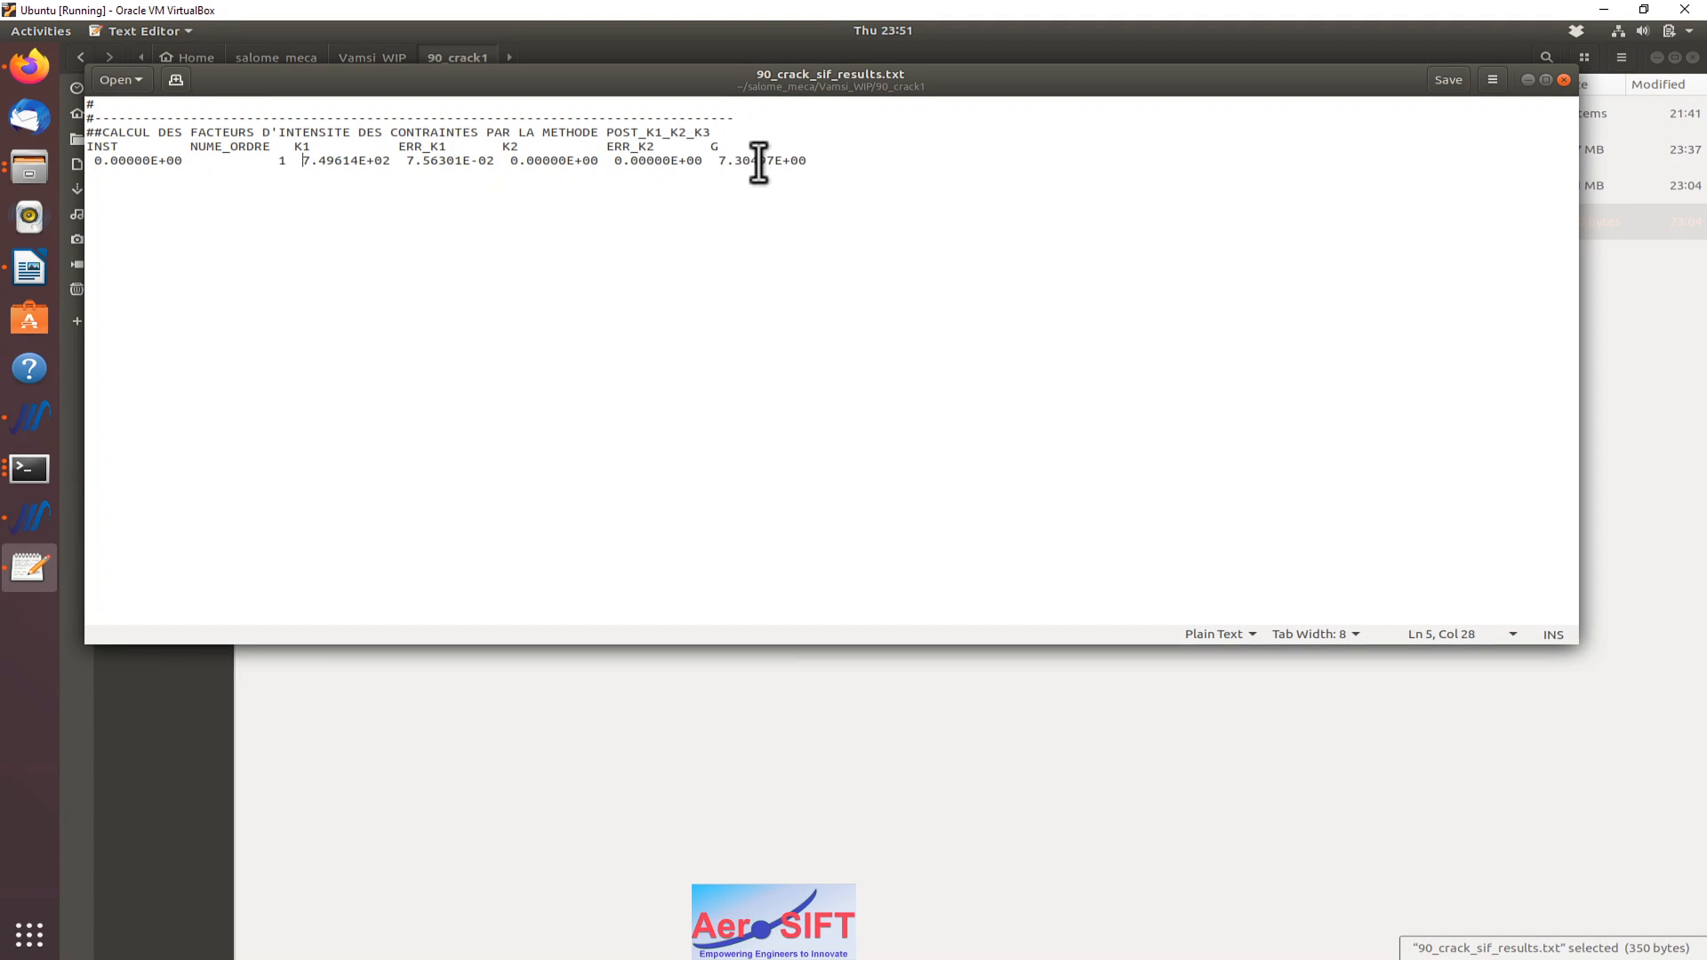
{"action": "mouse_move", "coordinate": [394, 160]}
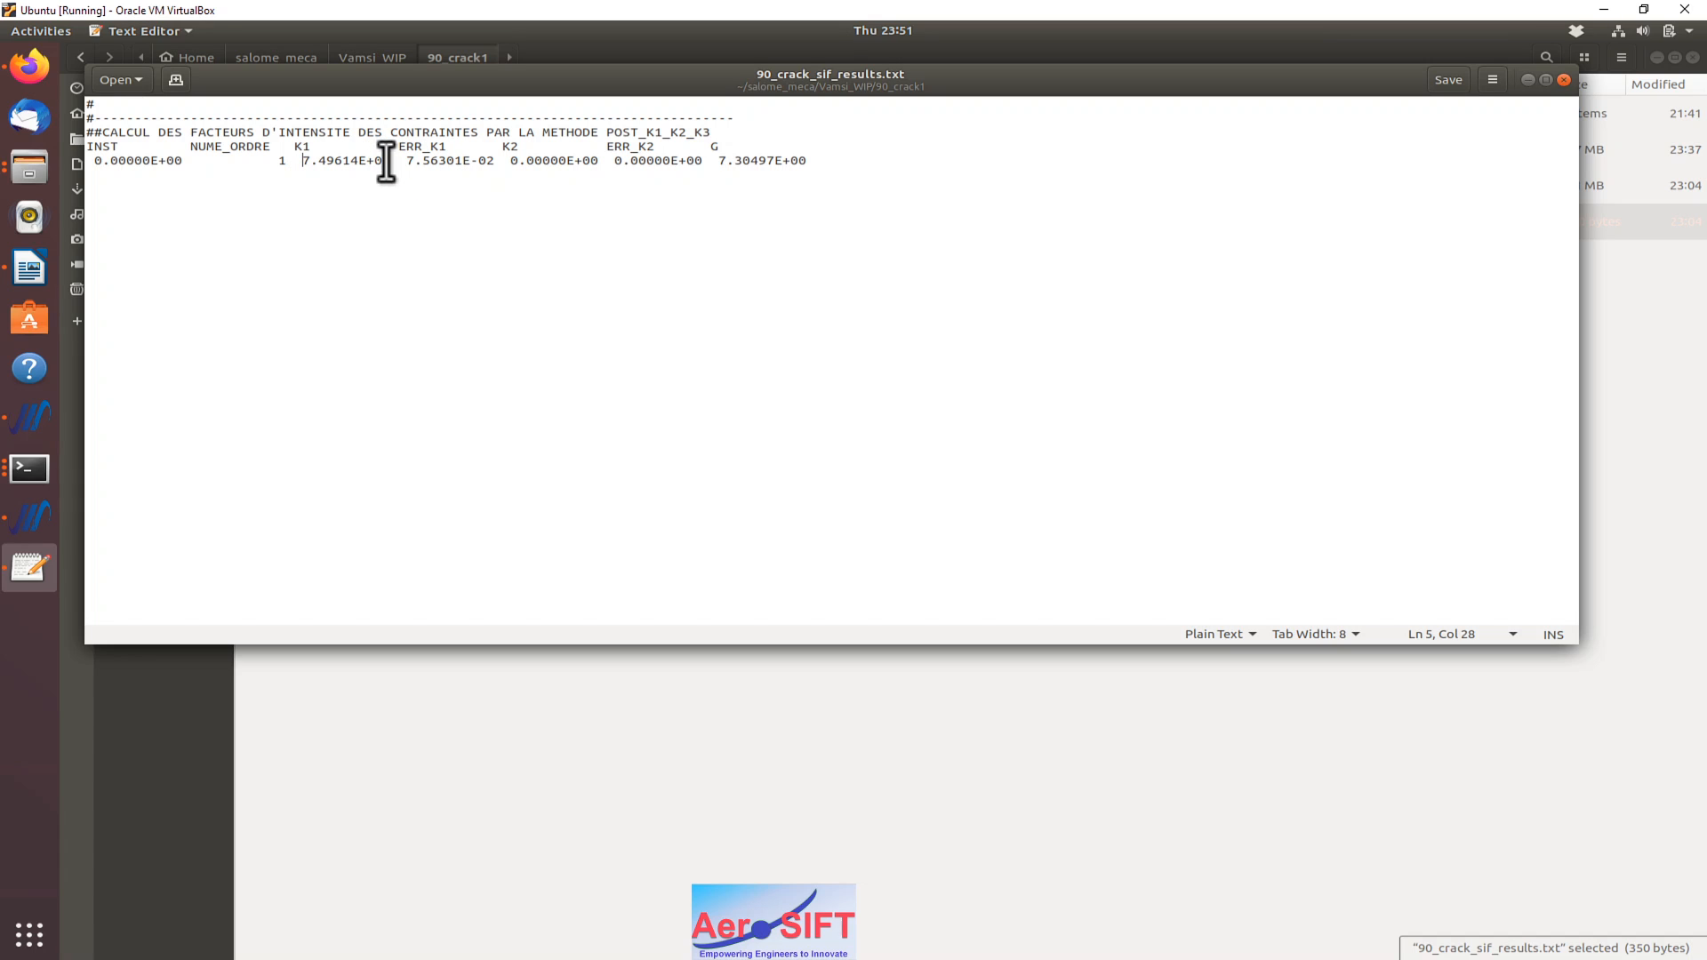
{"action": "double_click", "coordinate": [343, 160]}
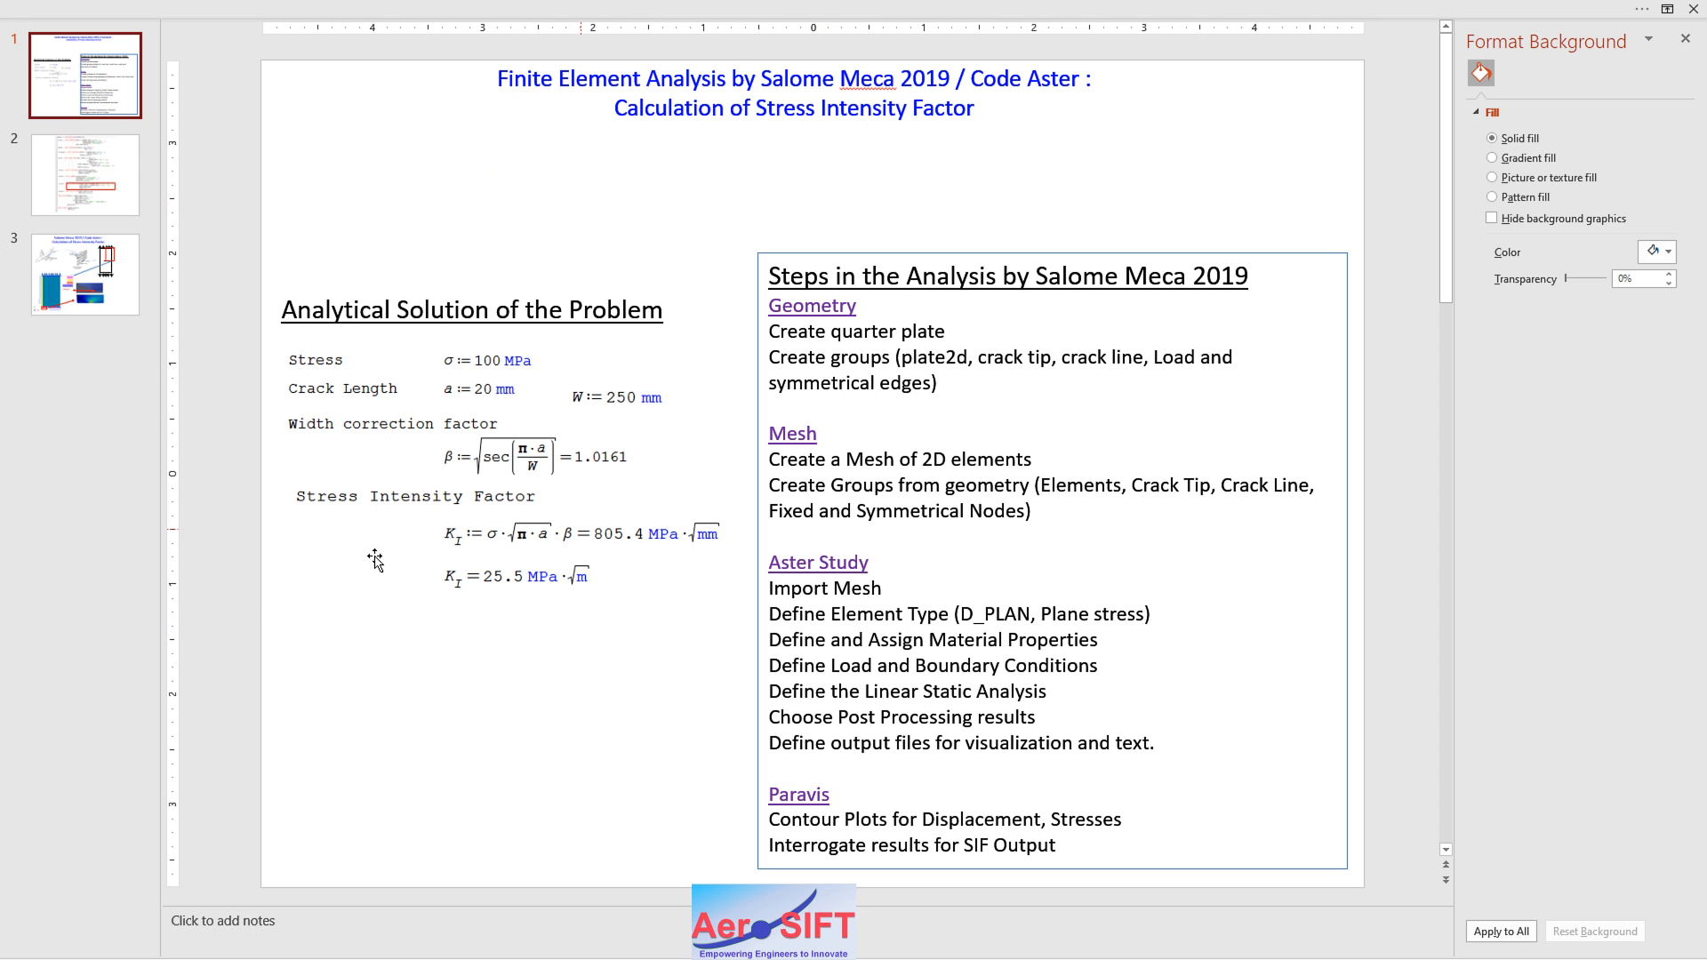
{"action": "mouse_move", "coordinate": [501, 430]}
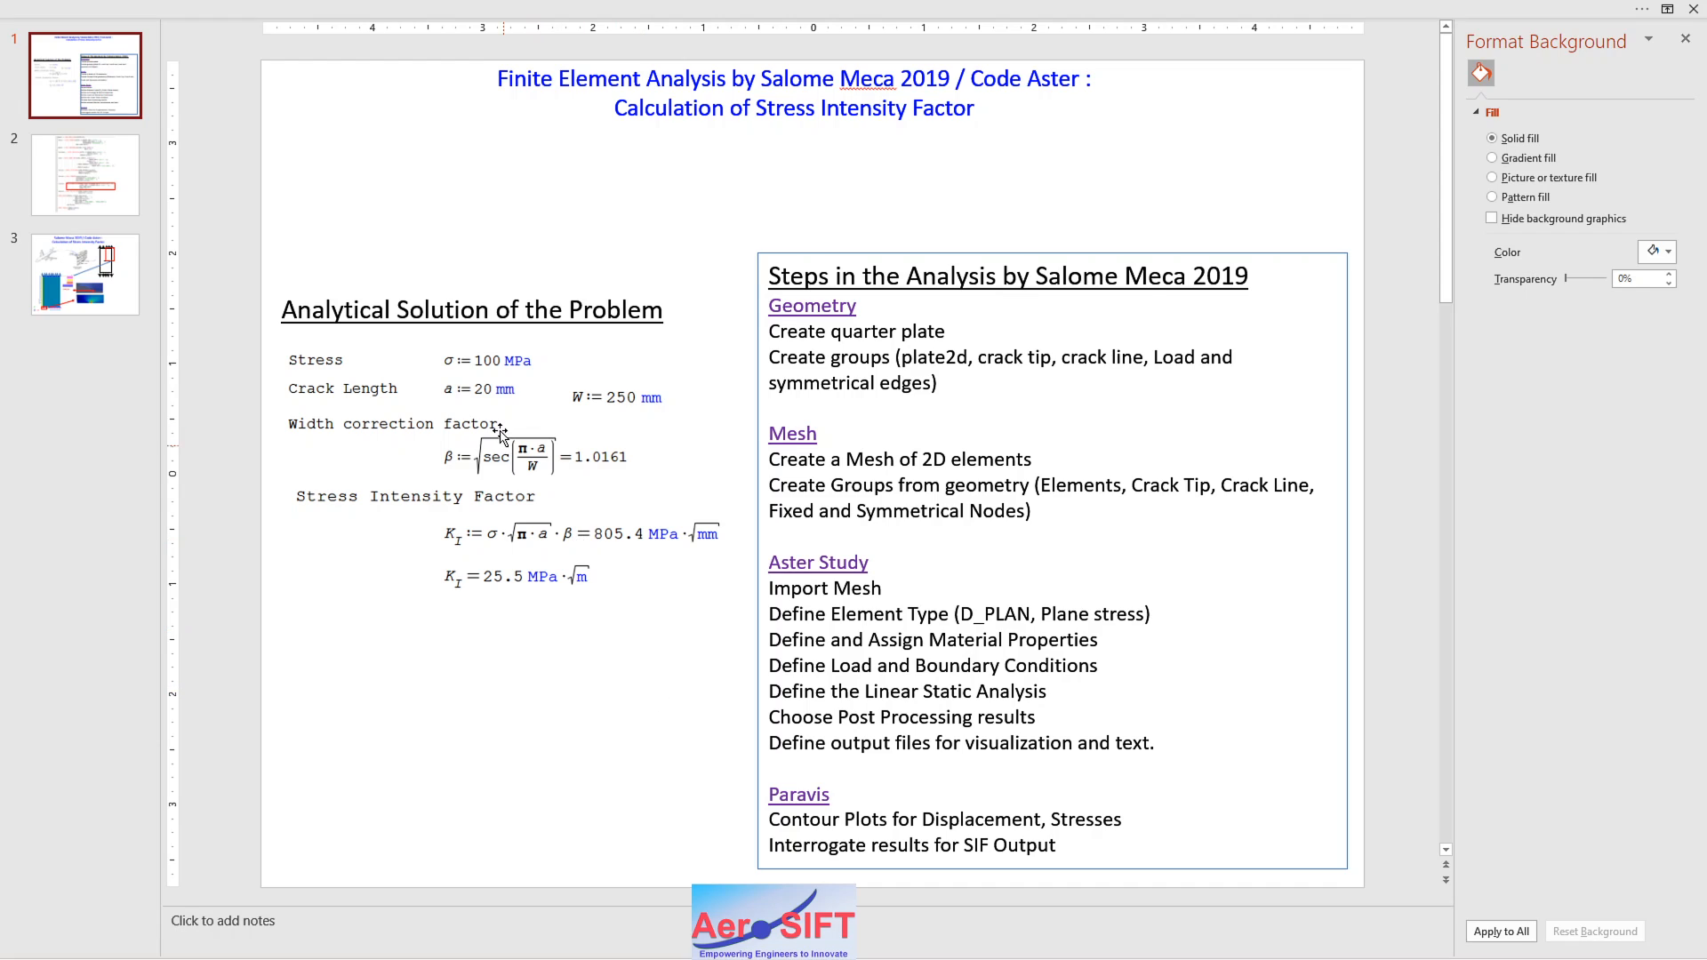
{"action": "mouse_move", "coordinate": [500, 374]}
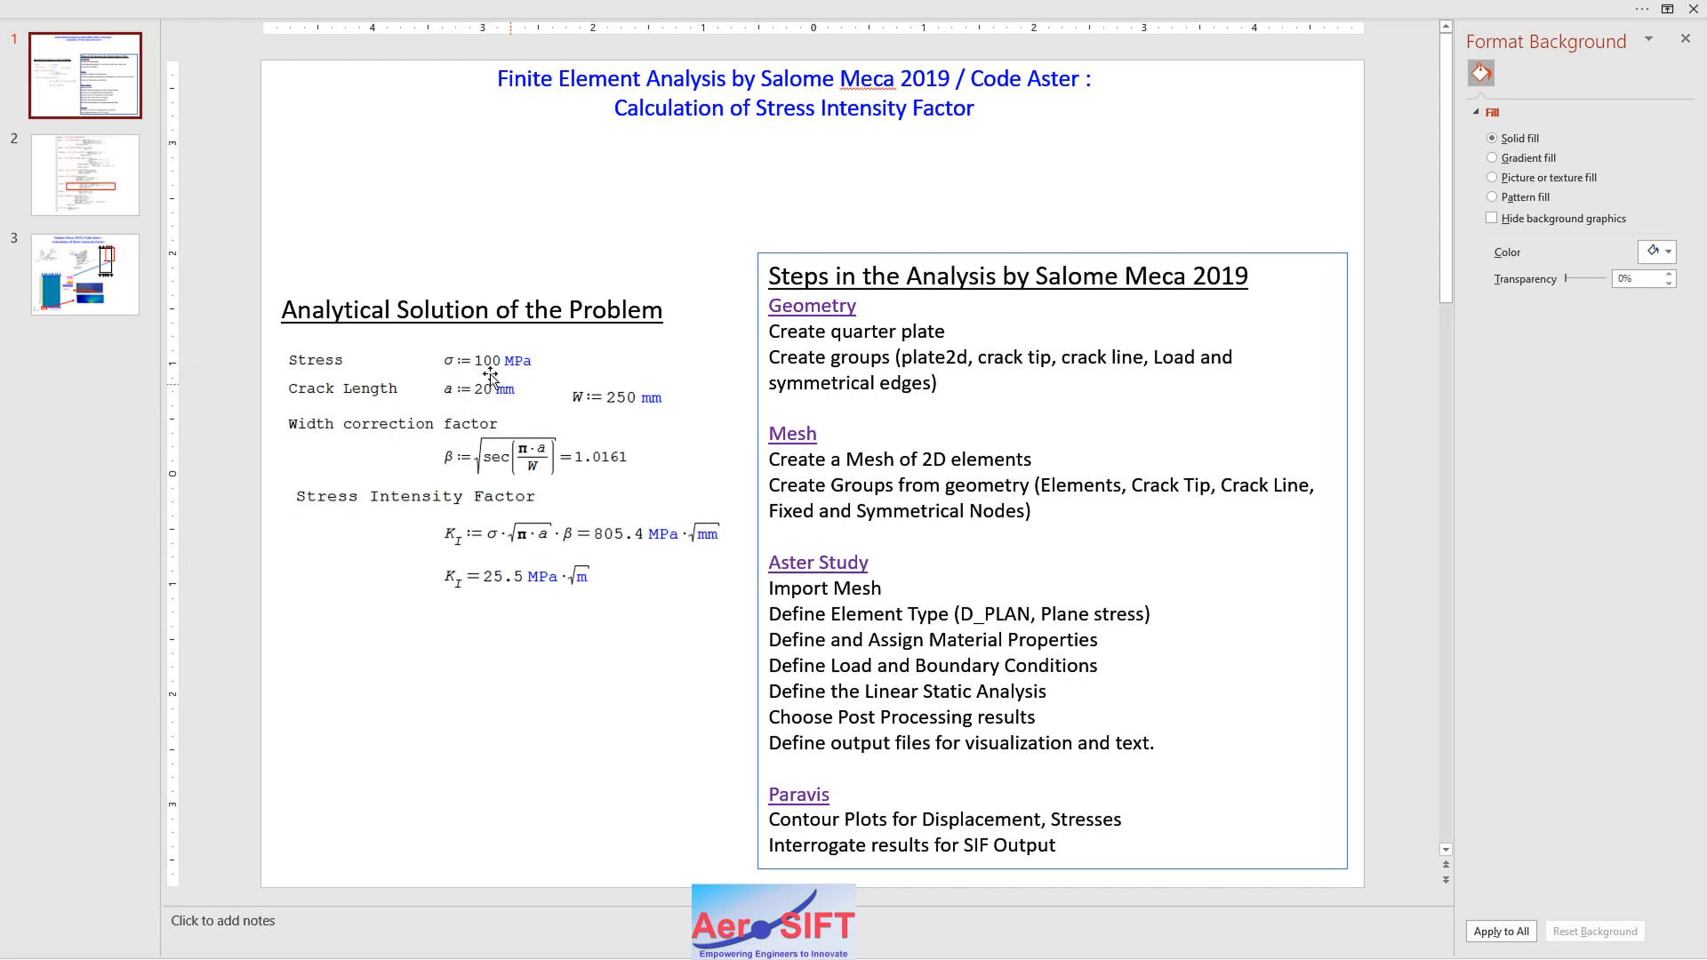
{"action": "mouse_move", "coordinate": [610, 425]}
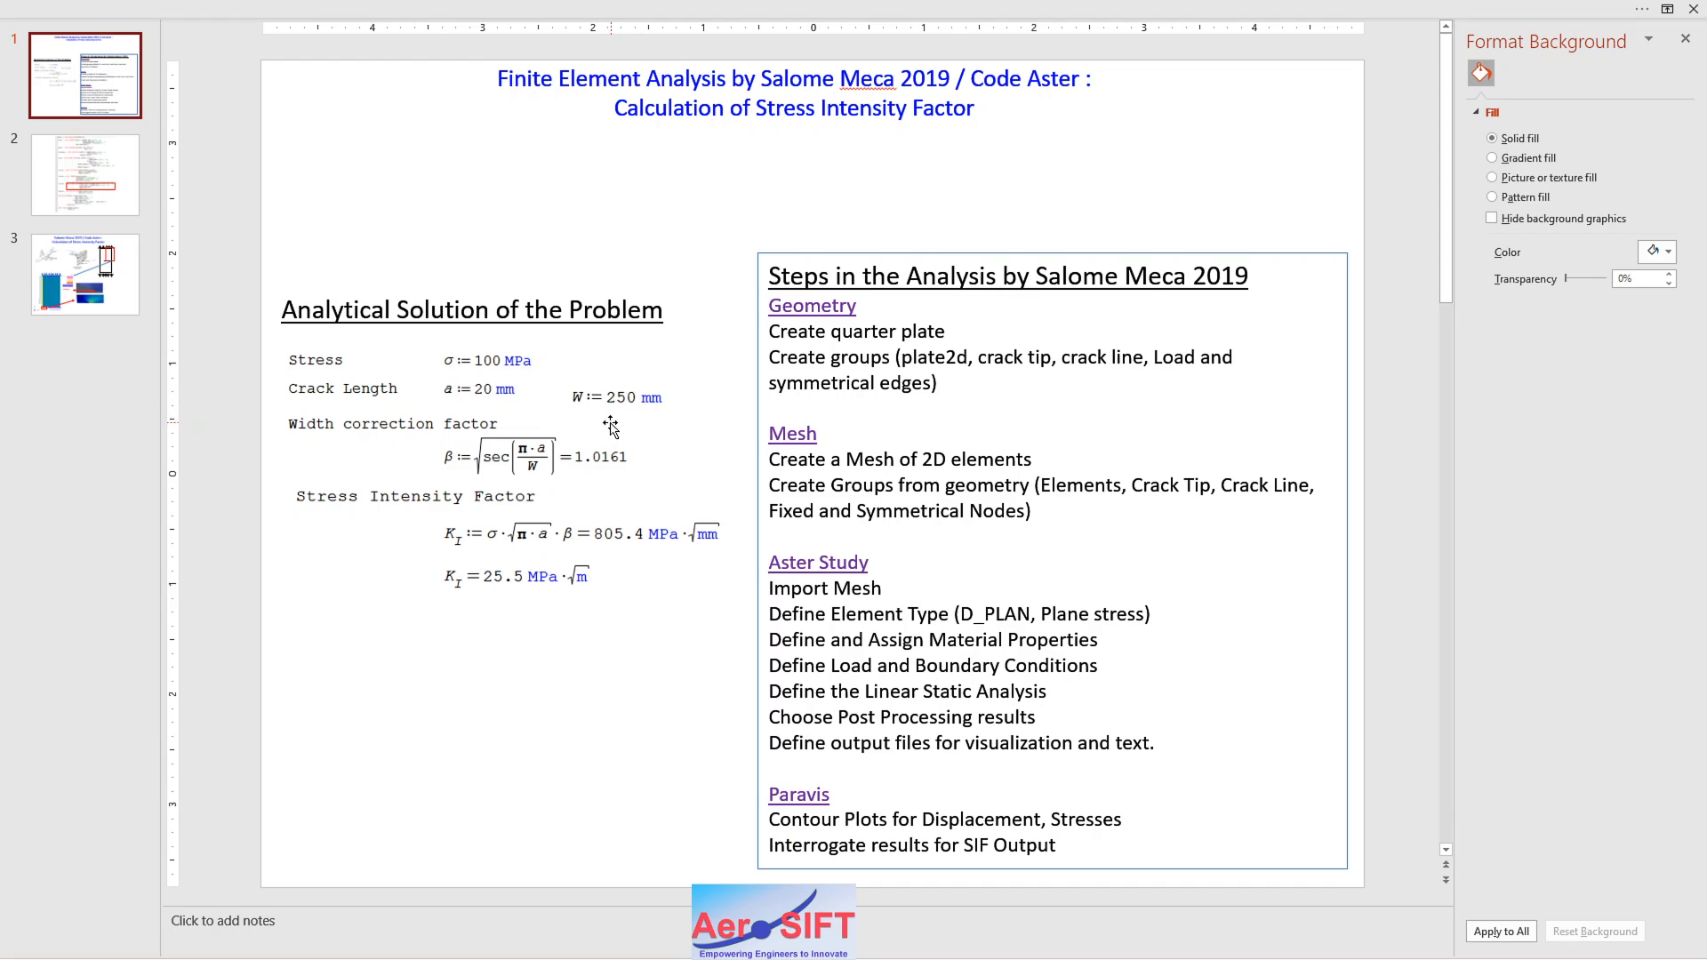
{"action": "mouse_move", "coordinate": [457, 477]}
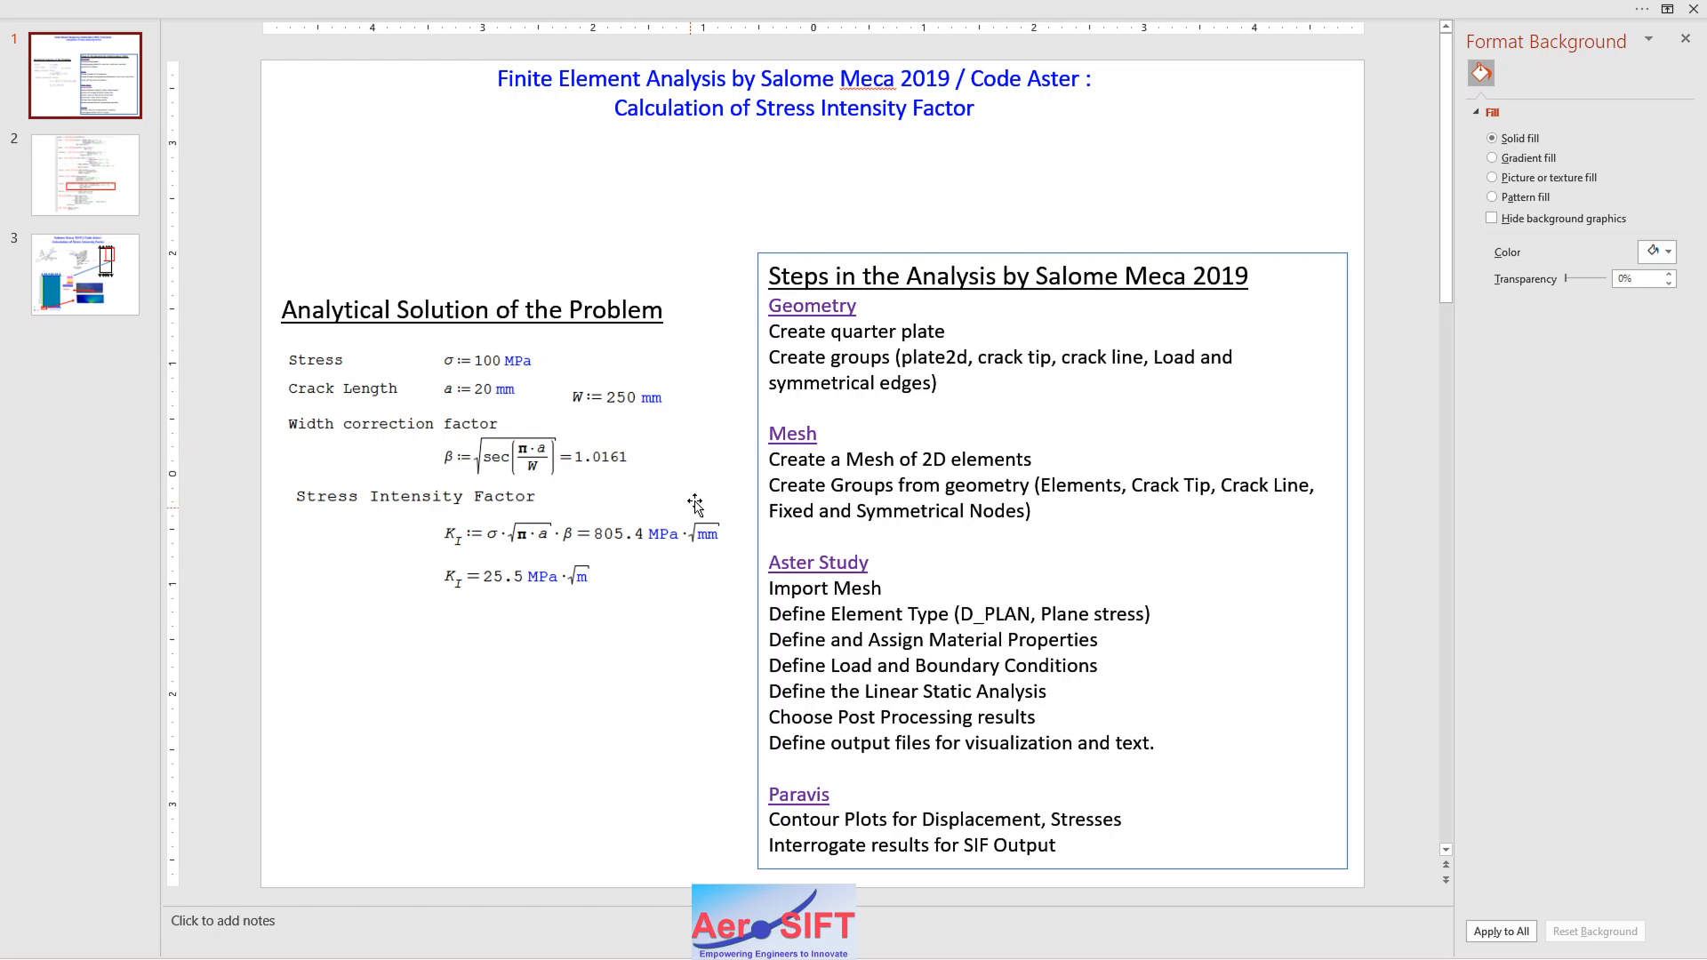
{"action": "mouse_move", "coordinate": [479, 530]}
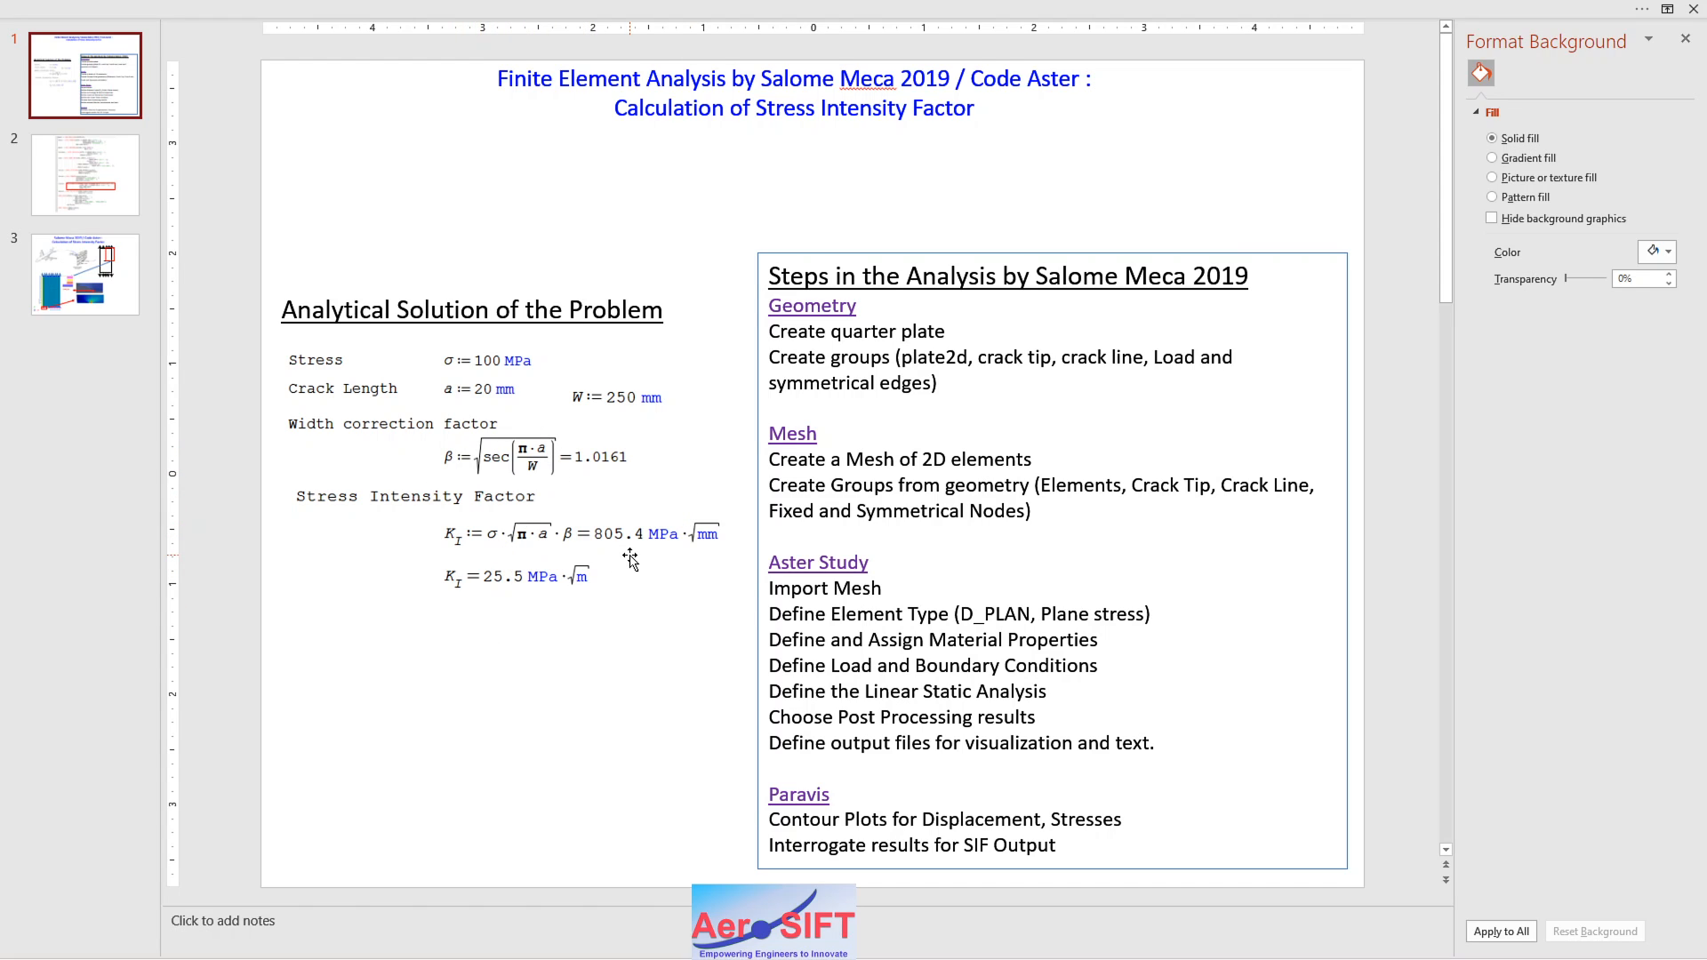
{"action": "mouse_move", "coordinate": [598, 553]}
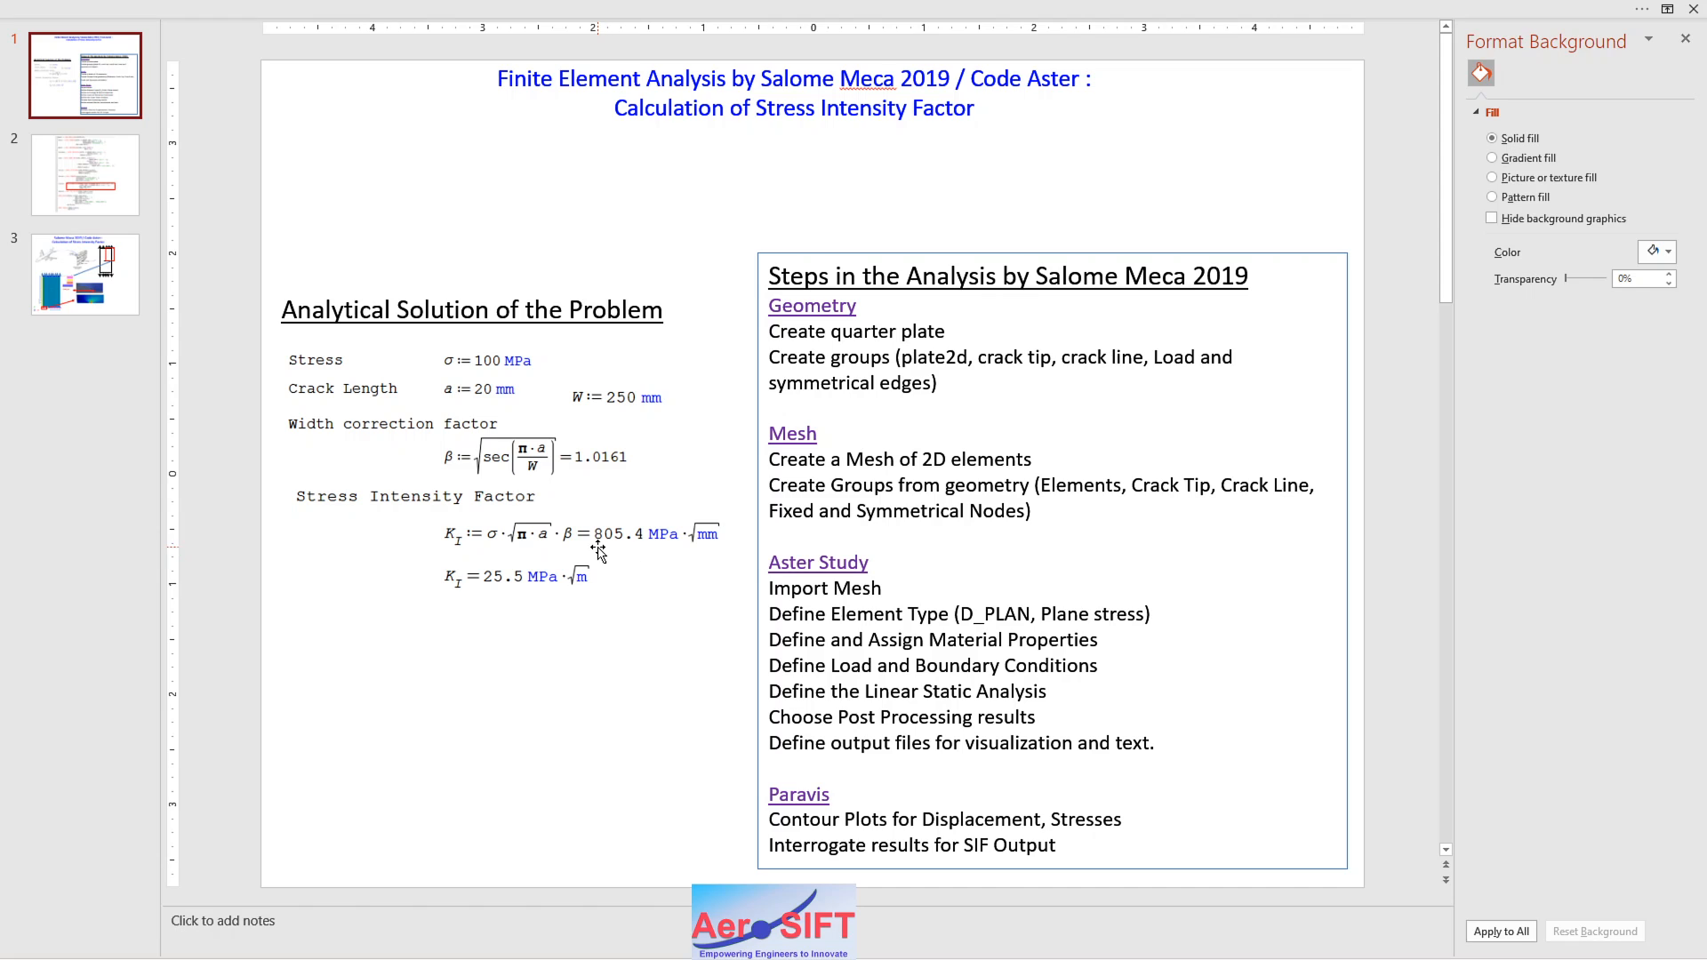
{"action": "mouse_move", "coordinate": [629, 560]}
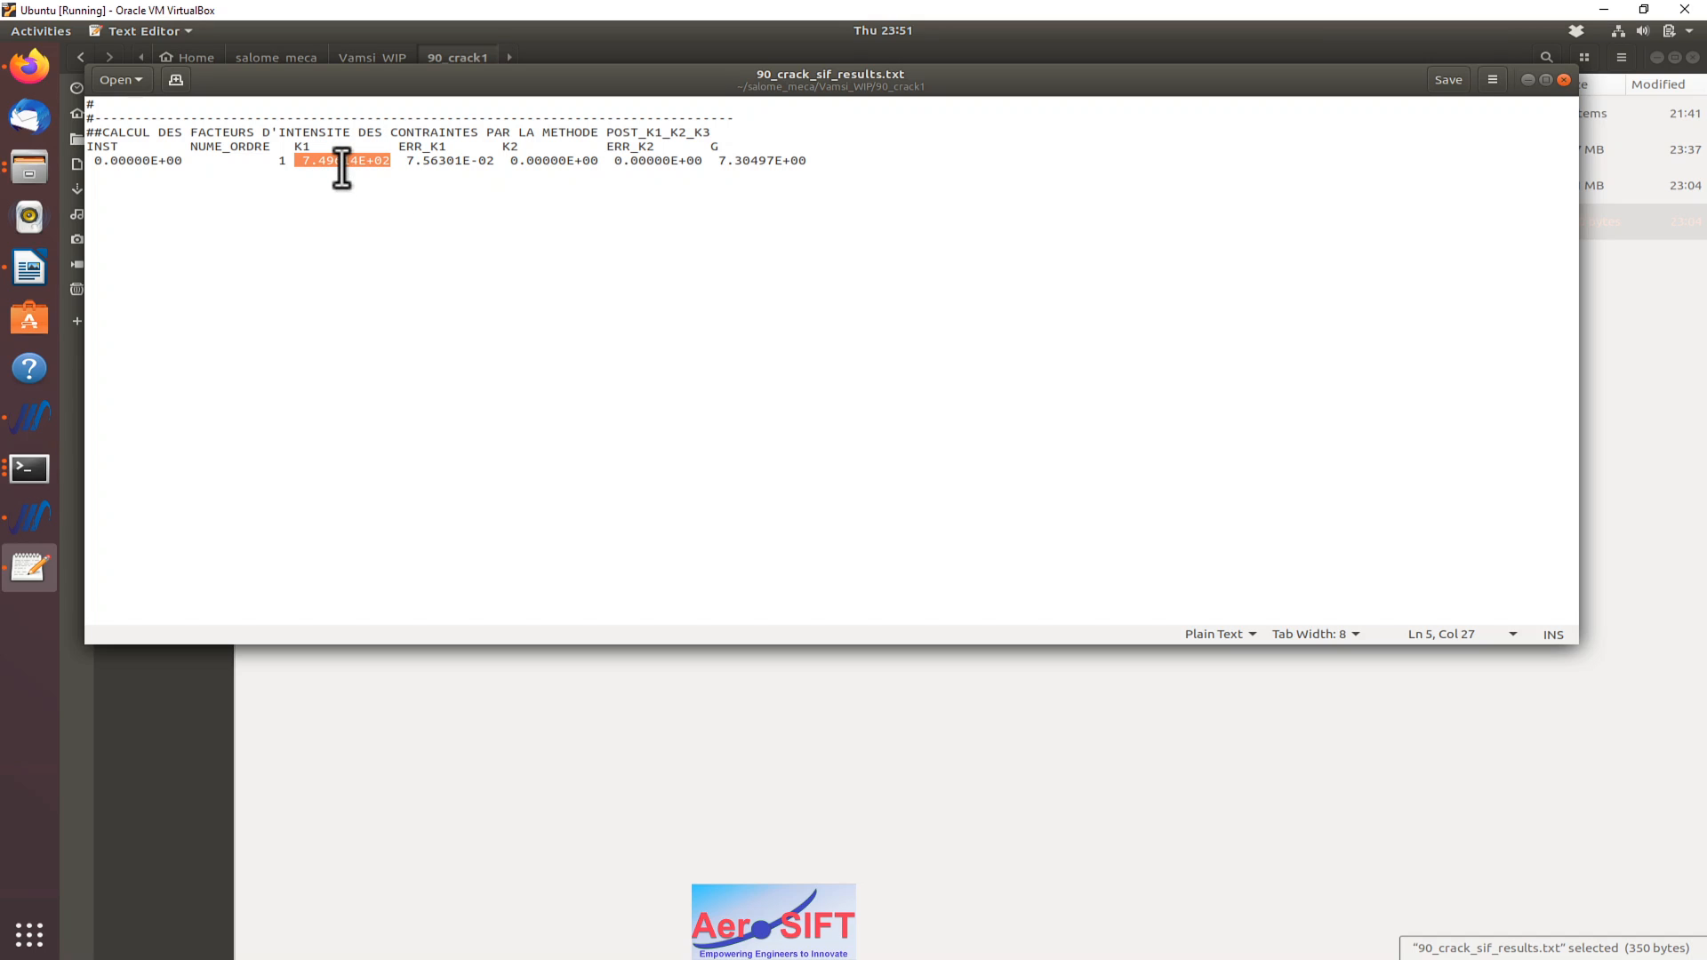
{"action": "mouse_move", "coordinate": [466, 169]}
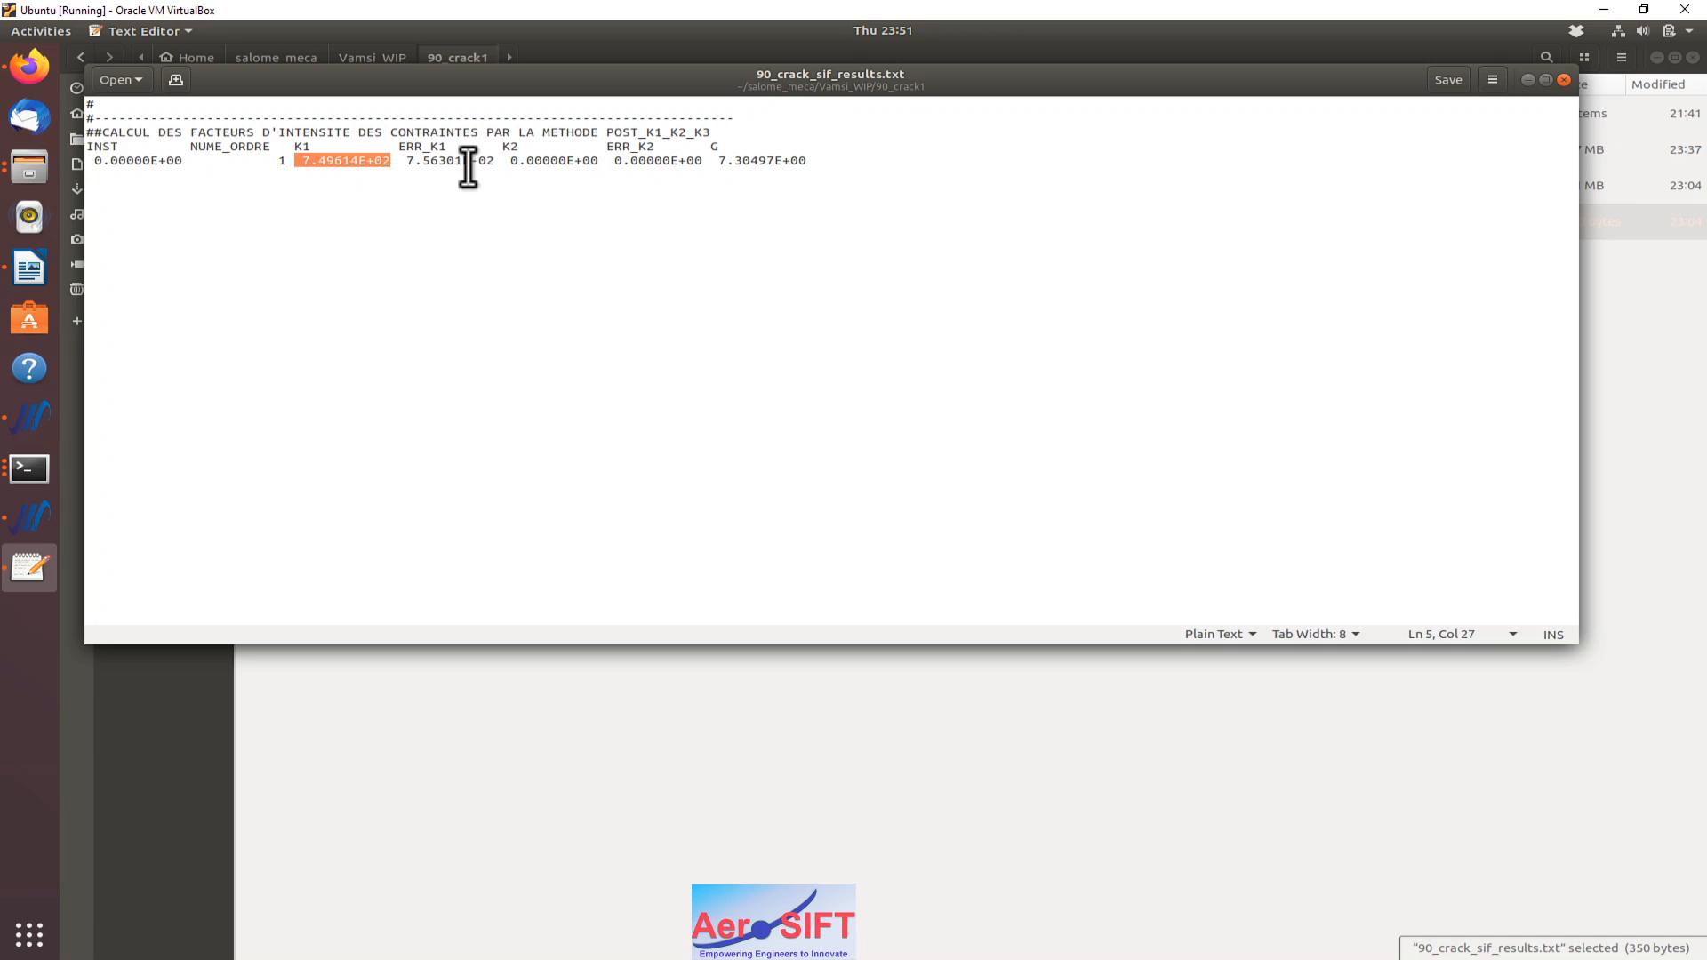
{"action": "mouse_move", "coordinate": [112, 354]}
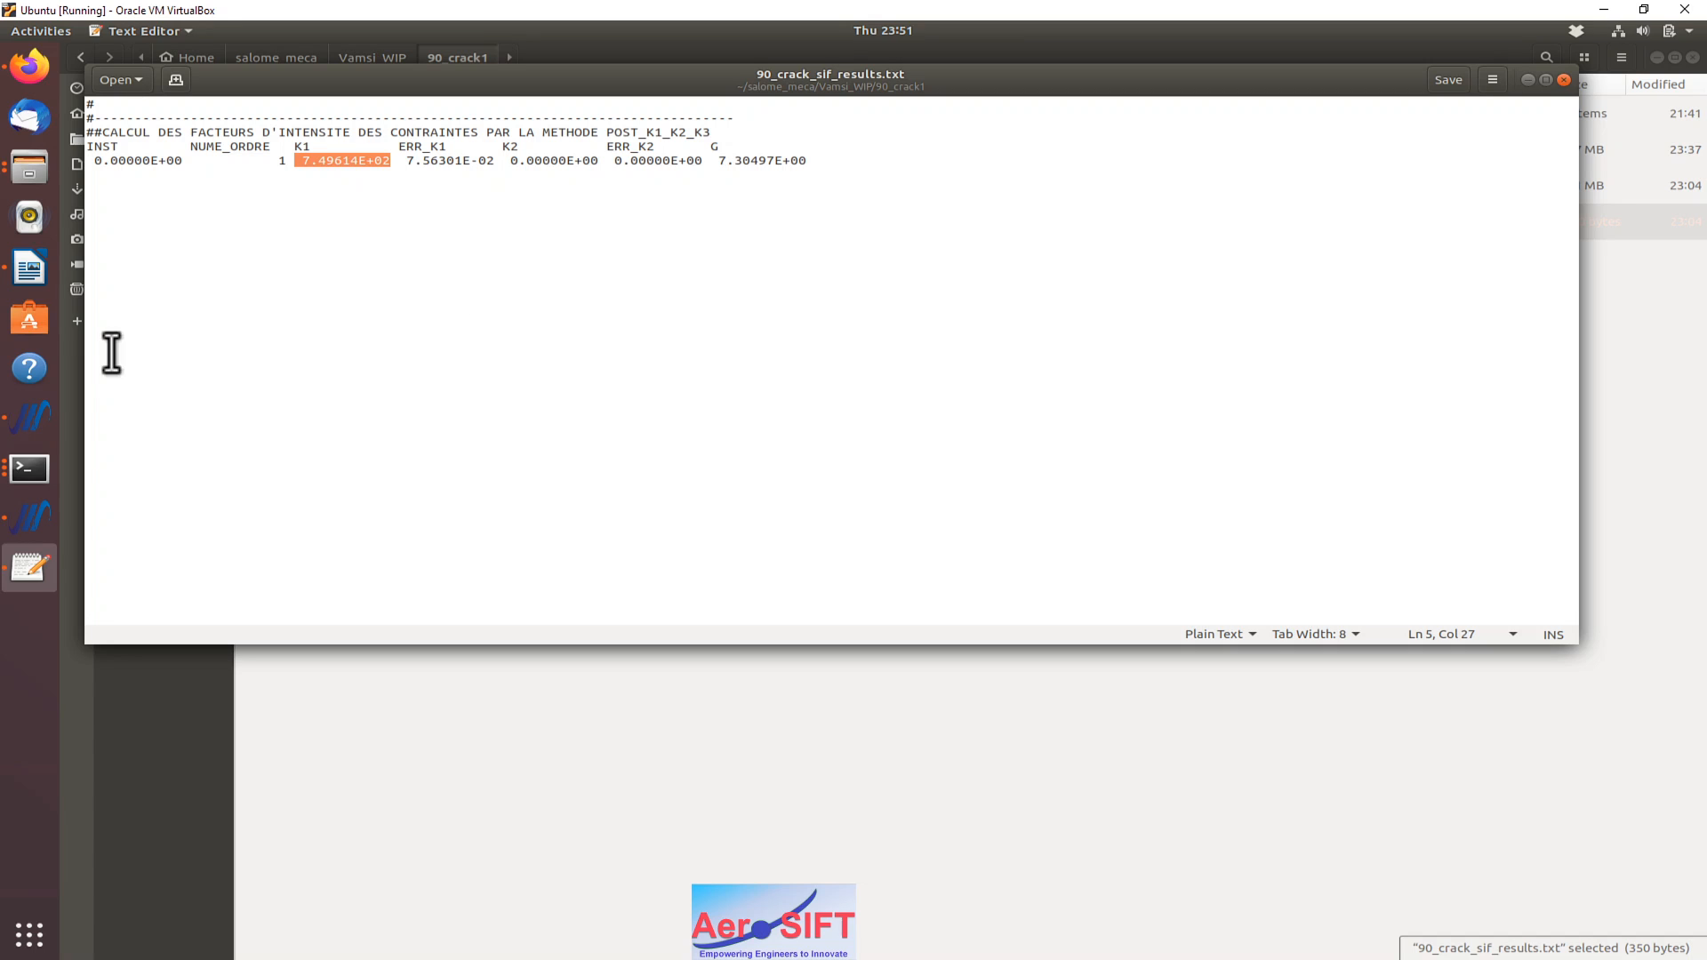
{"action": "mouse_move", "coordinate": [29, 420]}
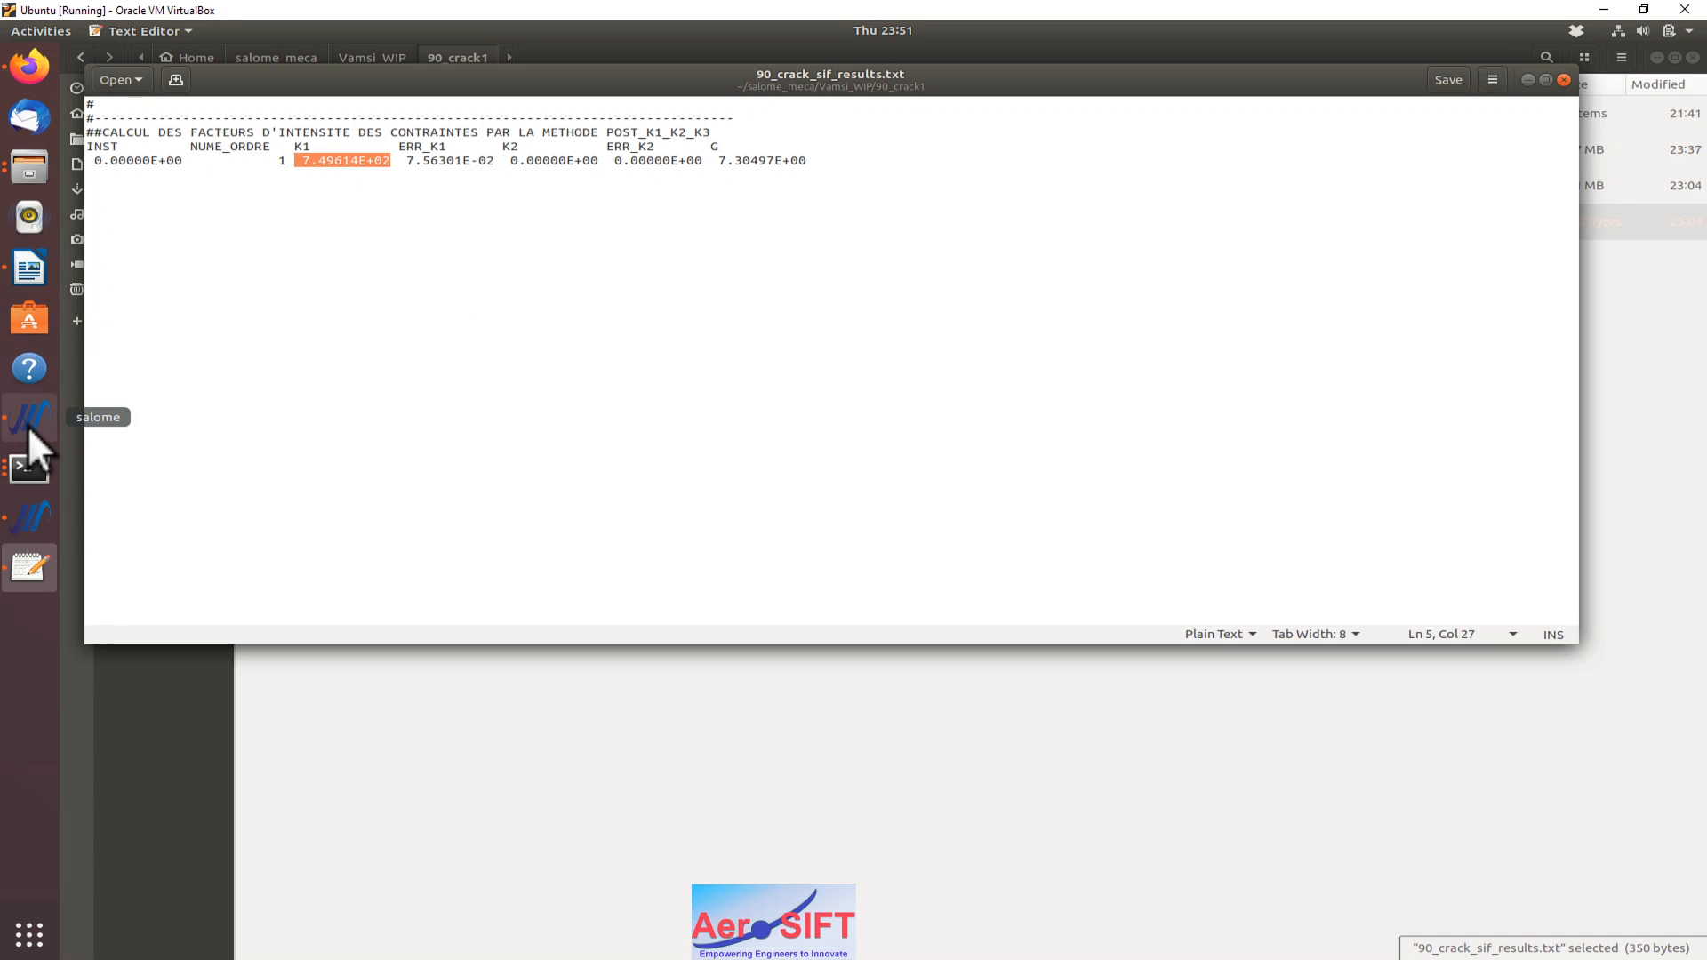
{"action": "mouse_move", "coordinate": [548, 128]}
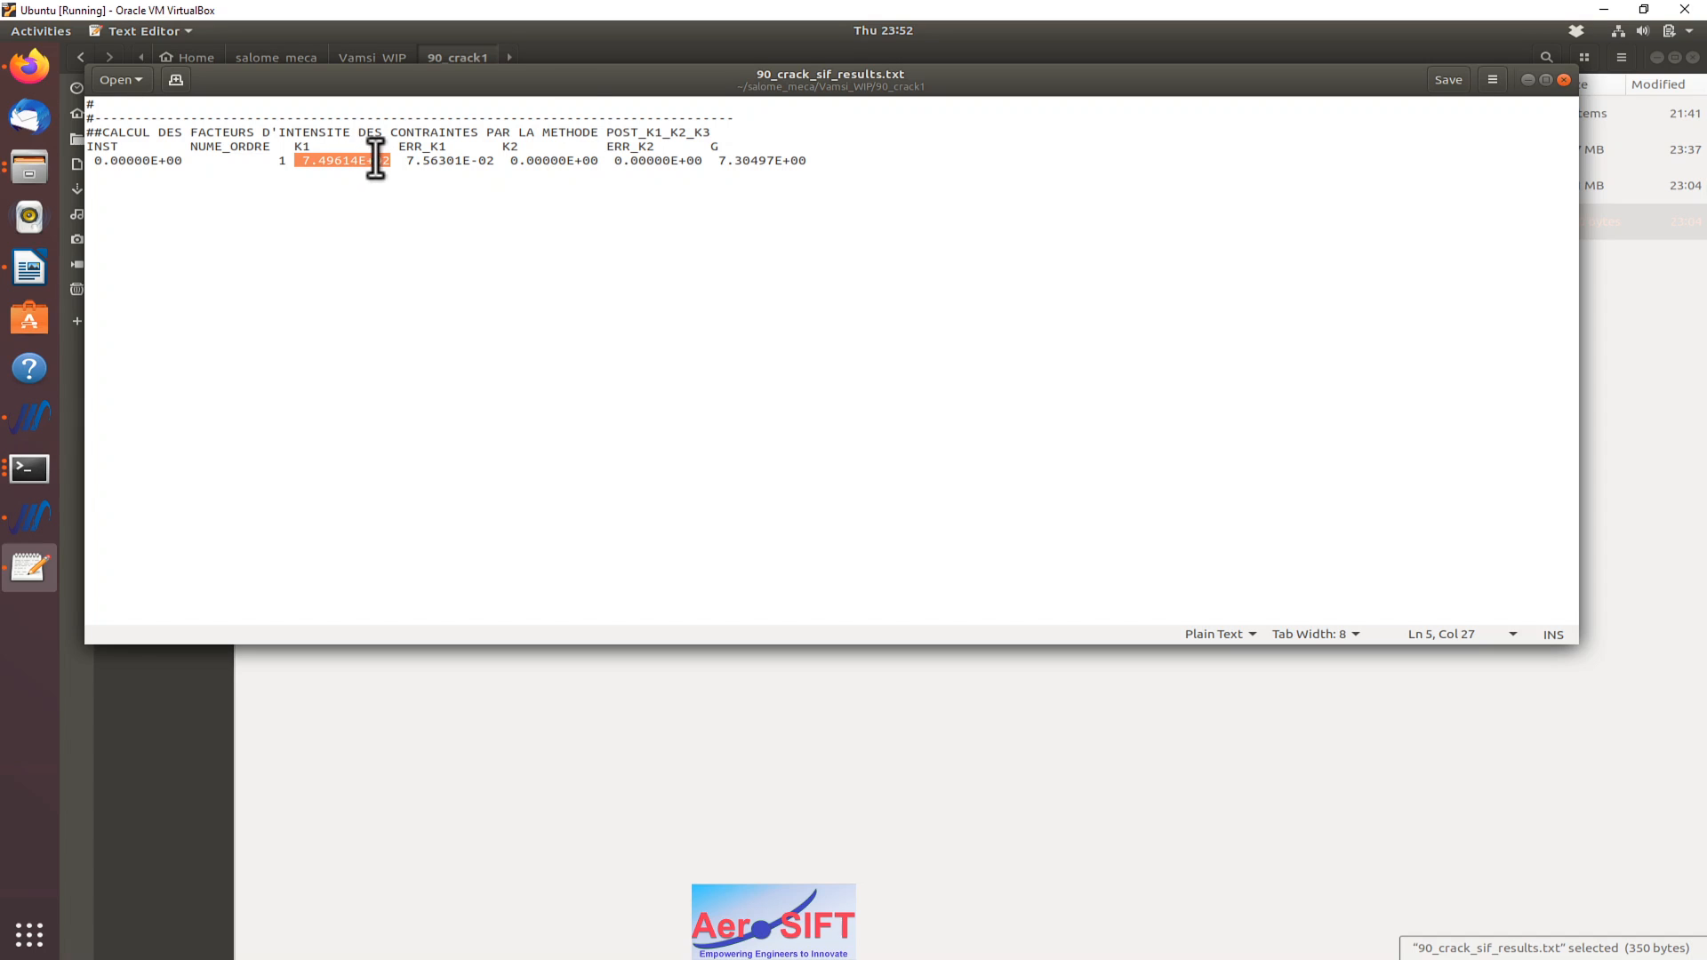
{"action": "mouse_move", "coordinate": [827, 384]}
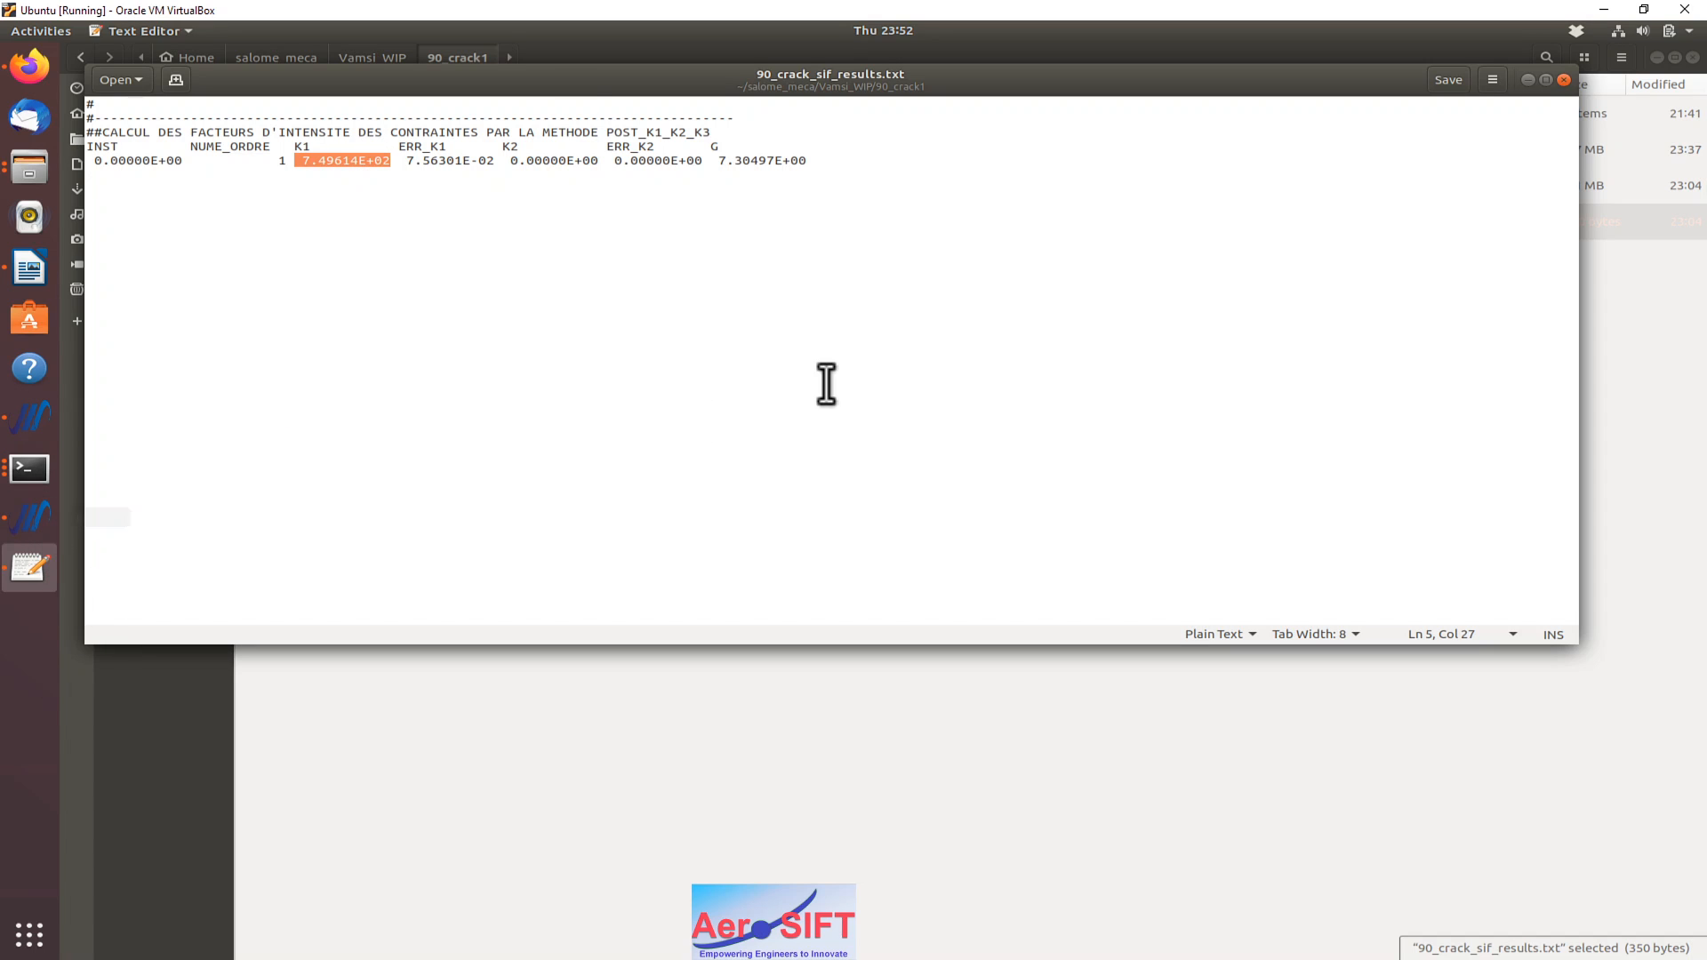
{"action": "mouse_move", "coordinate": [185, 518]}
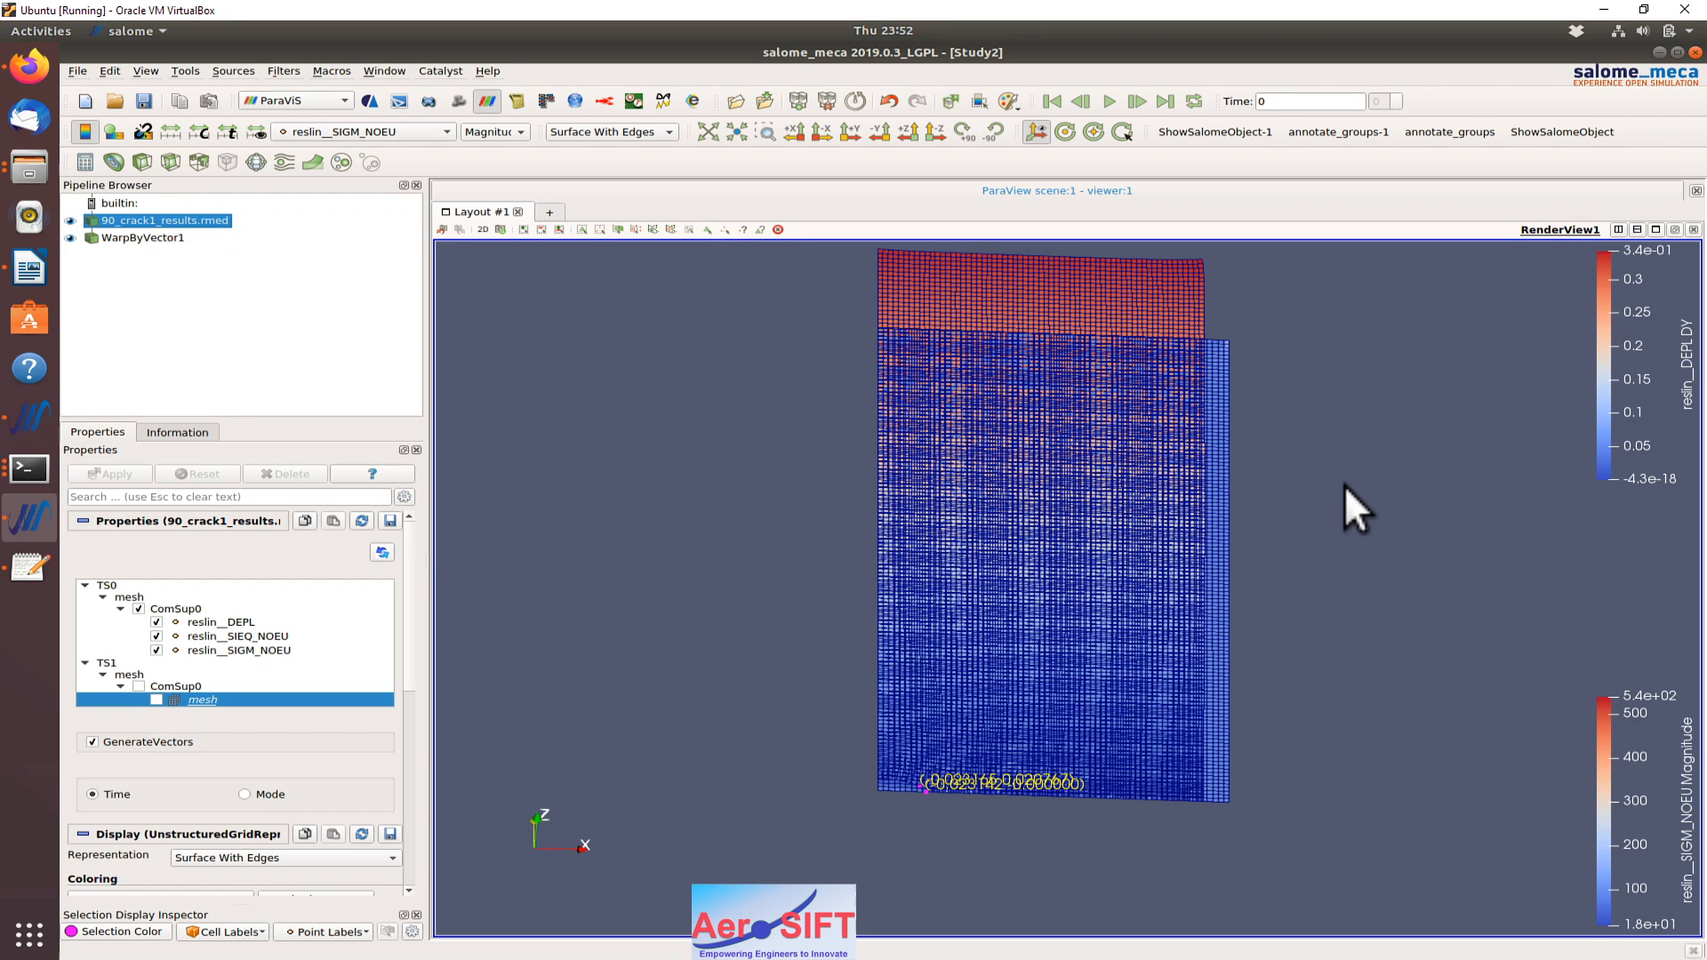
{"action": "mouse_move", "coordinate": [1350, 621]}
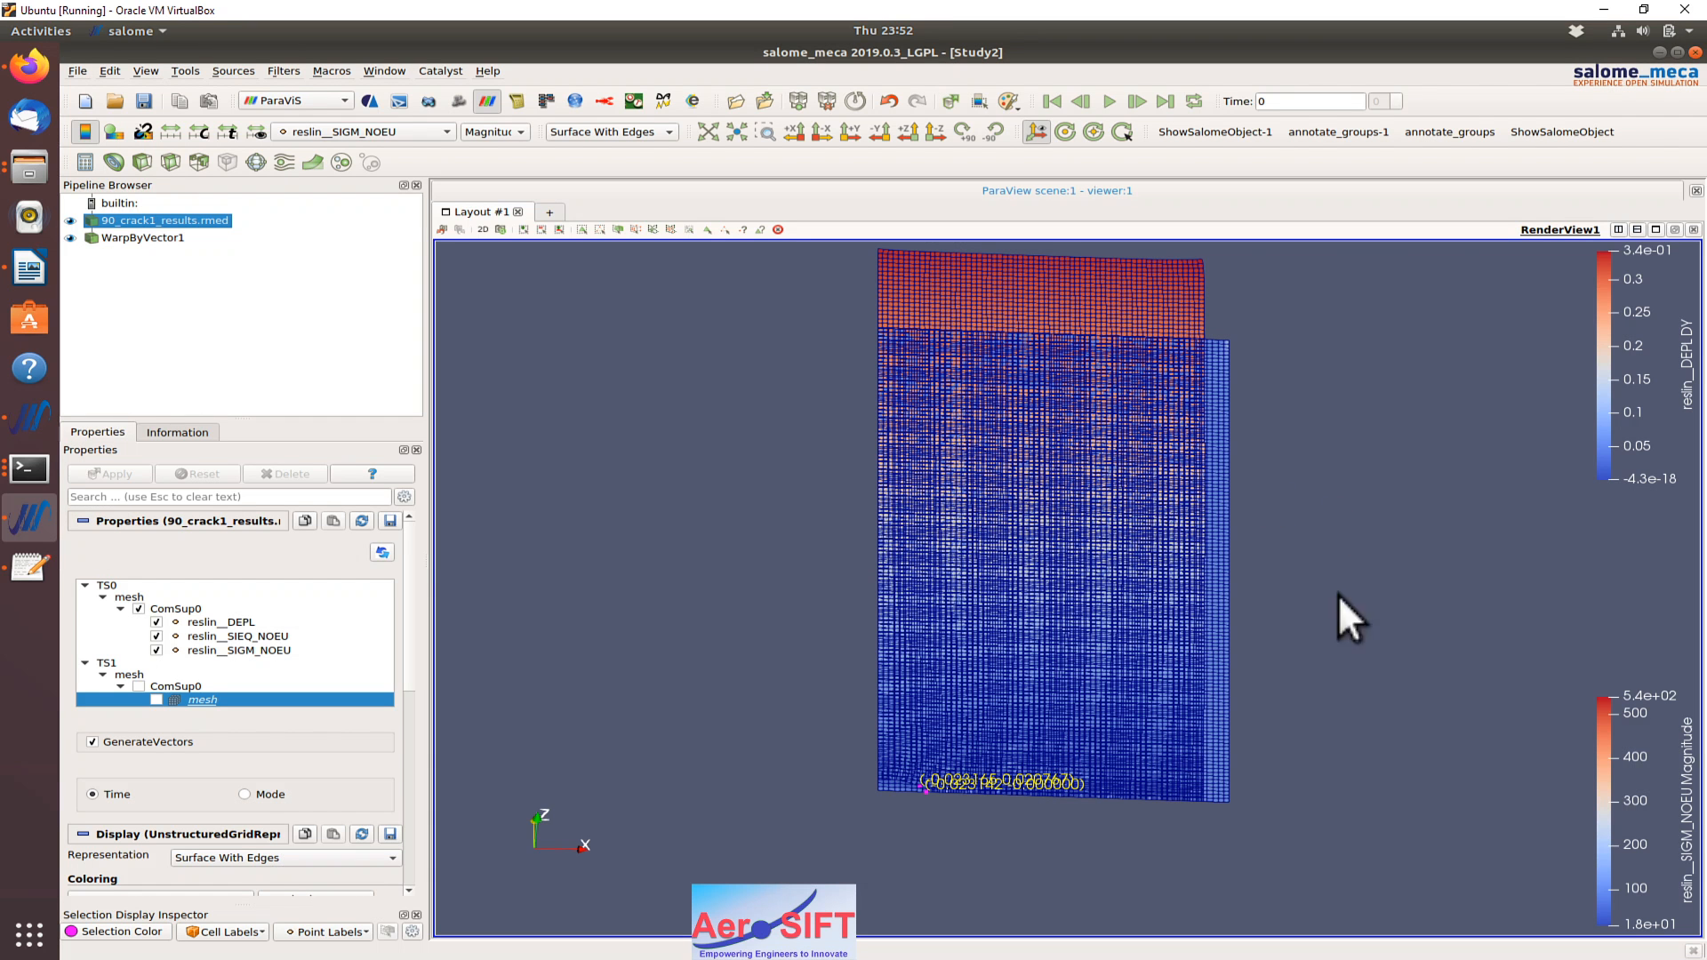
{"action": "mouse_move", "coordinate": [1296, 457]}
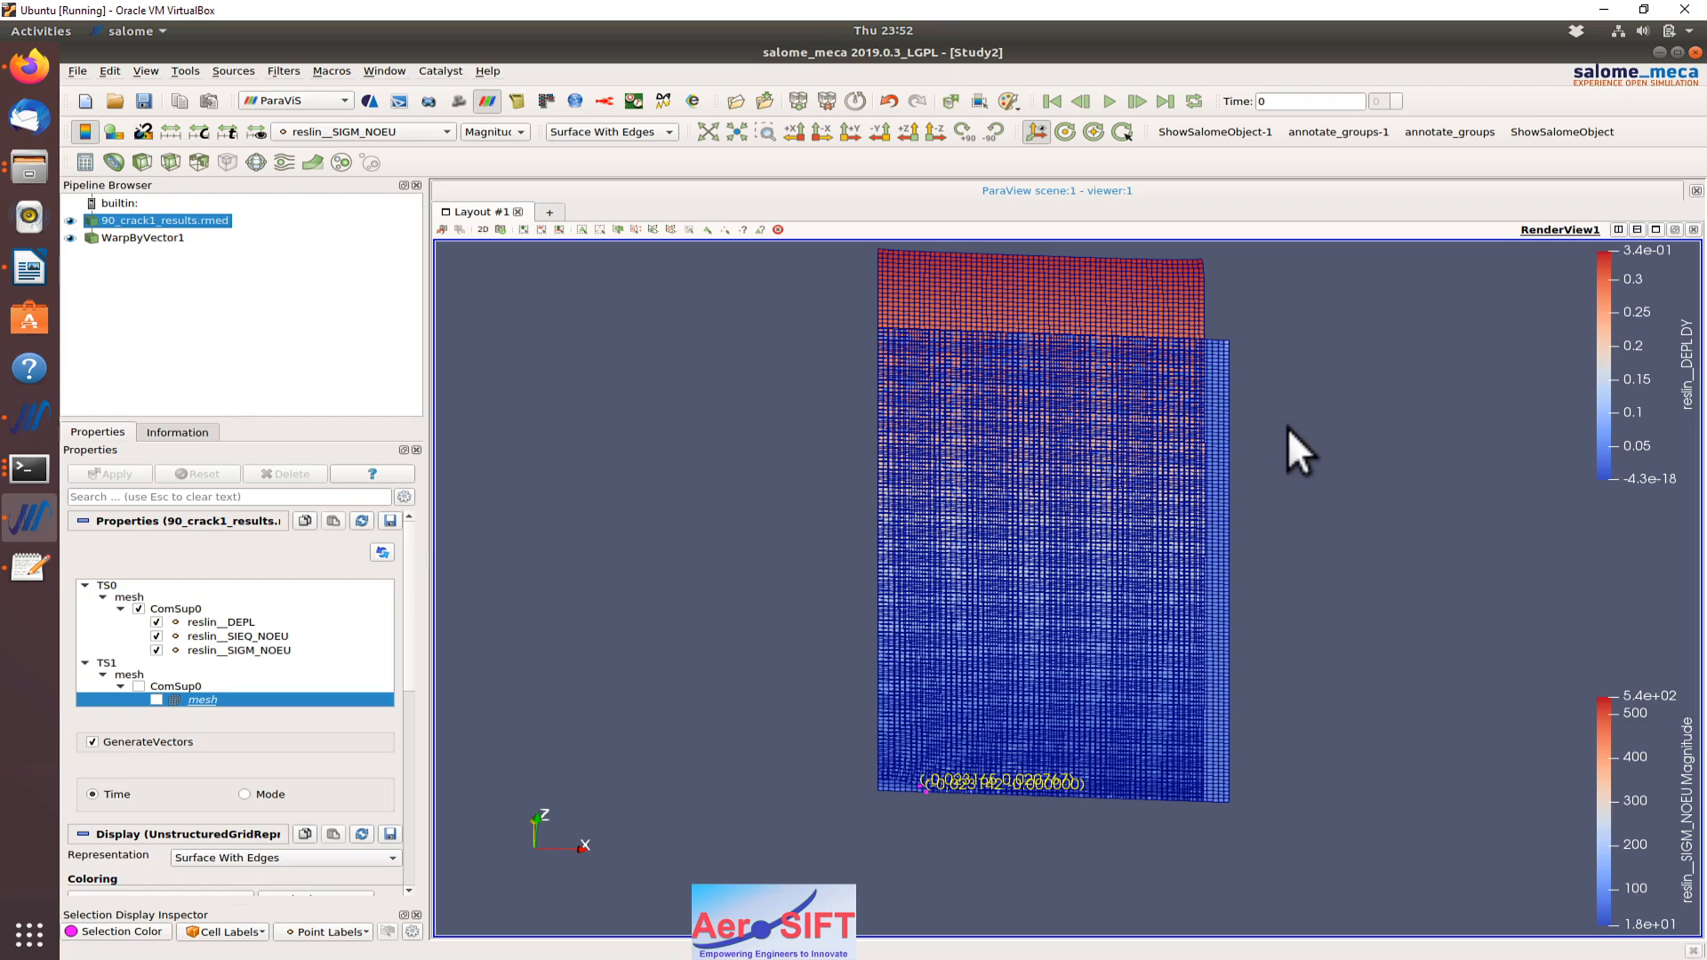
{"action": "mouse_move", "coordinate": [207, 267]}
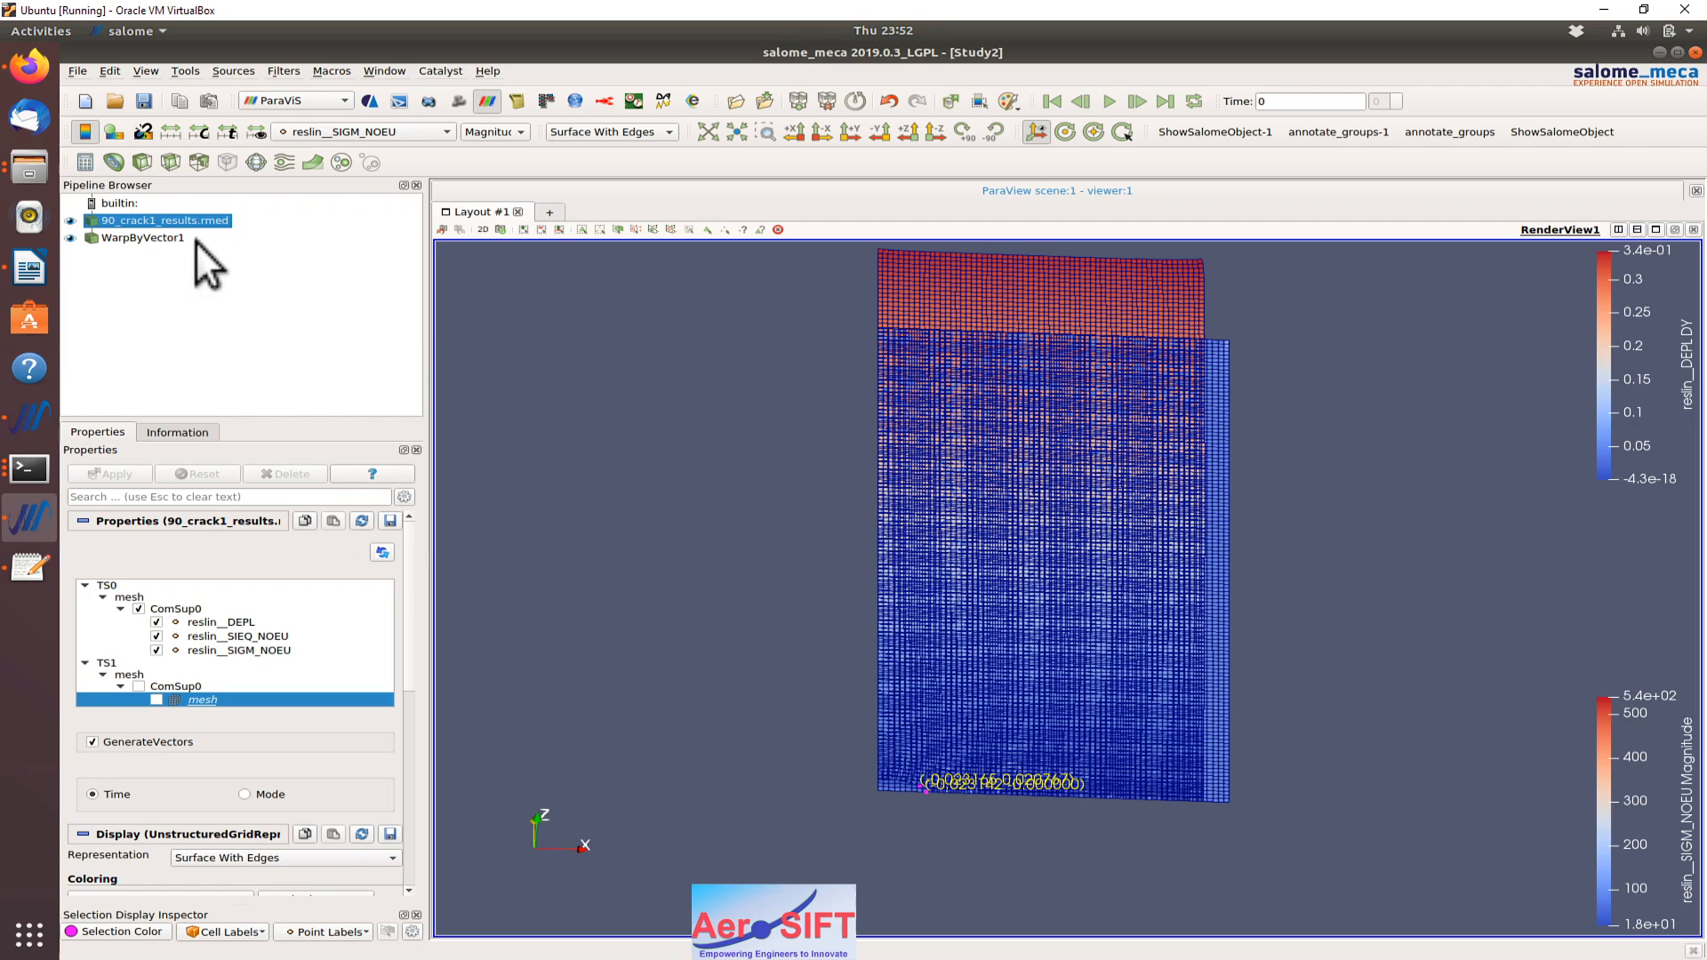
{"action": "mouse_move", "coordinate": [1077, 948]}
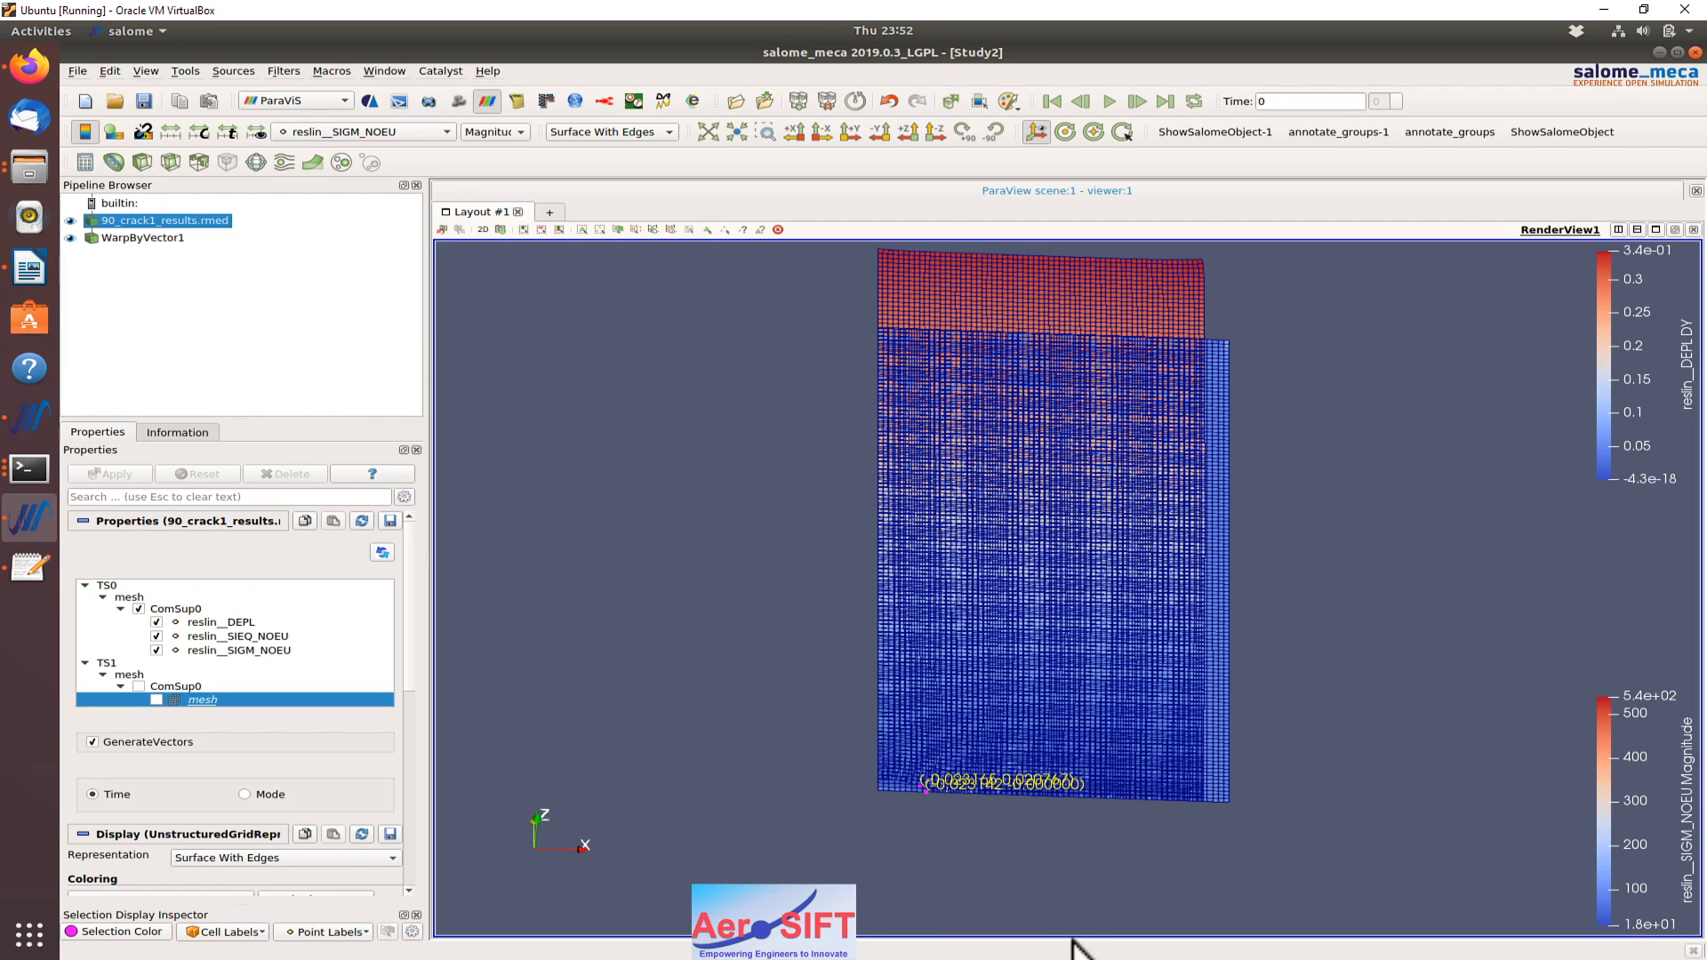
{"action": "mouse_move", "coordinate": [26, 436]}
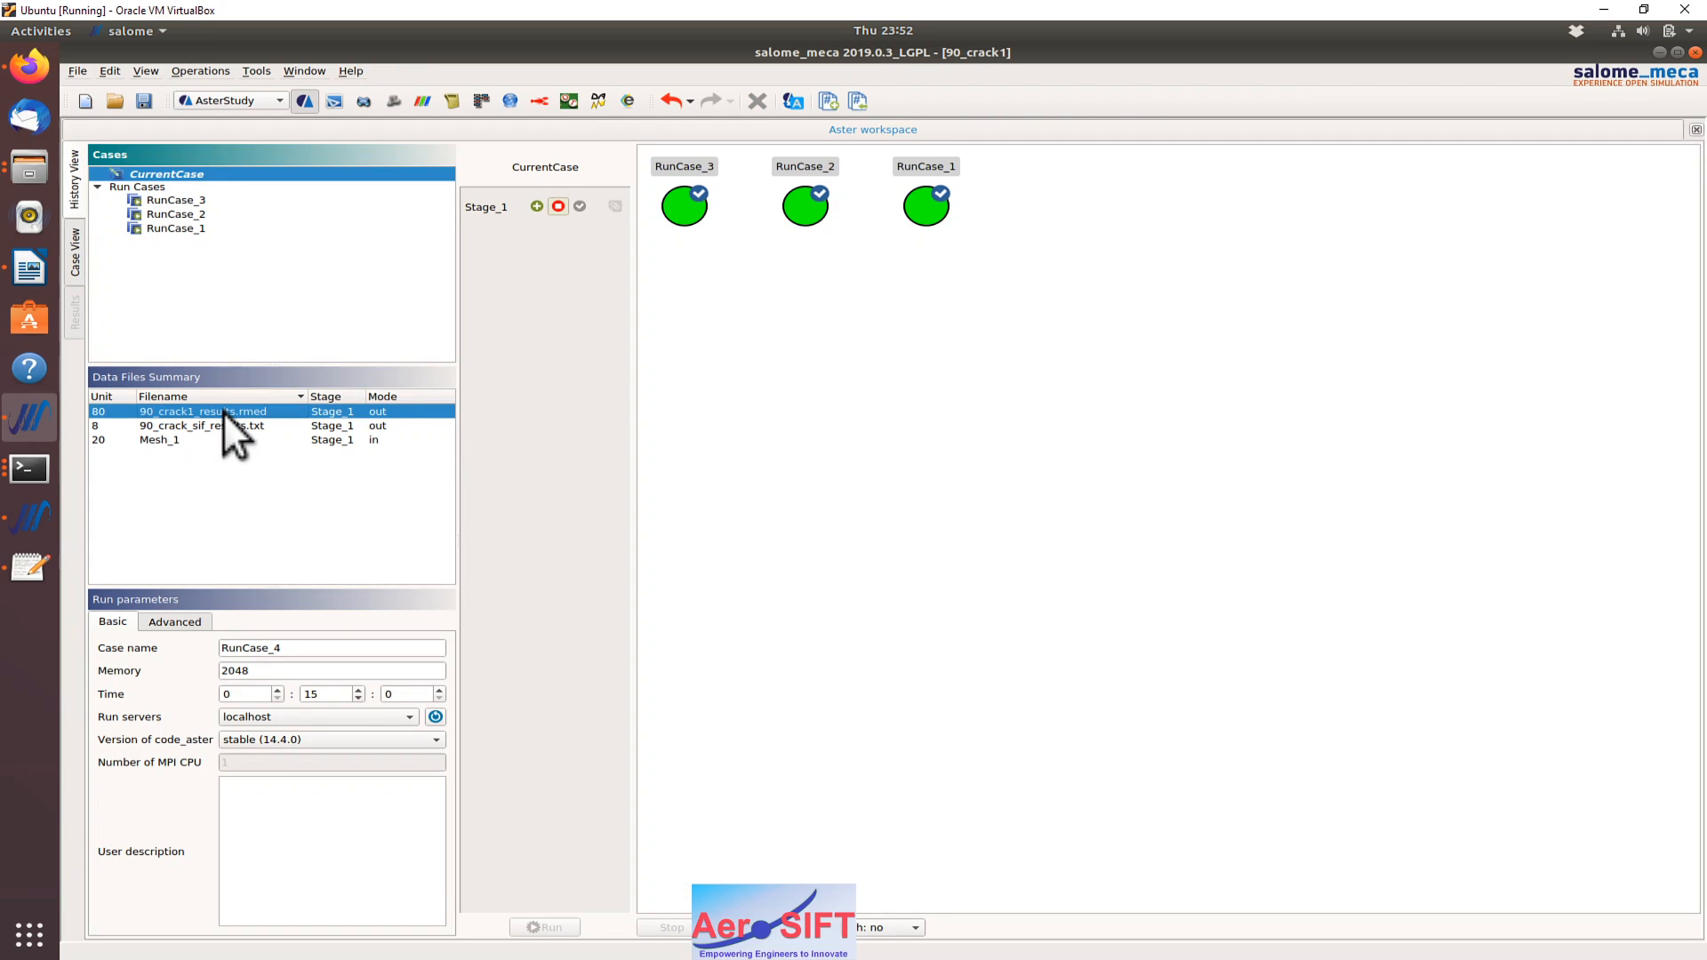
{"action": "mouse_move", "coordinate": [288, 484]}
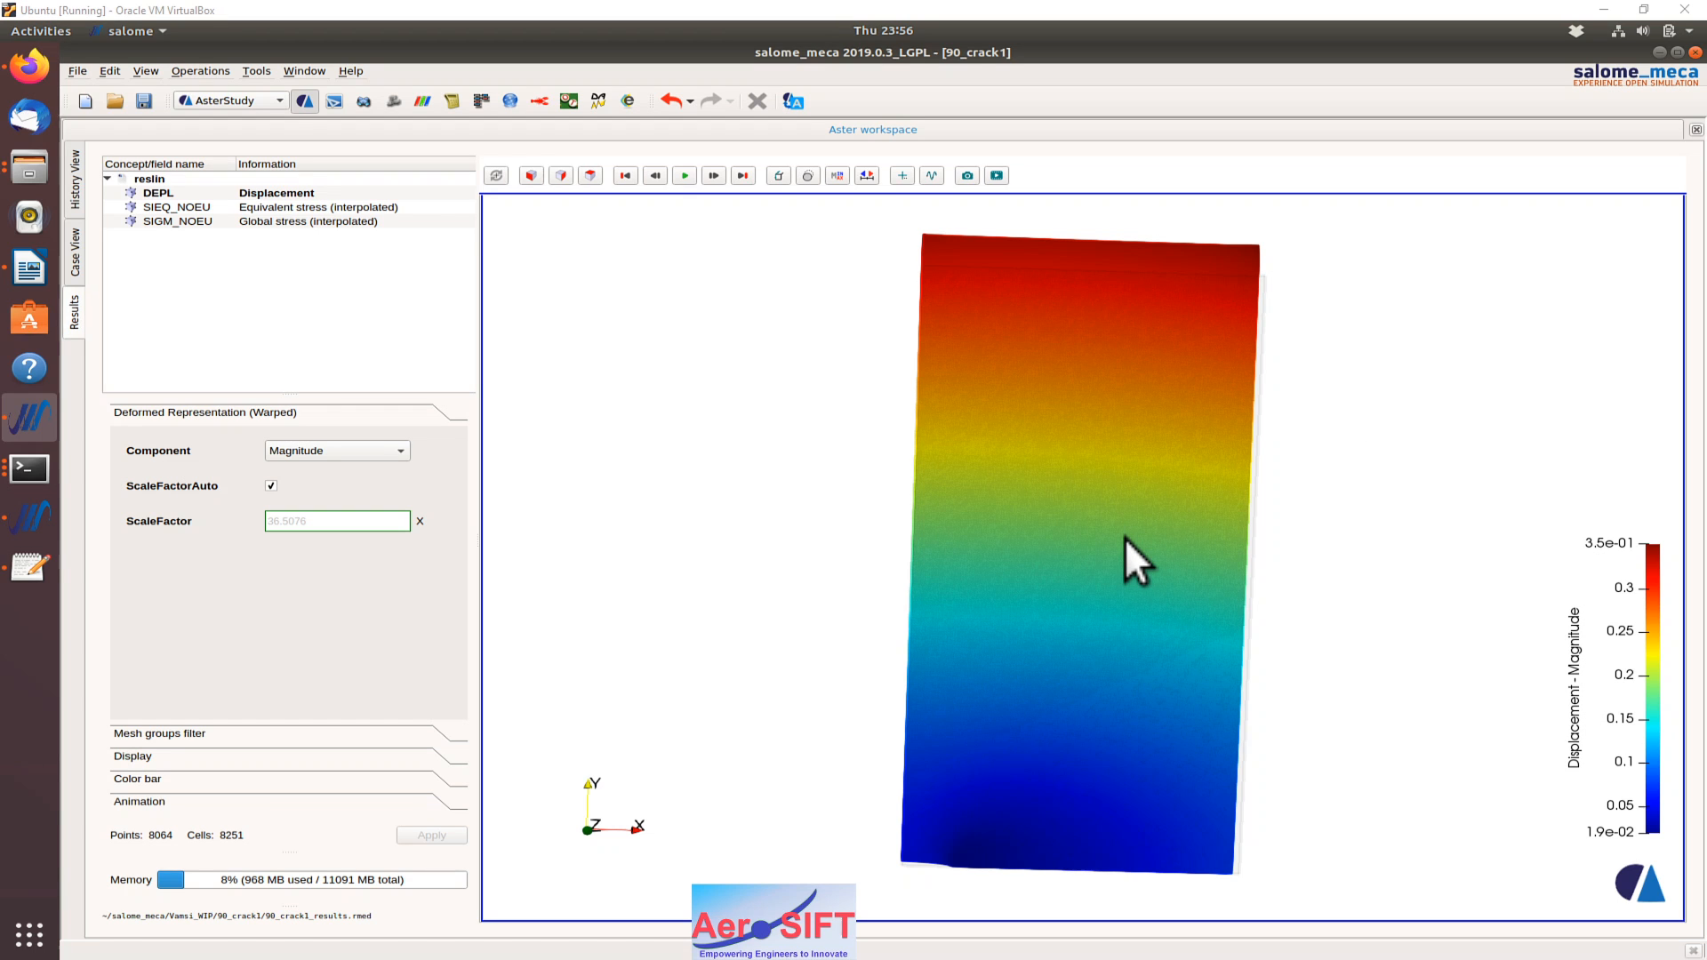
{"action": "mouse_move", "coordinate": [1035, 462]}
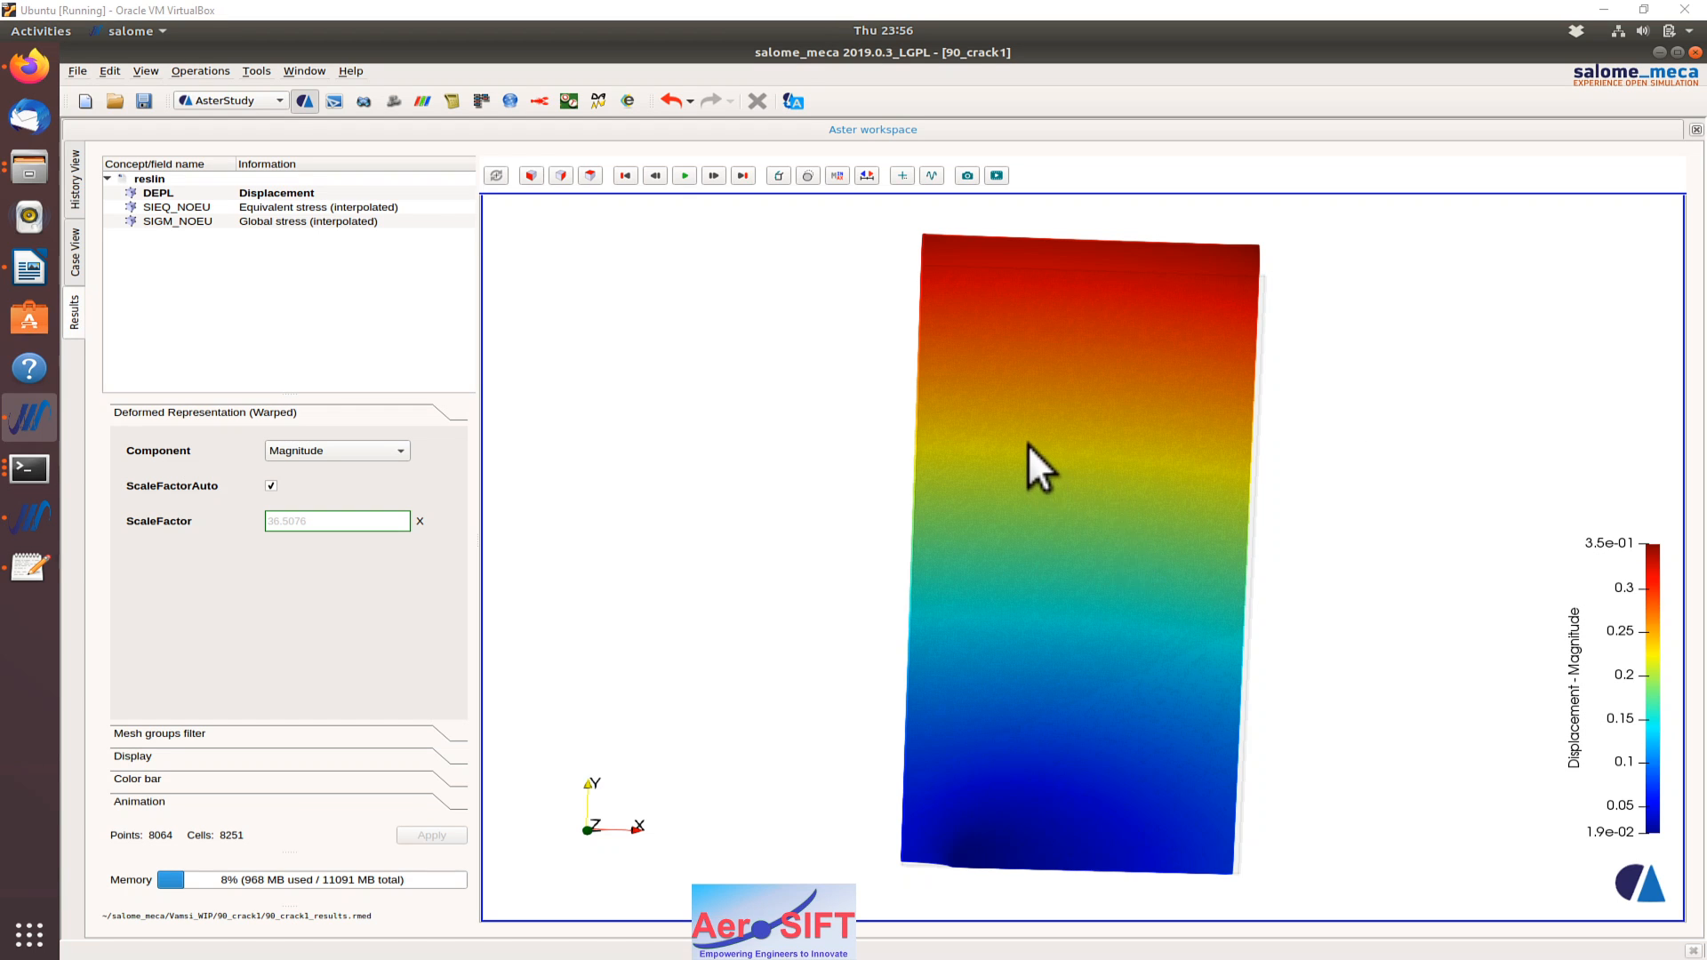
{"action": "mouse_move", "coordinate": [1264, 482]}
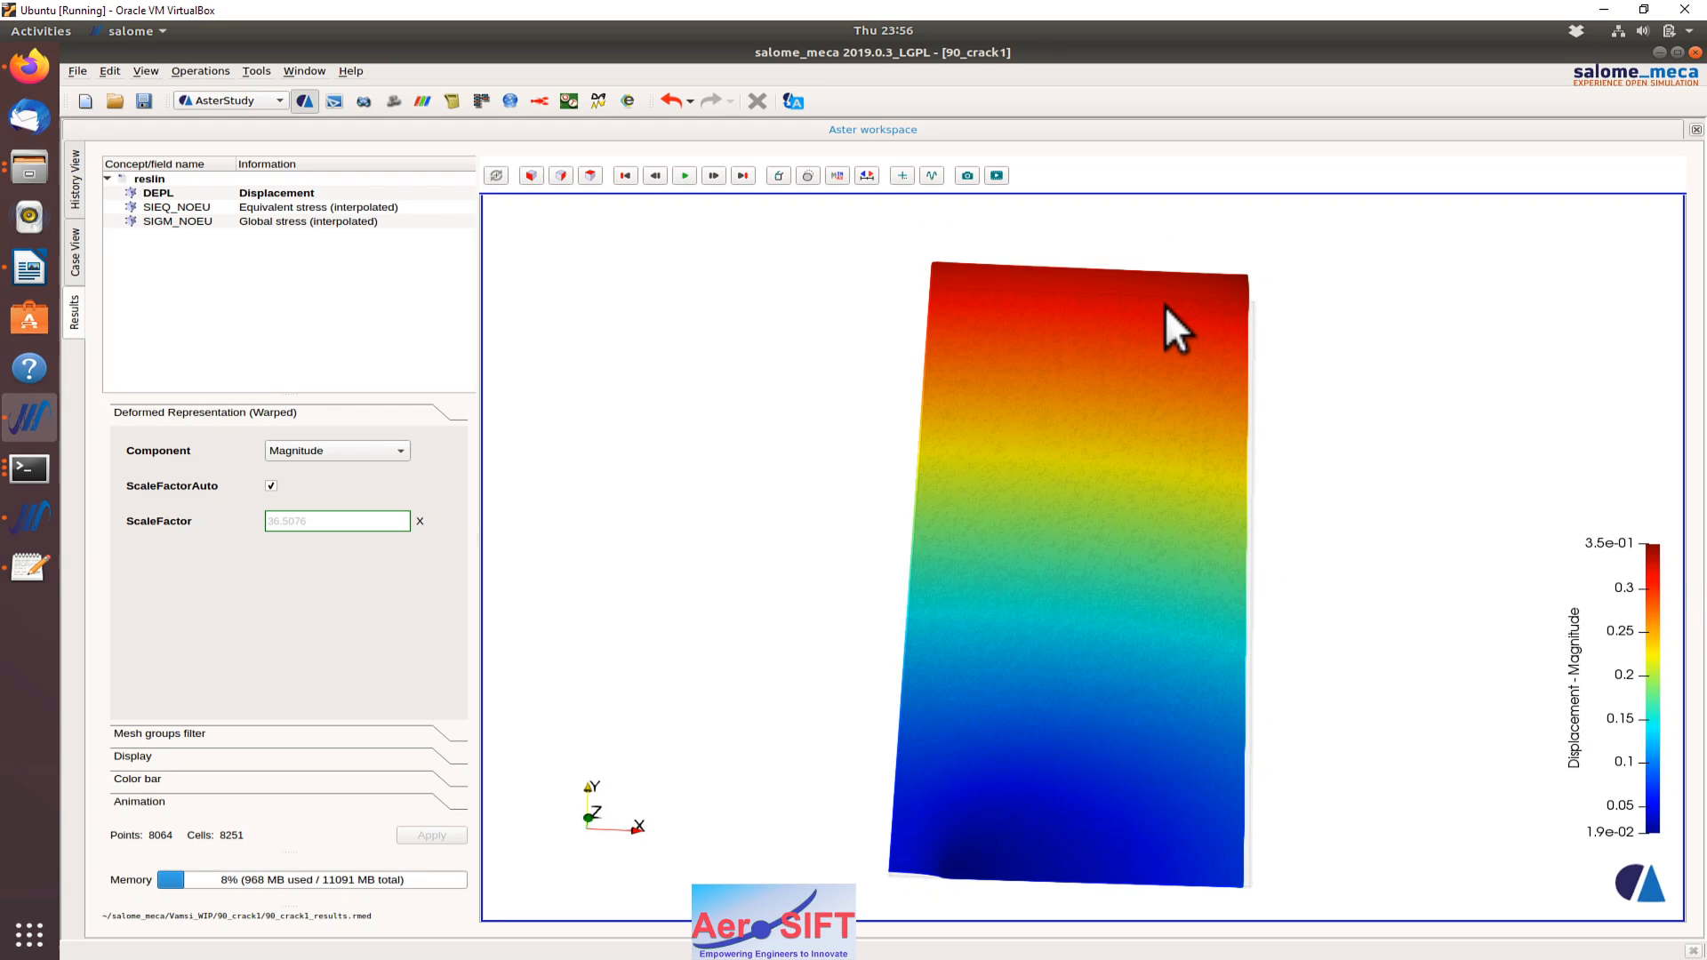
{"action": "mouse_move", "coordinate": [1618, 585]}
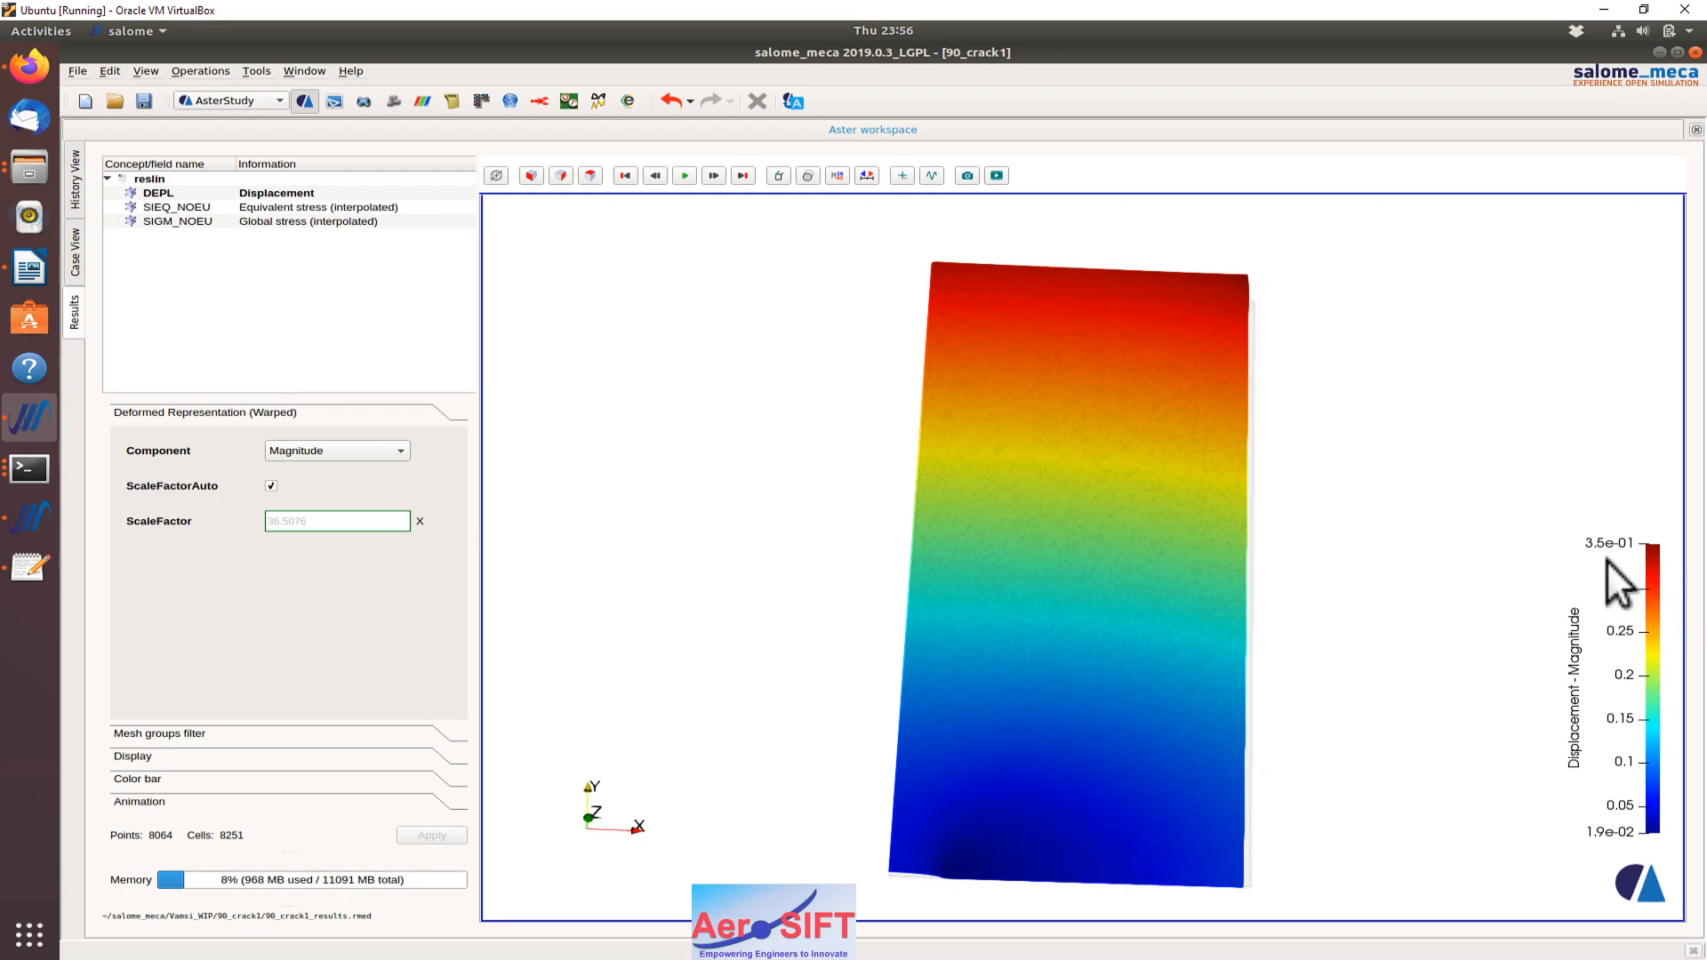
{"action": "mouse_move", "coordinate": [1622, 584]}
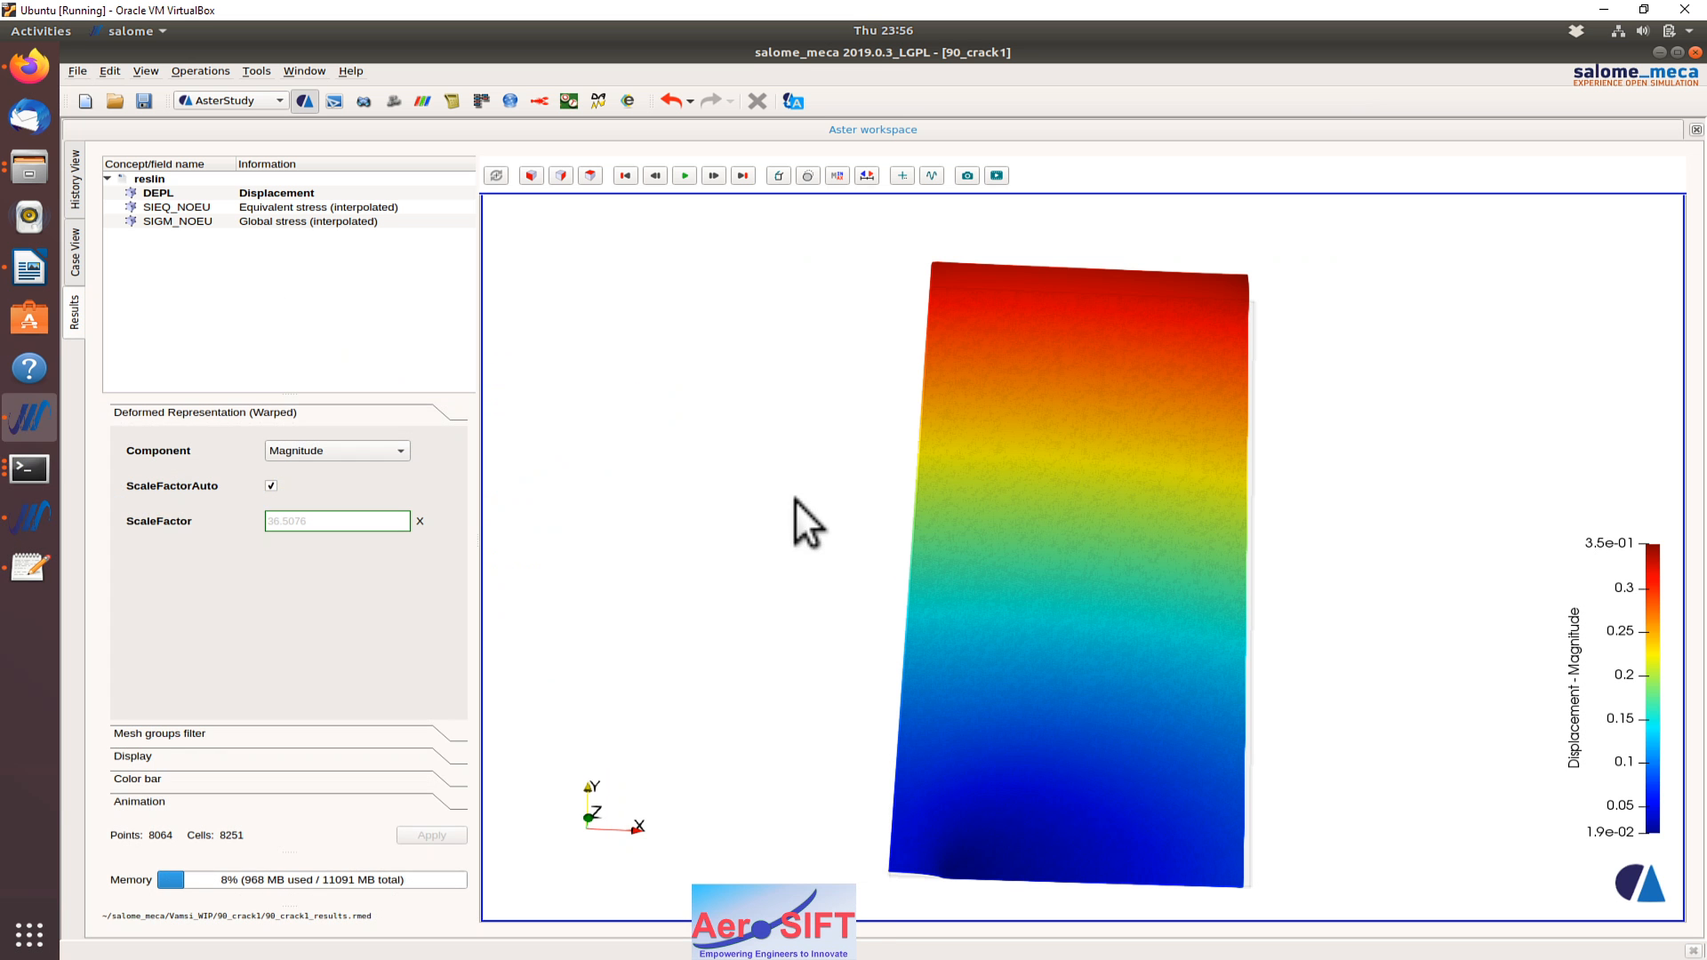
Load 90_crack1_results.rmed into the Results view for the DEPL magnitude contour.
{"action": "left_click", "coordinate": [176, 206]}
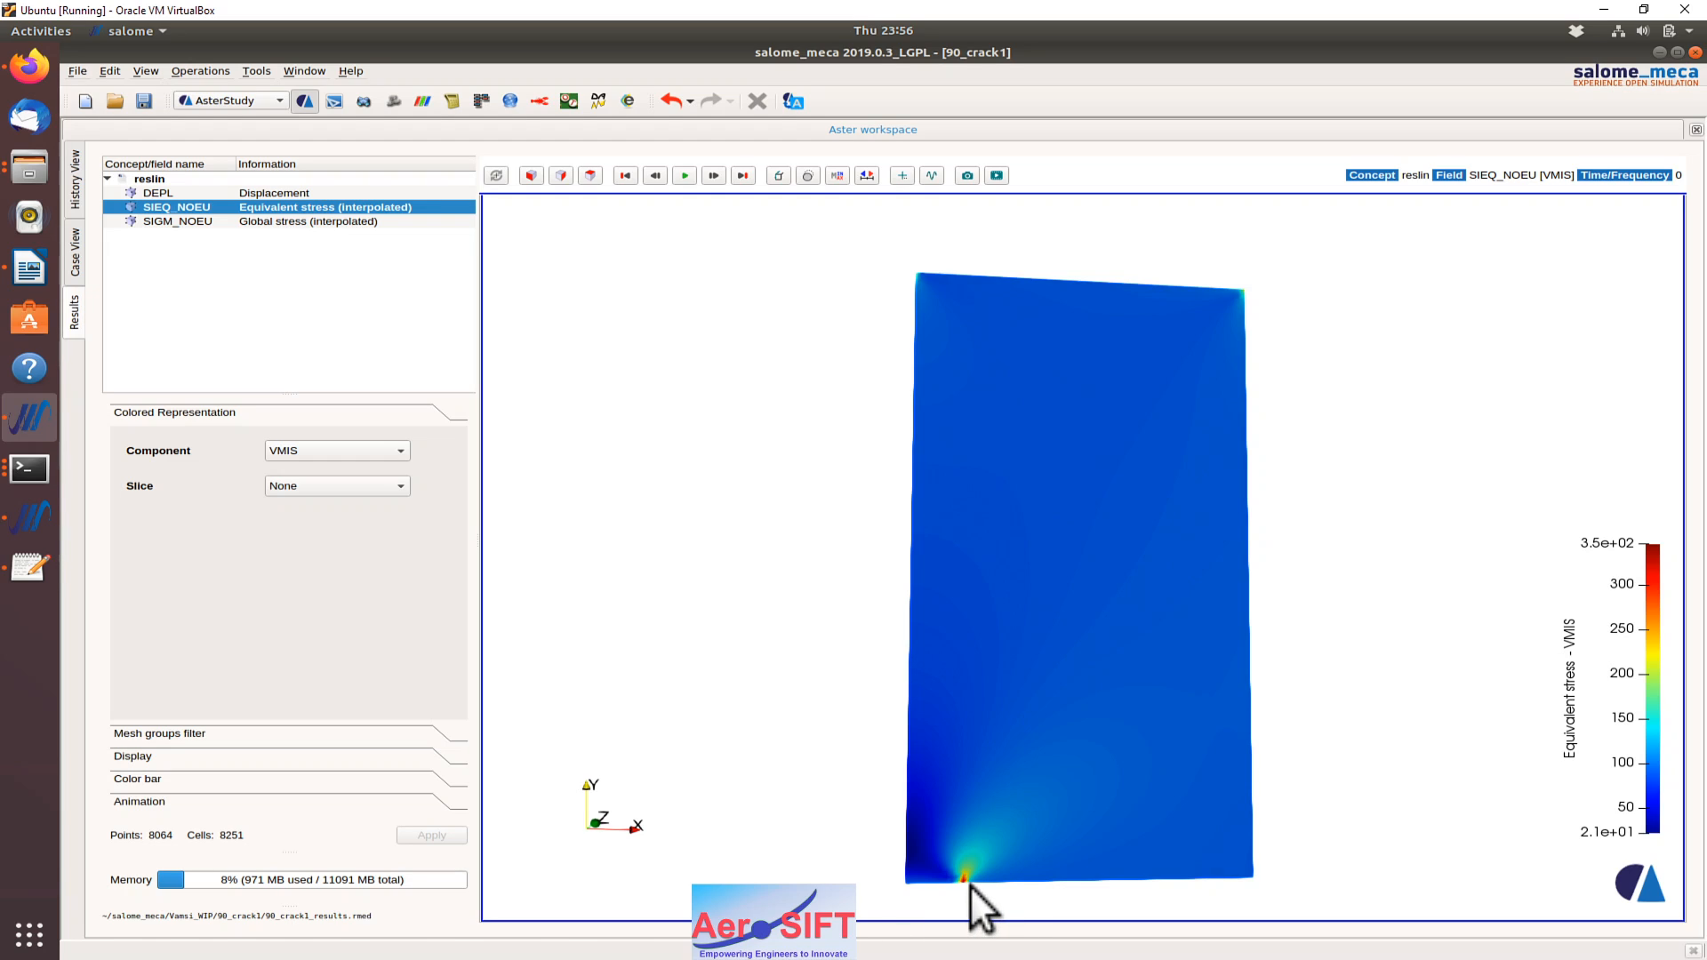
{"action": "mouse_move", "coordinate": [1437, 697]}
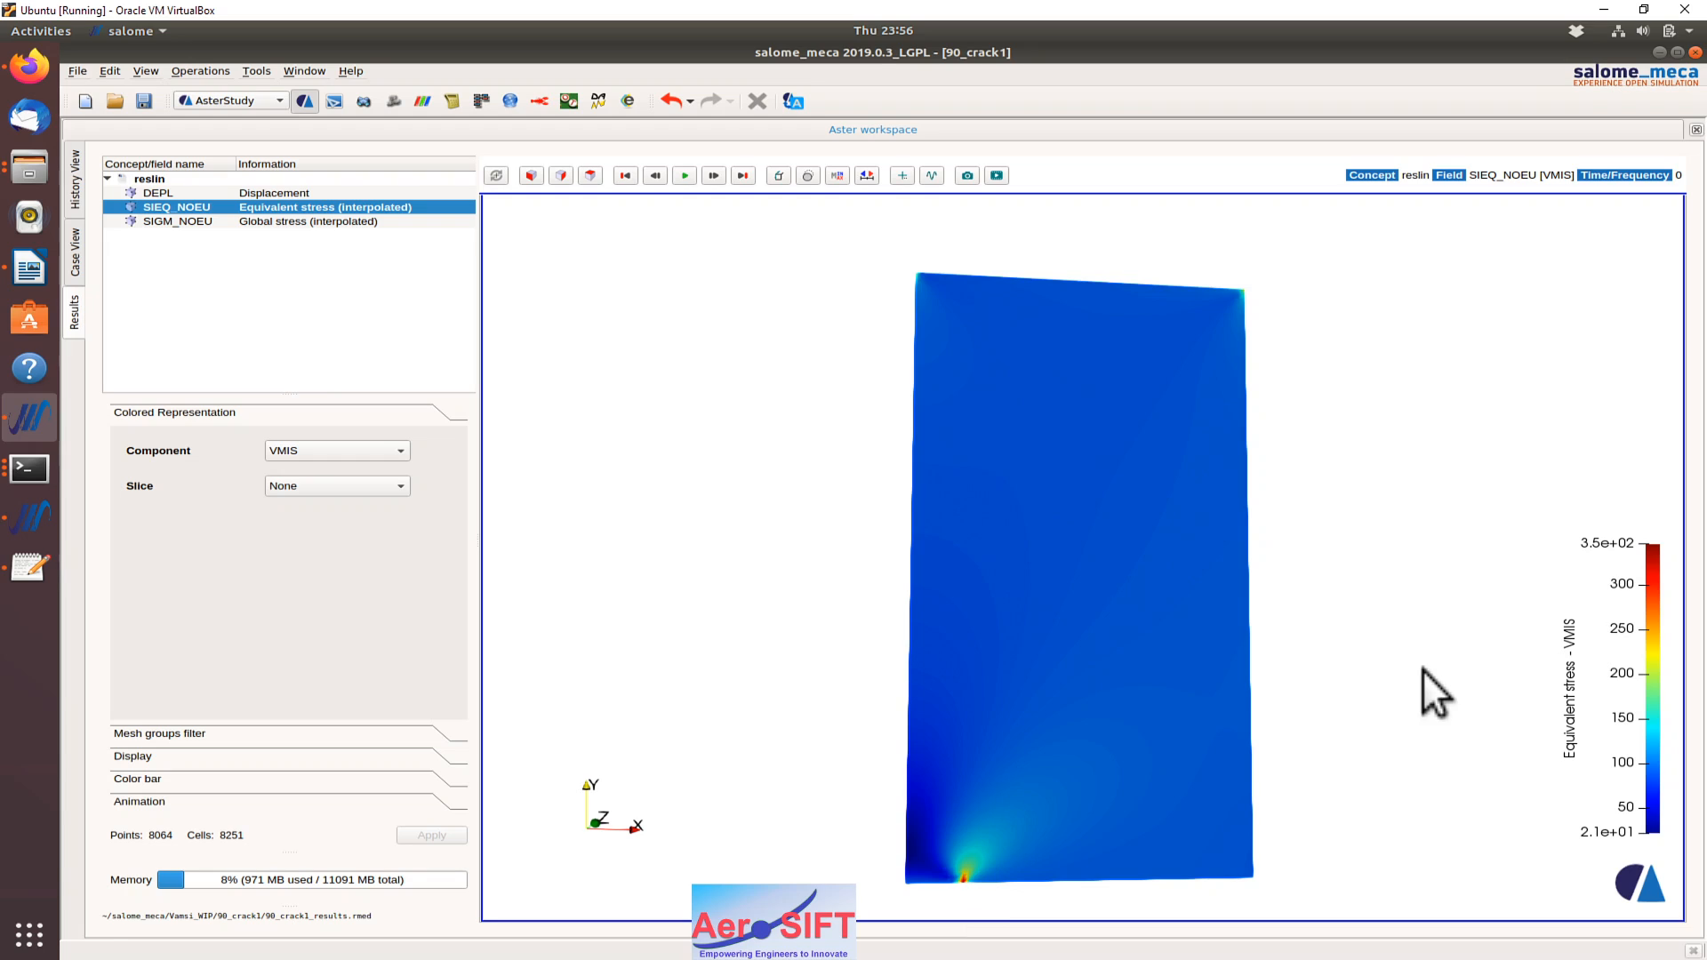
{"action": "mouse_move", "coordinate": [1124, 522]}
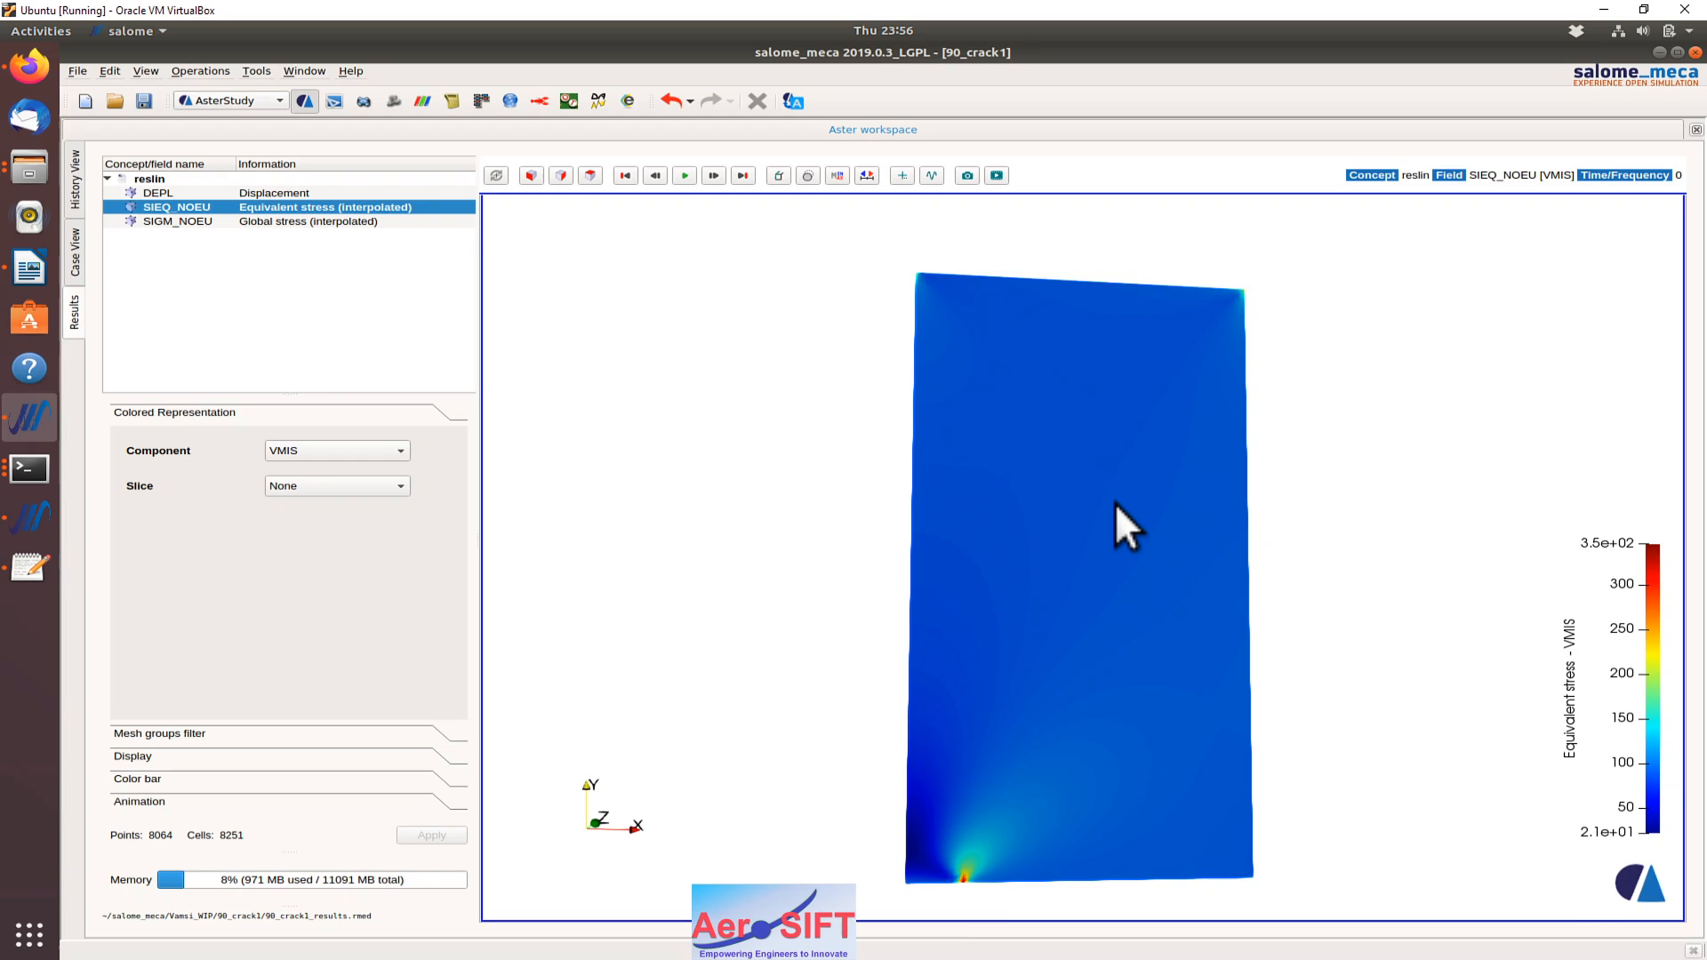
{"action": "mouse_move", "coordinate": [1021, 565]}
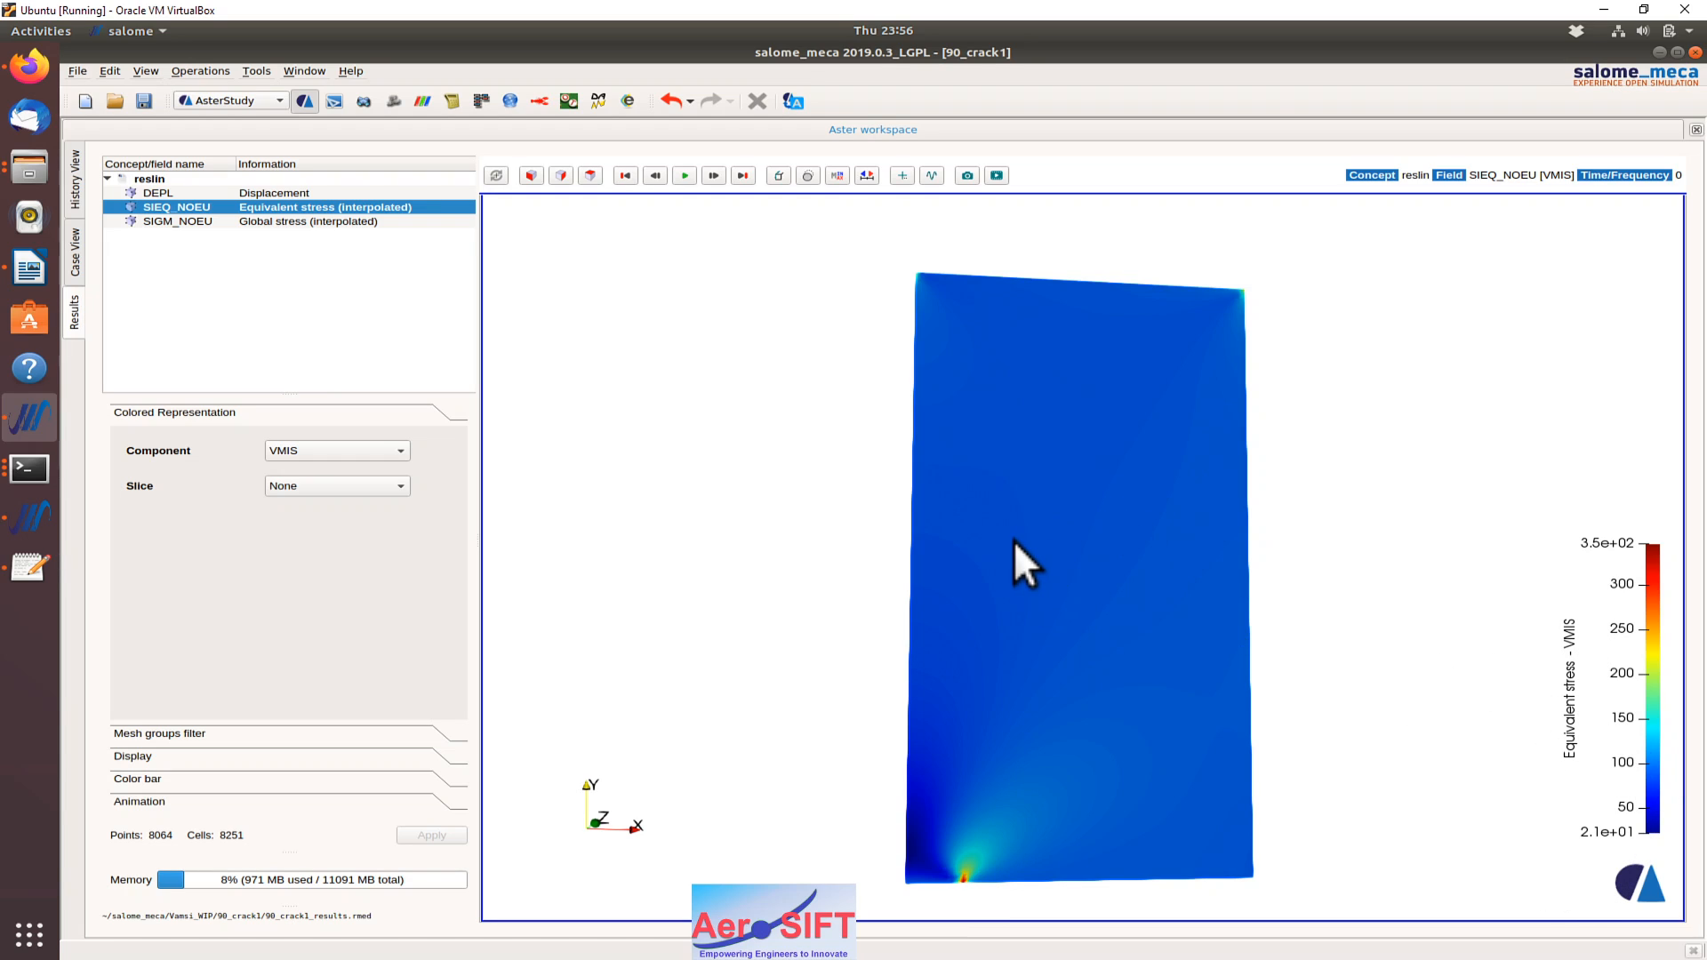
{"action": "mouse_move", "coordinate": [947, 937]}
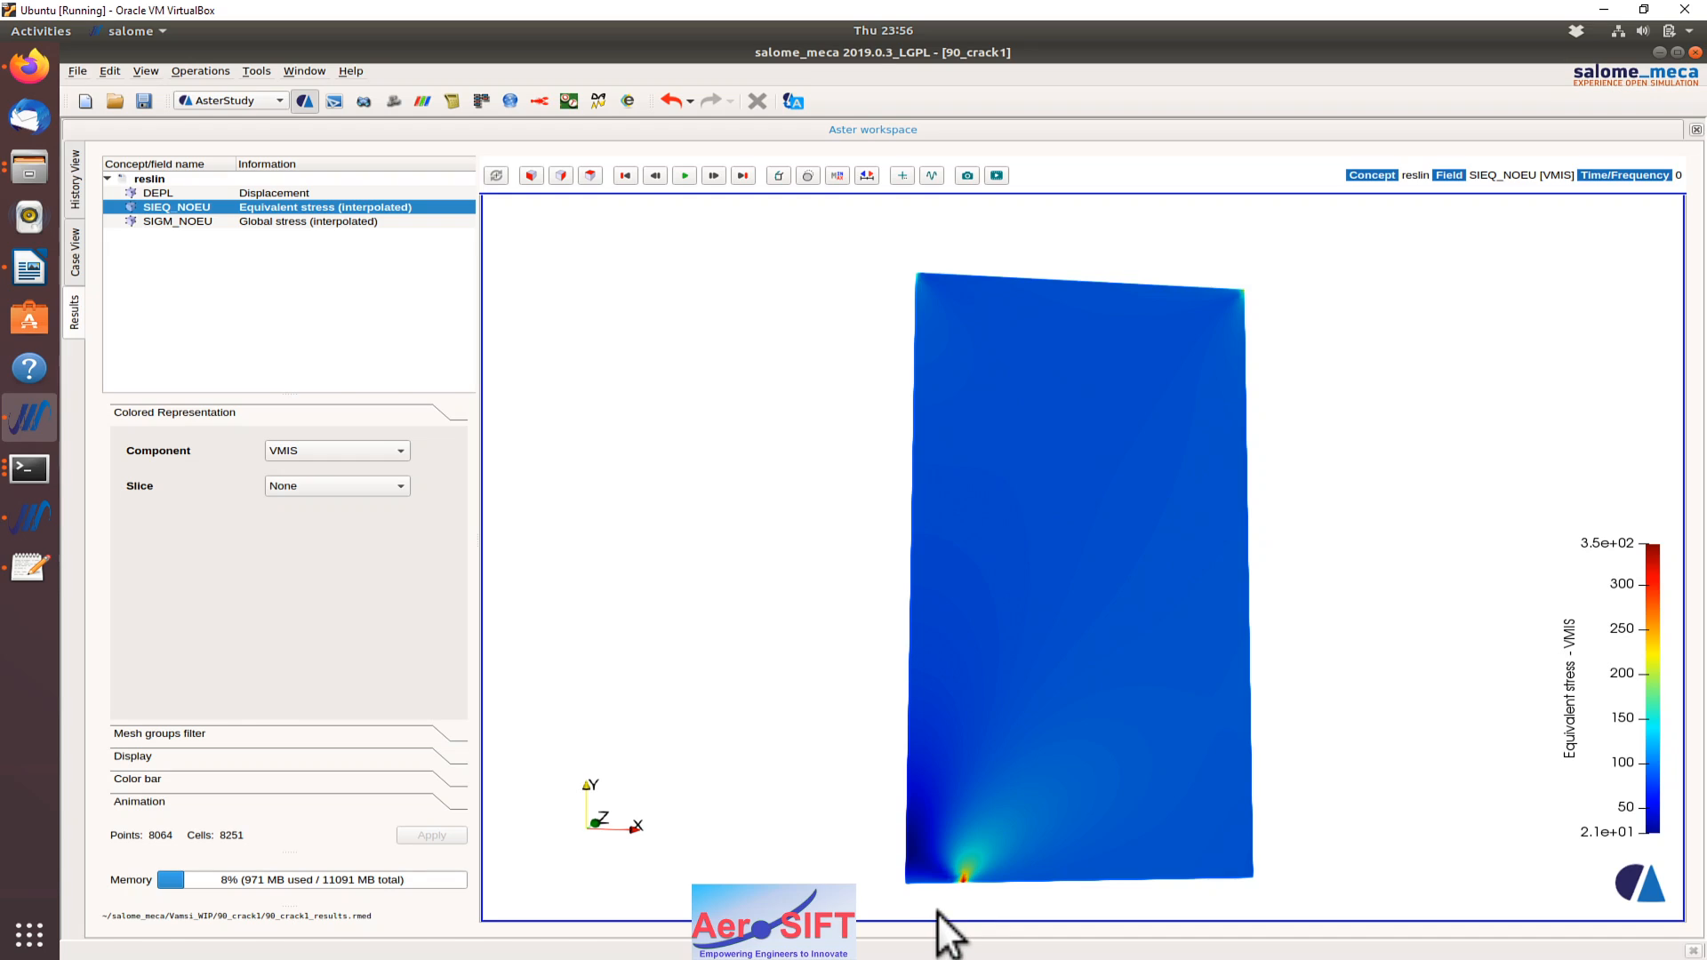
{"action": "mouse_move", "coordinate": [1414, 662]}
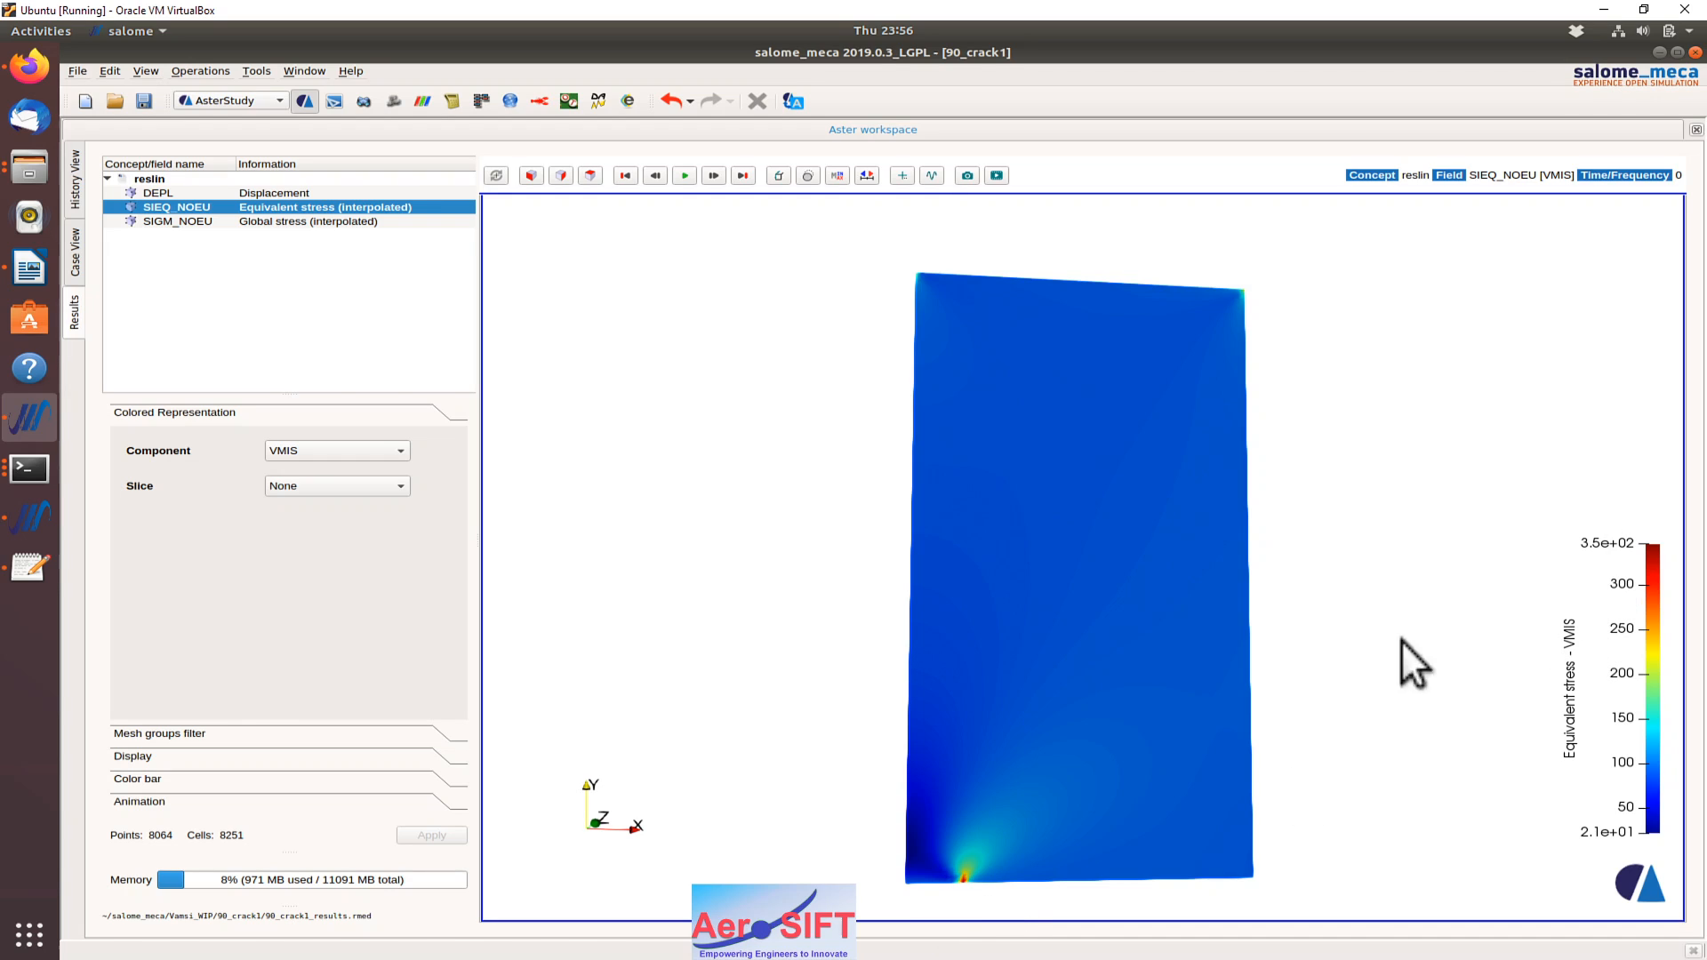
{"action": "mouse_move", "coordinate": [985, 898]}
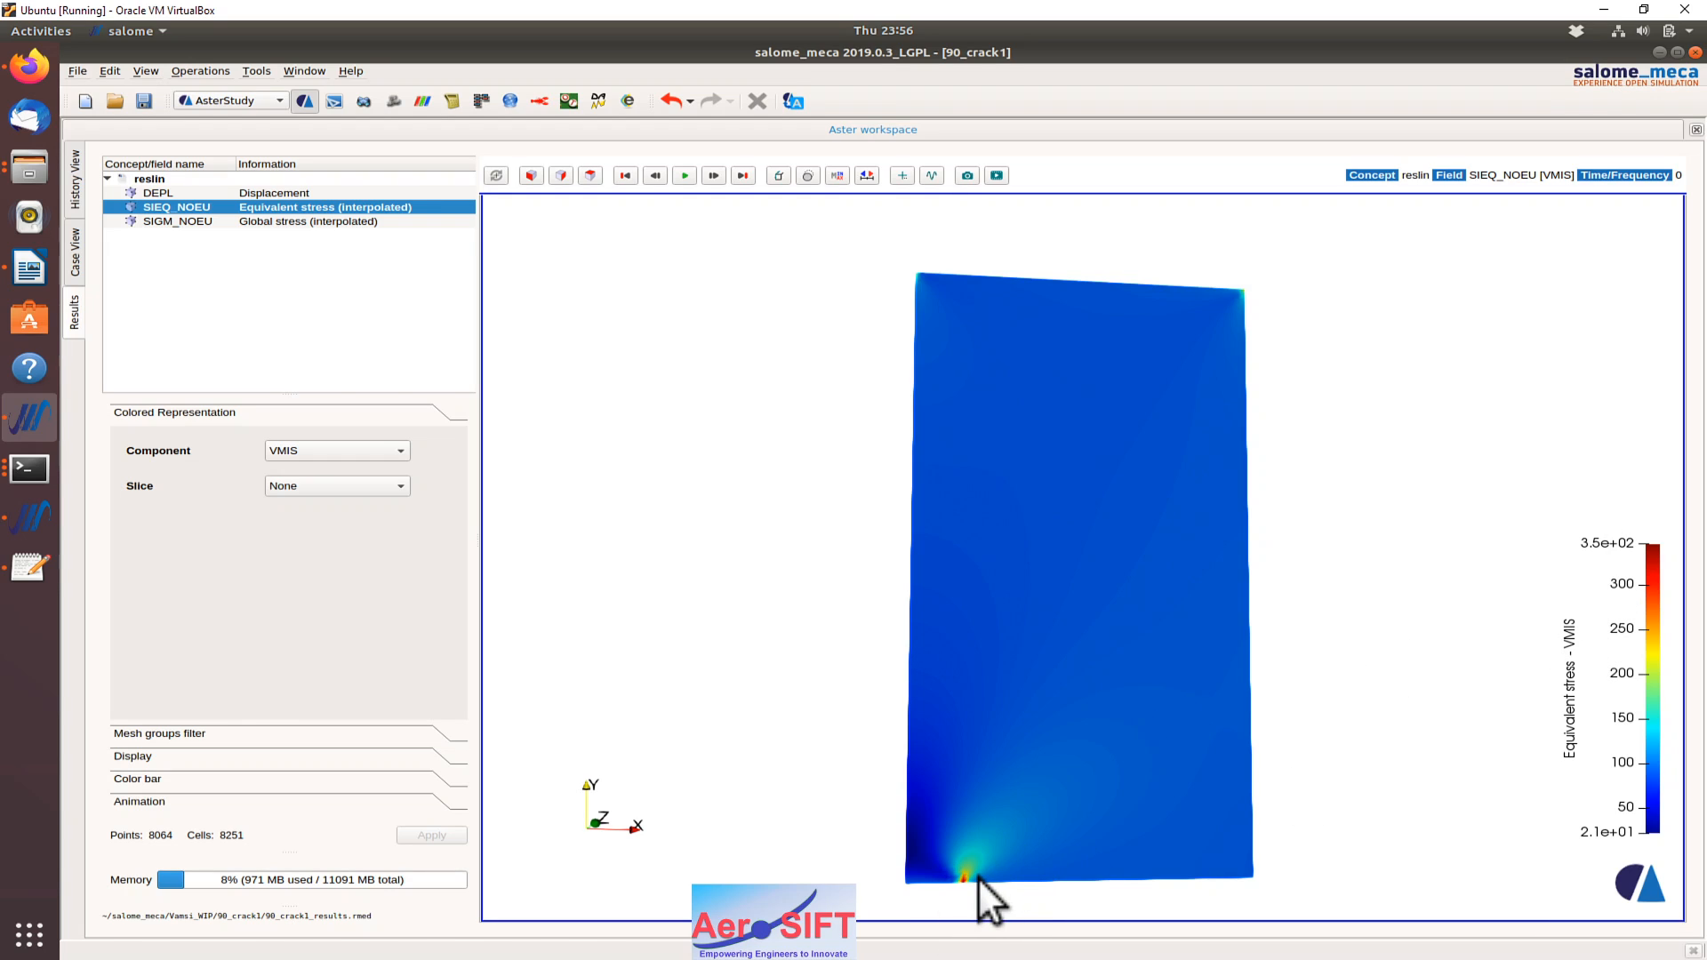
{"action": "mouse_move", "coordinate": [975, 914]}
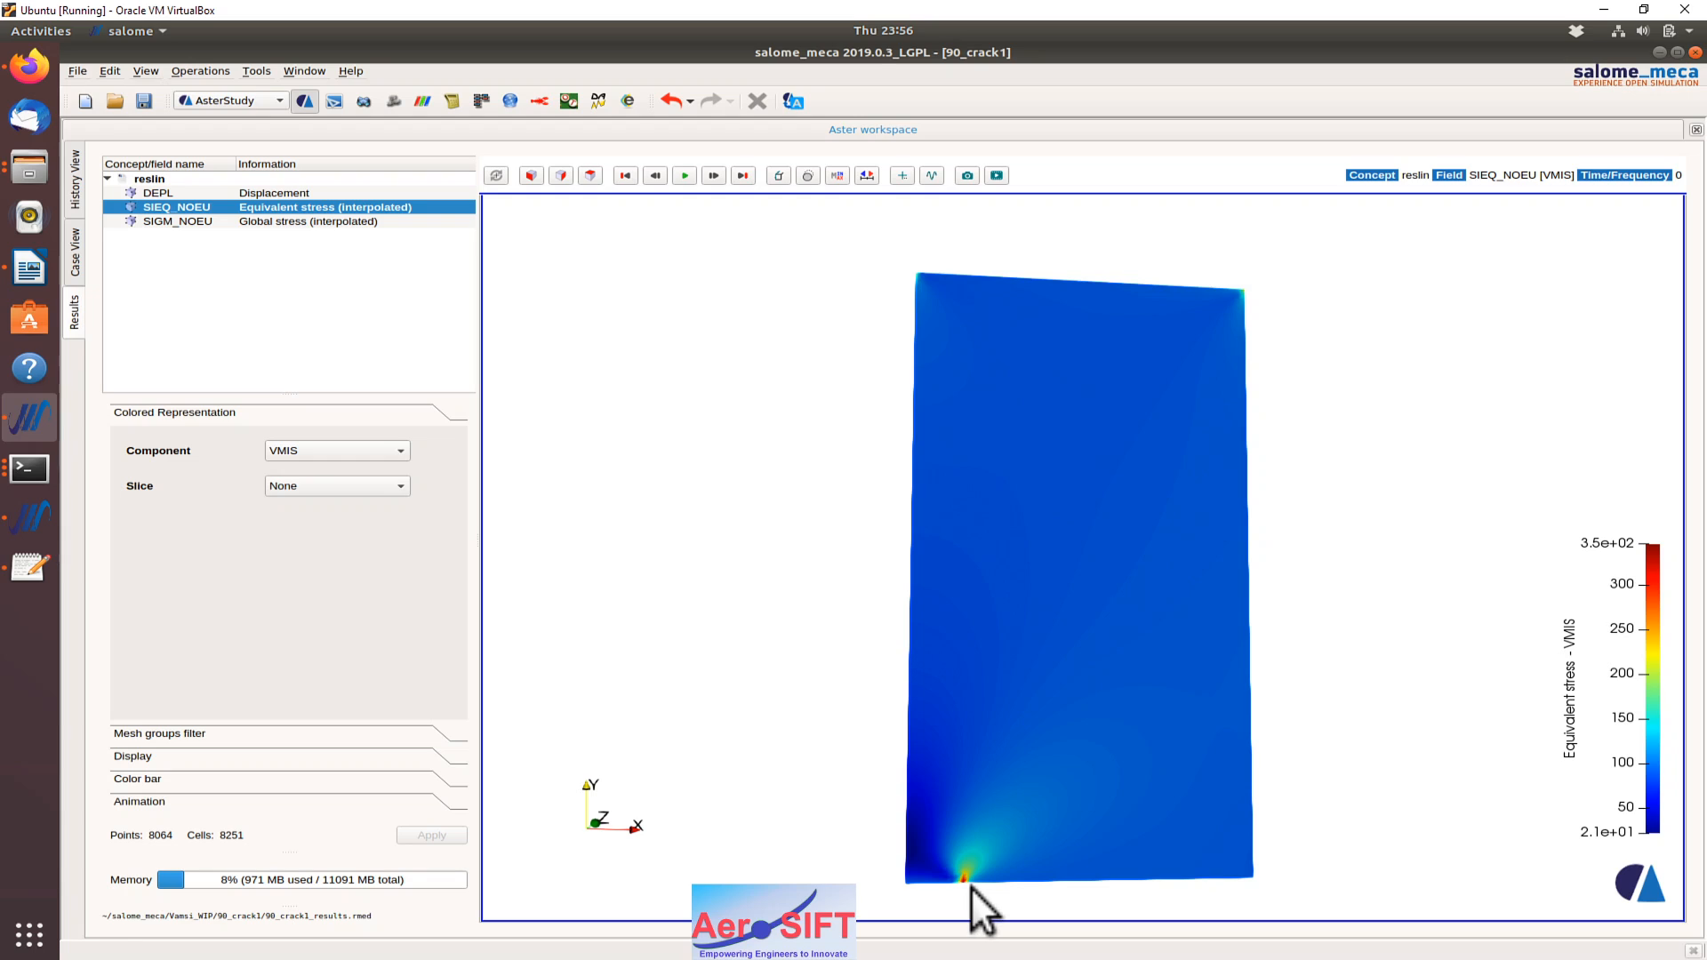
{"action": "mouse_move", "coordinate": [983, 909]}
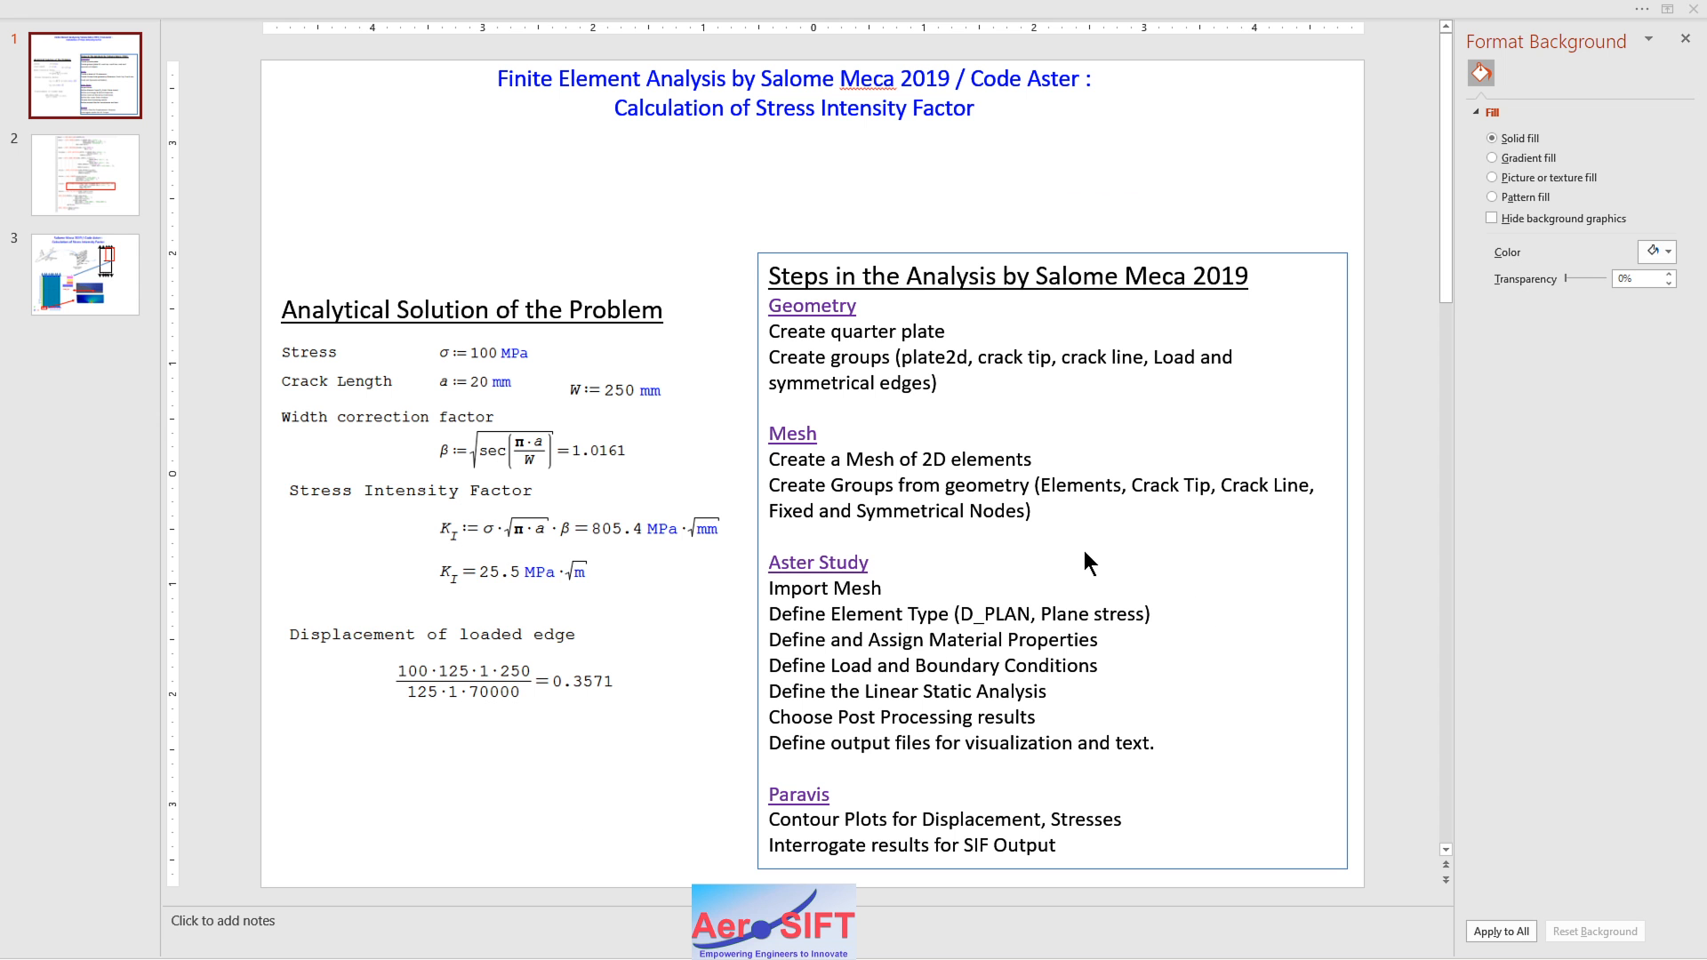
{"action": "mouse_move", "coordinate": [805, 574]}
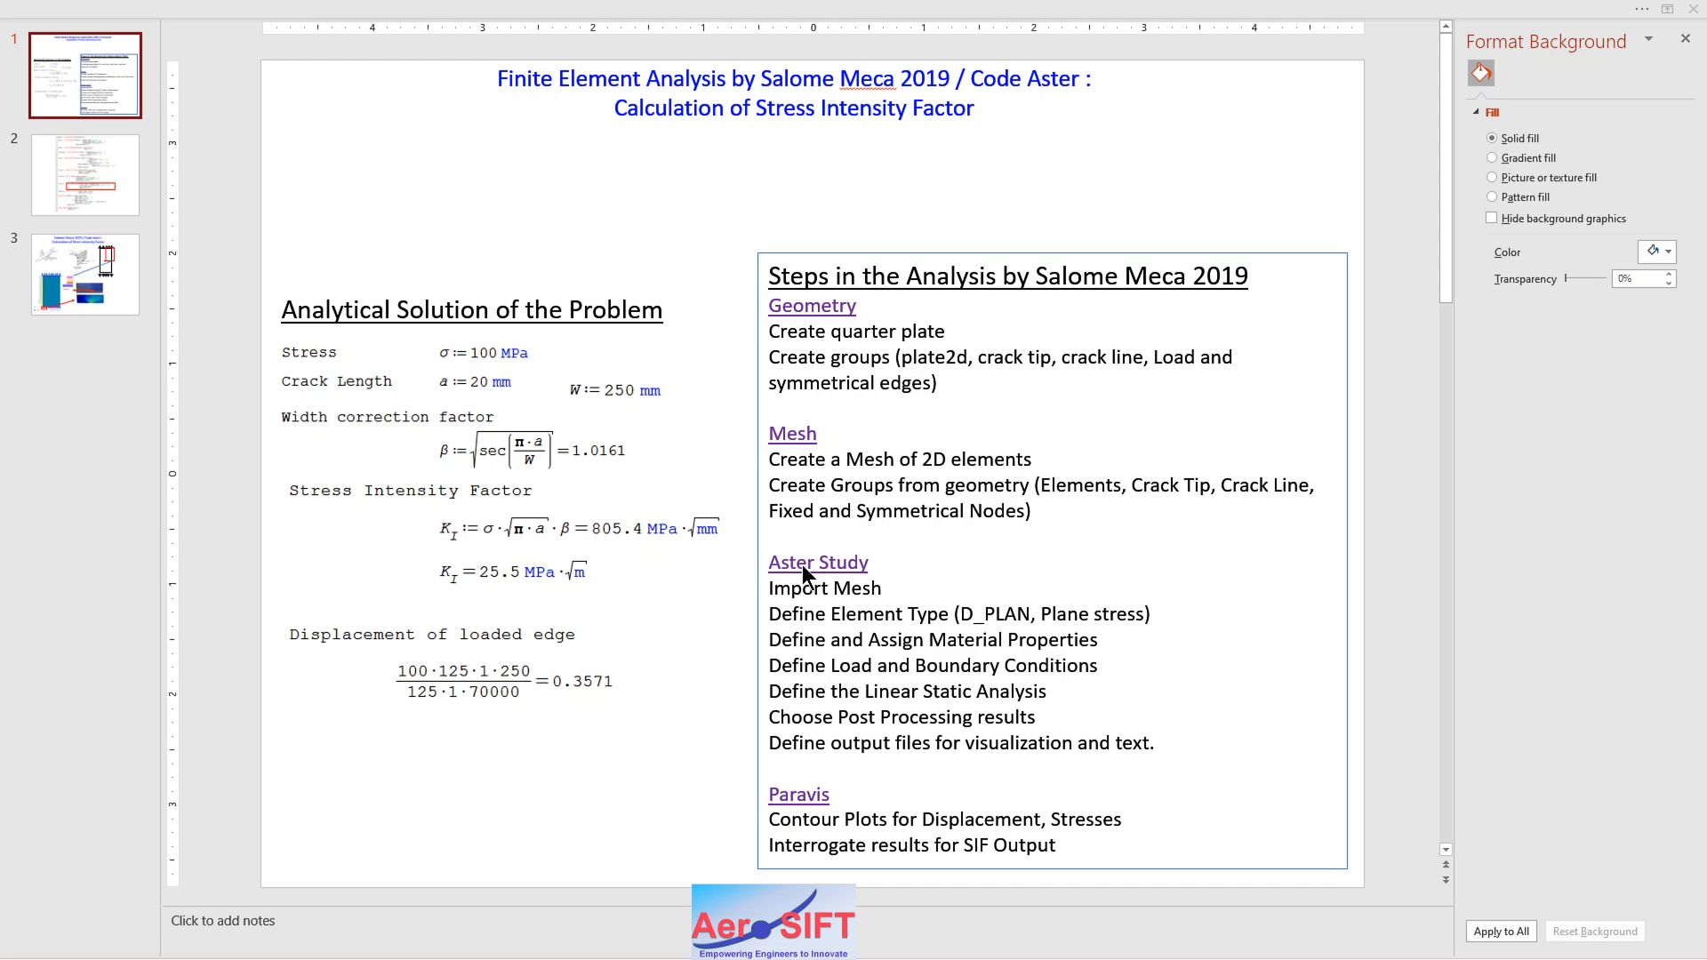
{"action": "mouse_move", "coordinate": [130, 212]}
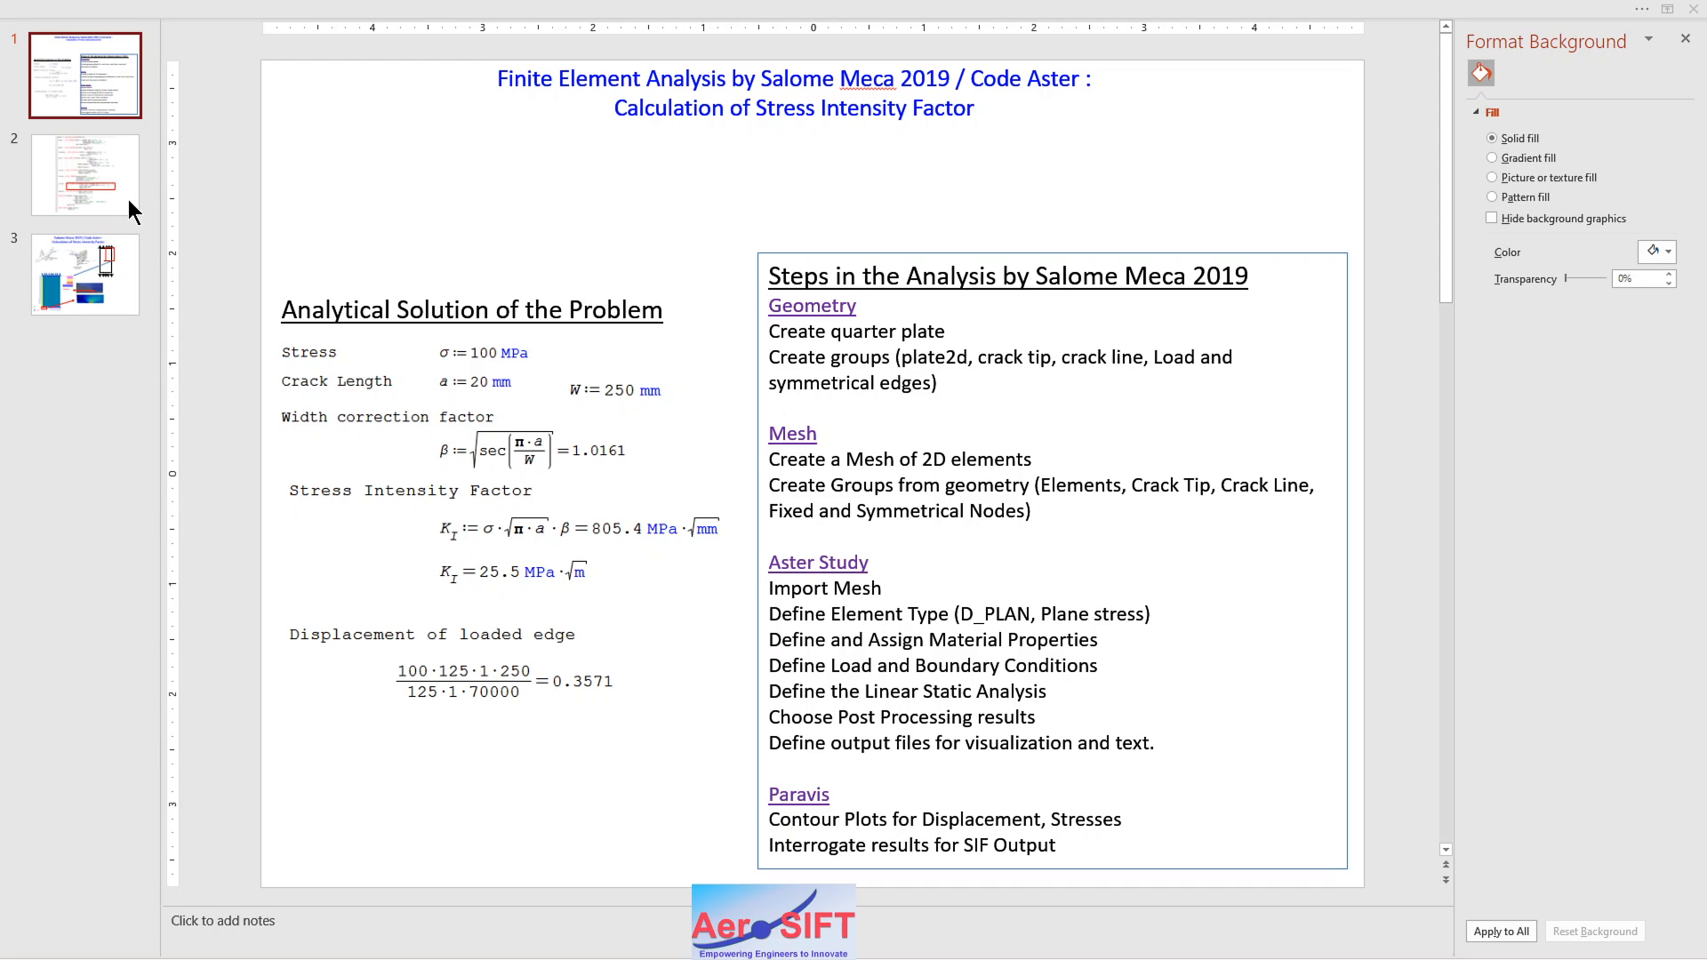
Show slide 2 with the command file listing and boxed crack-front definition.
{"action": "left_click", "coordinate": [84, 175]}
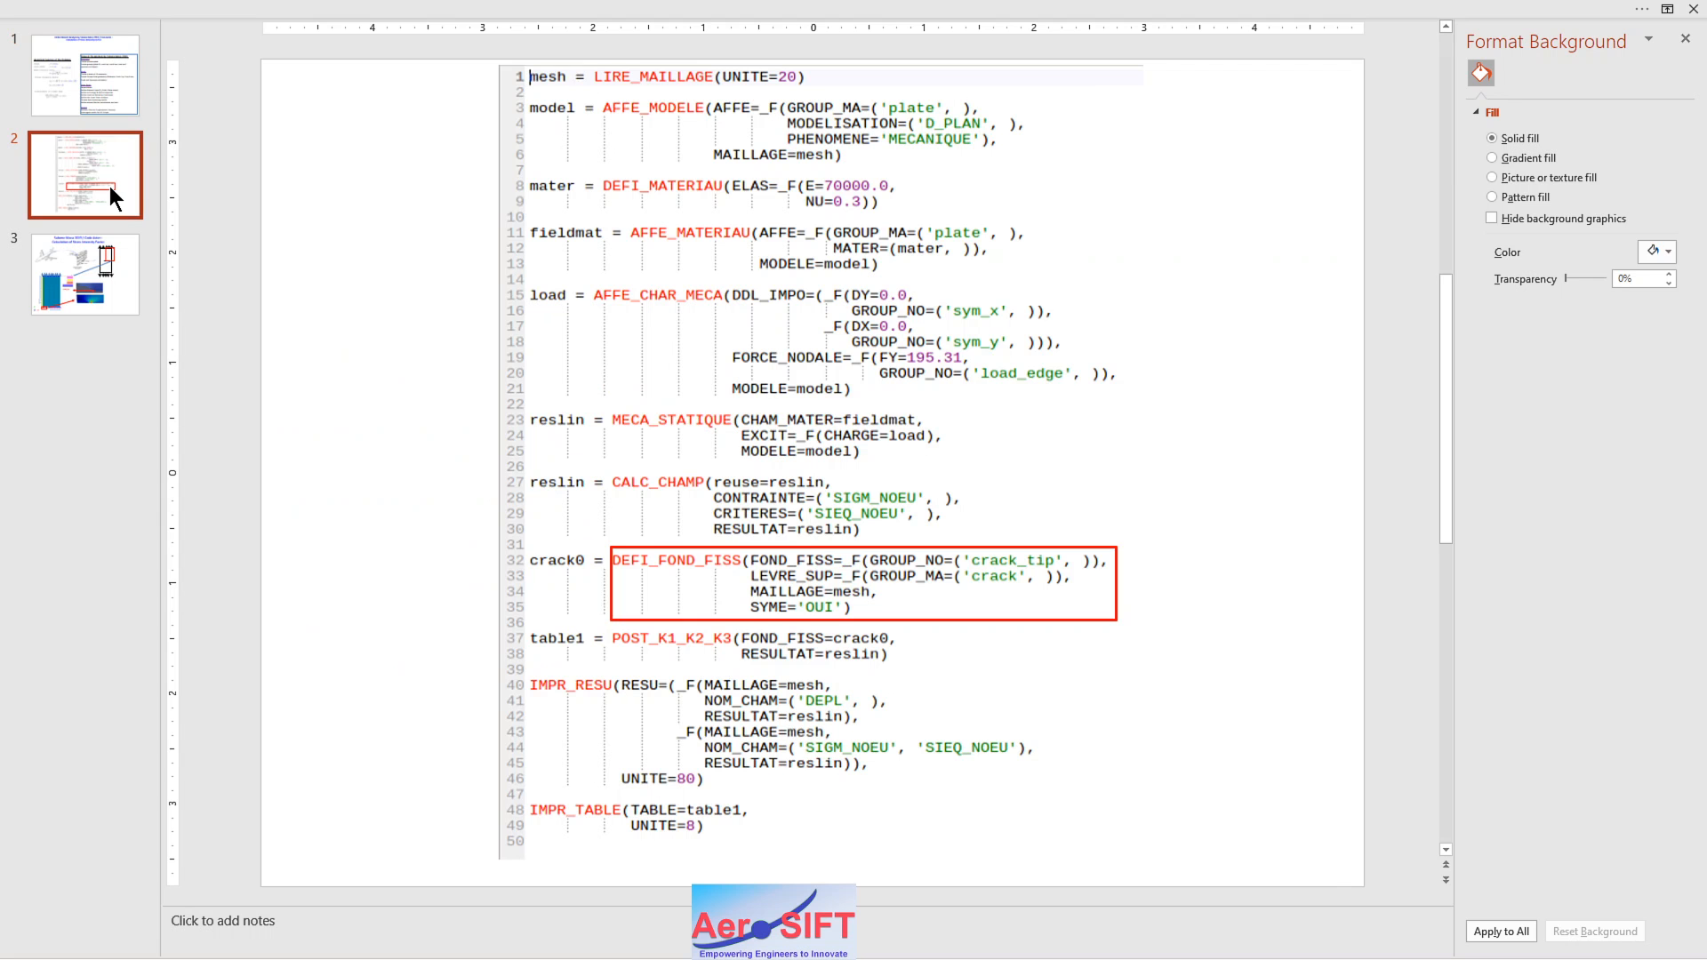
{"action": "mouse_move", "coordinate": [640, 576]}
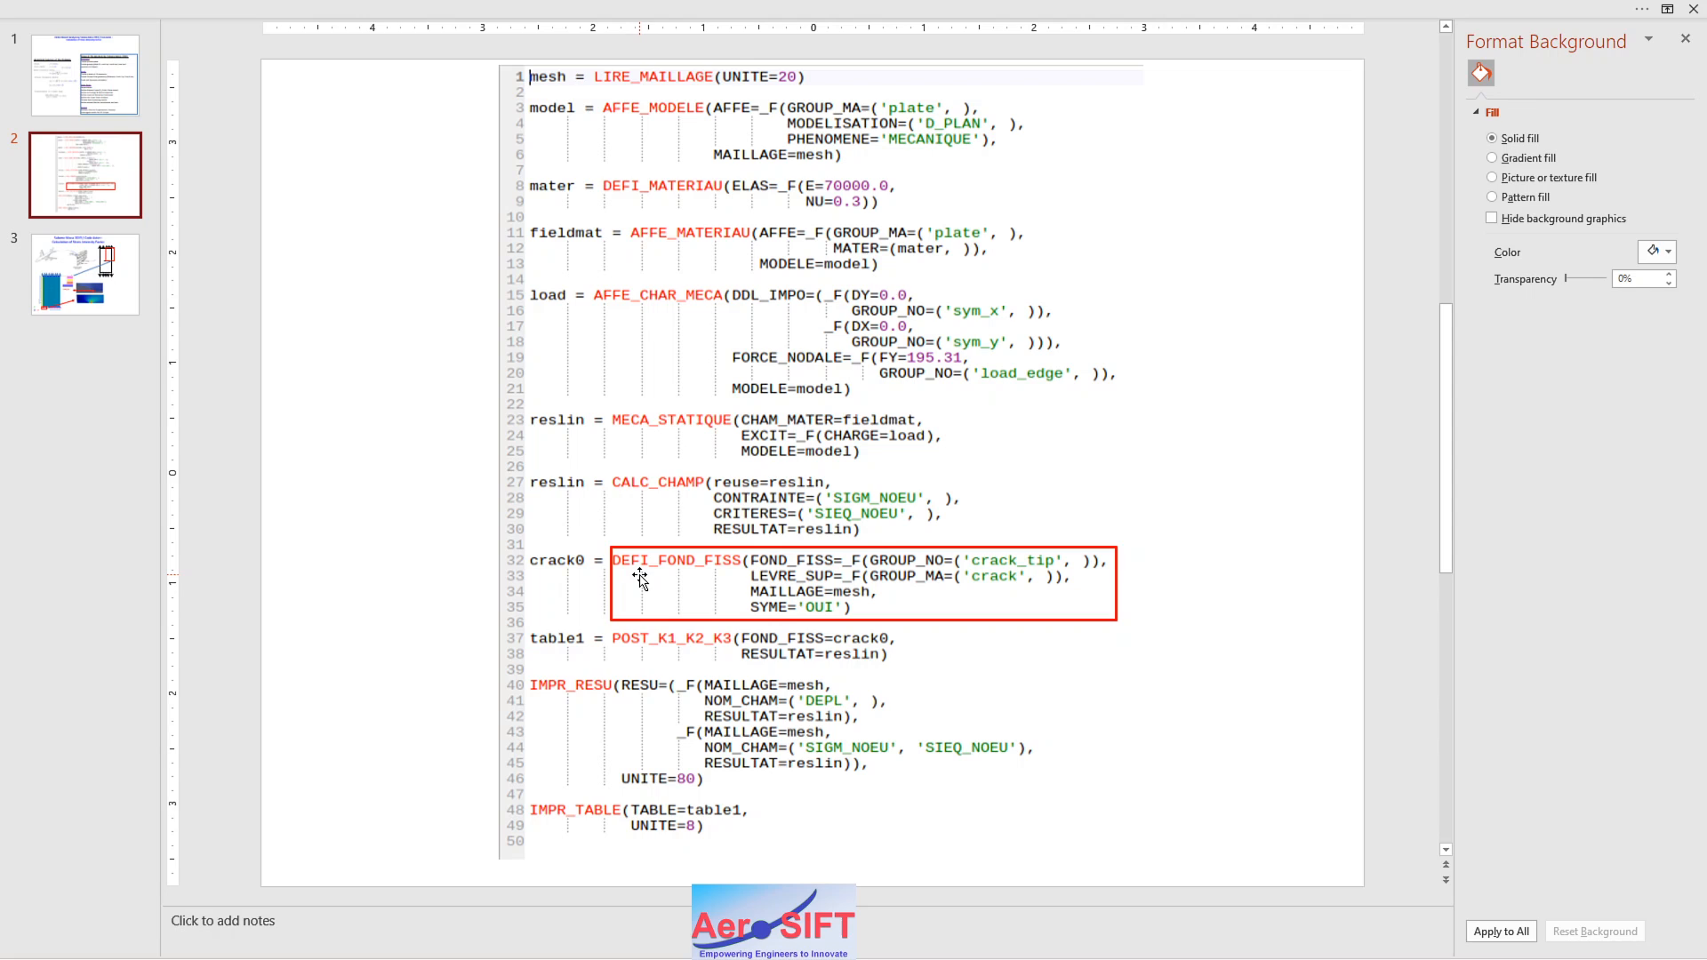
{"action": "mouse_move", "coordinate": [71, 103]}
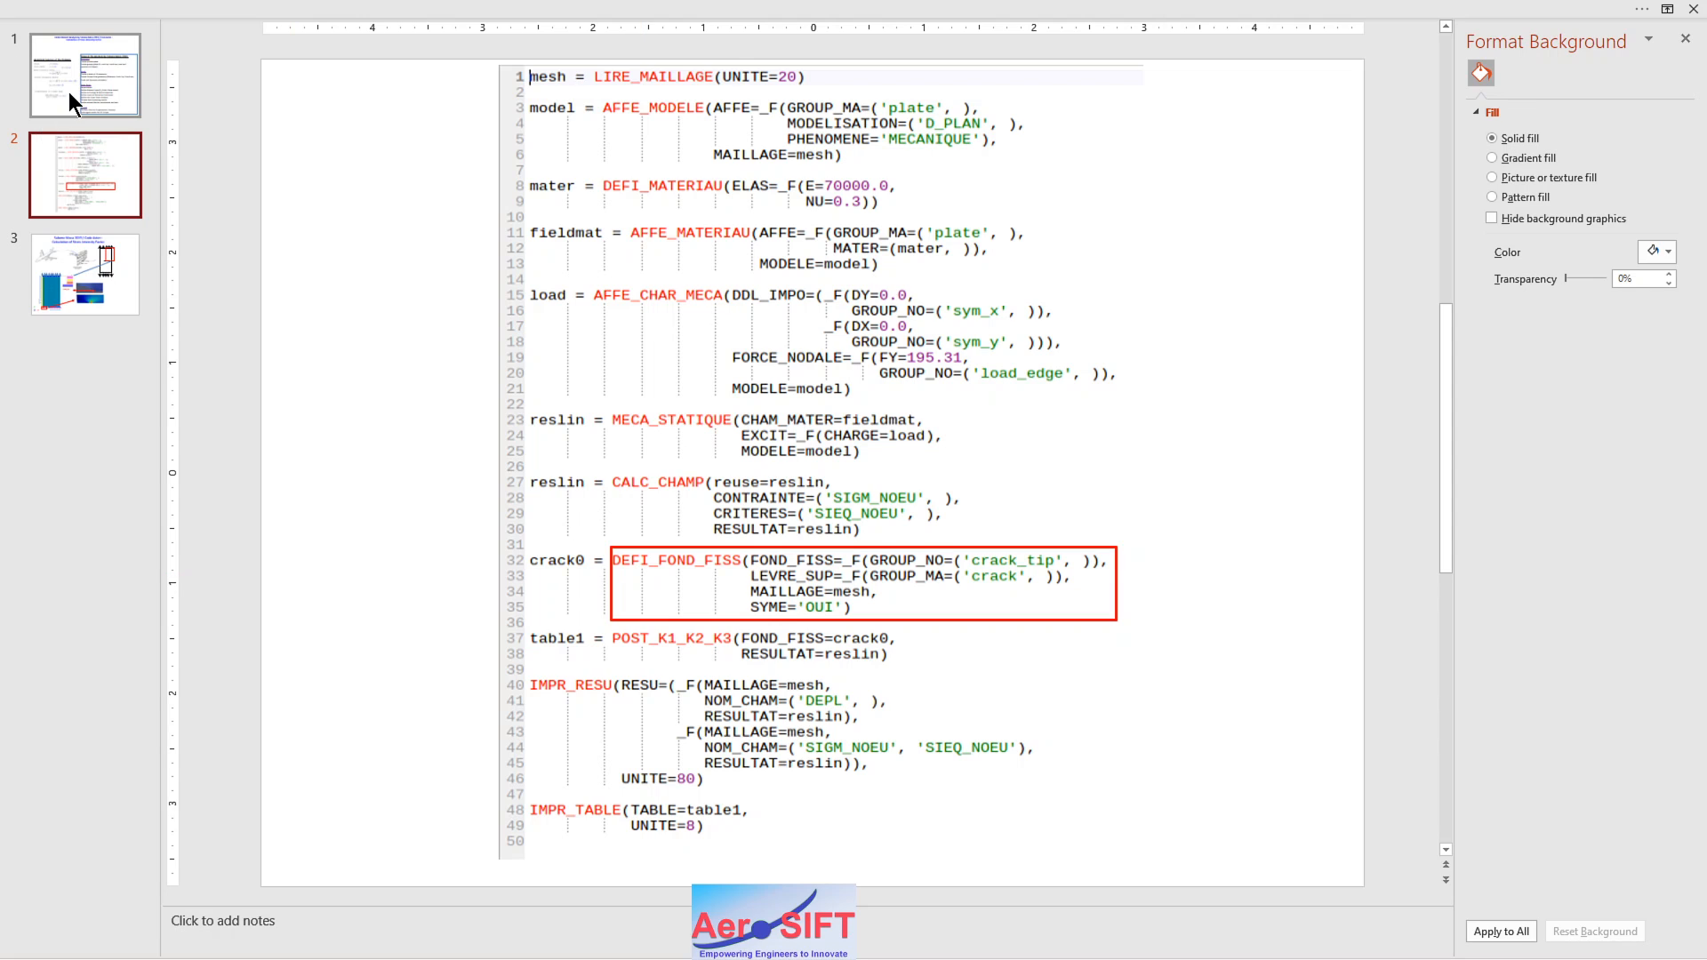